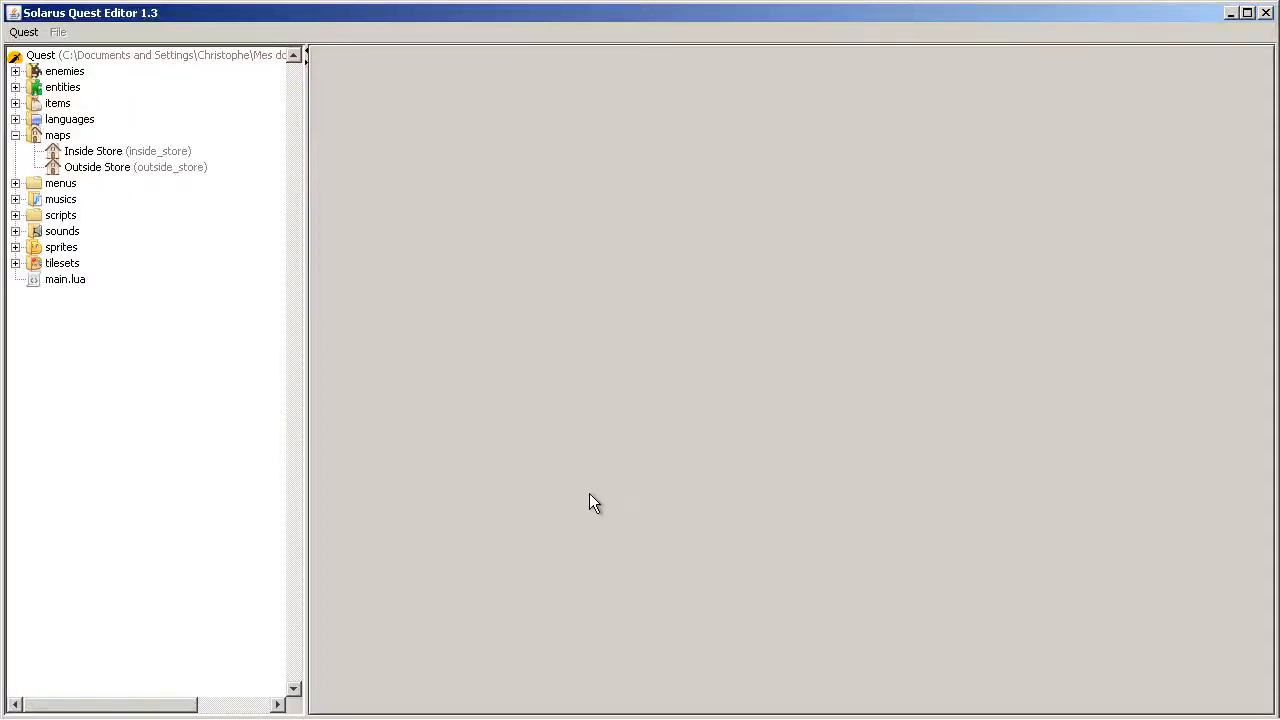
mouse_move(170, 172)
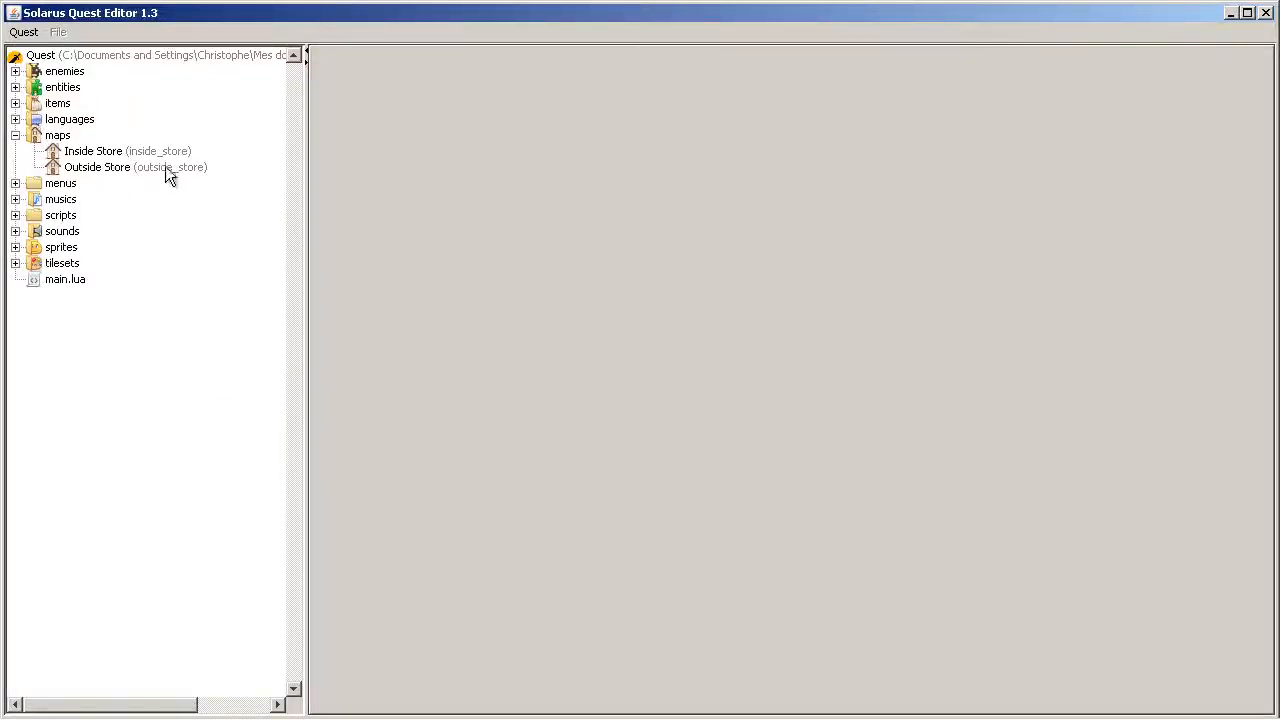
mouse_move(200, 244)
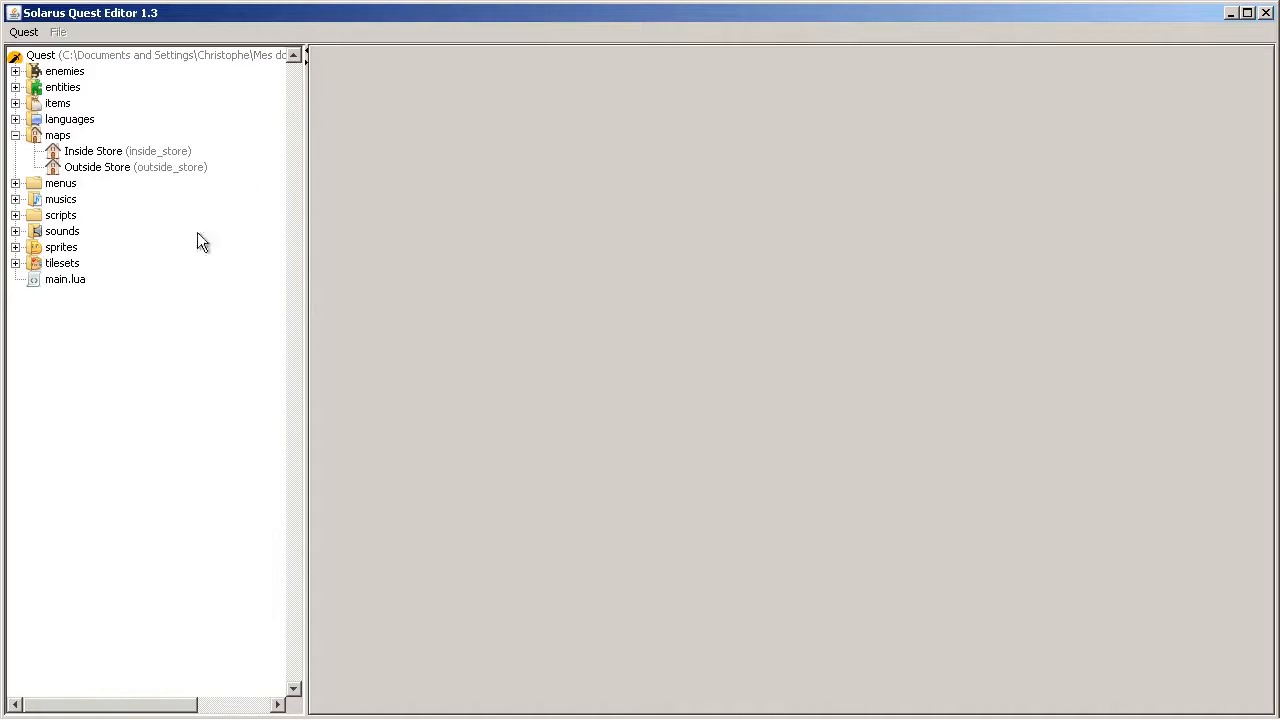
mouse_move(190, 260)
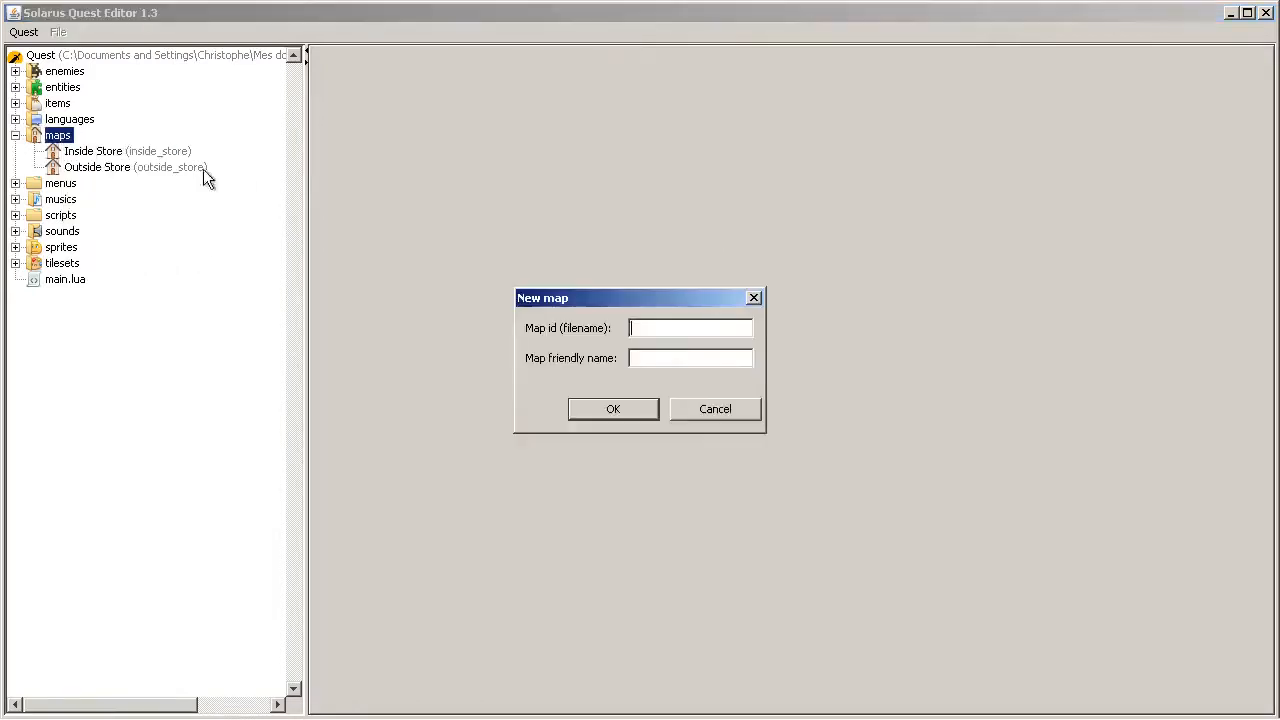
Step: Enter the new map id chap15 and the friendly name 'Chapter 15 - Shop'
type("vh")
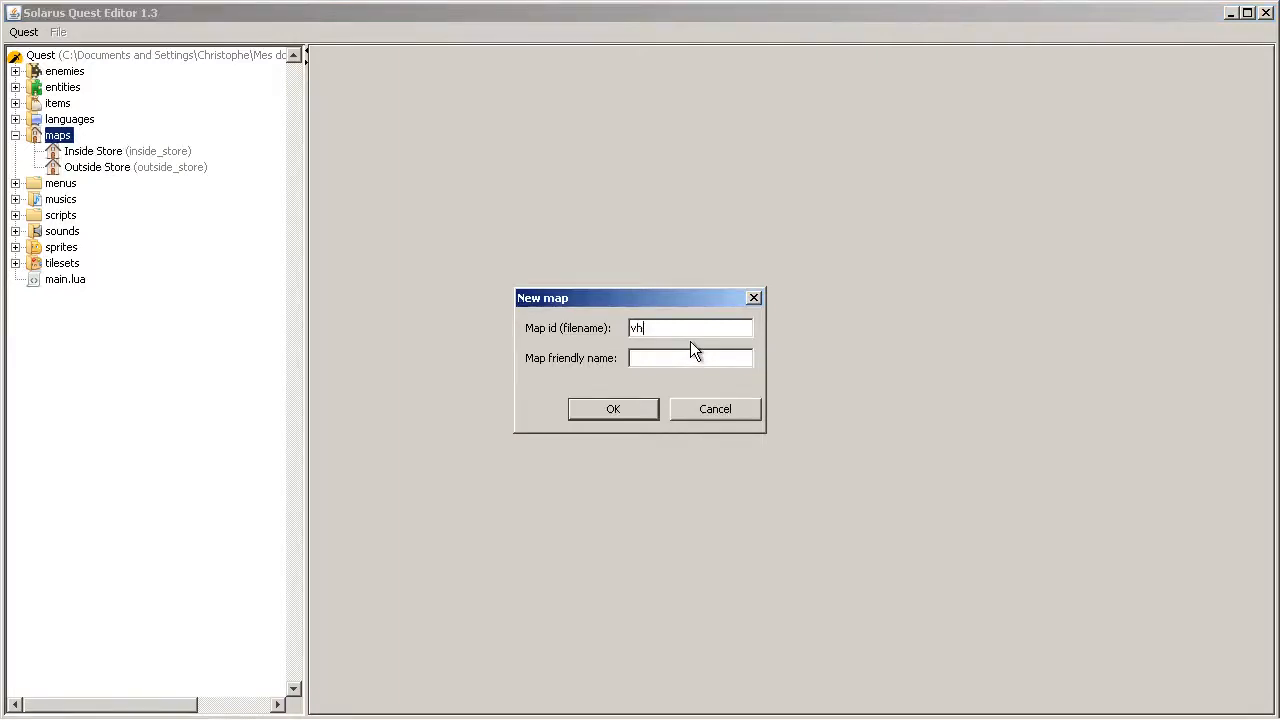
type("chqp")
left_click(690, 358)
type("Chapter 15 - Sho")
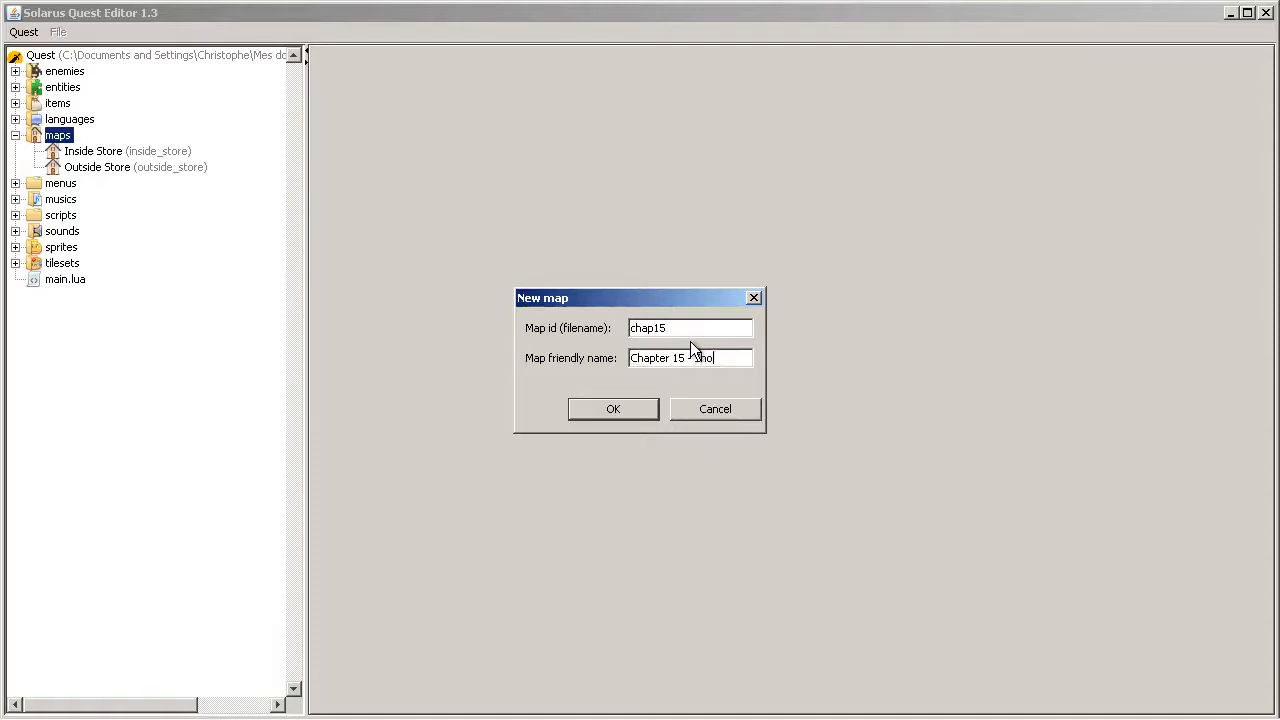
Step: Confirm the new map and give it the House tileset and Kakariko Village music
left_click(612, 408)
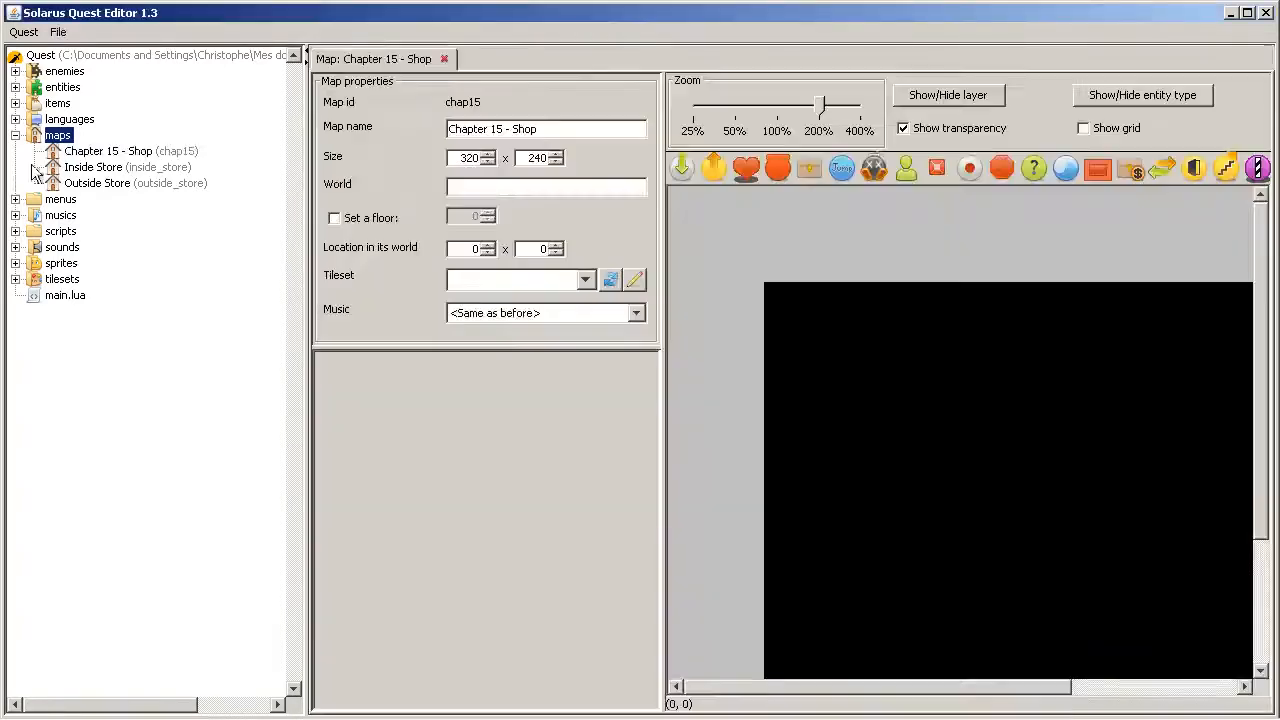
left_click(584, 280)
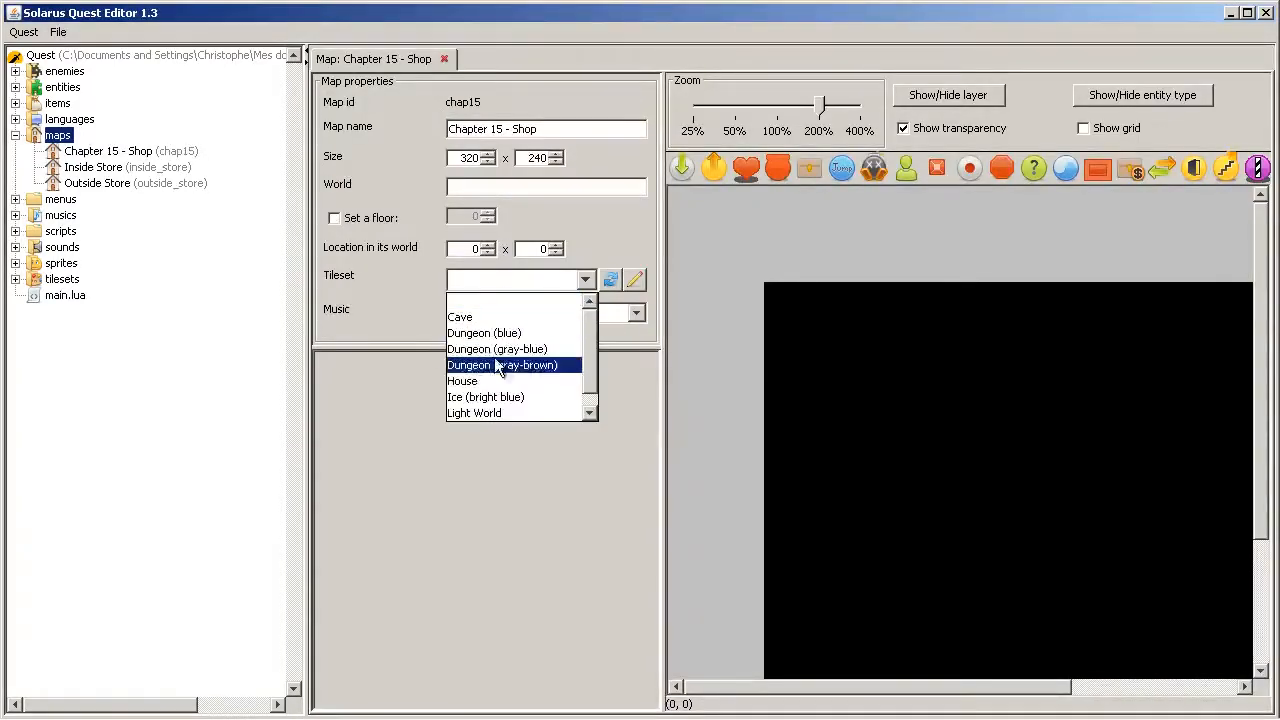
left_click(462, 380)
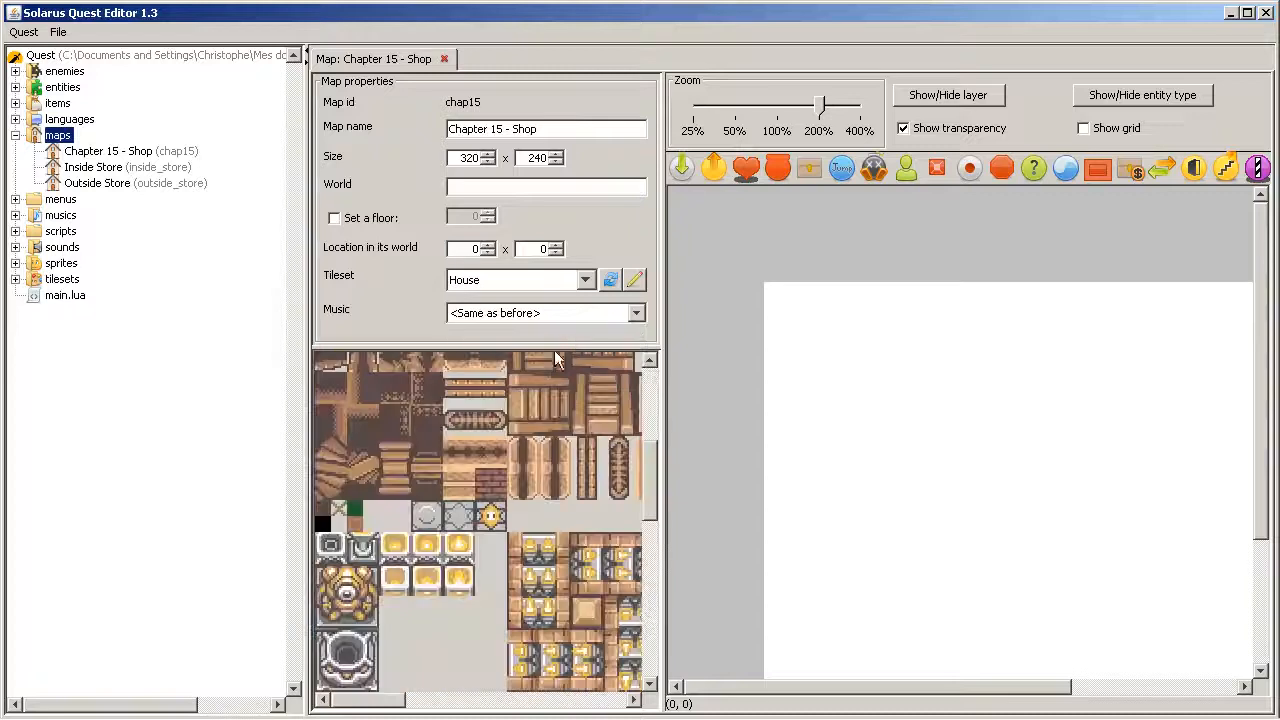
left_click(636, 312)
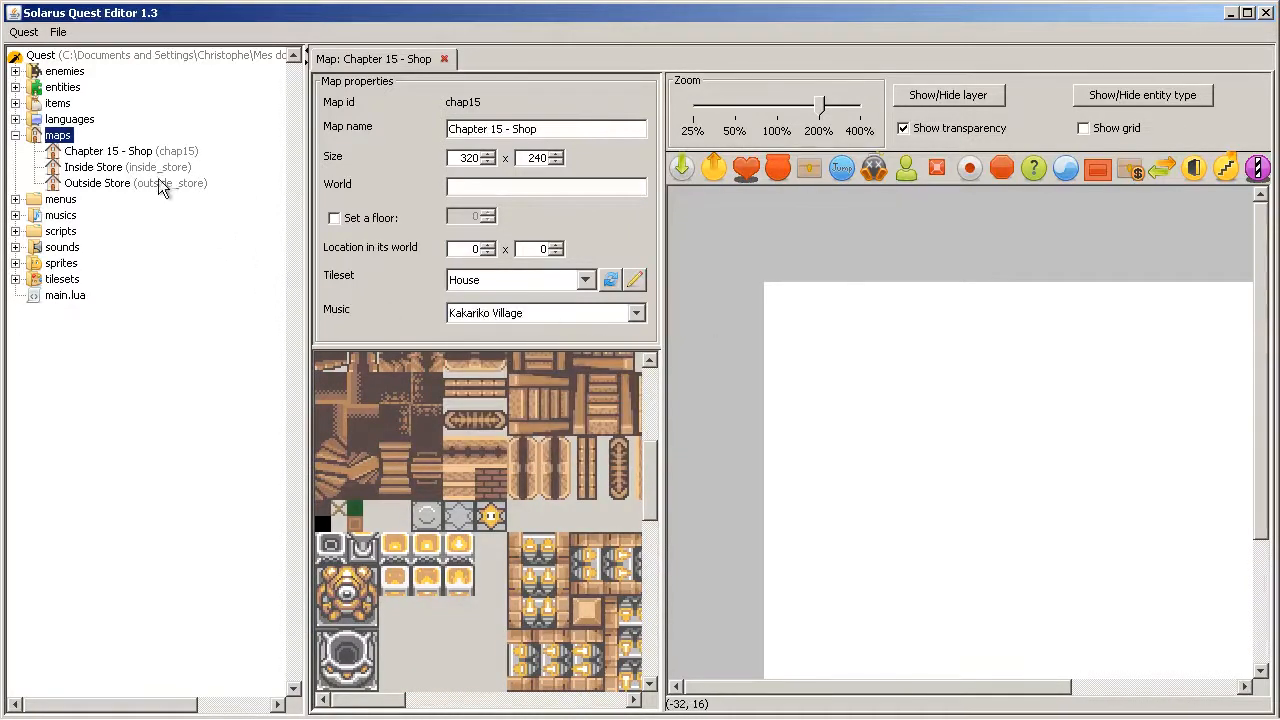
Step: Look at the Inside Store map for reference, then return to the shop map
double_click(94, 168)
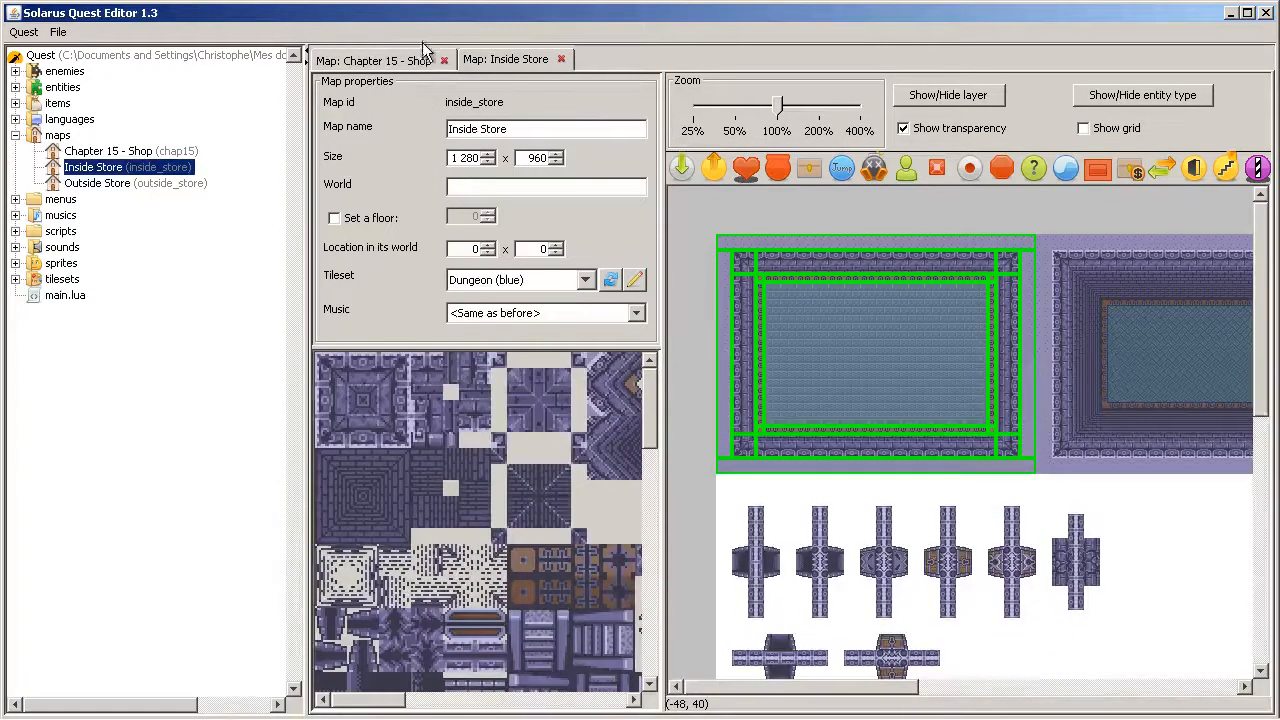
left_click(372, 60)
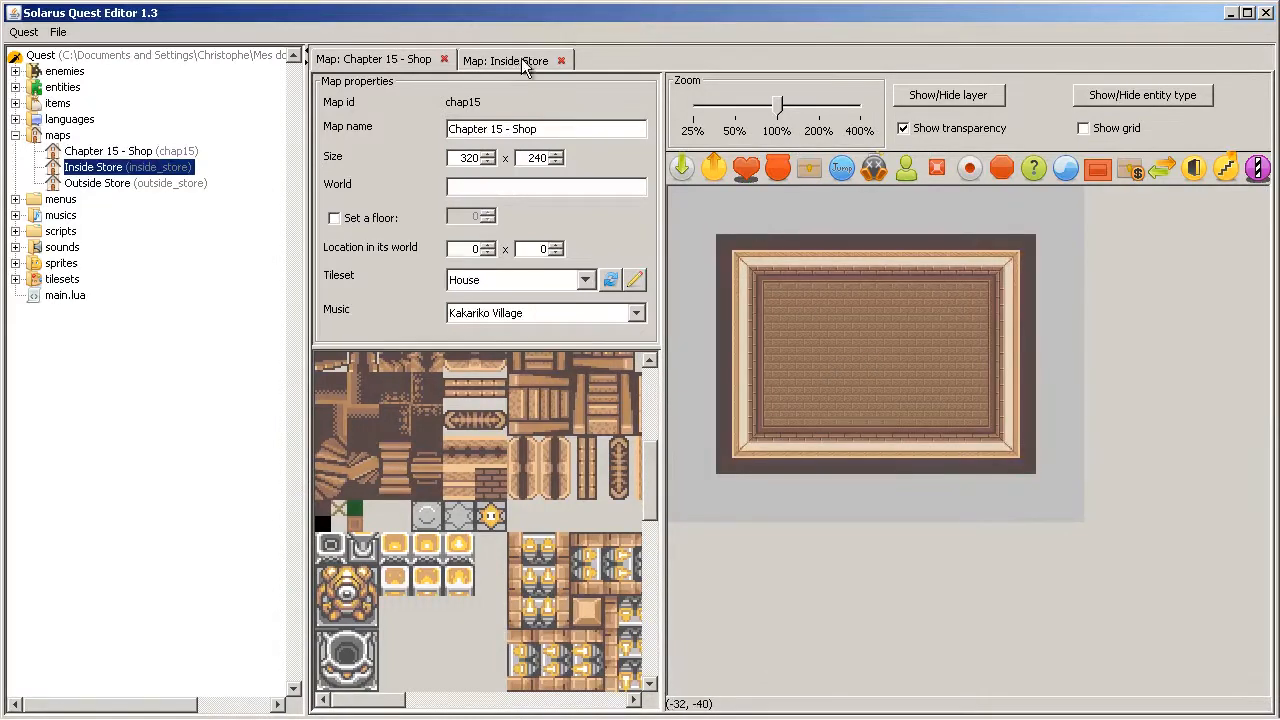
left_click(504, 60)
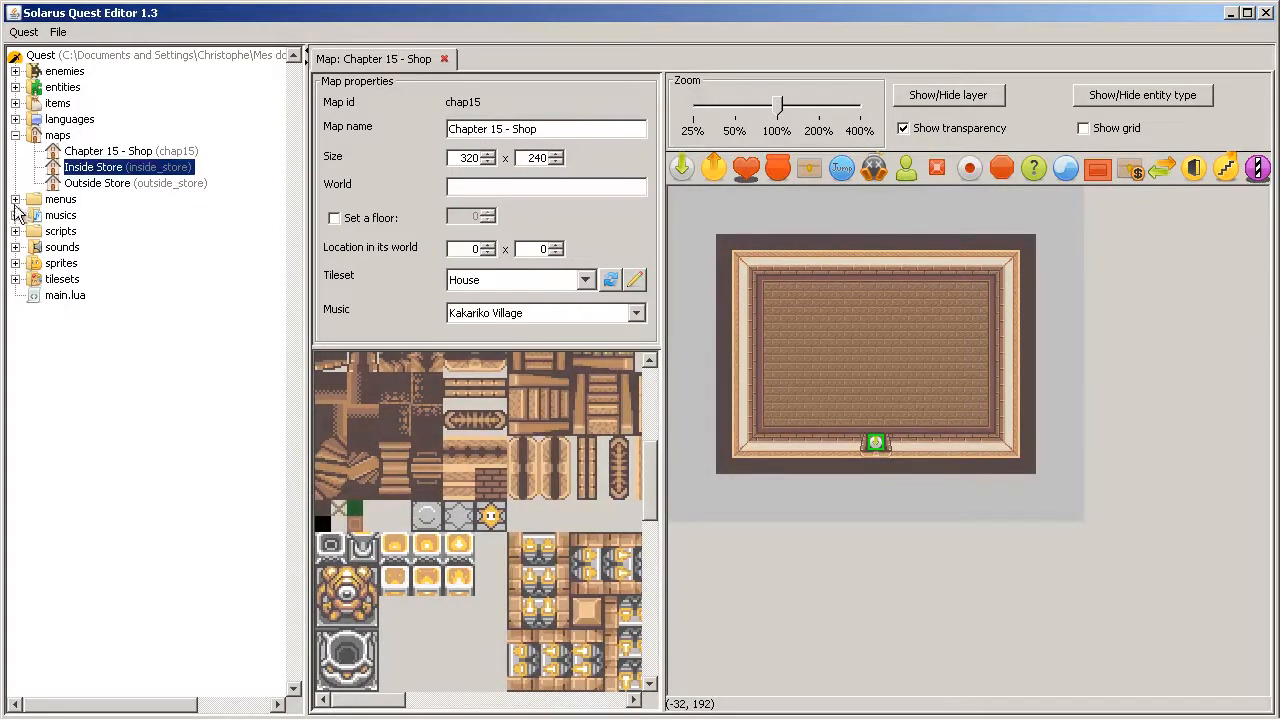
Step: Expand the scripts folder and stretch a wide green block across the shop's middle
left_click(16, 232)
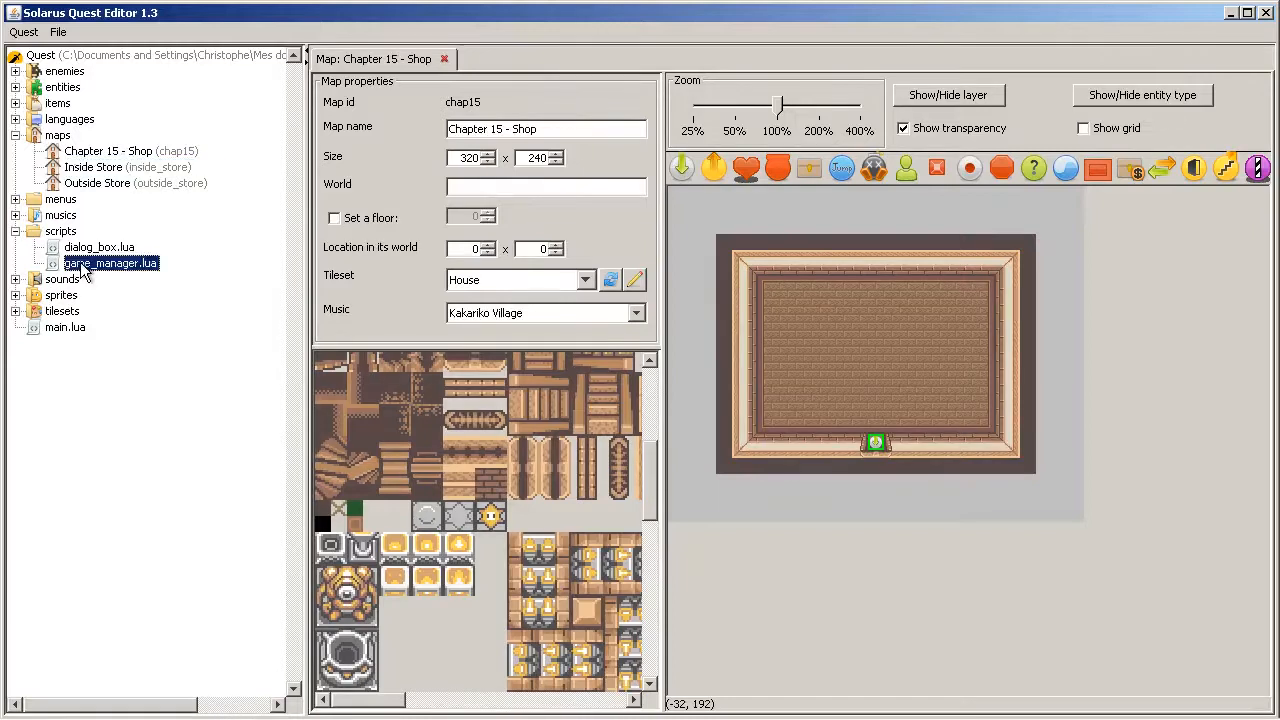
double_click(110, 264)
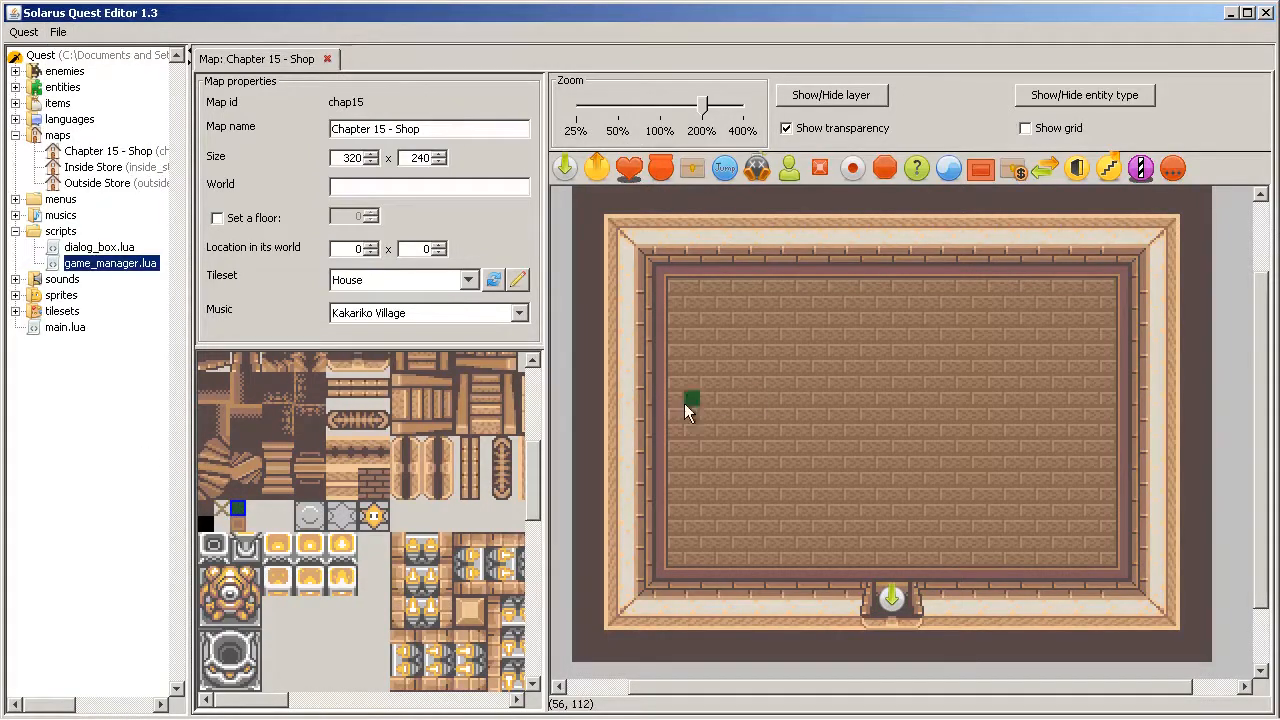
left_click_drag(692, 398, 1096, 500)
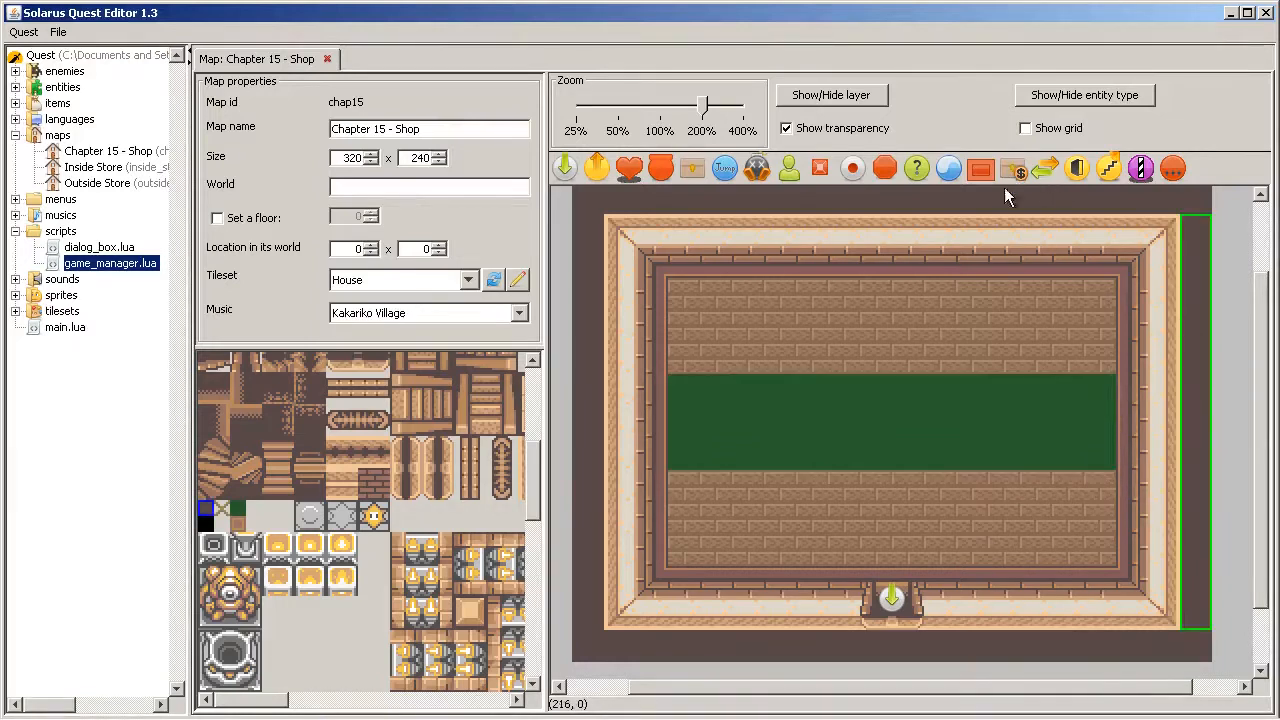
mouse_move(1012, 168)
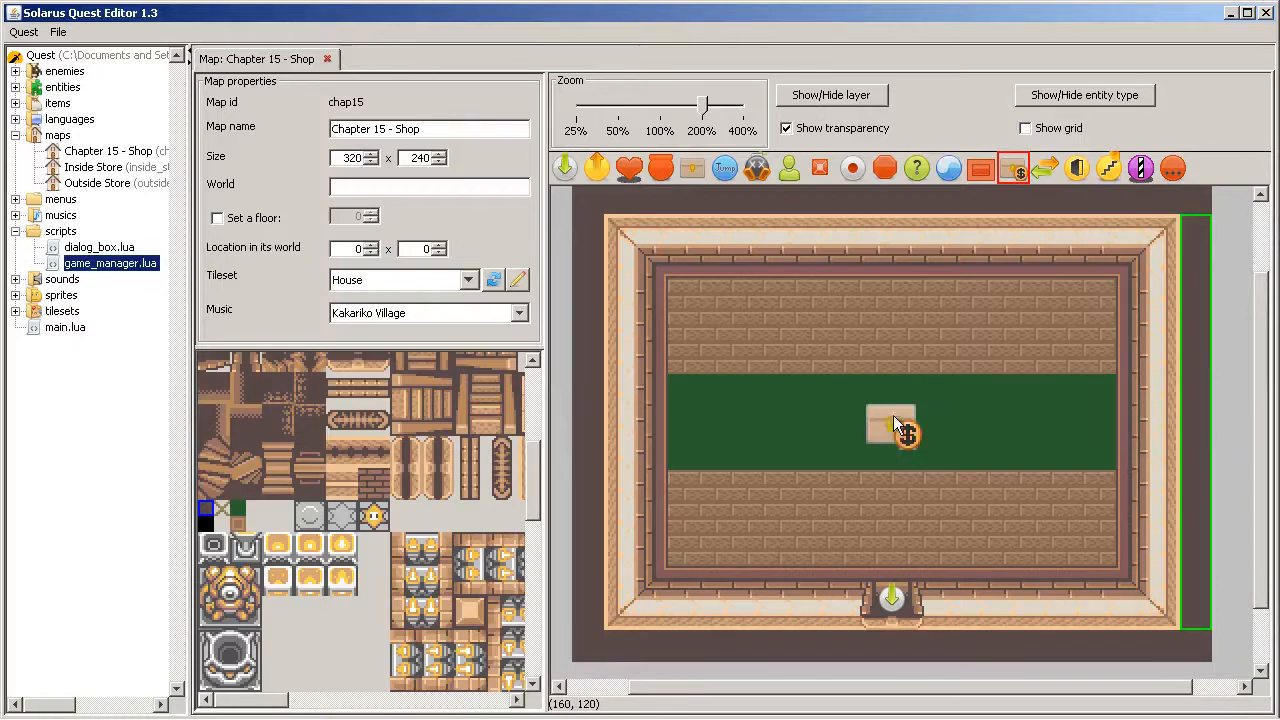
Step: Set the shop item to sell Flippers with its treasure state saved once bought
double_click(892, 424)
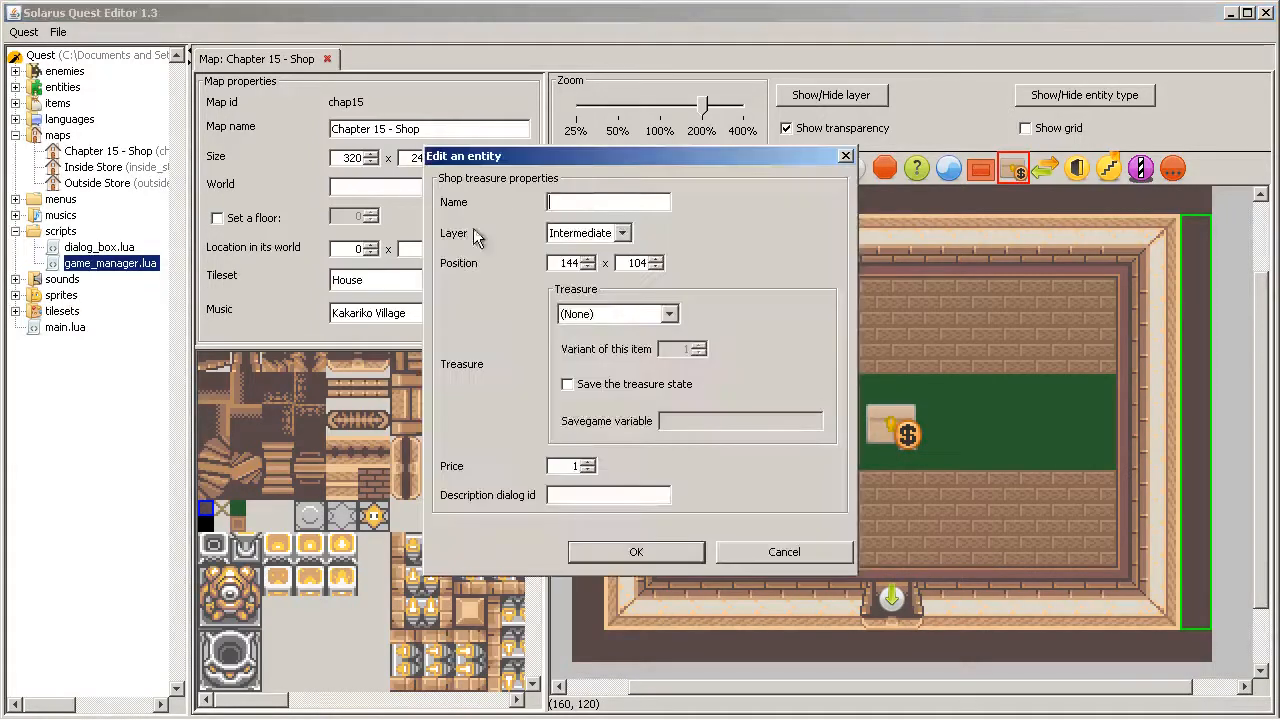
left_click(676, 312)
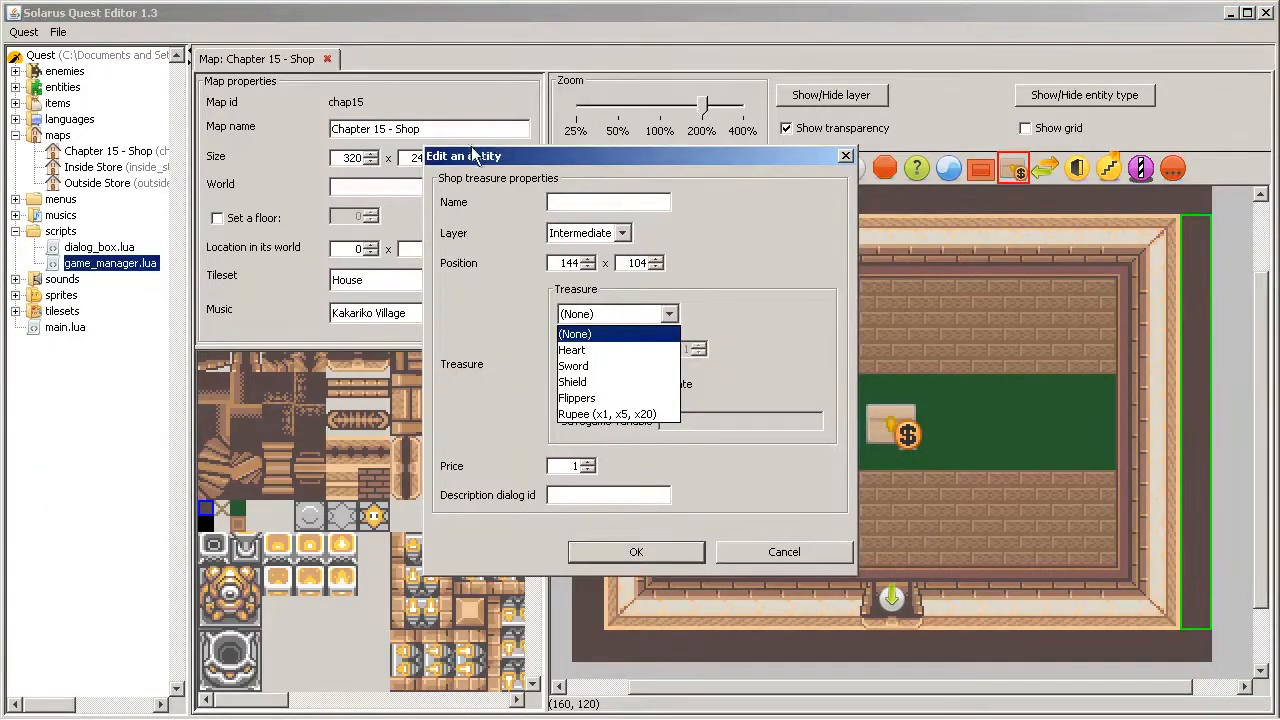
left_click(576, 396)
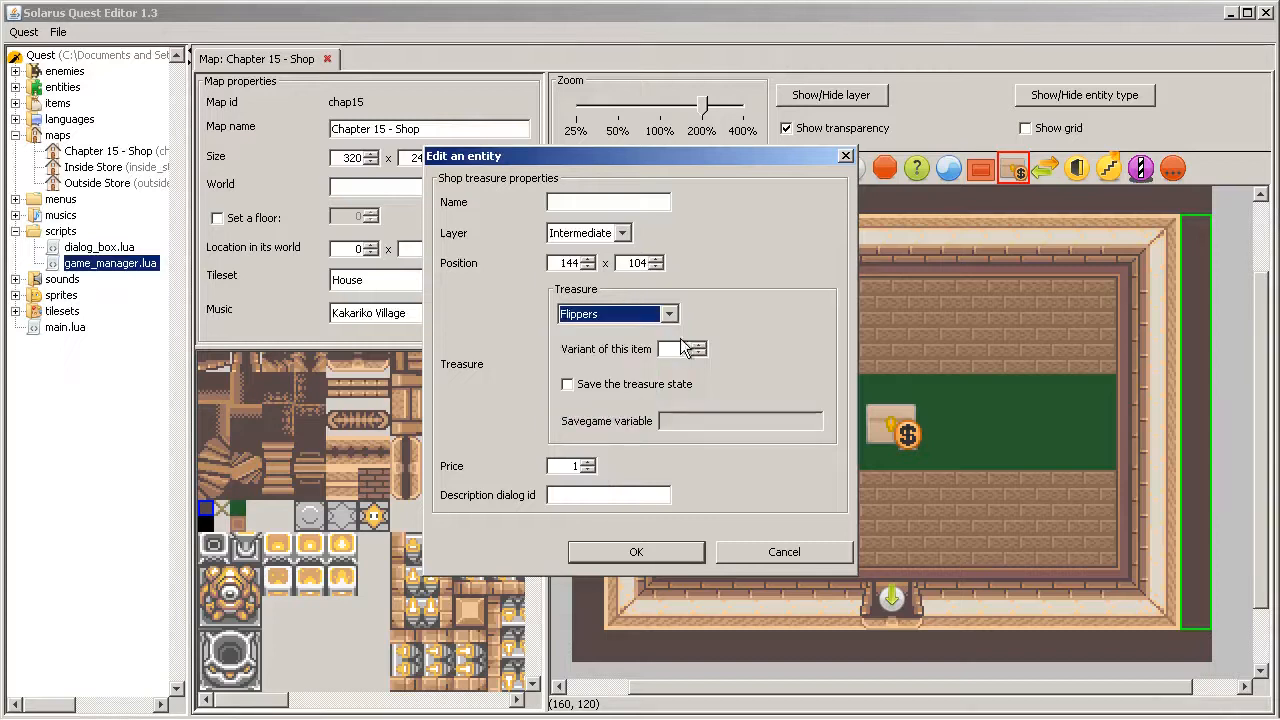
left_click(568, 384)
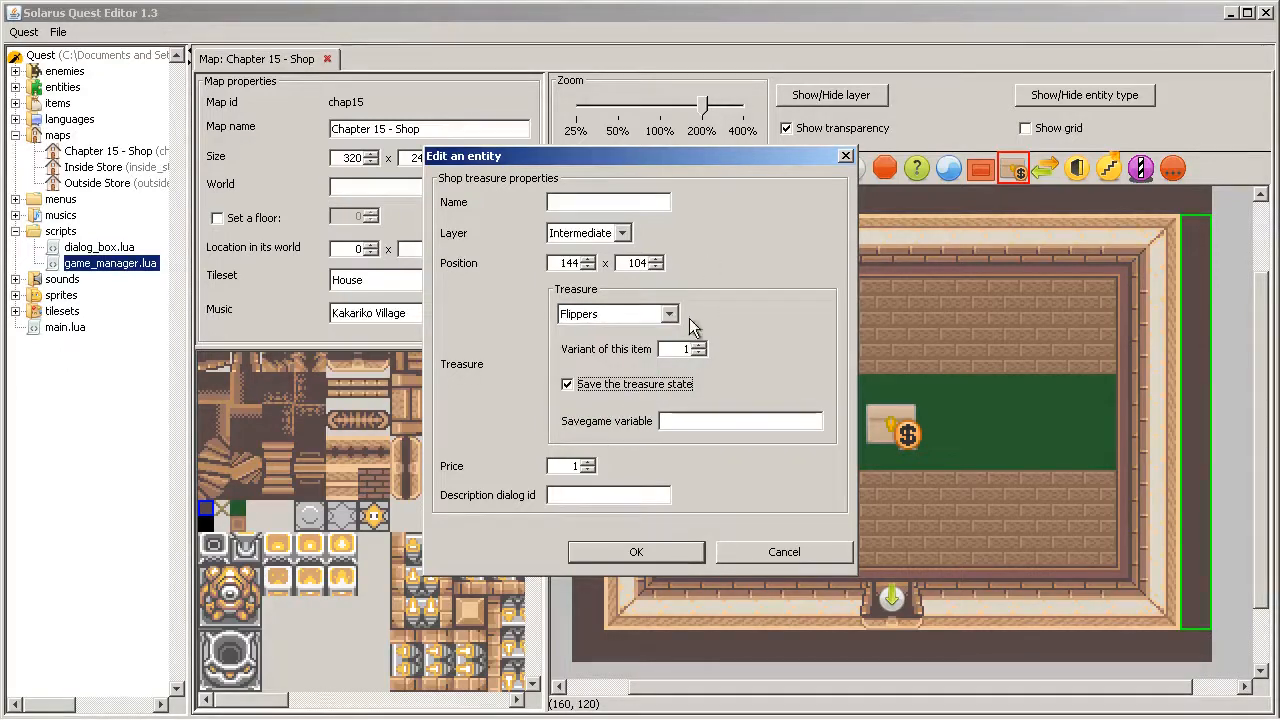
mouse_move(570, 548)
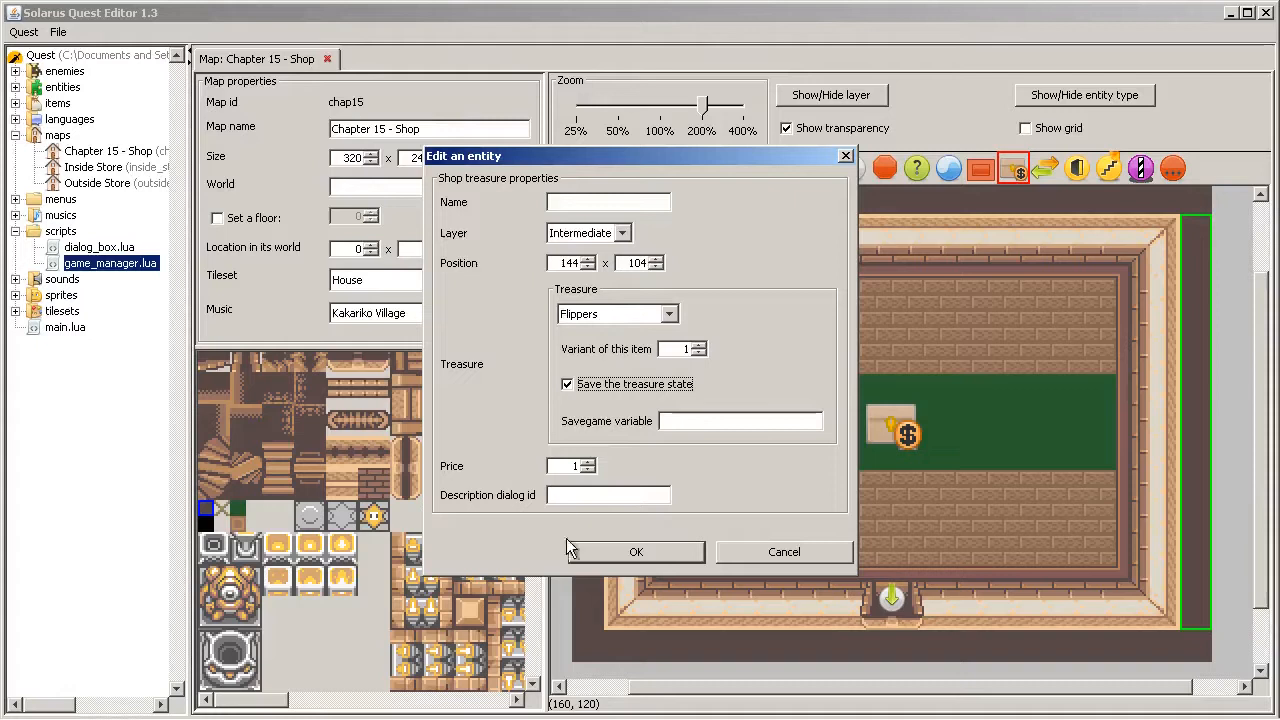
mouse_move(870, 244)
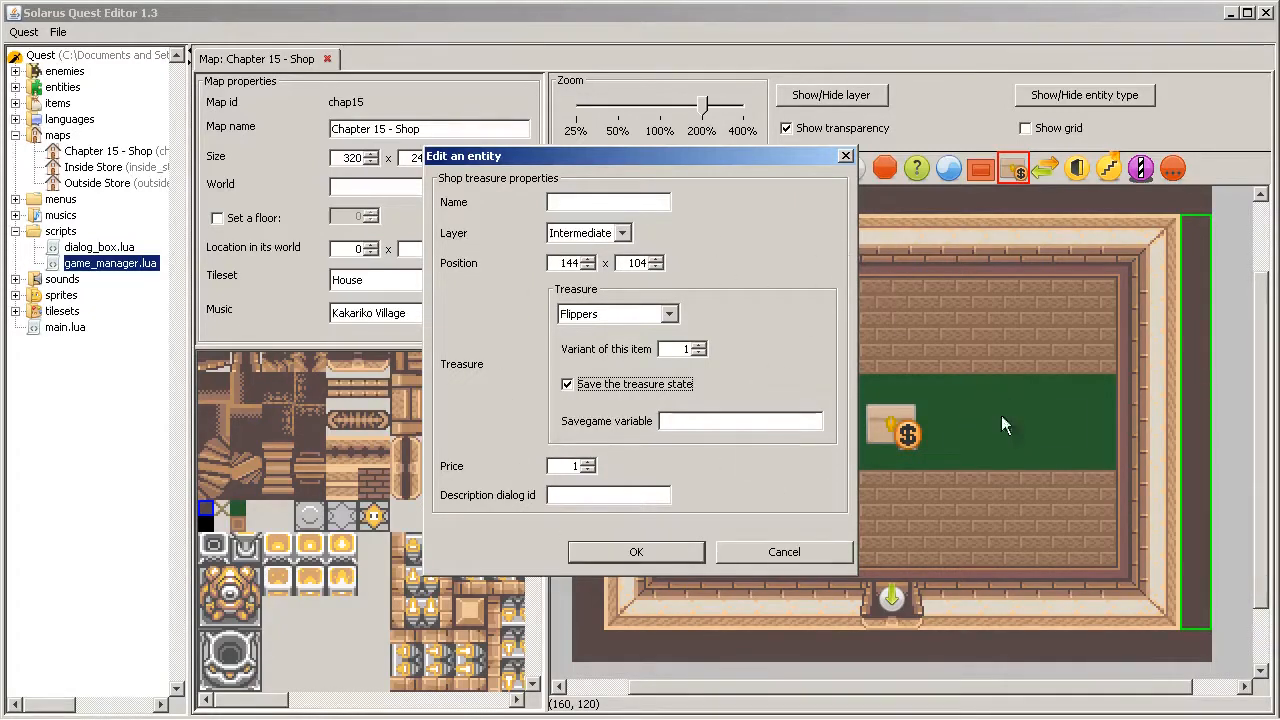
mouse_move(600, 360)
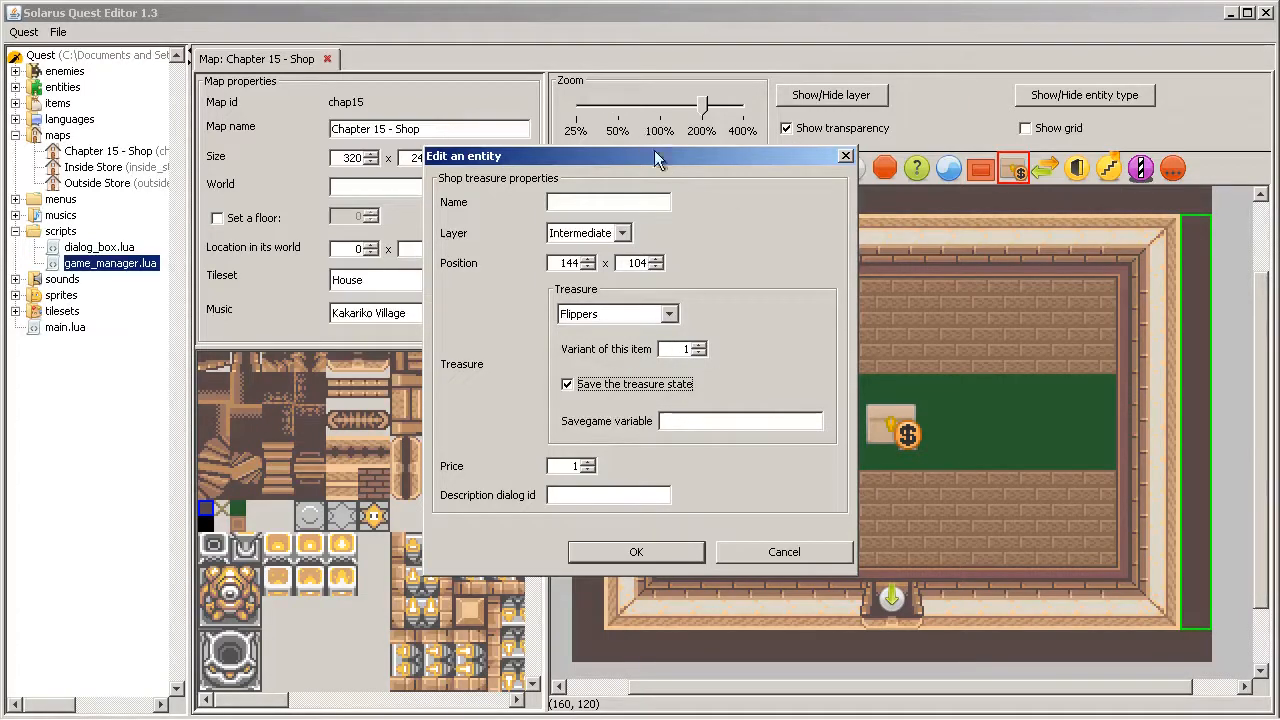
left_click_drag(658, 156, 520, 90)
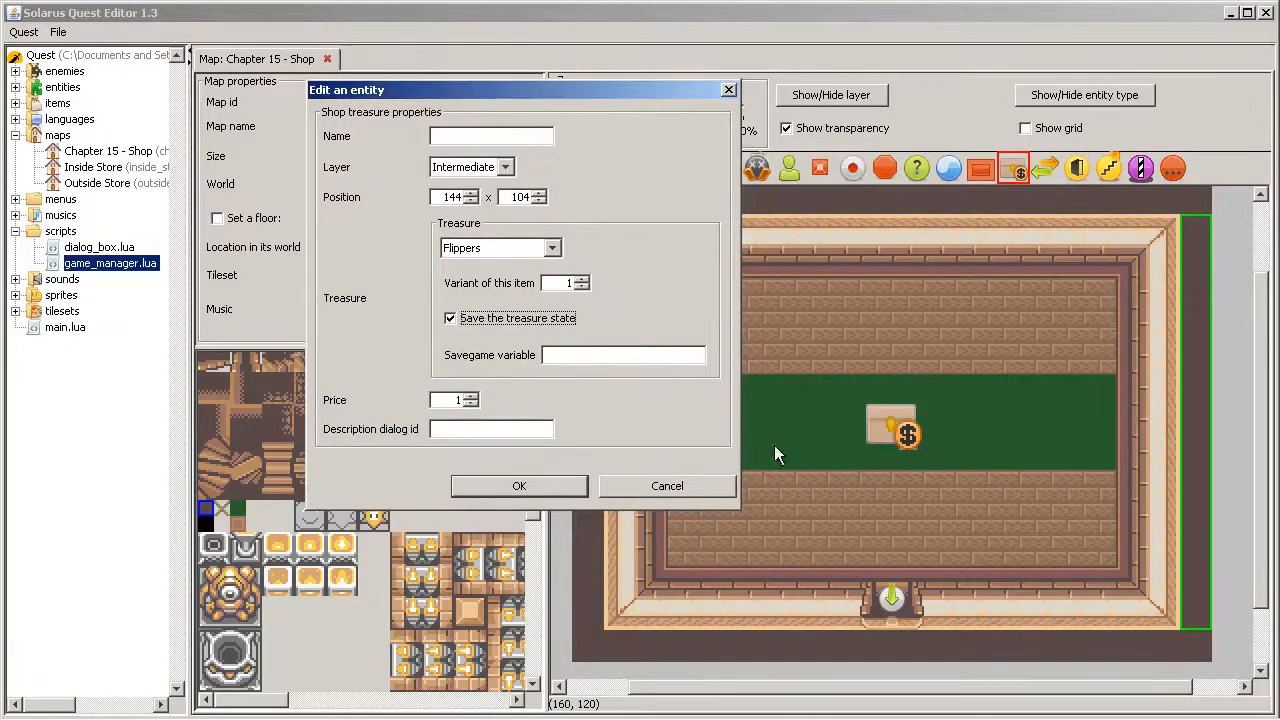
mouse_move(1218, 380)
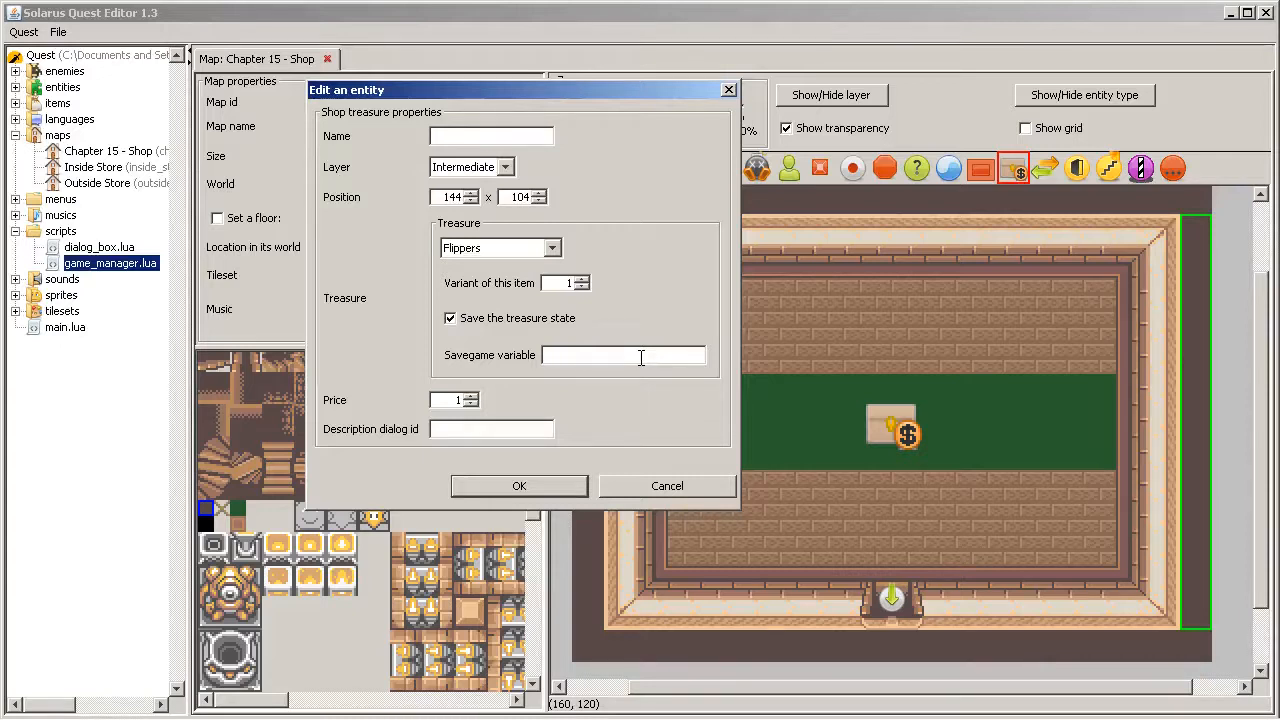
mouse_move(460, 252)
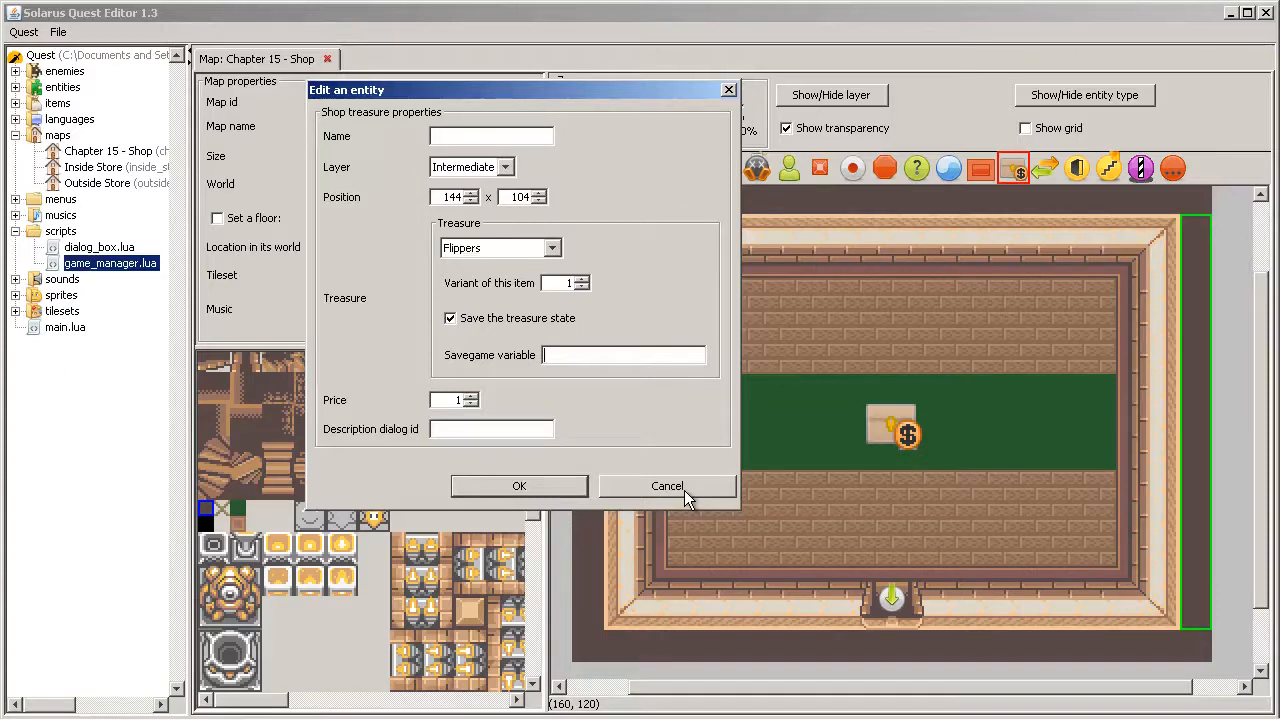
Step: Name the Flippers item's savegame variable shop_flippers
type("shop_")
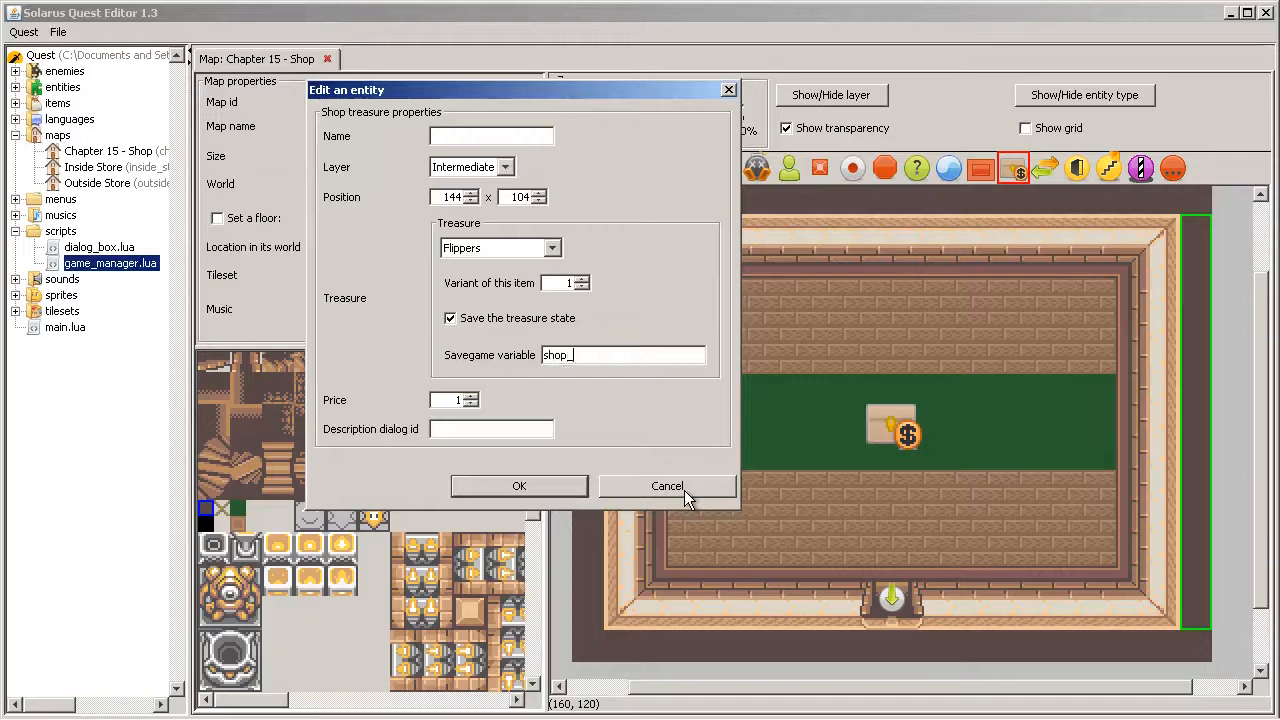
type("flipper")
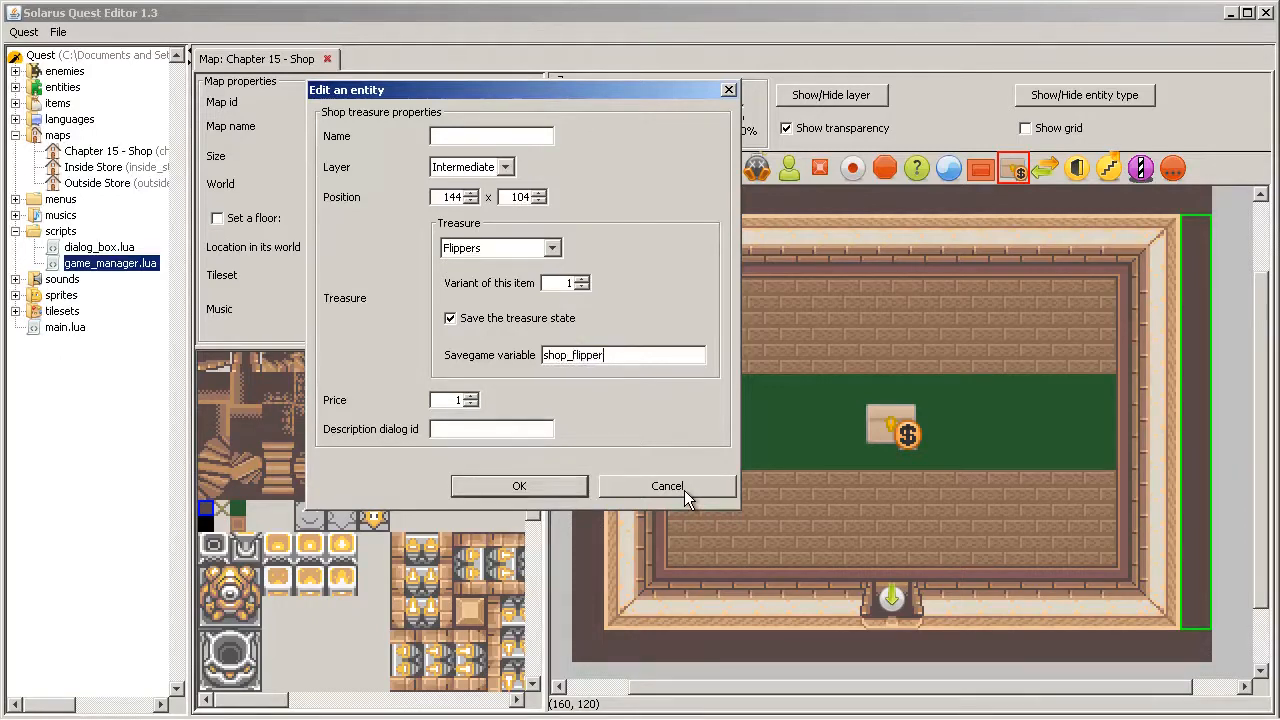
type("s")
left_click(454, 400)
type("00")
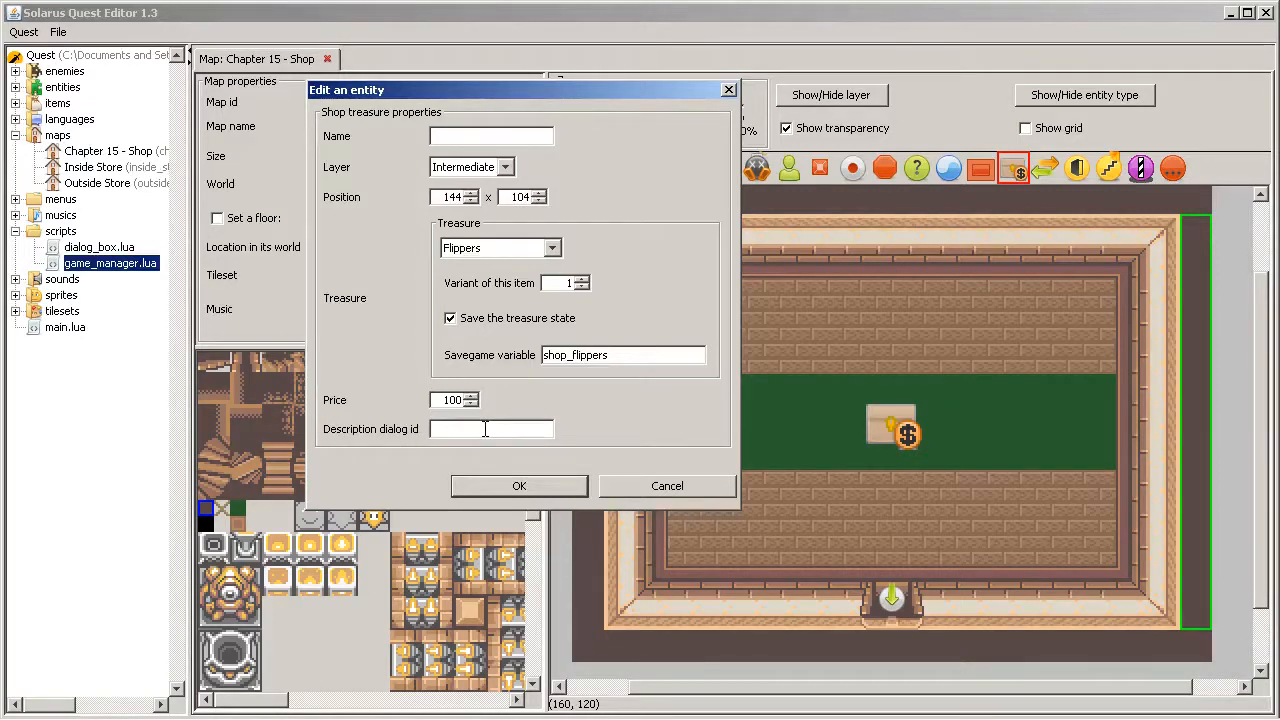
mouse_move(920, 482)
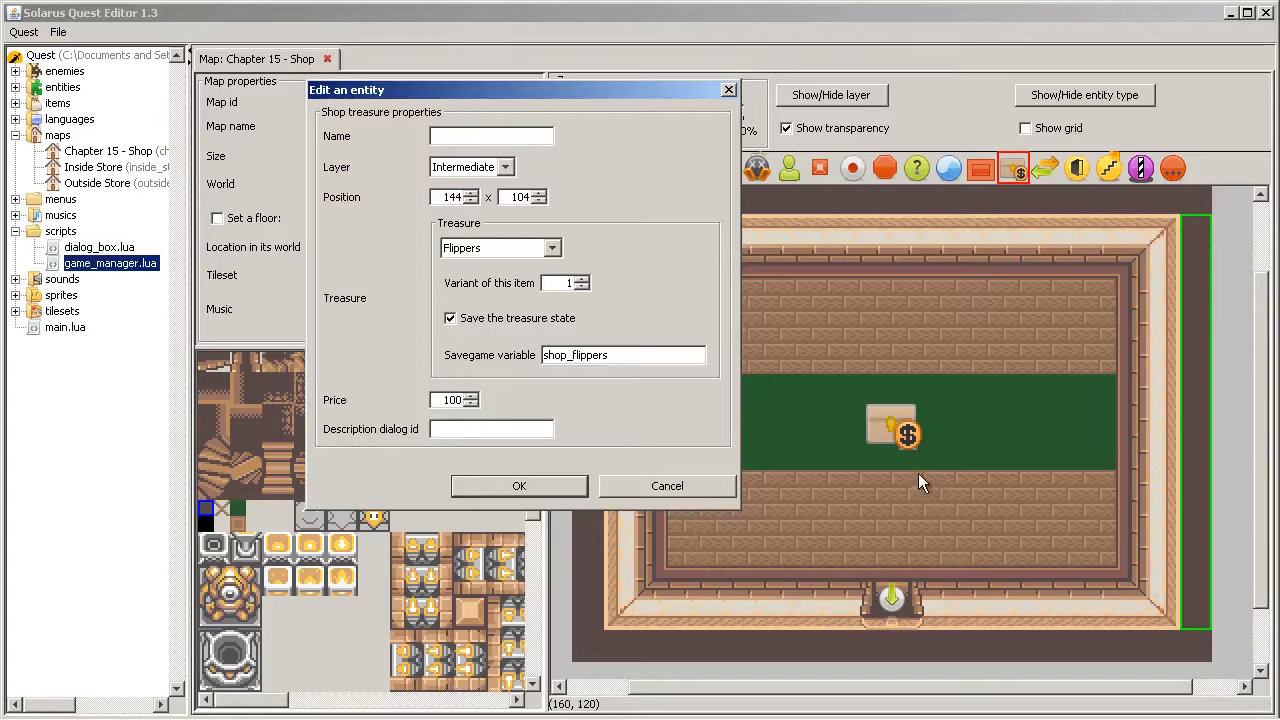
mouse_move(872, 428)
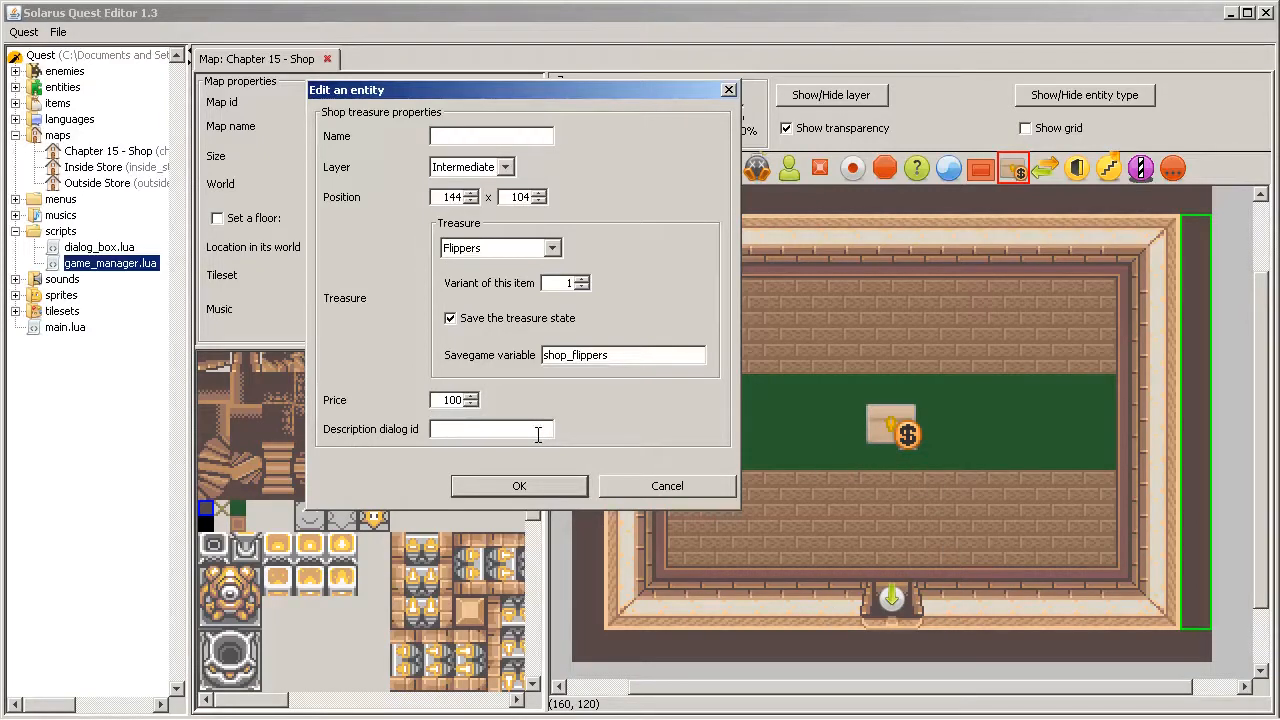
Step: Enter shop.flippers.1 as the Flippers item's description dialog id
type("shop")
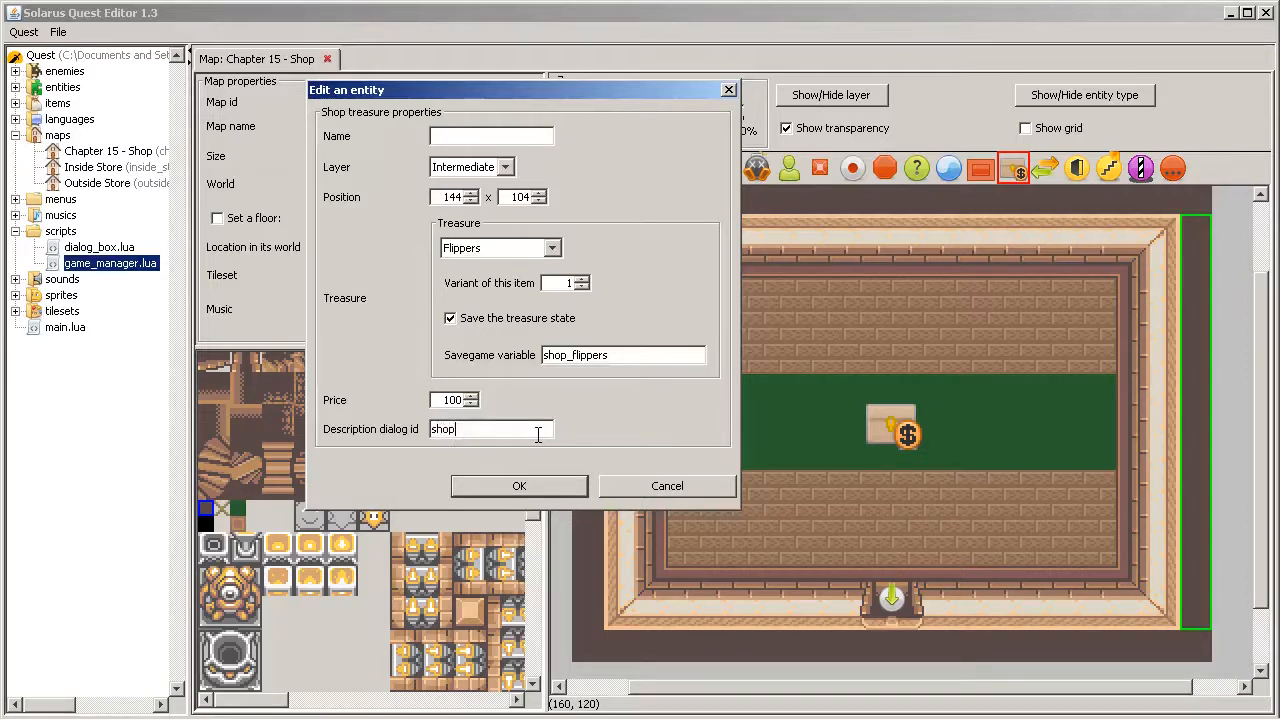
type(".flip")
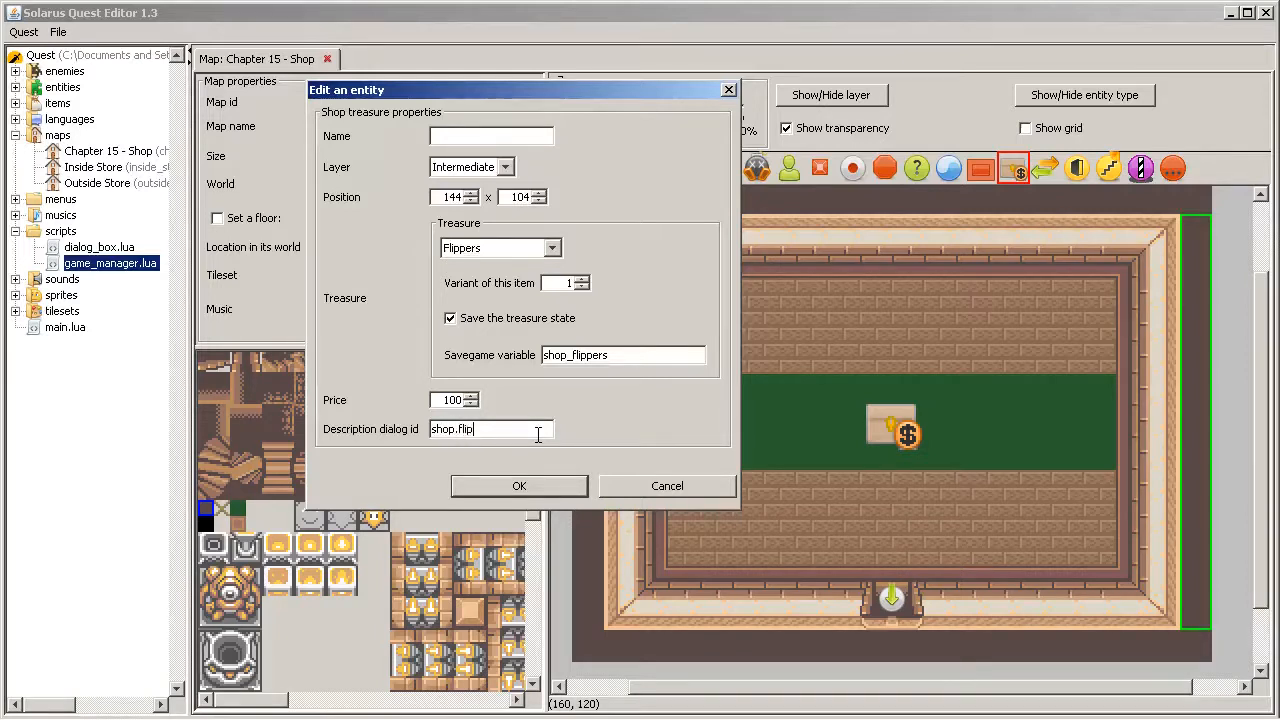
type("pers")
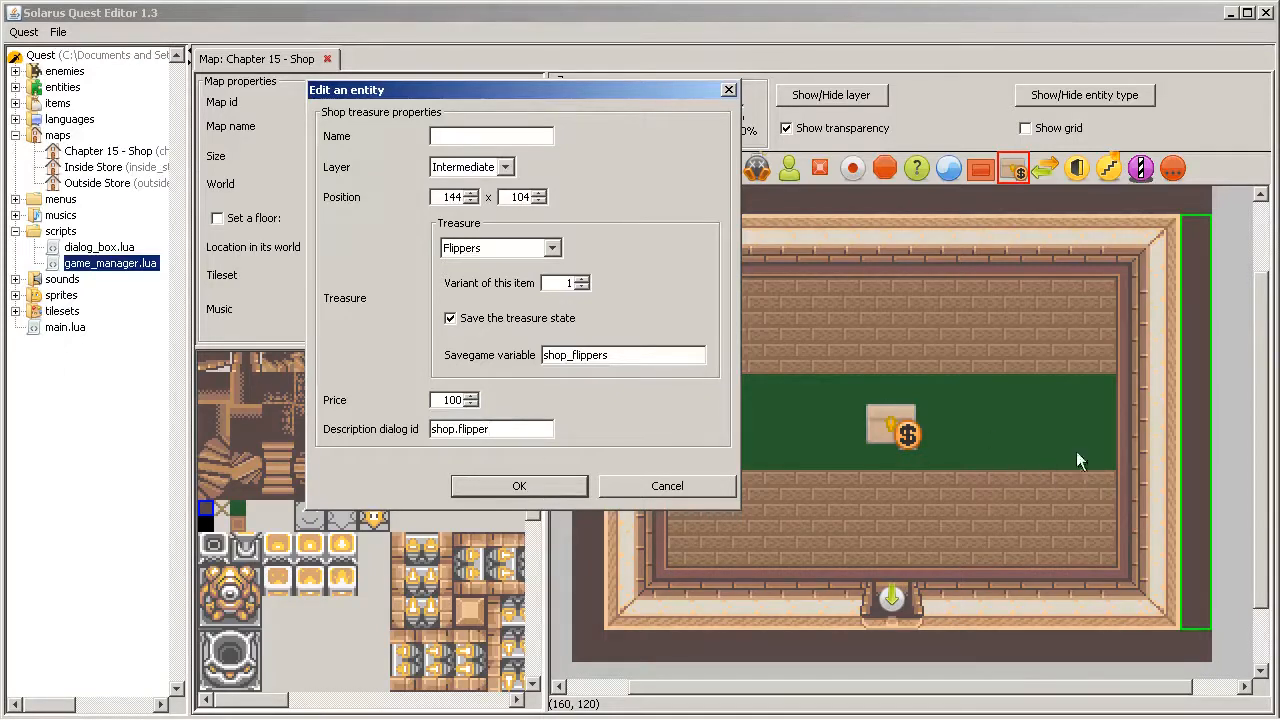
left_click(490, 428)
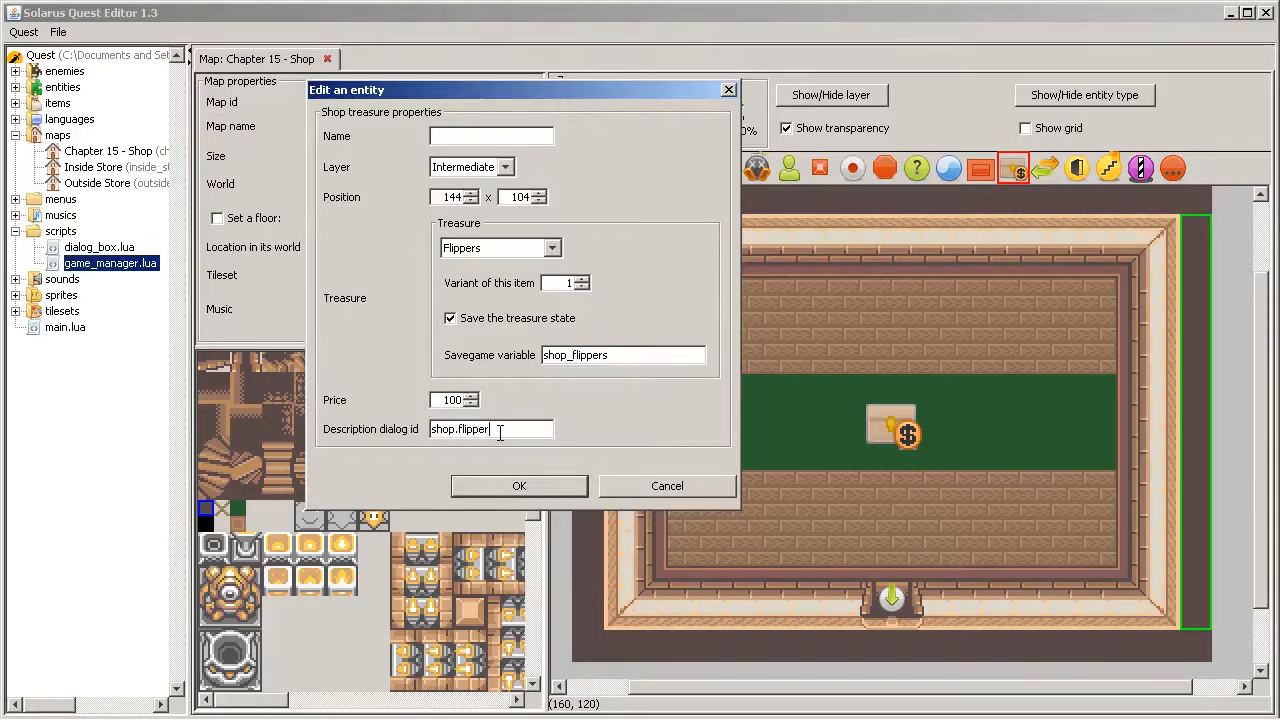
left_click(560, 284)
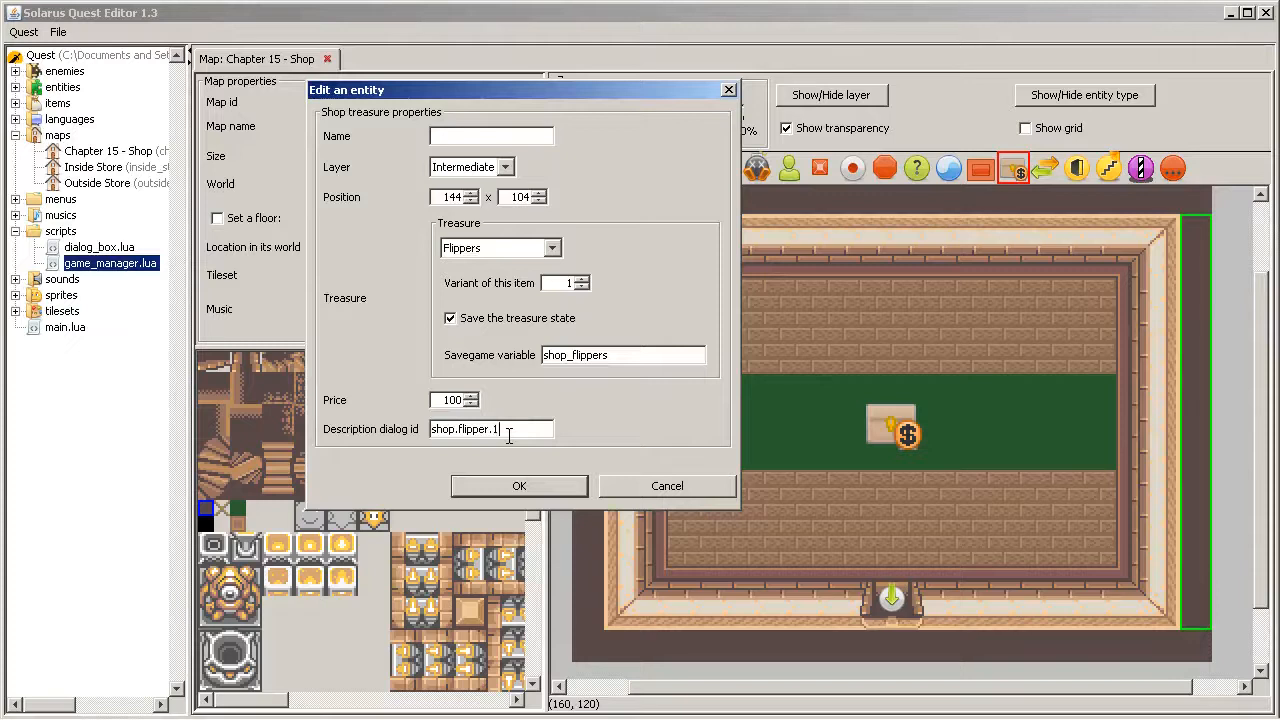
Step: Confirm the shop treasure and go to the spot after the Flippers dialog in dialogs.dat
left_click(520, 486)
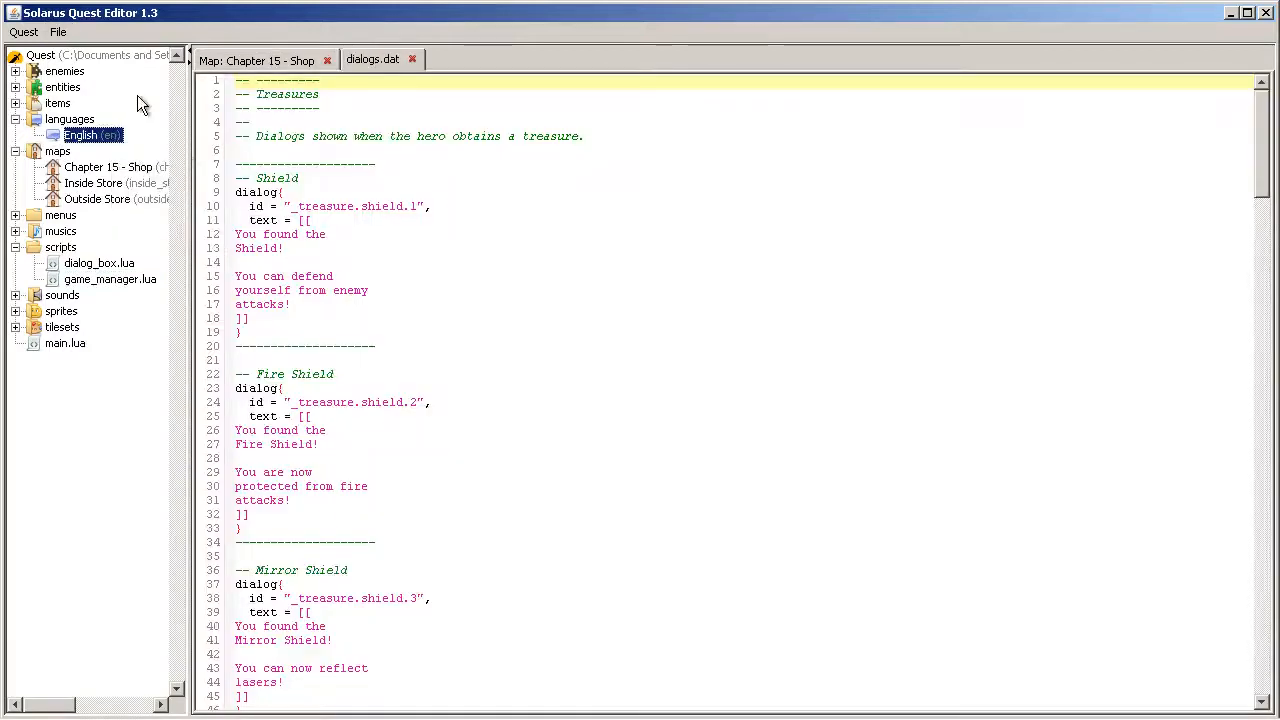
left_click(468, 360)
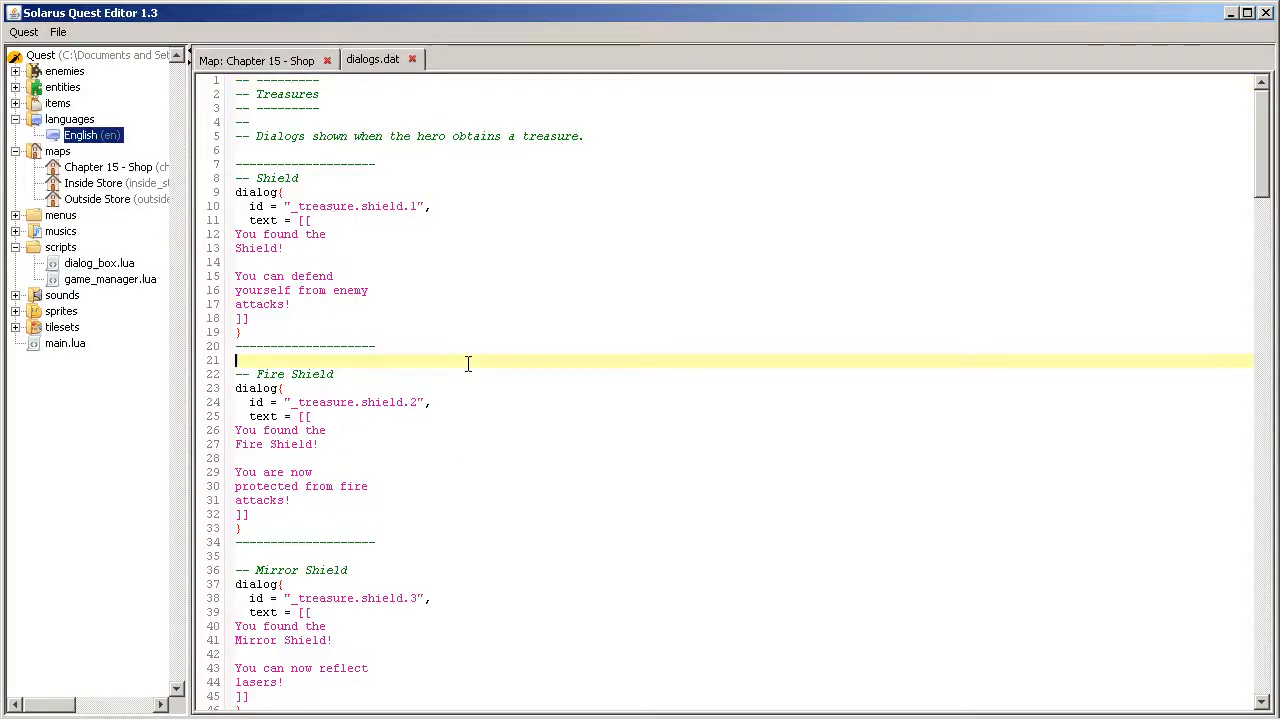
scroll("down", 3)
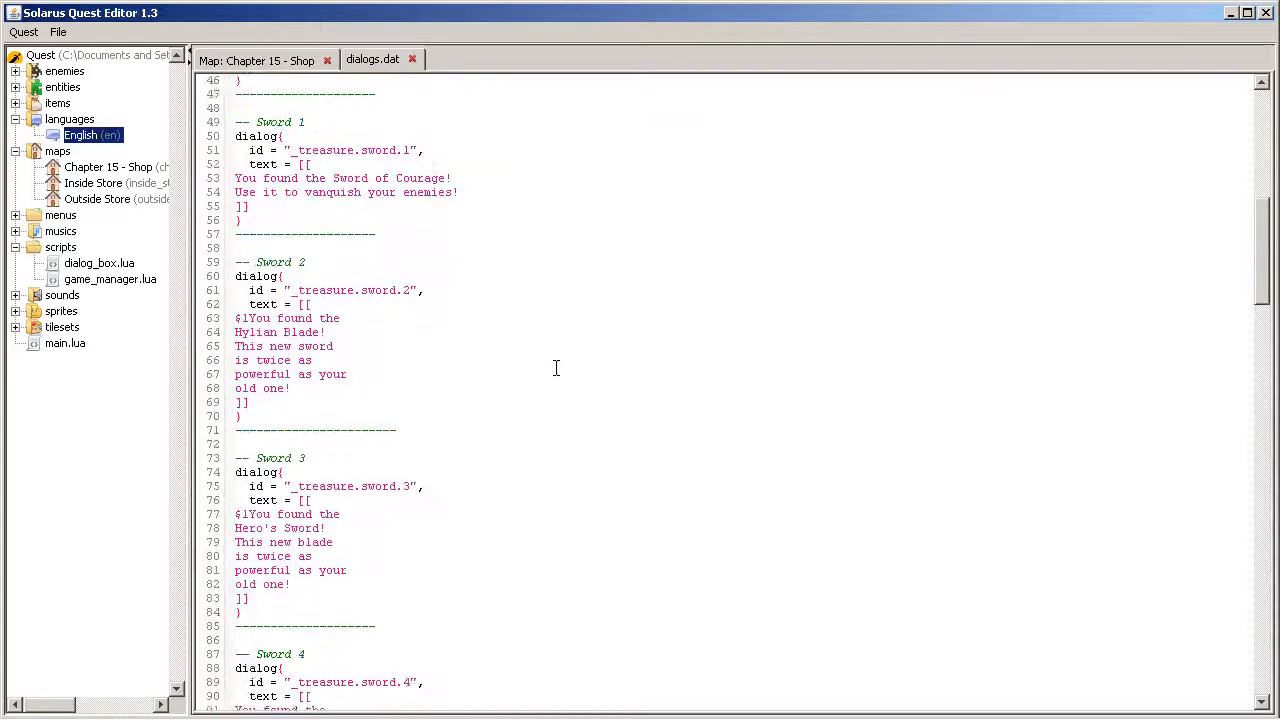
scroll("down", 3)
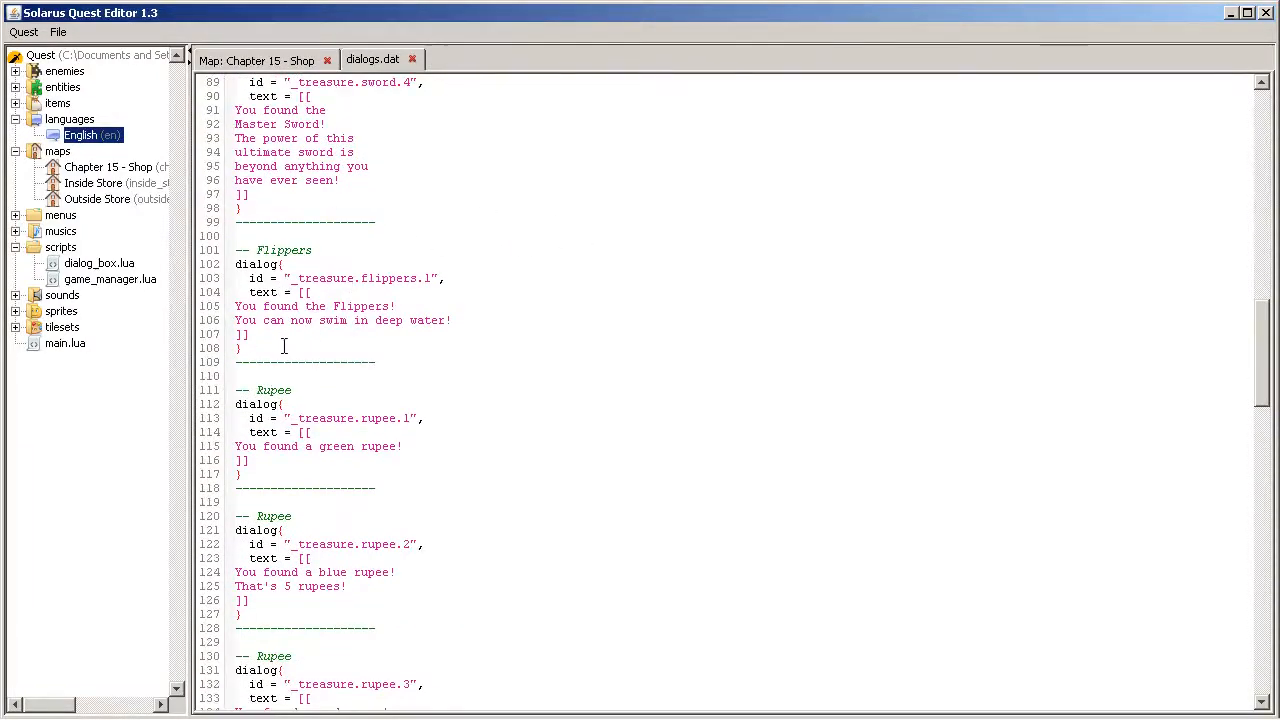
left_click(298, 348)
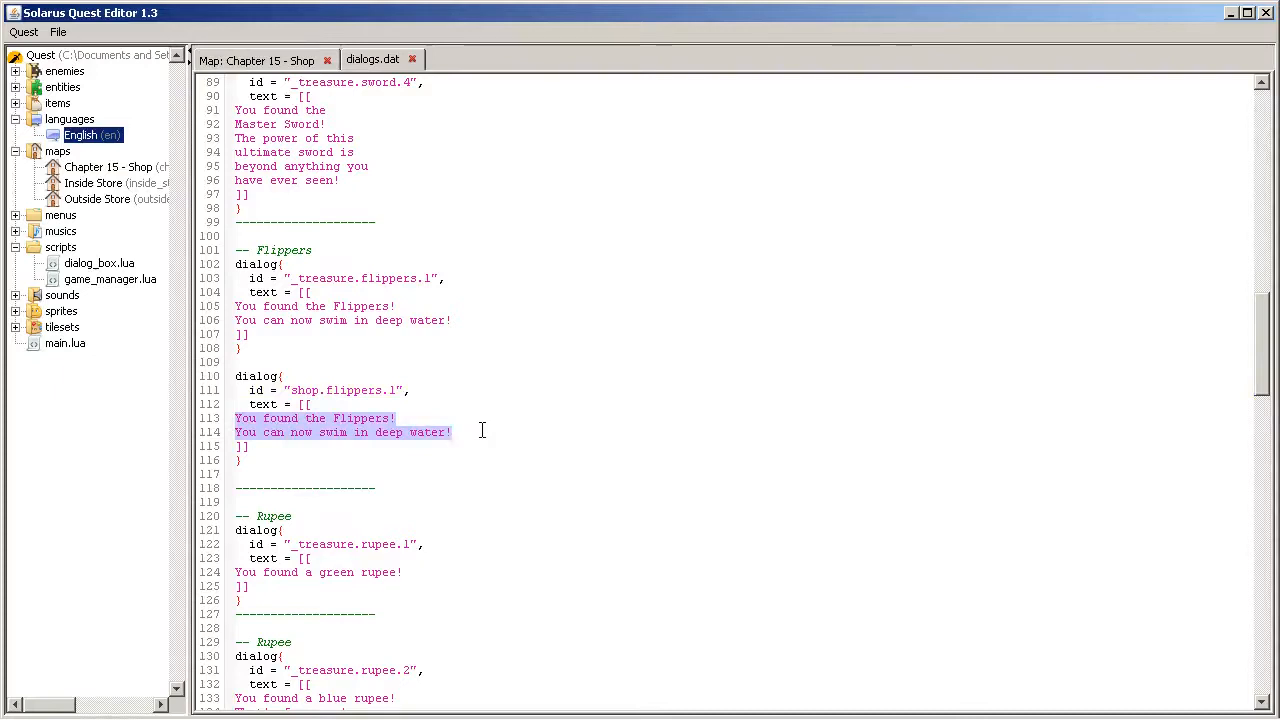
Step: Write the shop.flippers.1 text: Flippers let you swim in deep water but are very expensive
type("With the F")
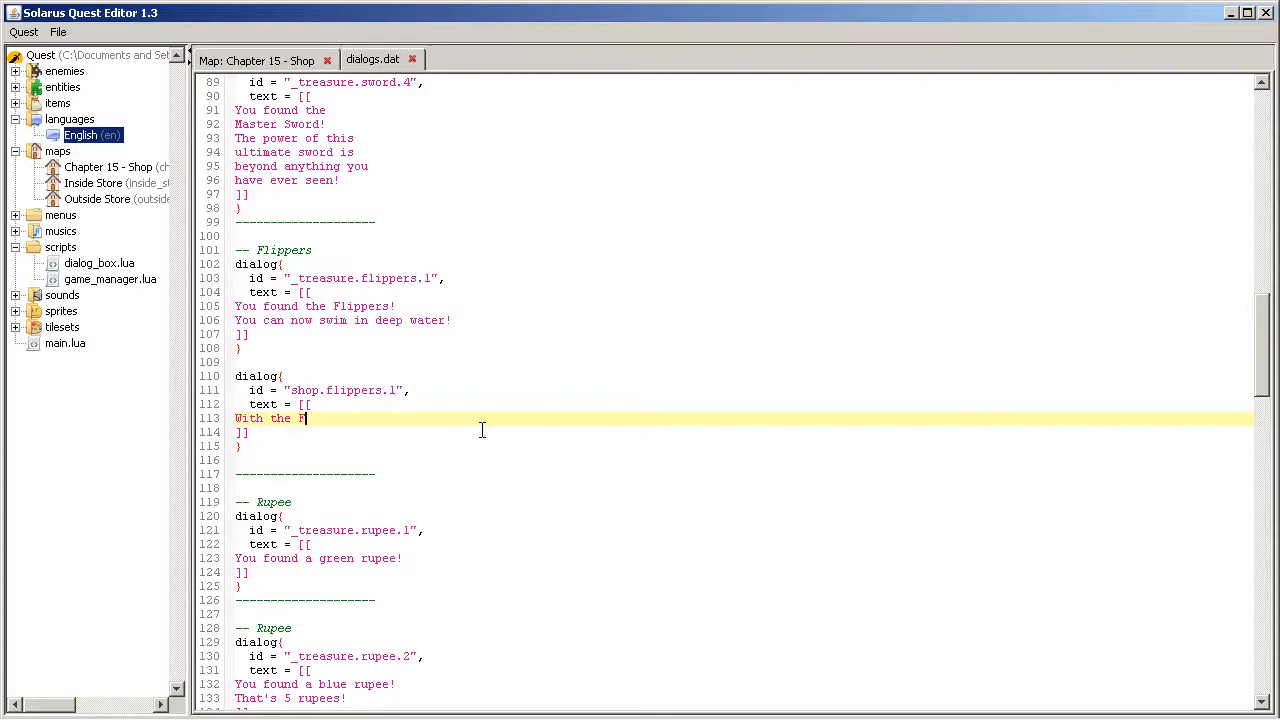
type("lippers")
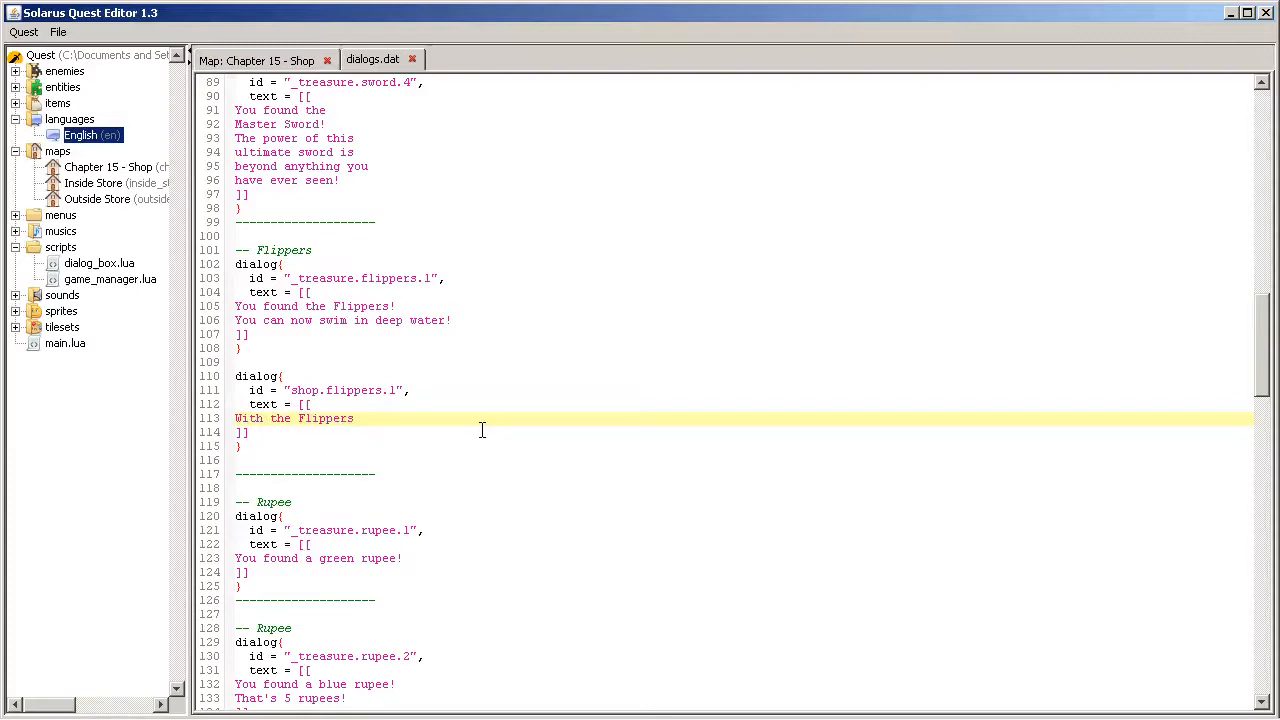
type(", ypu")
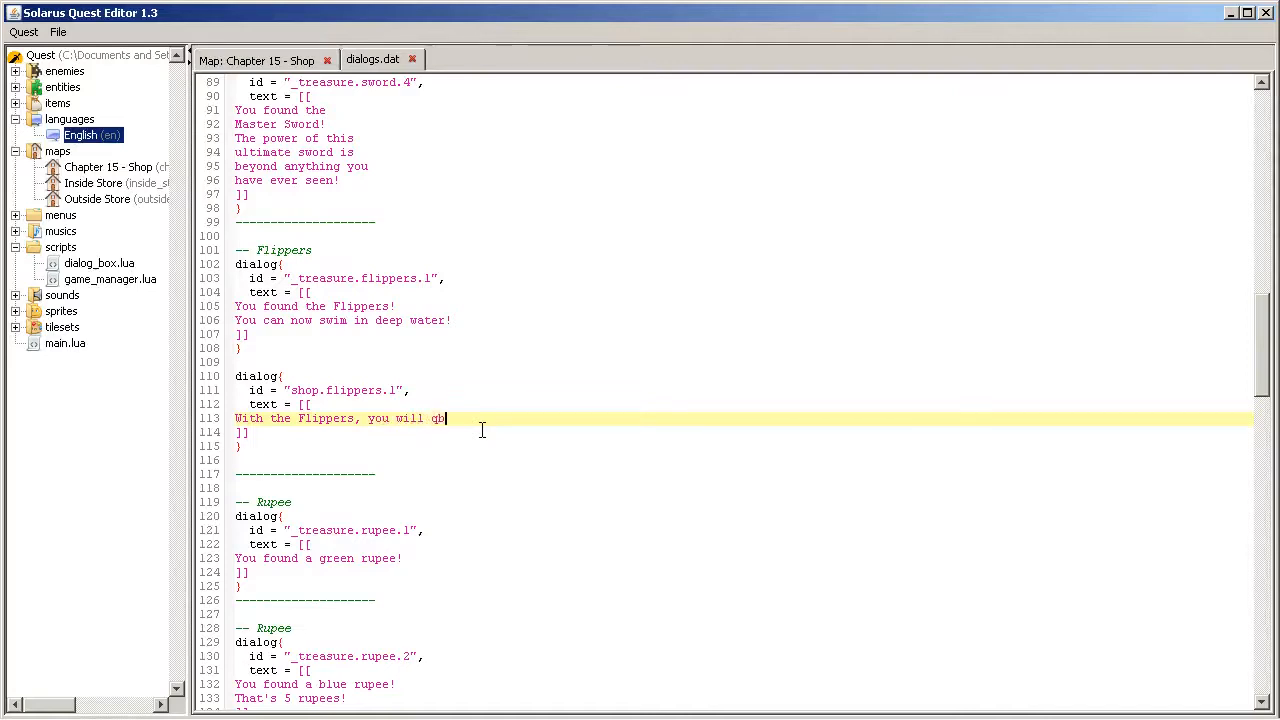
type("able to")
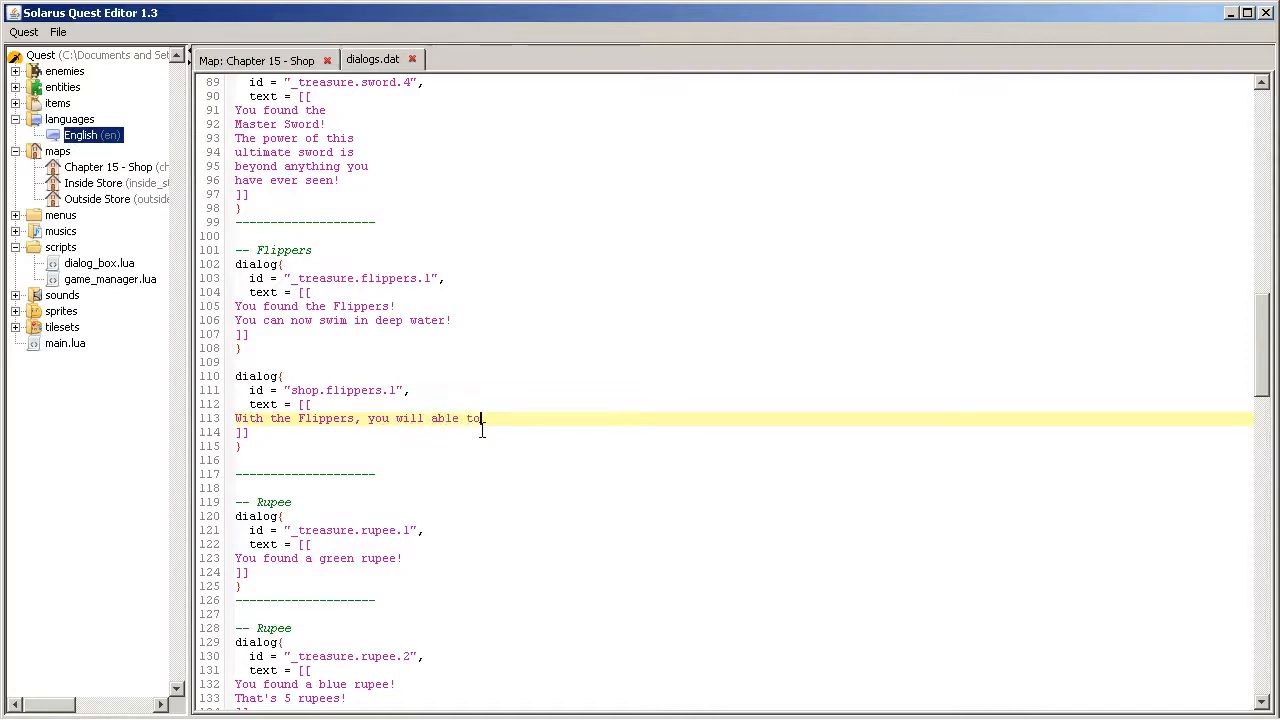
type("swim")
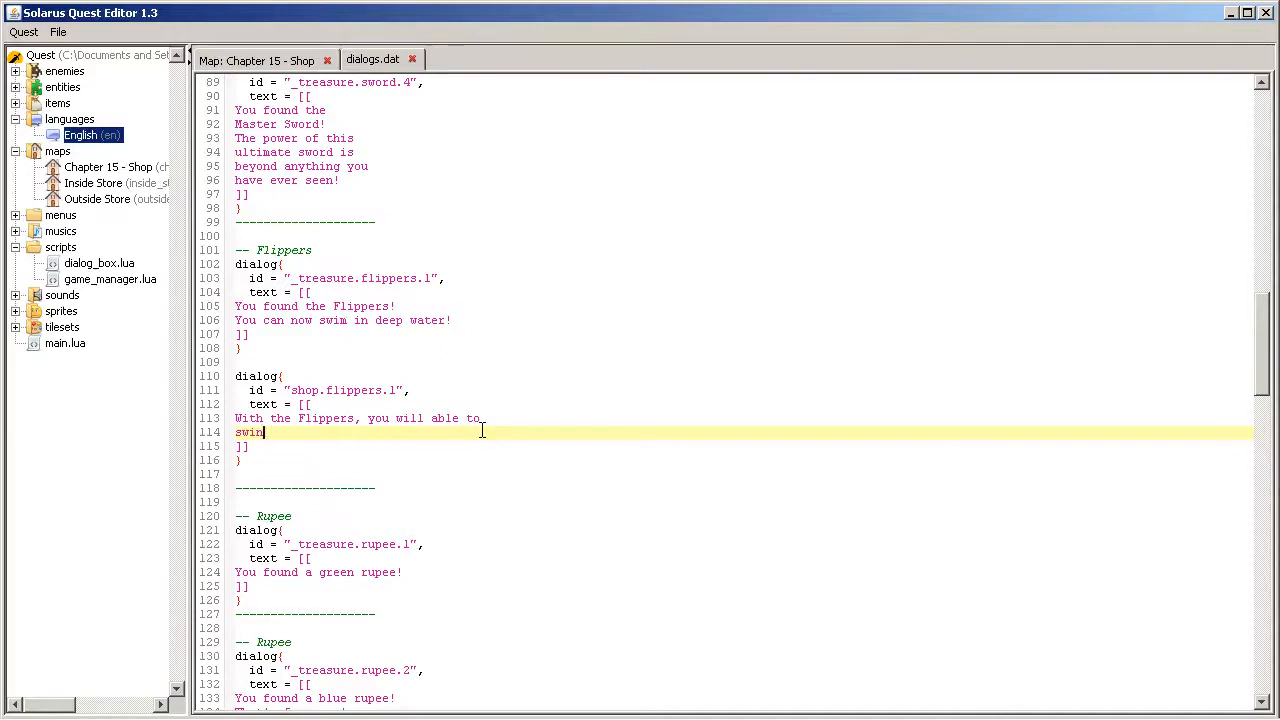
type("in deep")
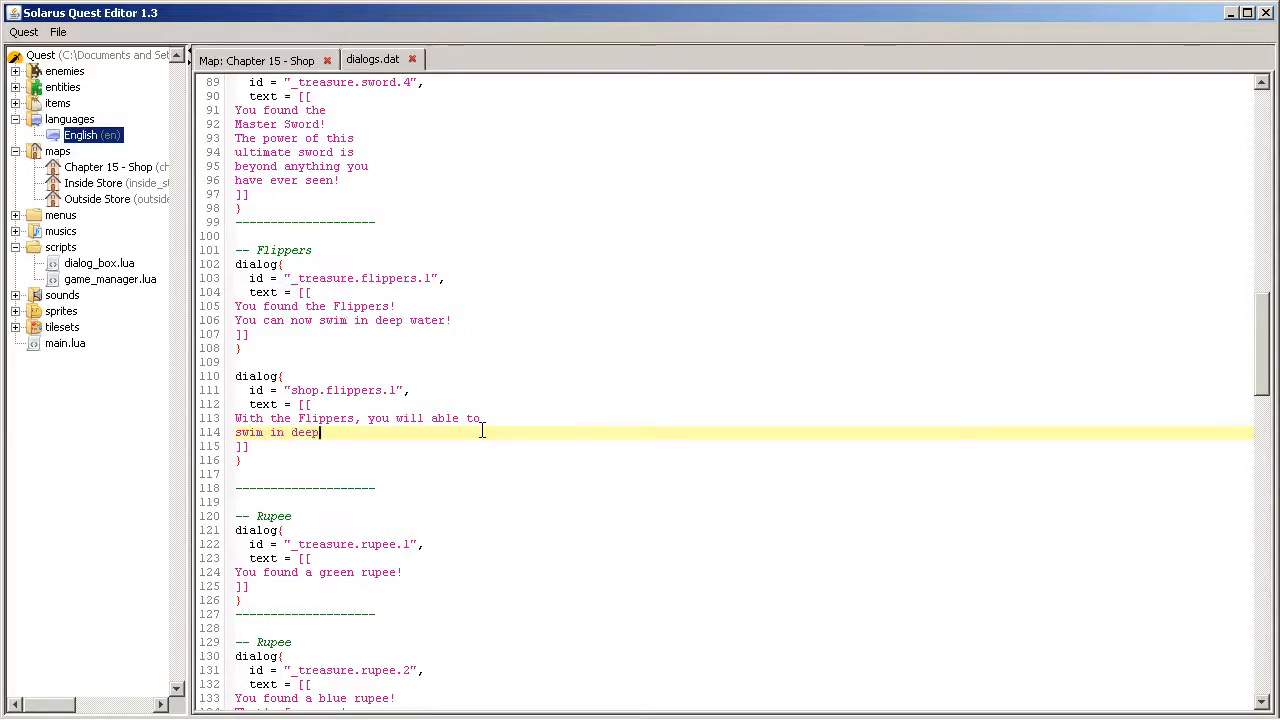
type("water")
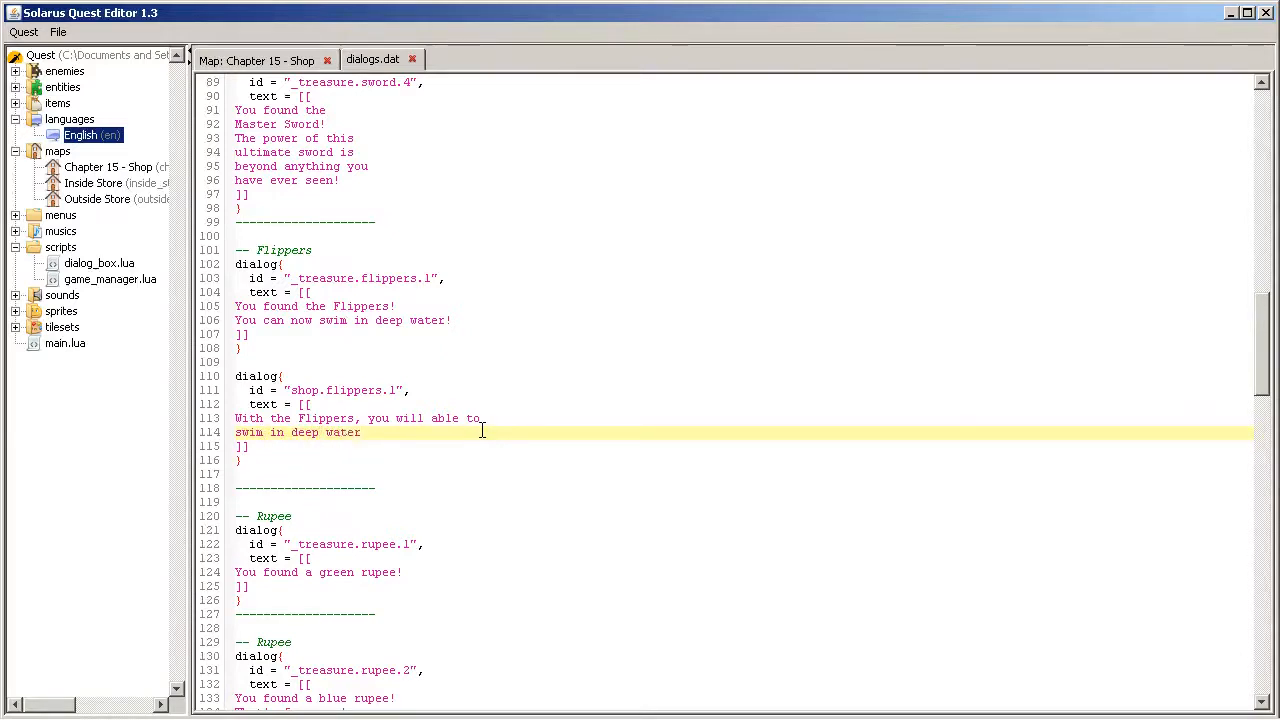
type(".")
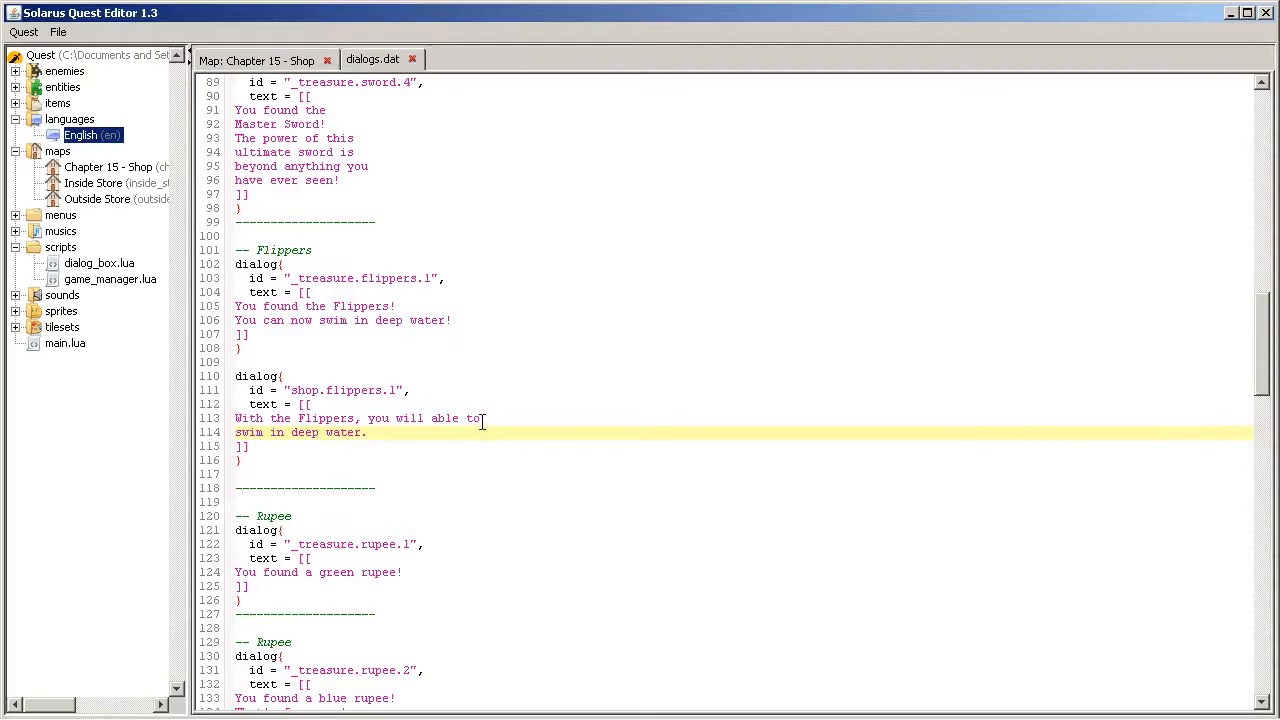
type("But it")
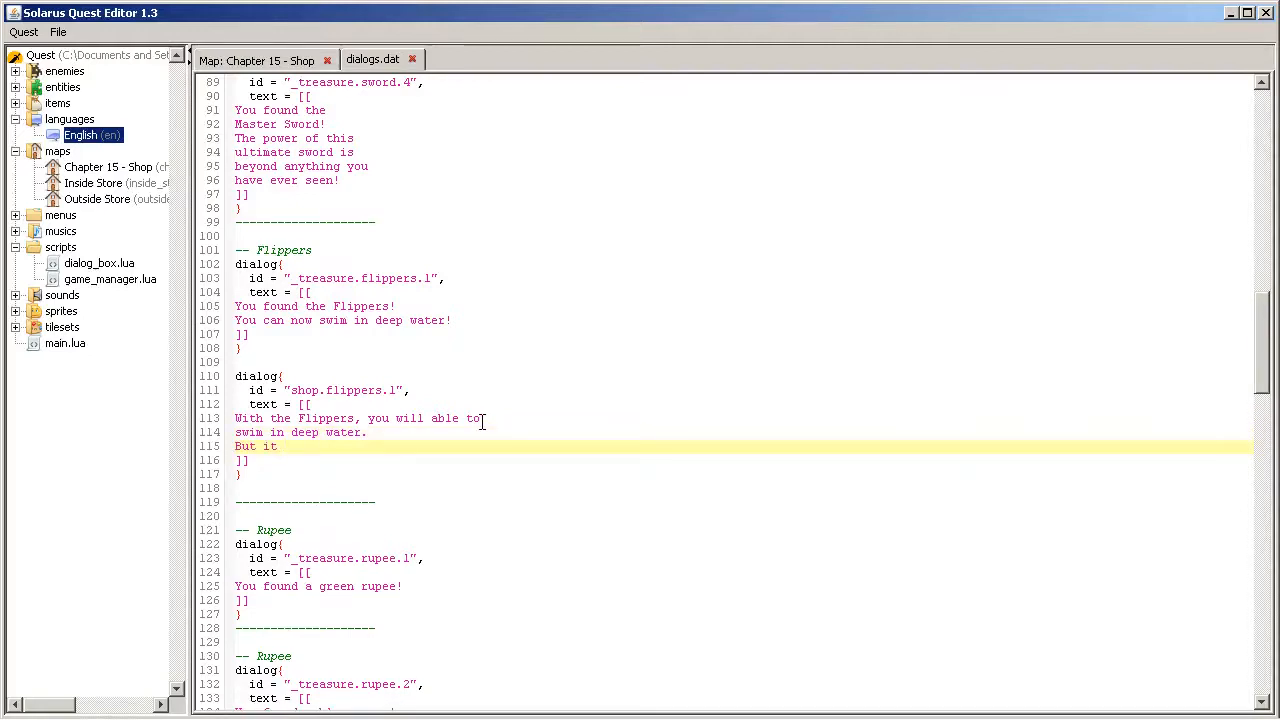
type("they")
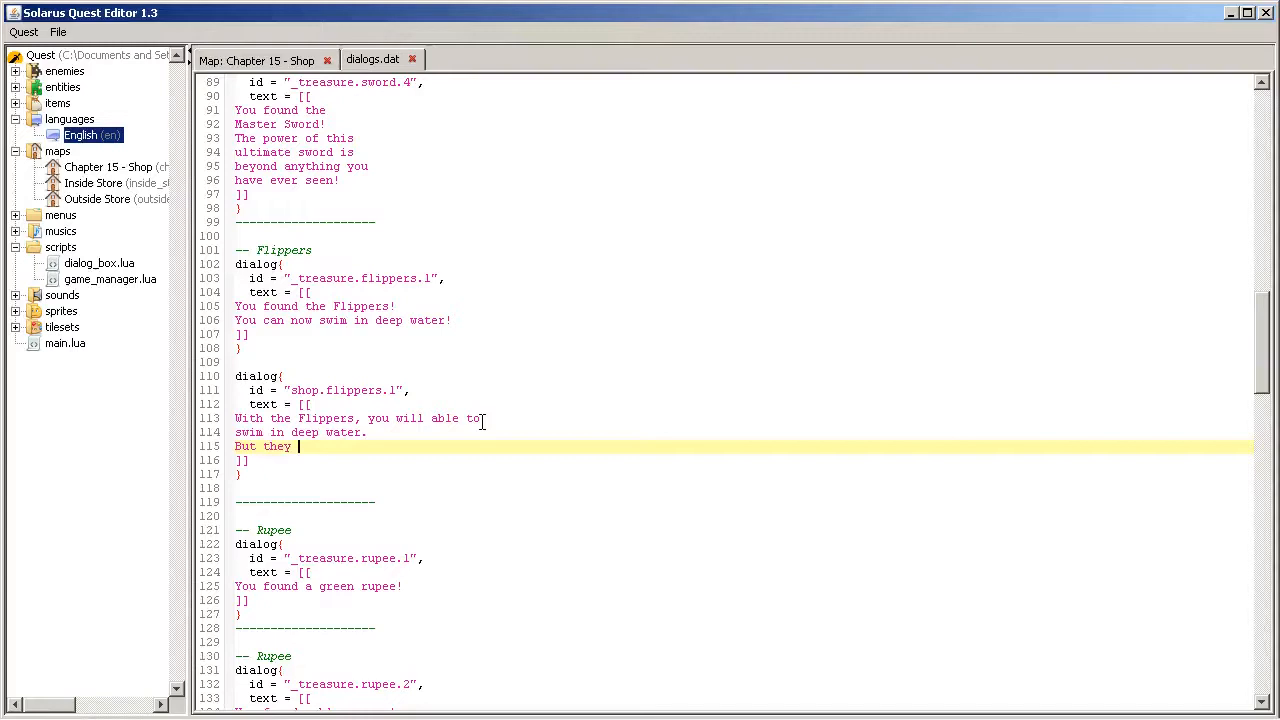
type("are ver")
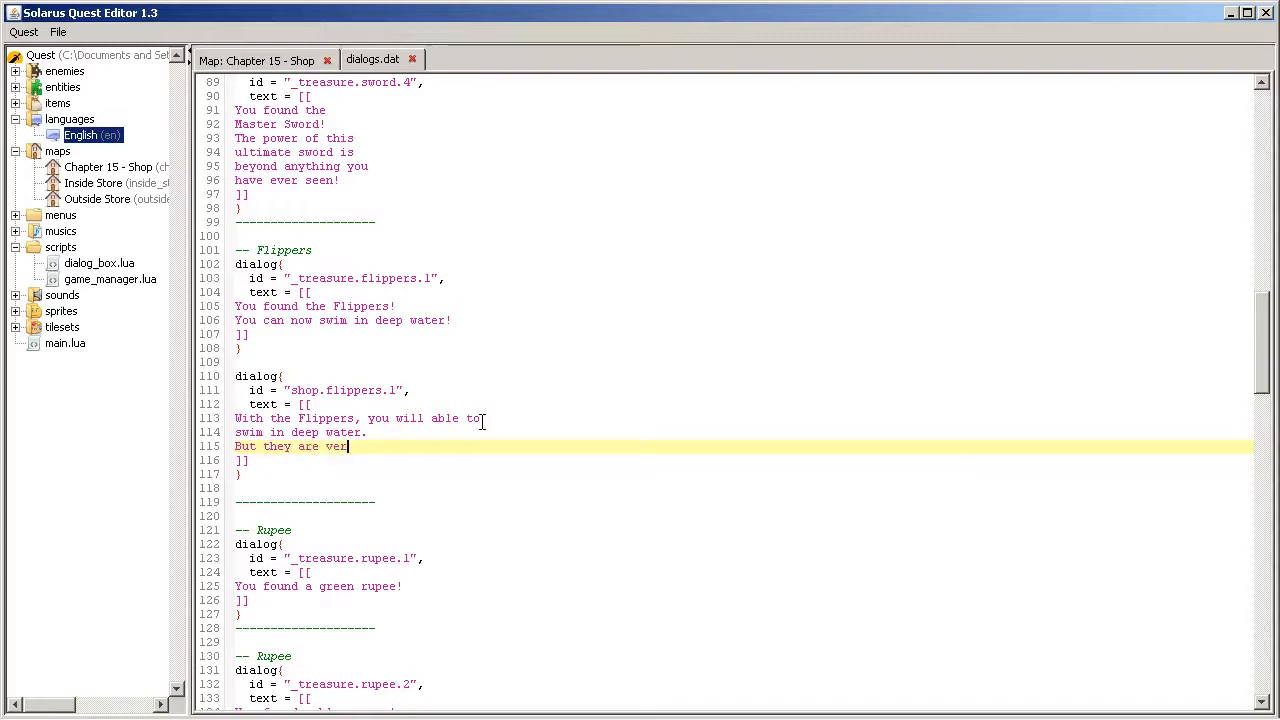
type("y expensiv")
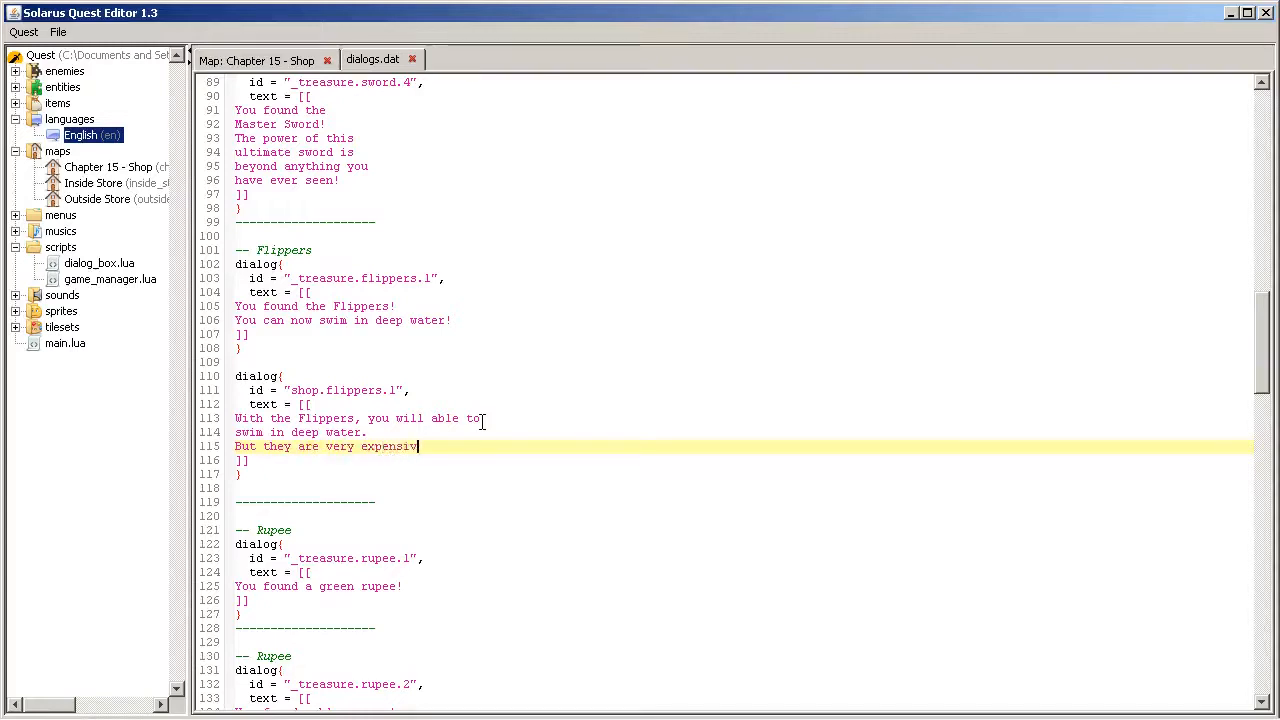
type("e!")
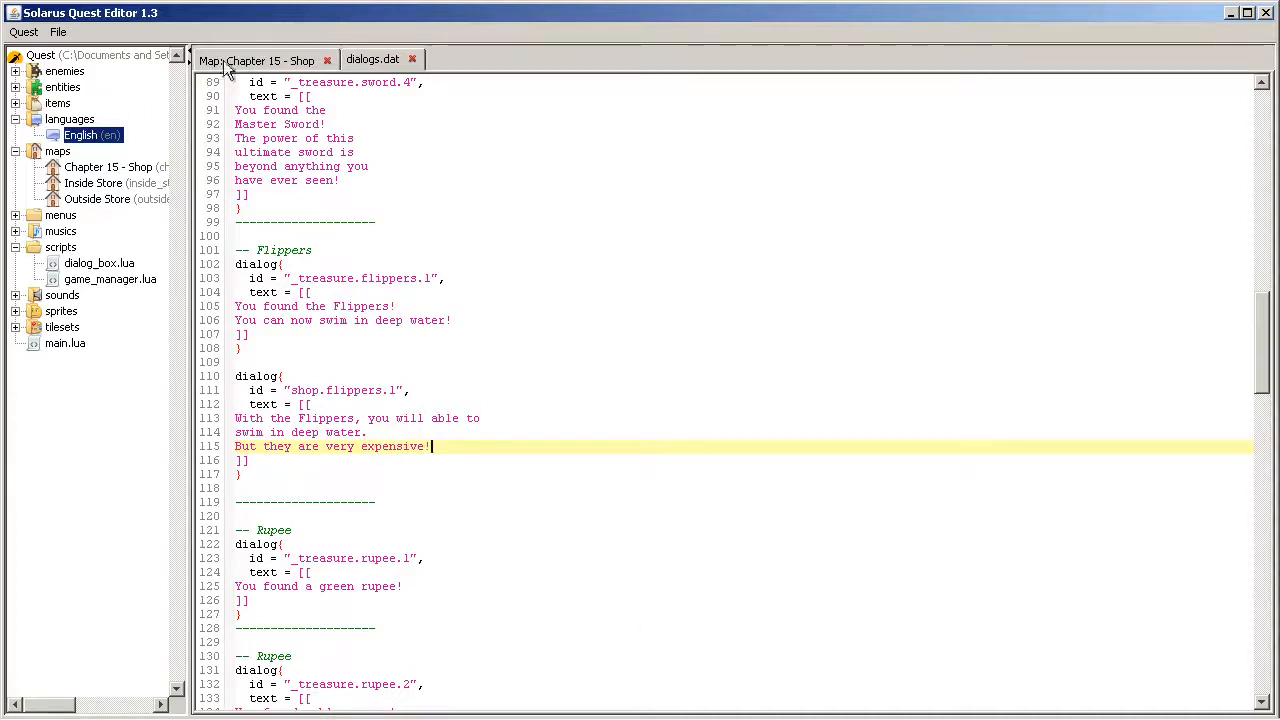
Step: Save the quest, test the shop showing Flippers at 100, then quit the game
left_click(256, 60)
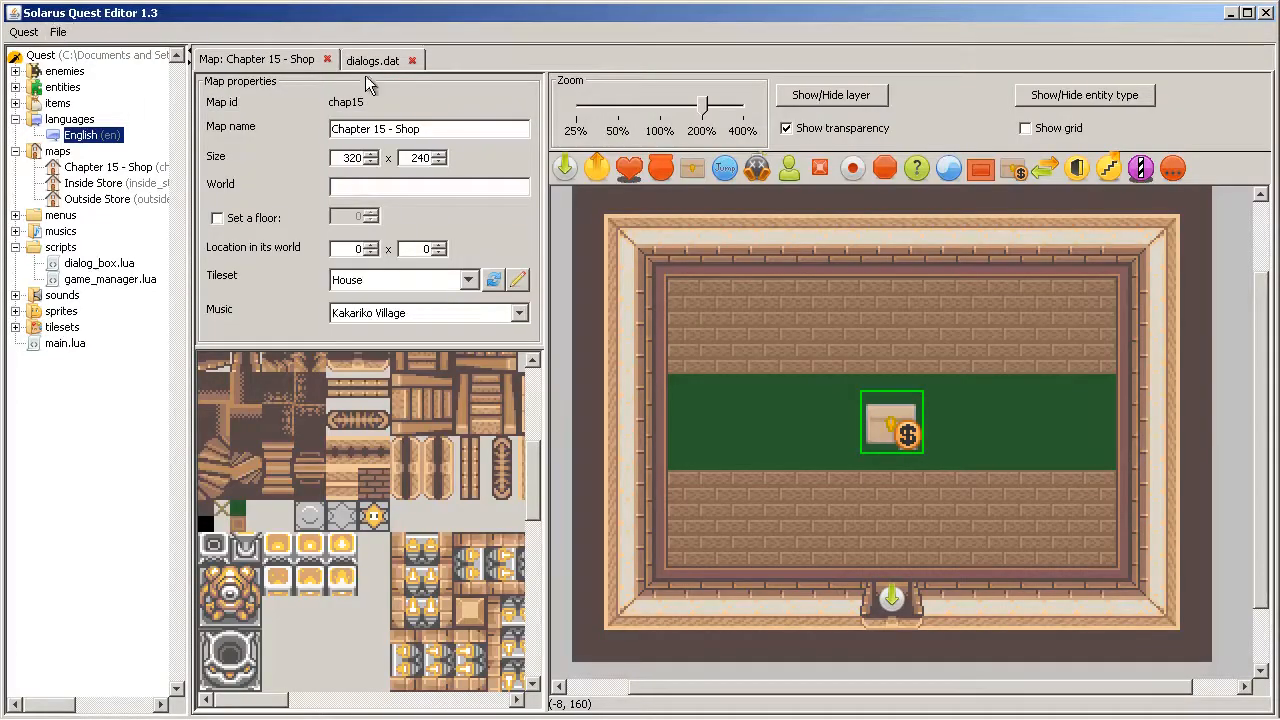
left_click(372, 60)
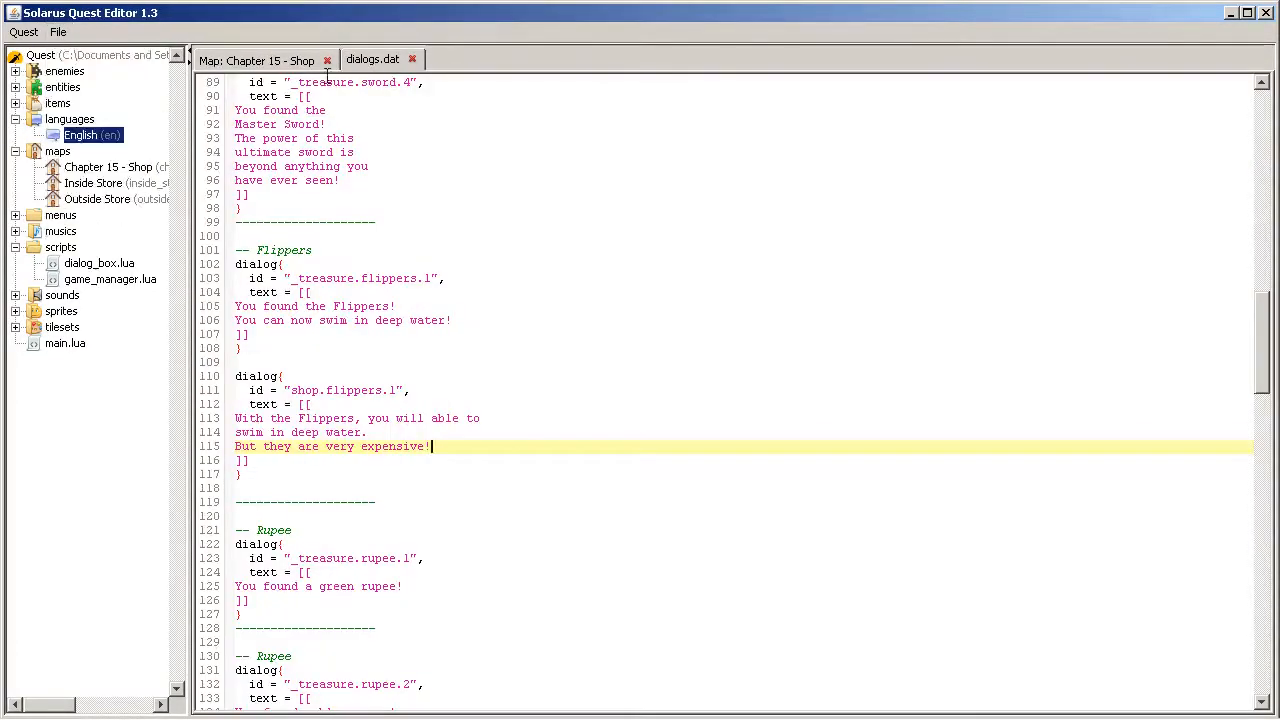
left_click(58, 32)
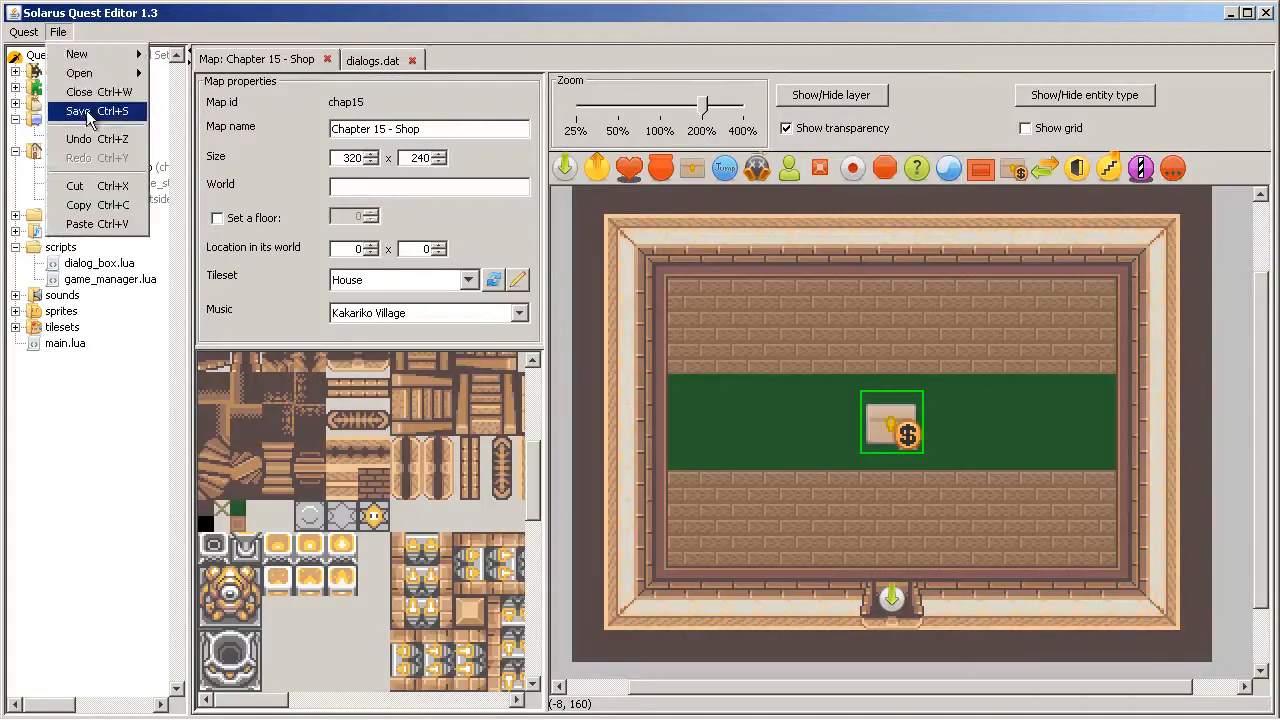
left_click(82, 112)
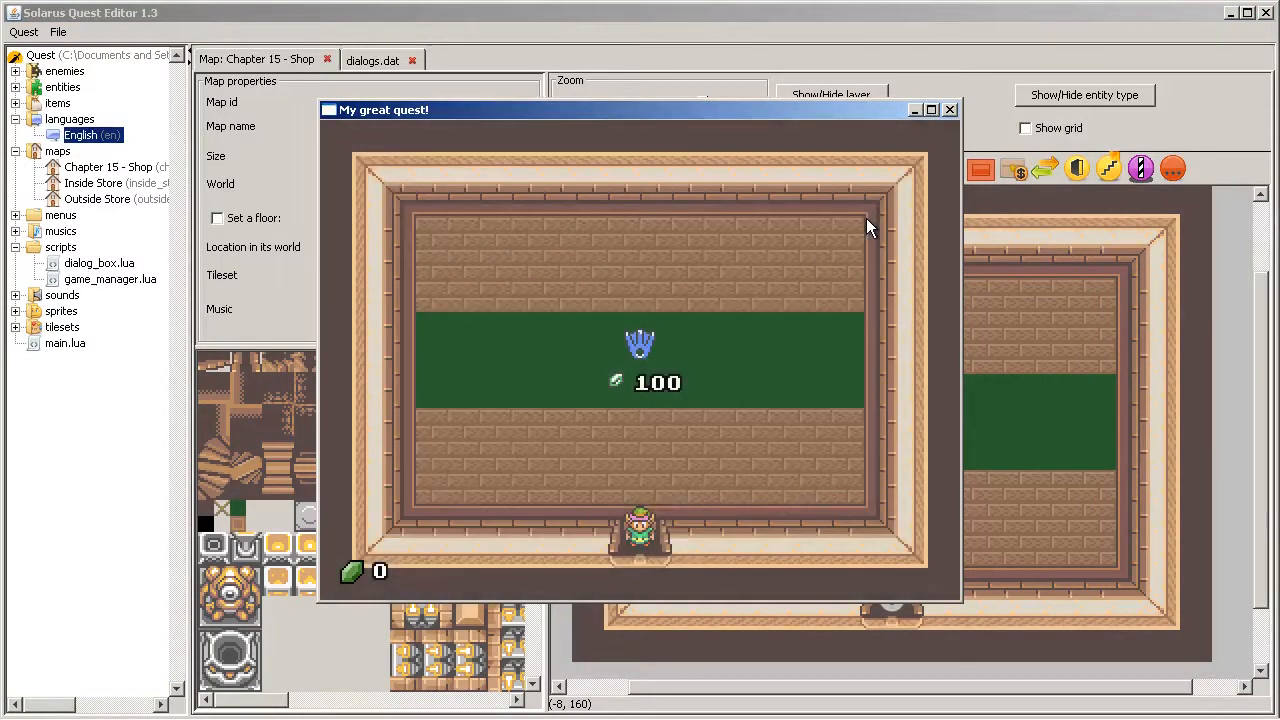
mouse_move(630, 476)
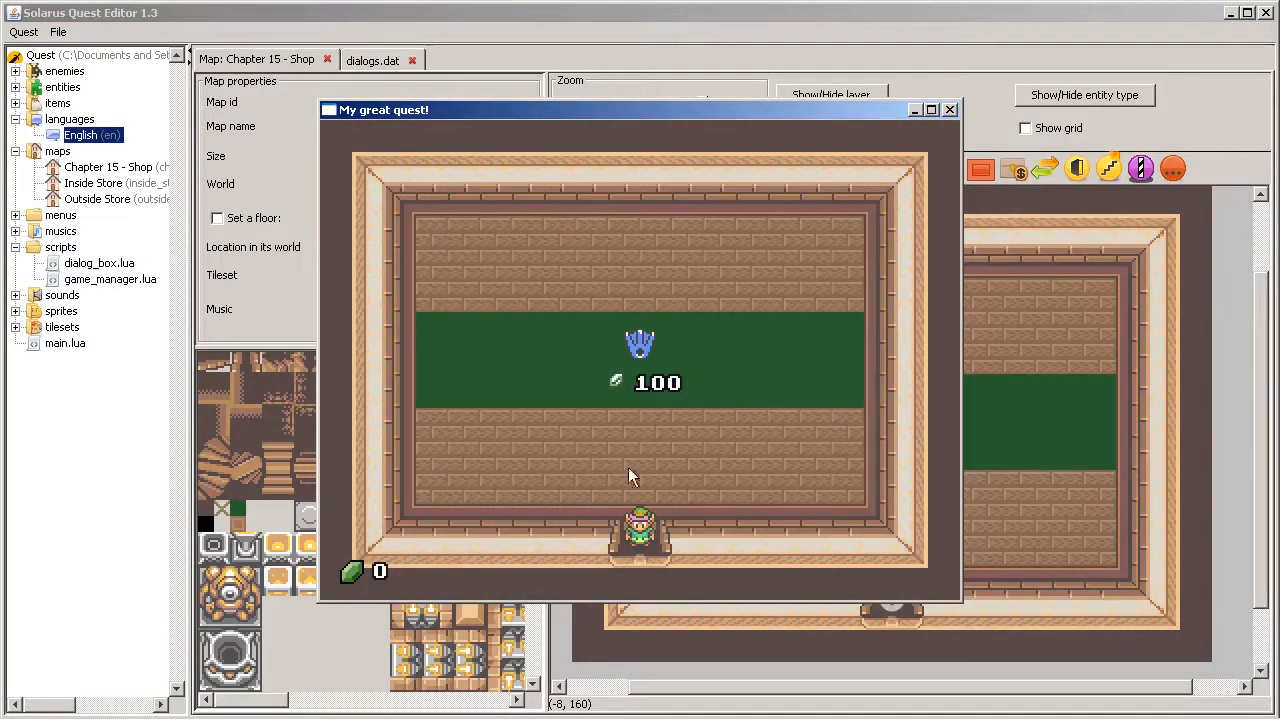
mouse_move(700, 324)
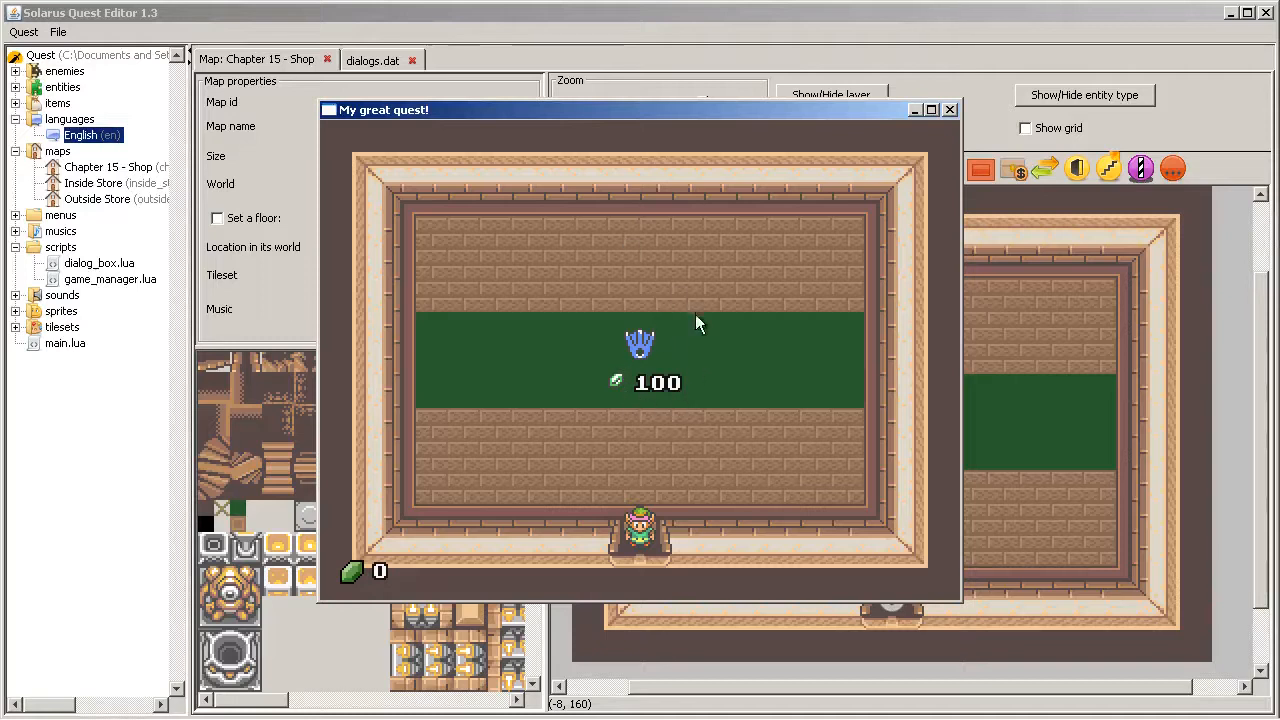
mouse_move(636, 330)
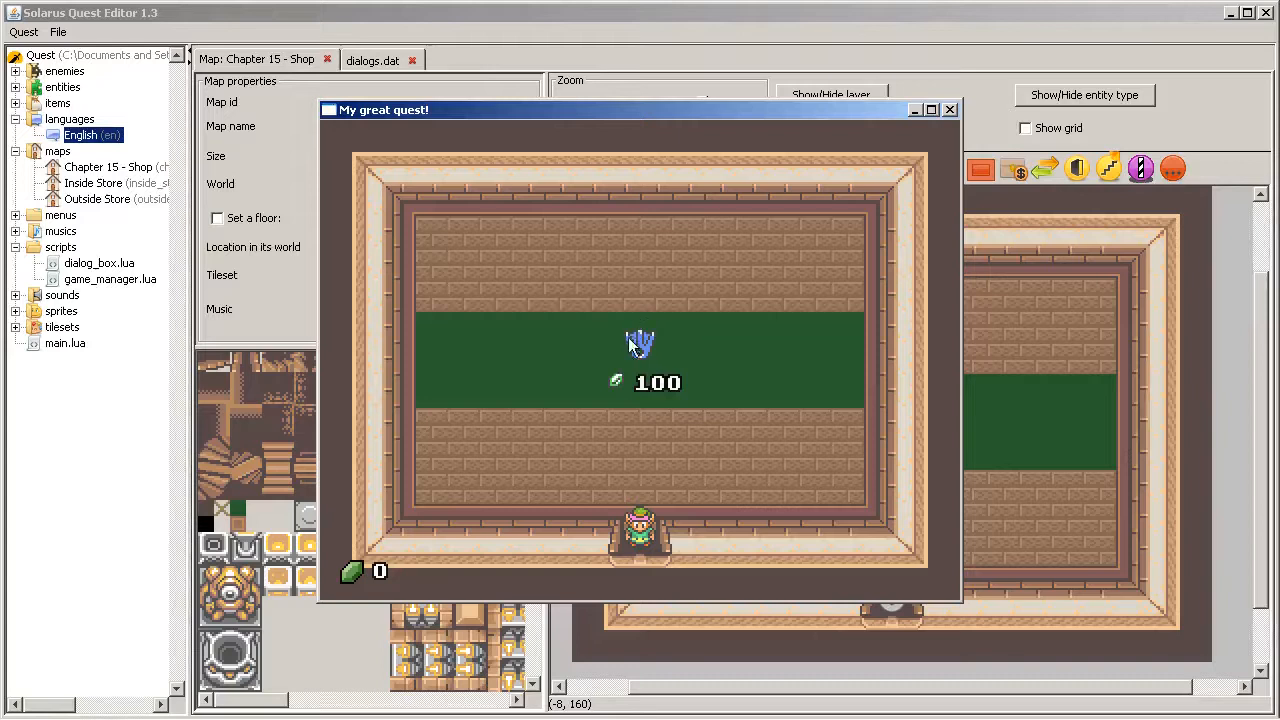
mouse_move(640, 390)
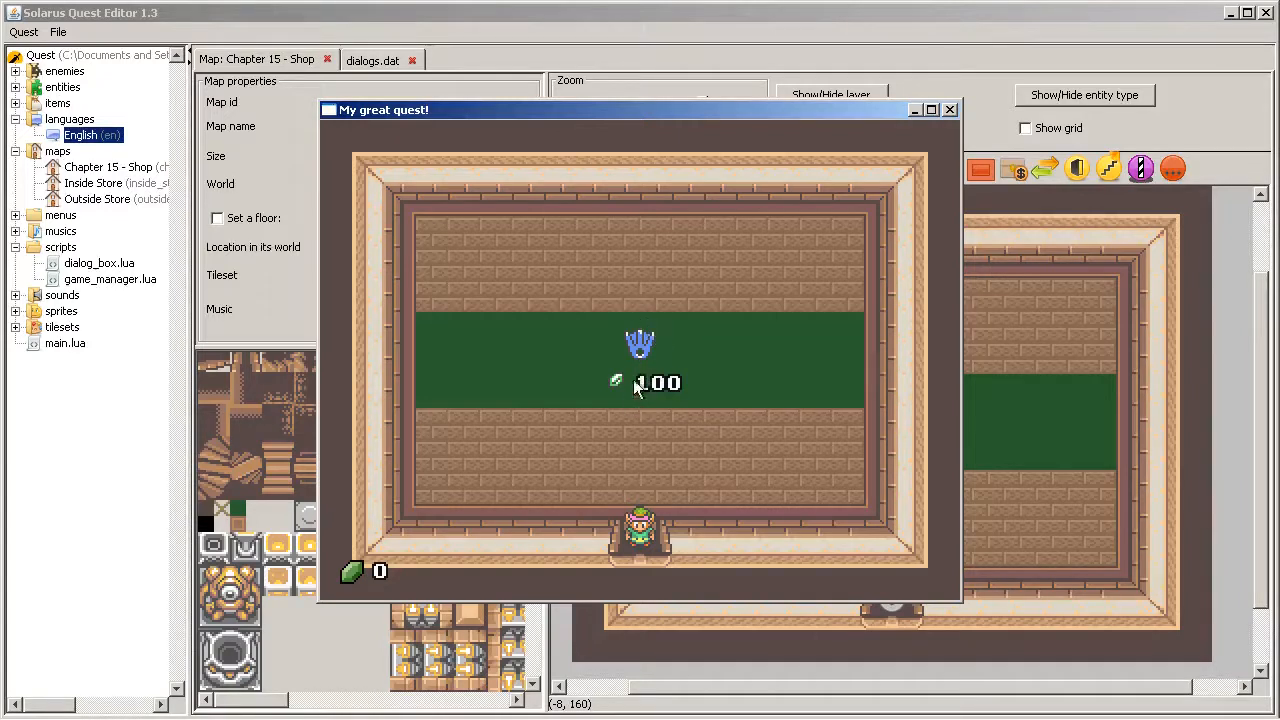
mouse_move(664, 516)
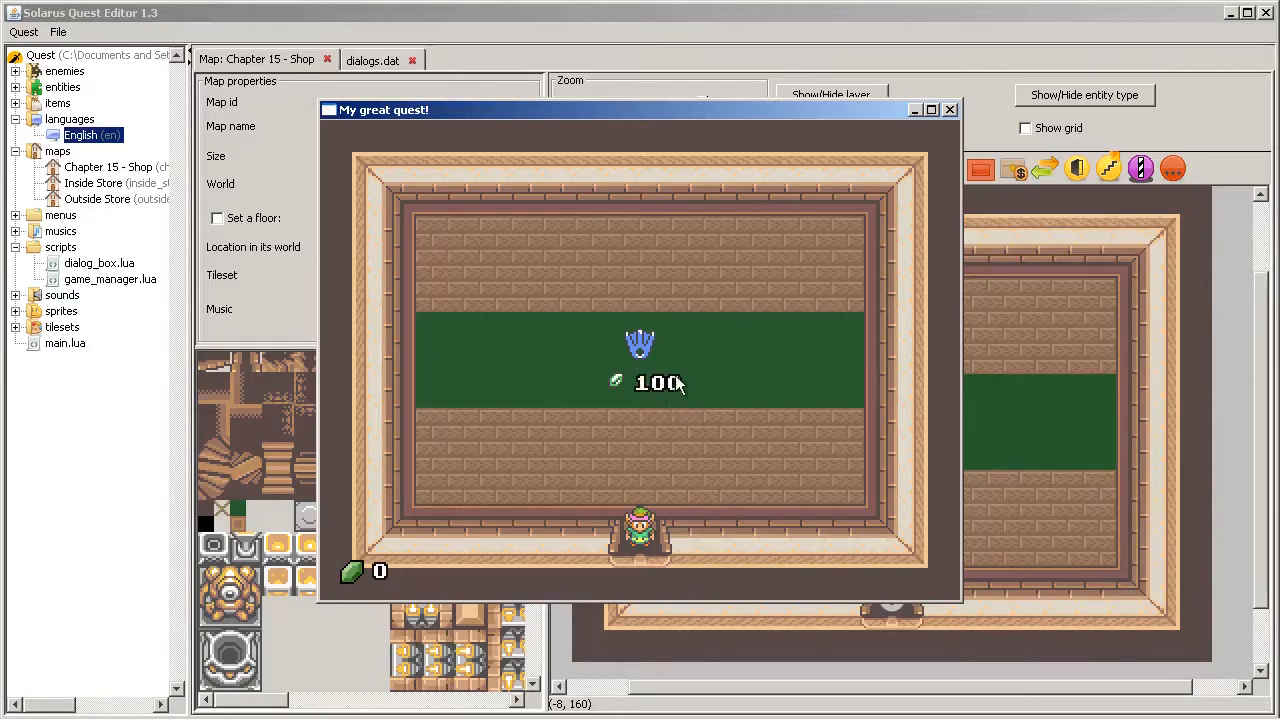
mouse_move(610, 350)
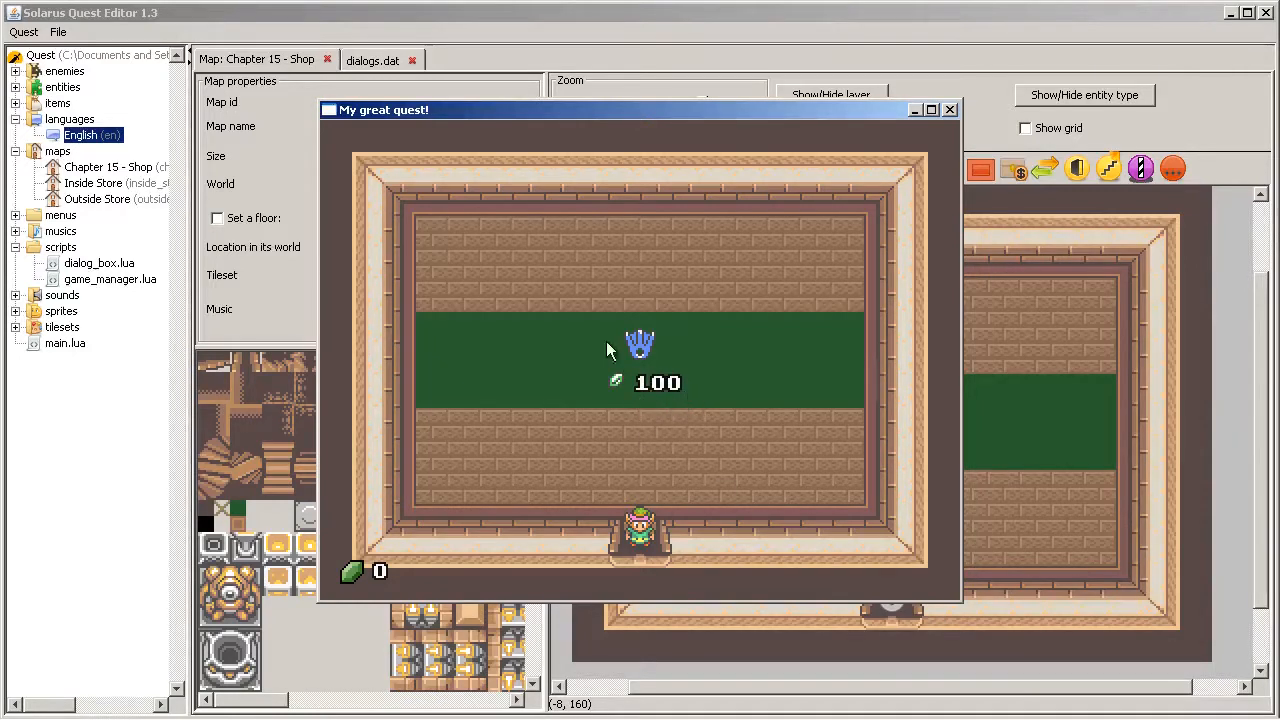
mouse_move(624, 384)
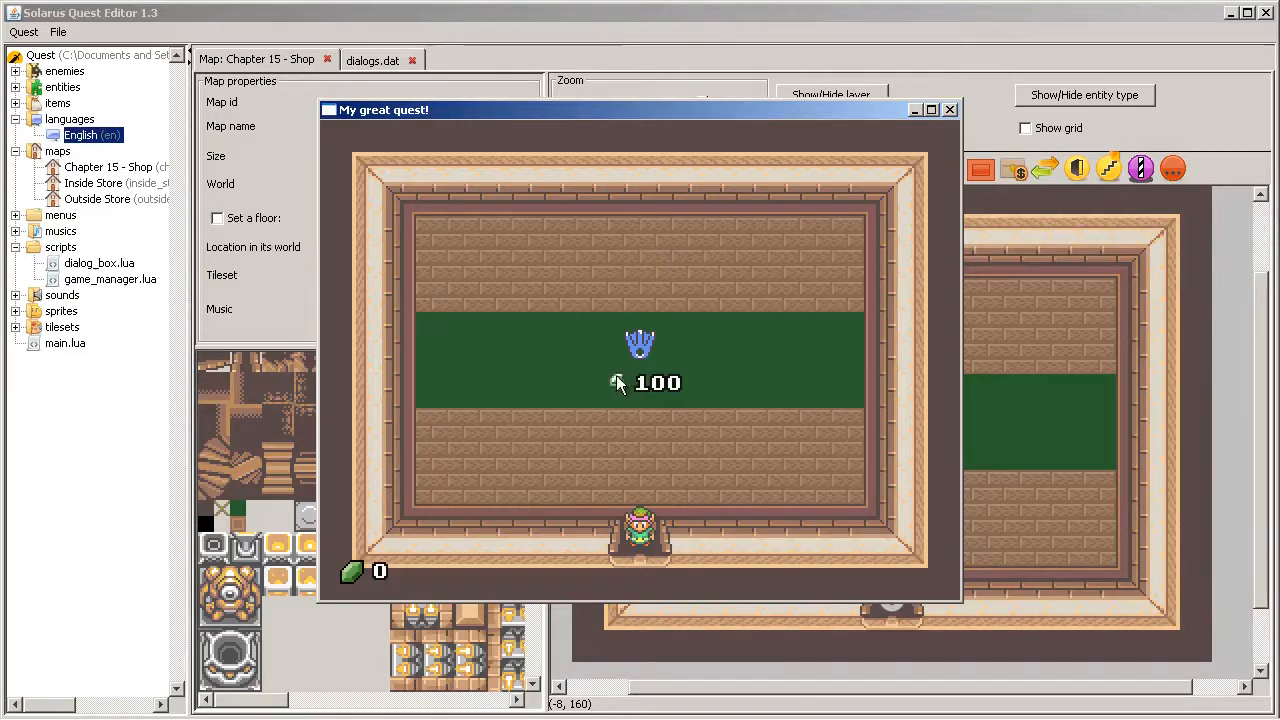
left_click(948, 108)
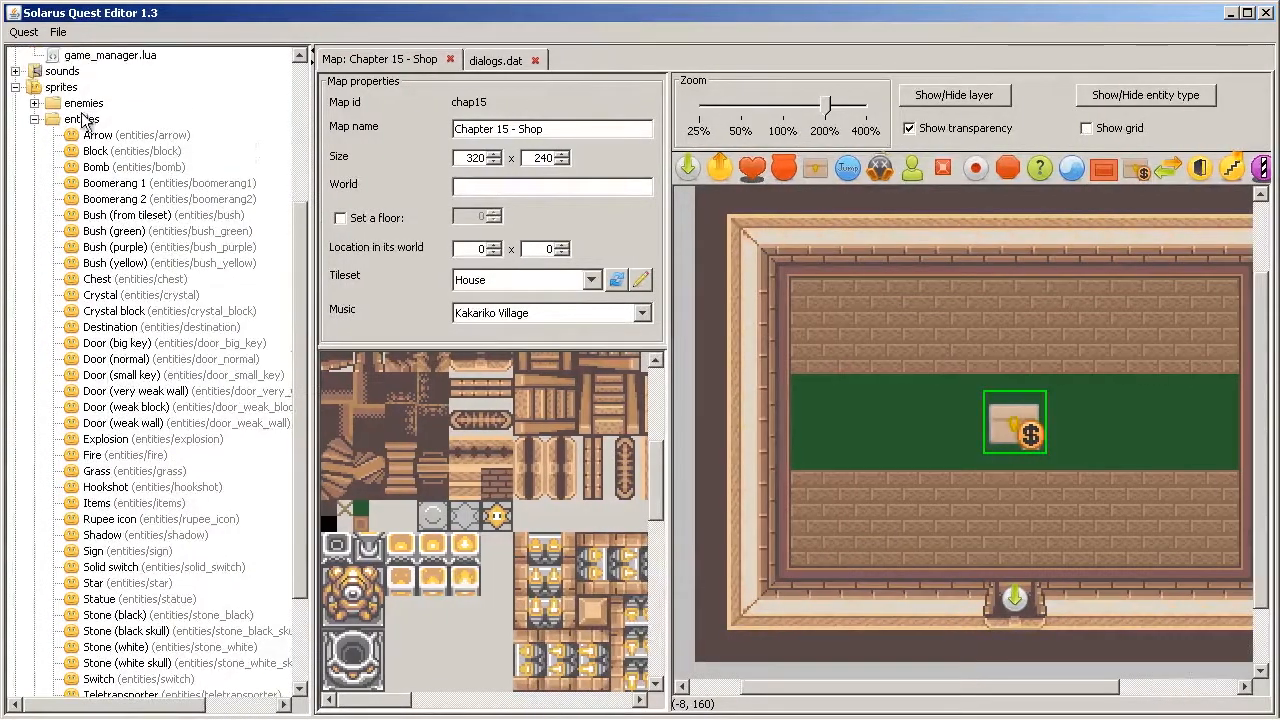
Step: Inspect the Rupee icon sprite and close it
scroll("down", 3)
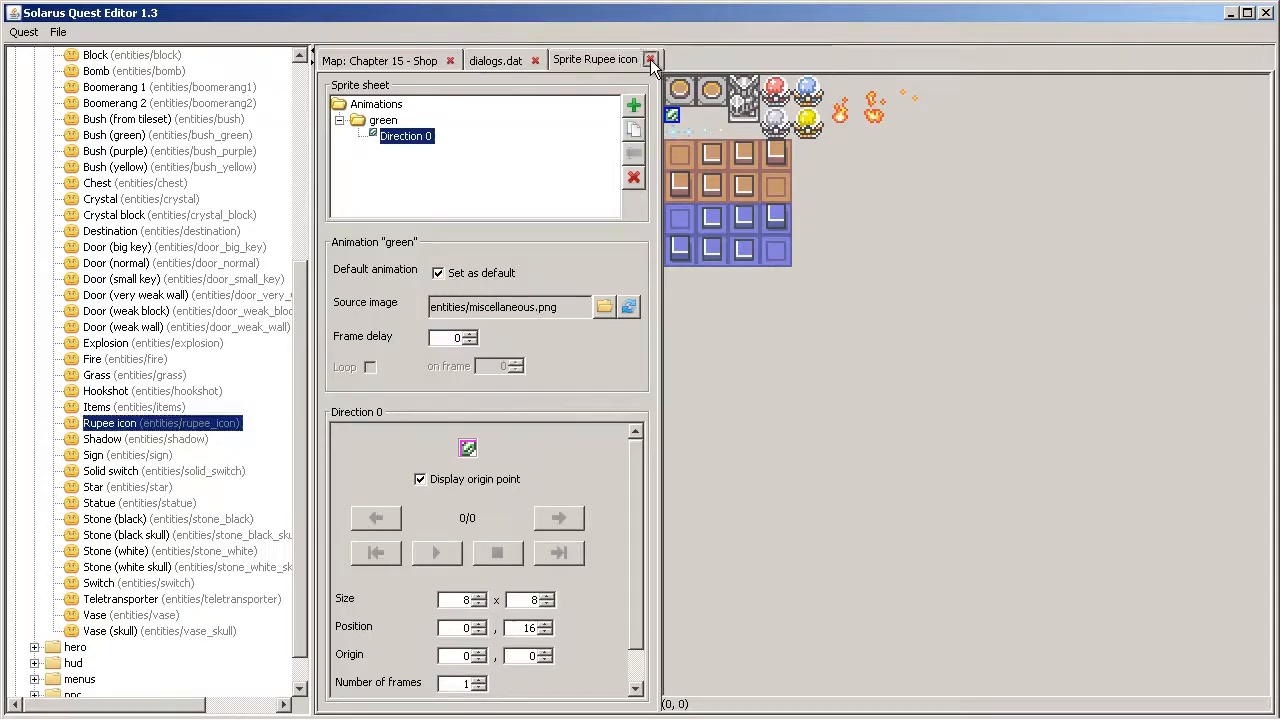
left_click(652, 60)
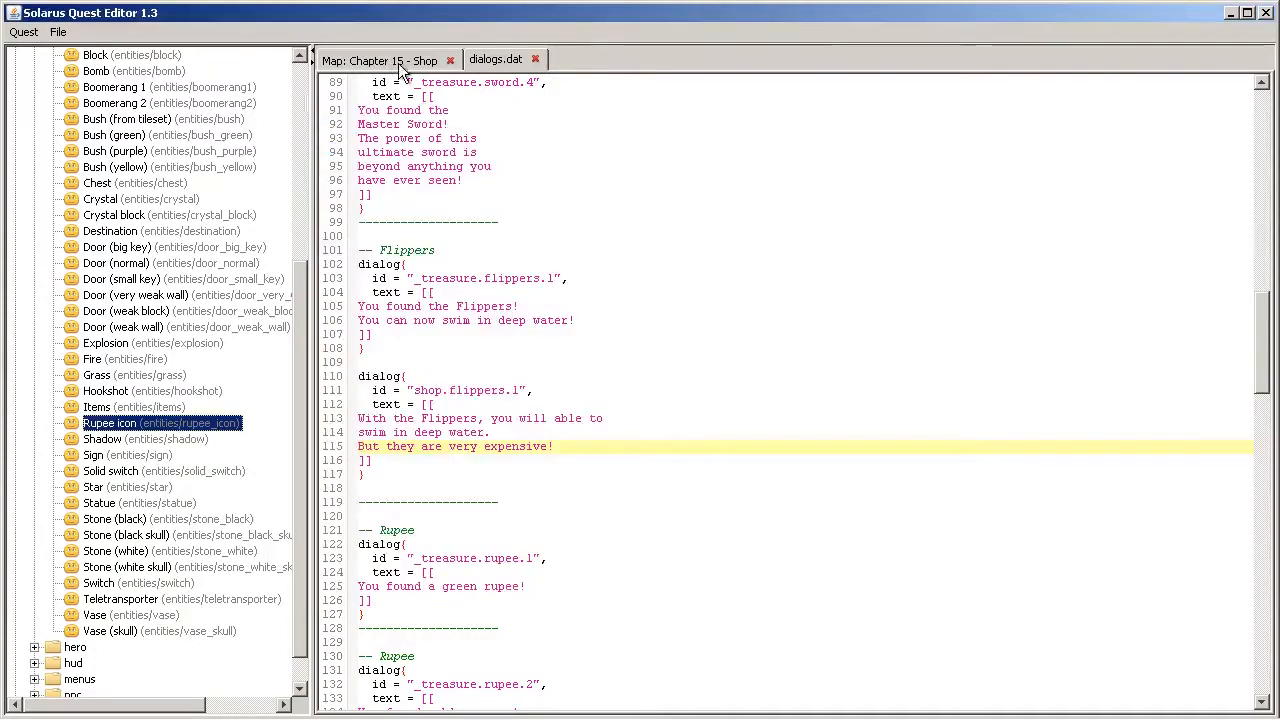
Step: Place a shopkeeper NPC above the counter and give it a character sprite
left_click(376, 60)
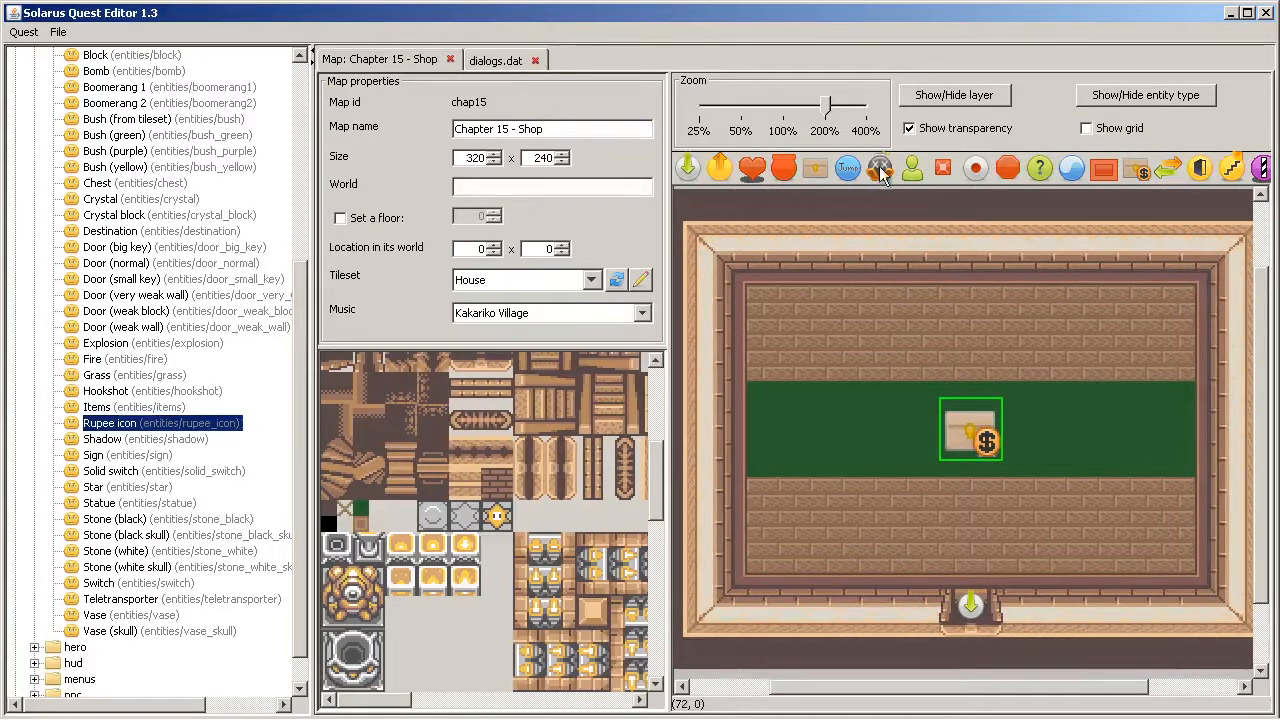
left_click(912, 168)
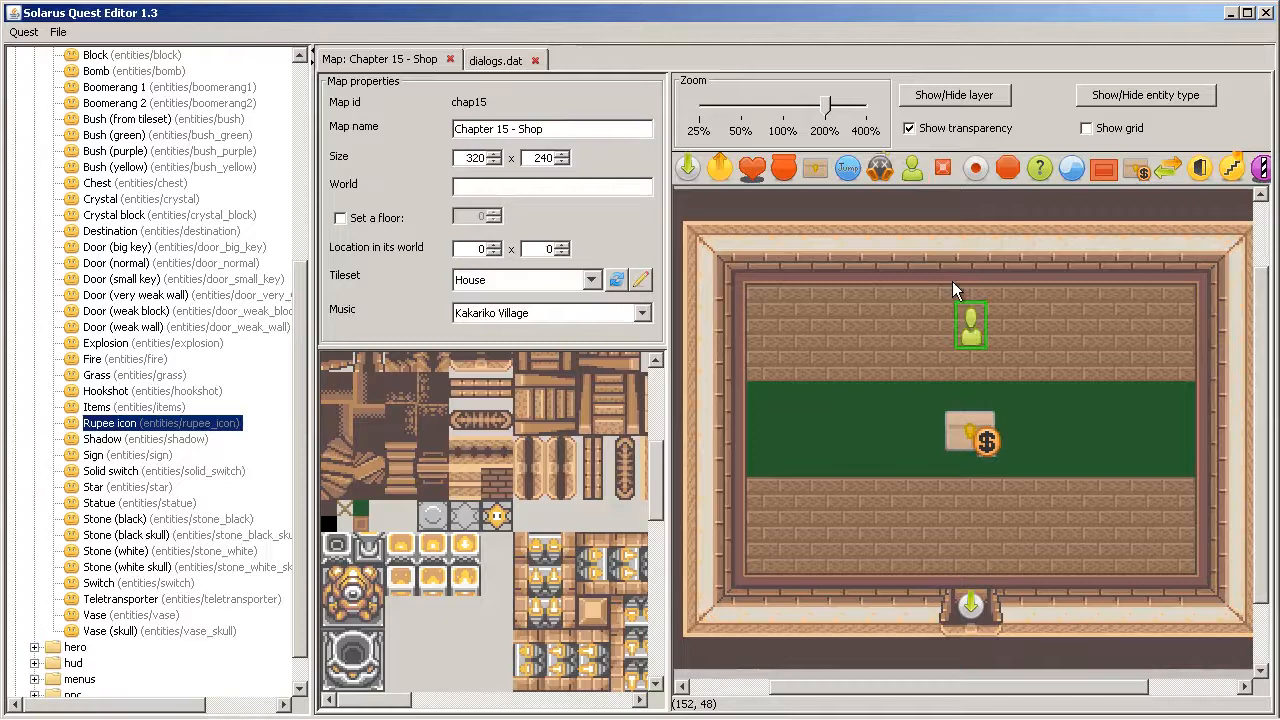
mouse_move(964, 340)
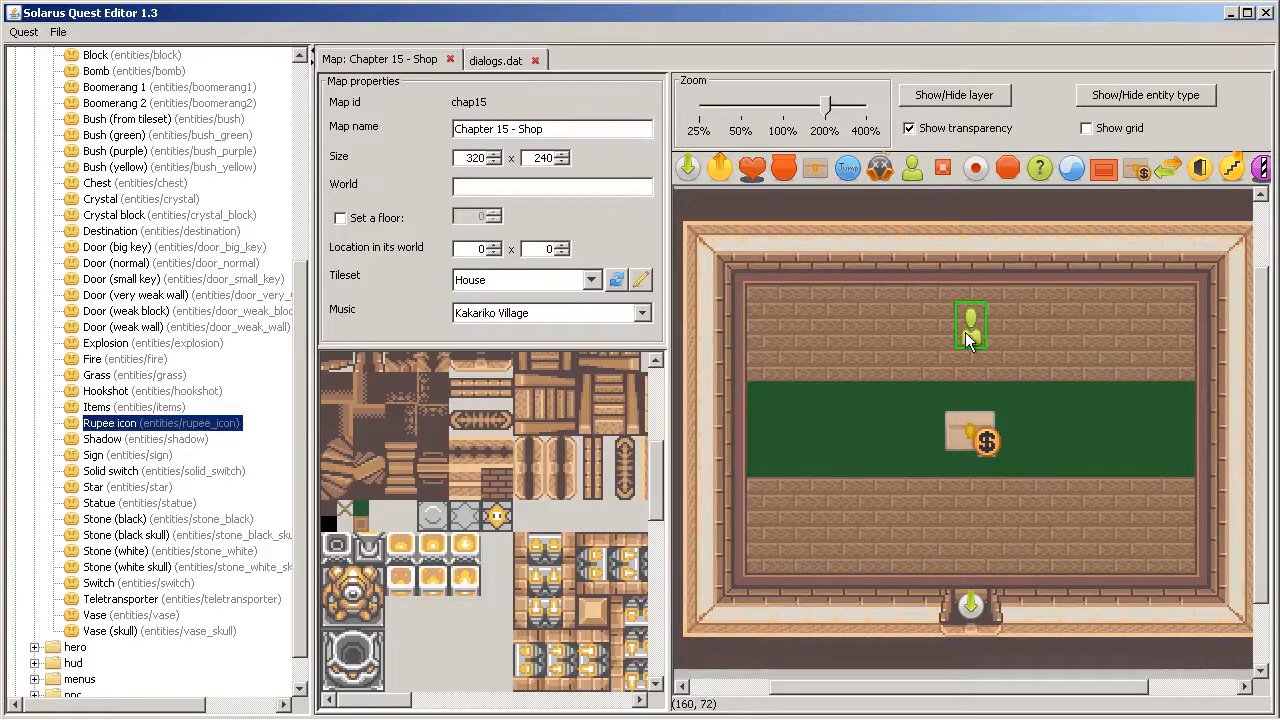
mouse_move(970, 328)
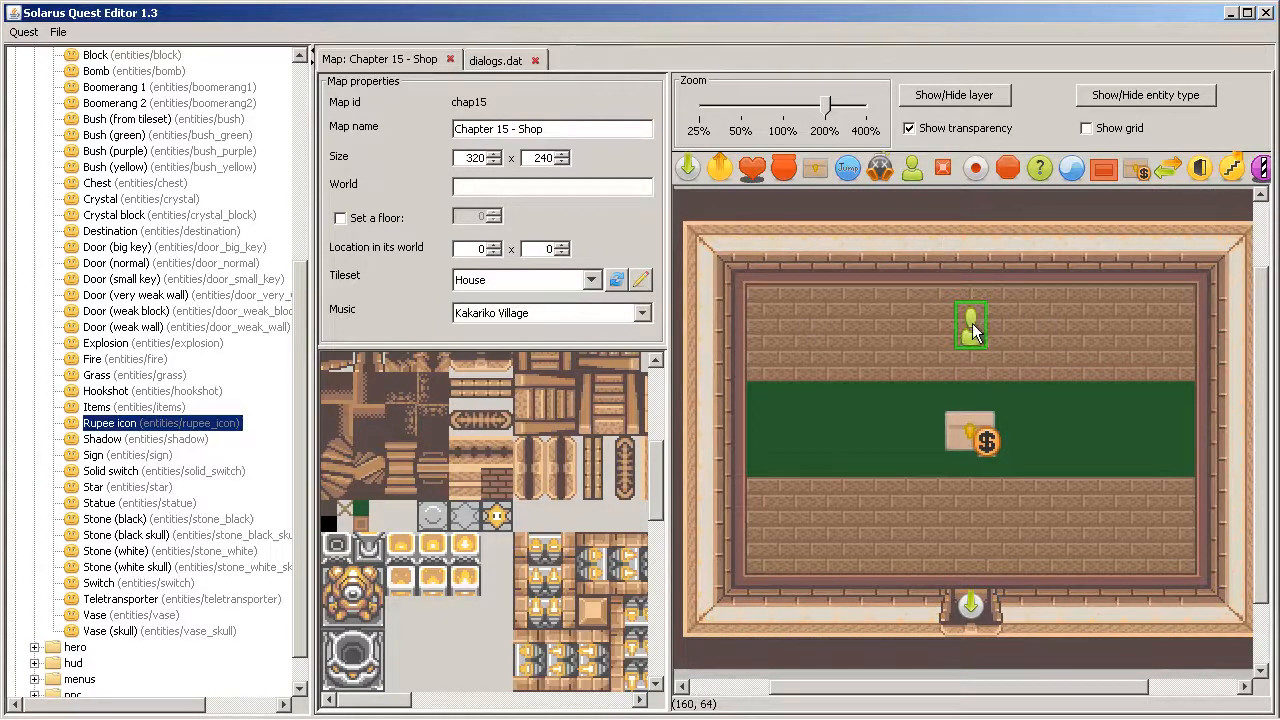
double_click(970, 324)
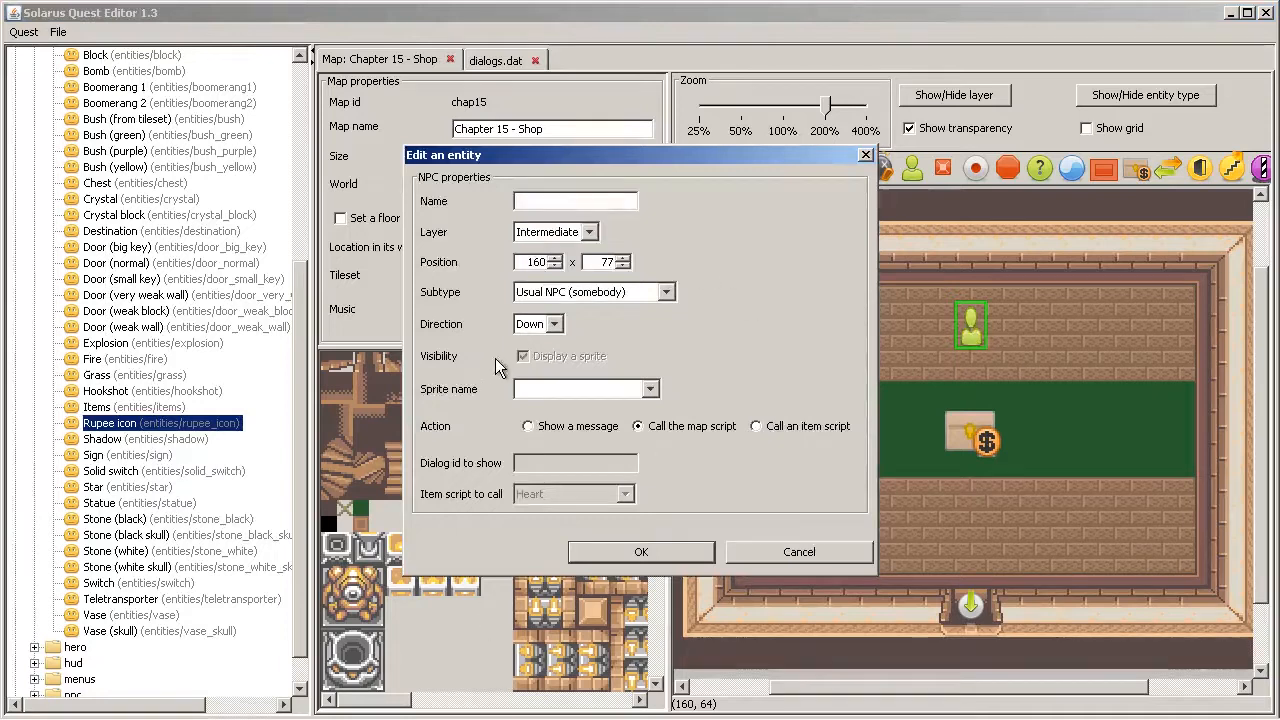
left_click(648, 388)
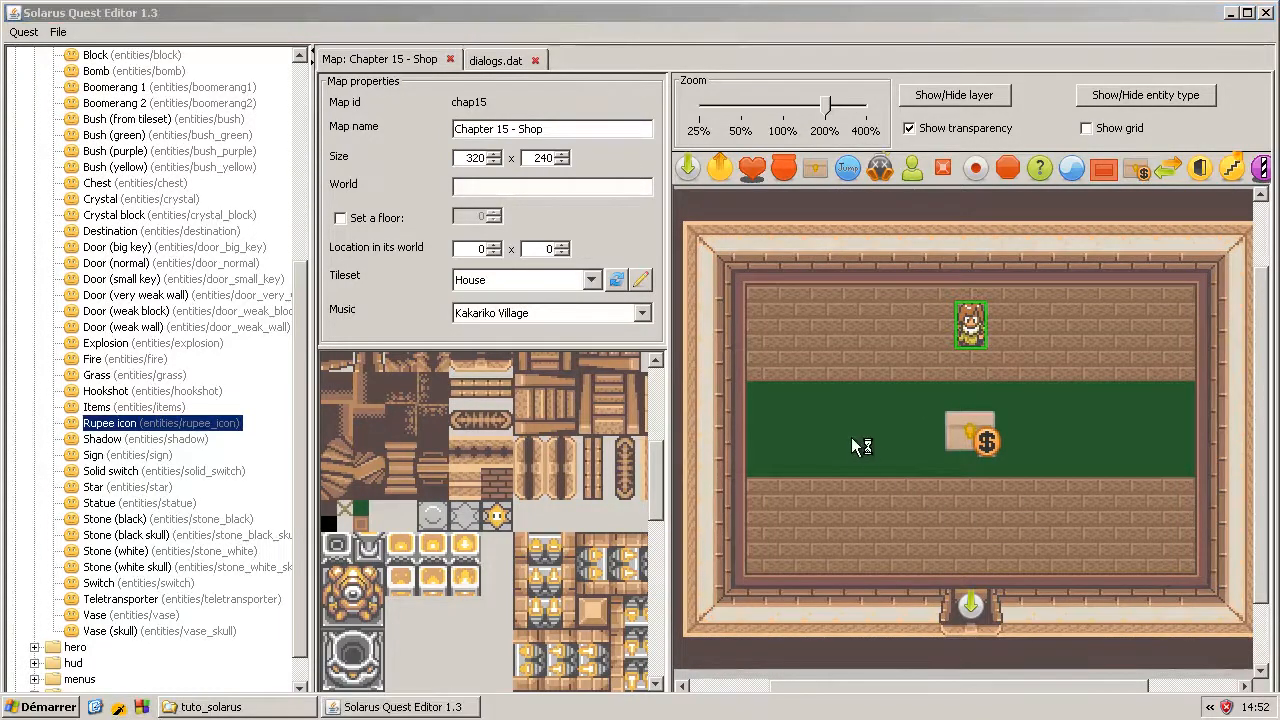
left_click(58, 32)
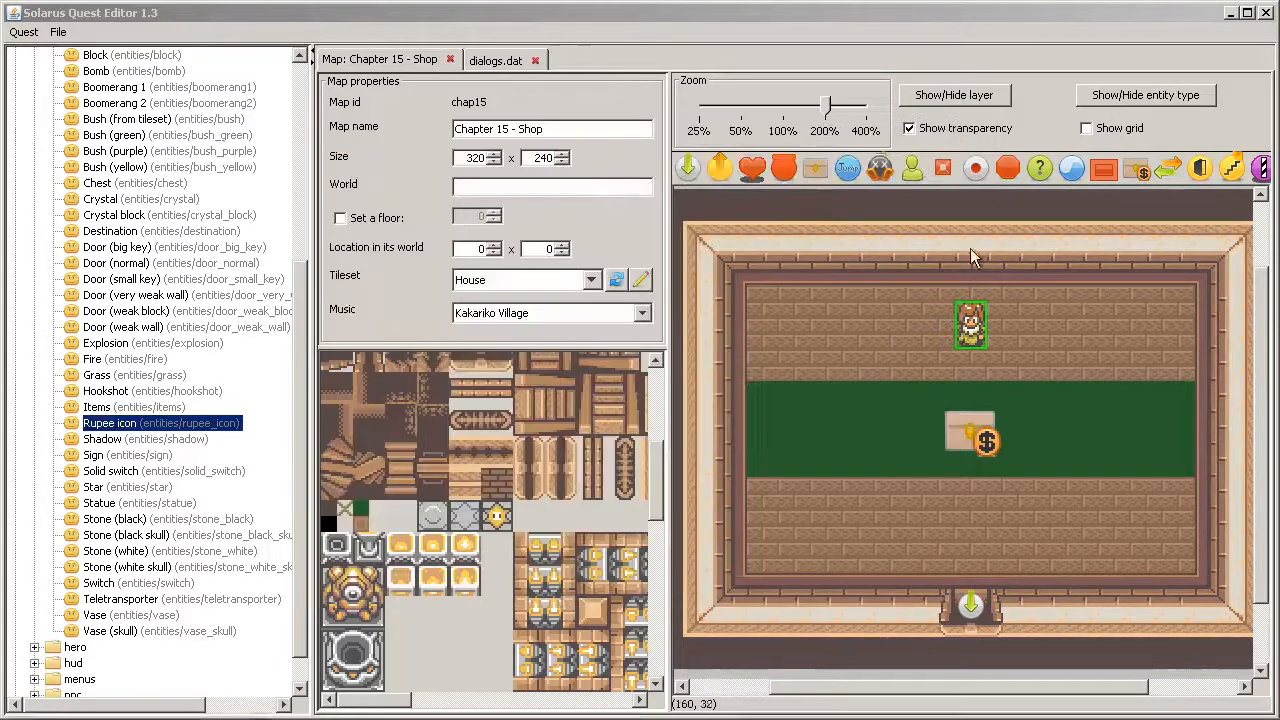
double_click(970, 430)
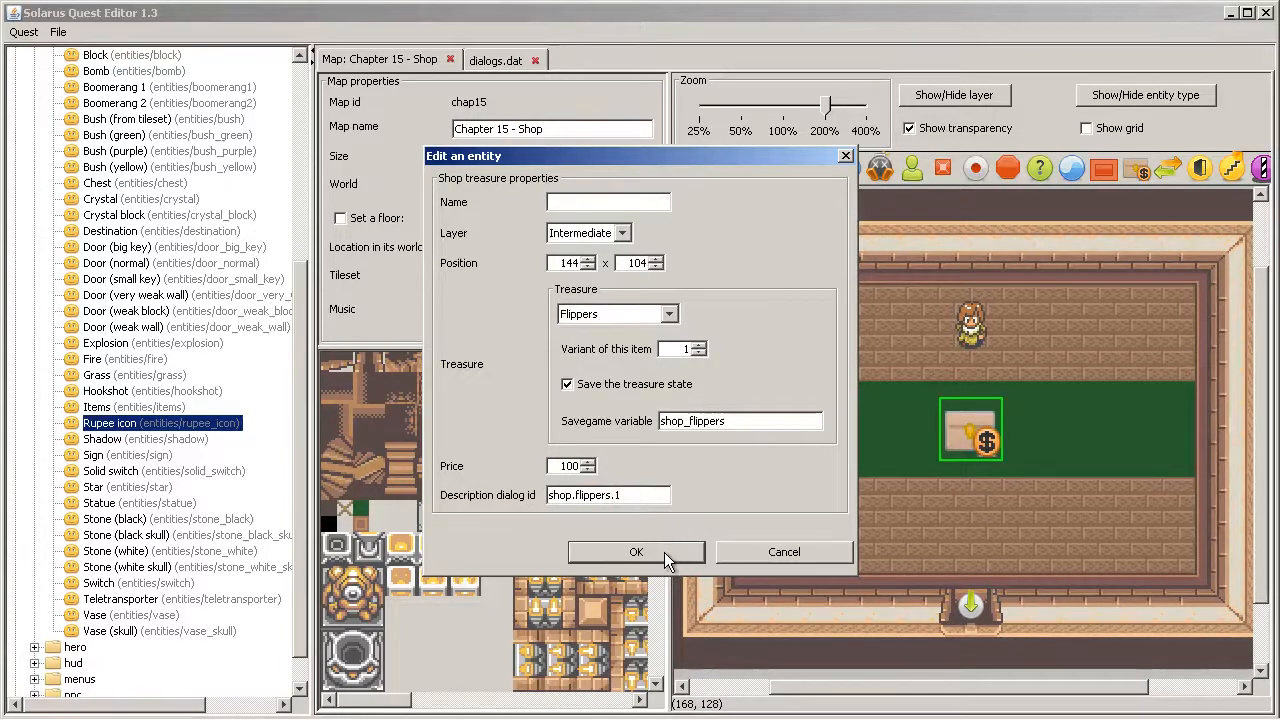
left_click(636, 552)
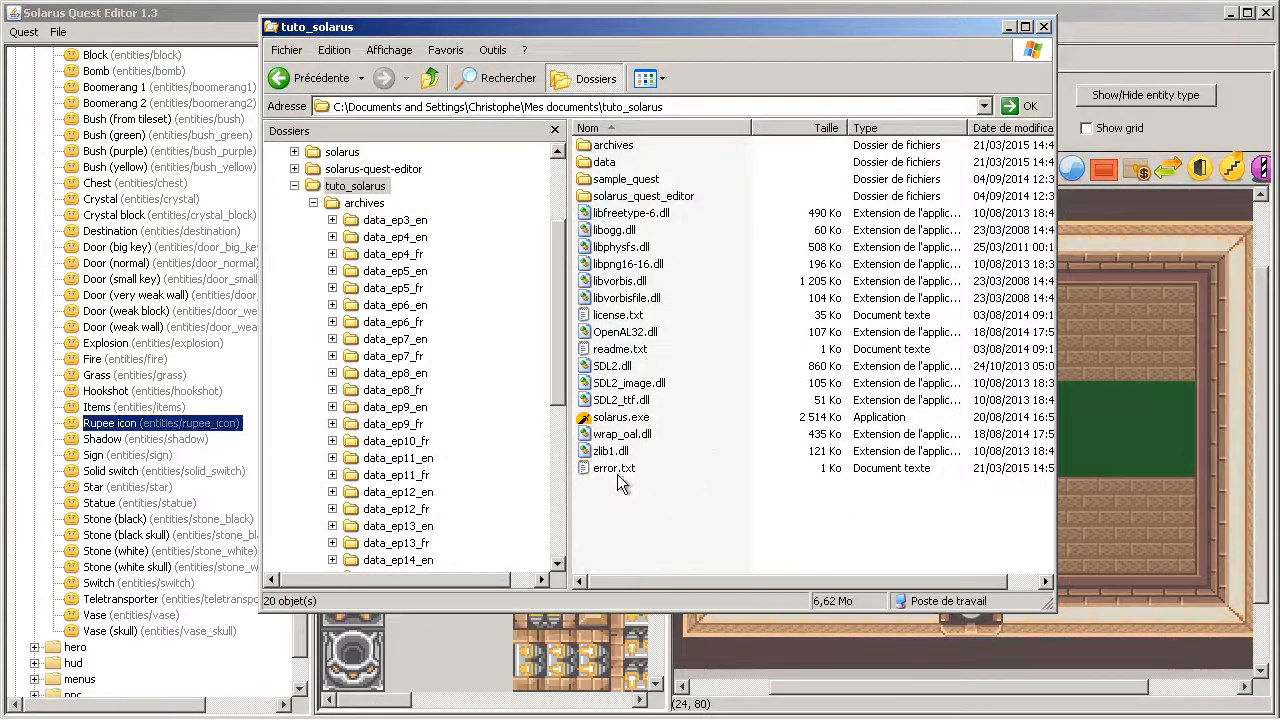
Step: Launch solarus.exe from the tuto_solarus folder to test the shop
double_click(612, 468)
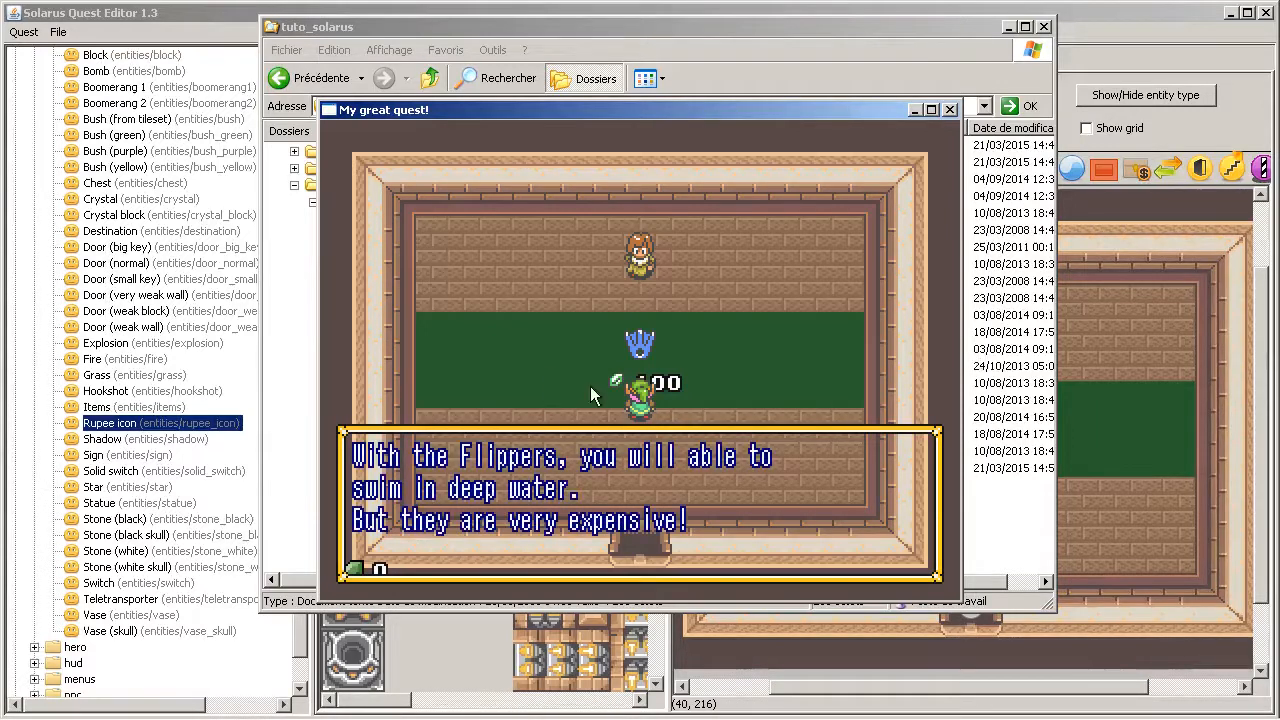
mouse_move(668, 458)
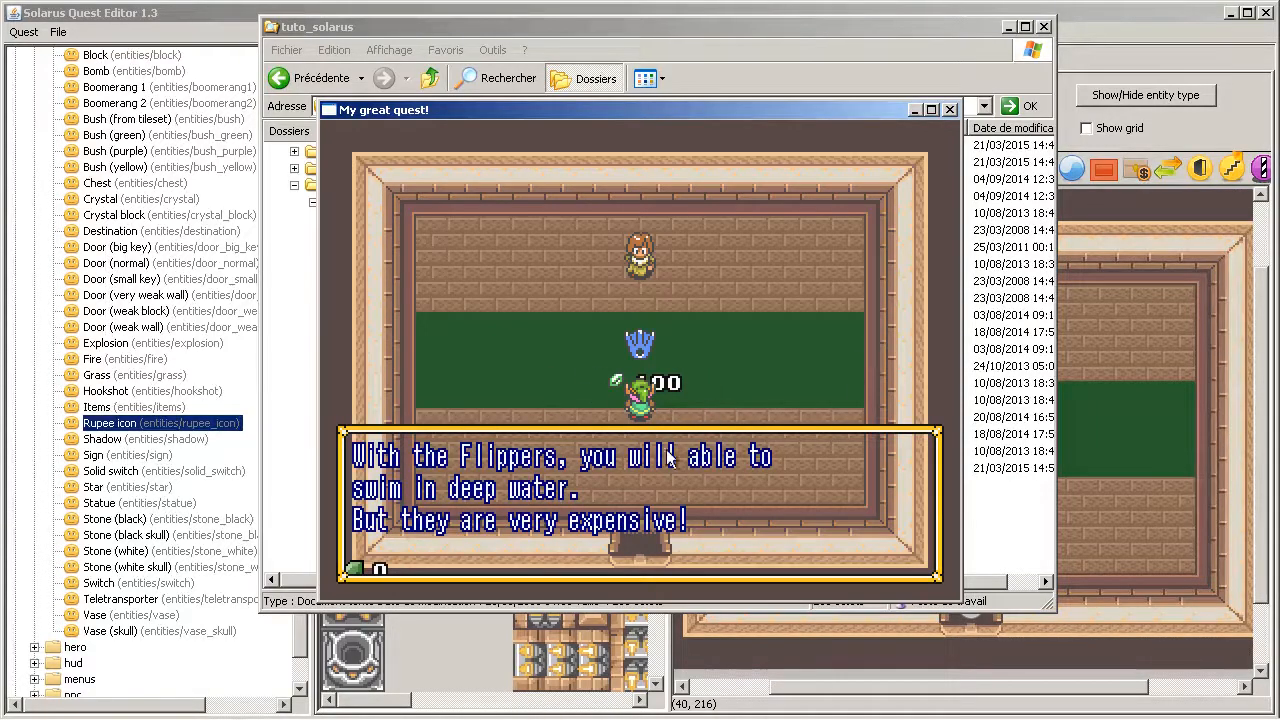
mouse_move(456, 430)
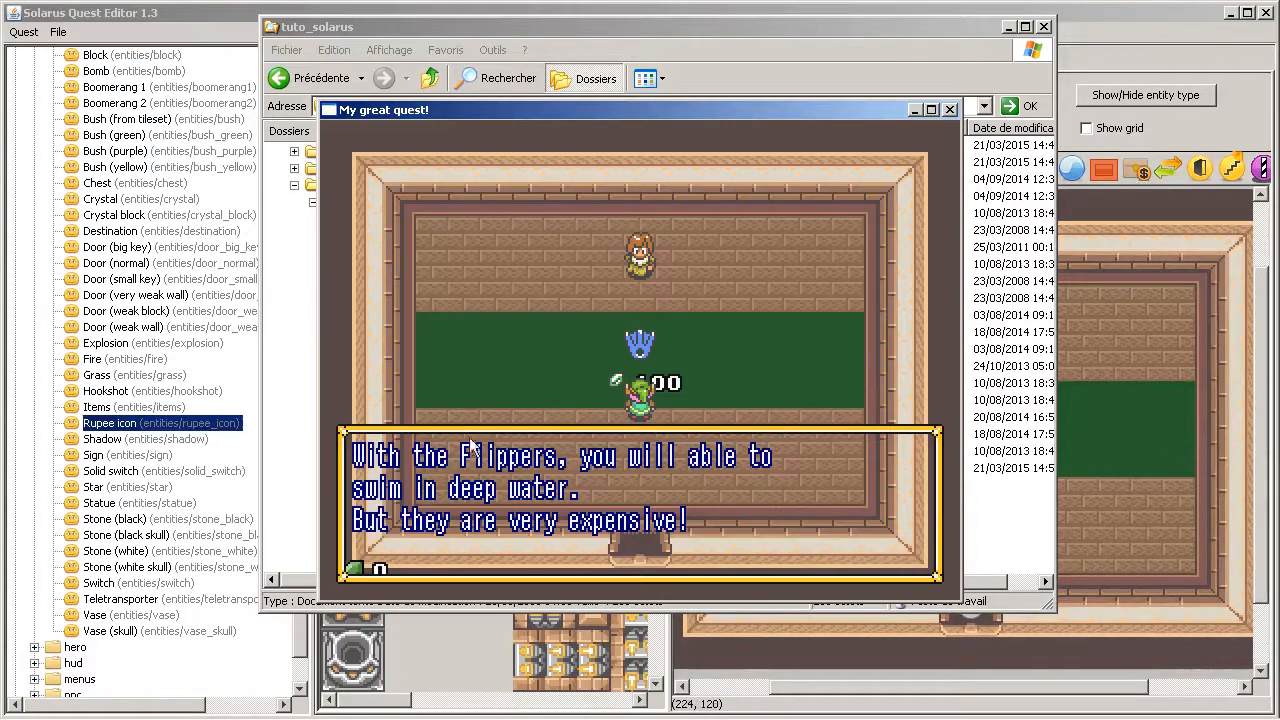
mouse_move(928, 492)
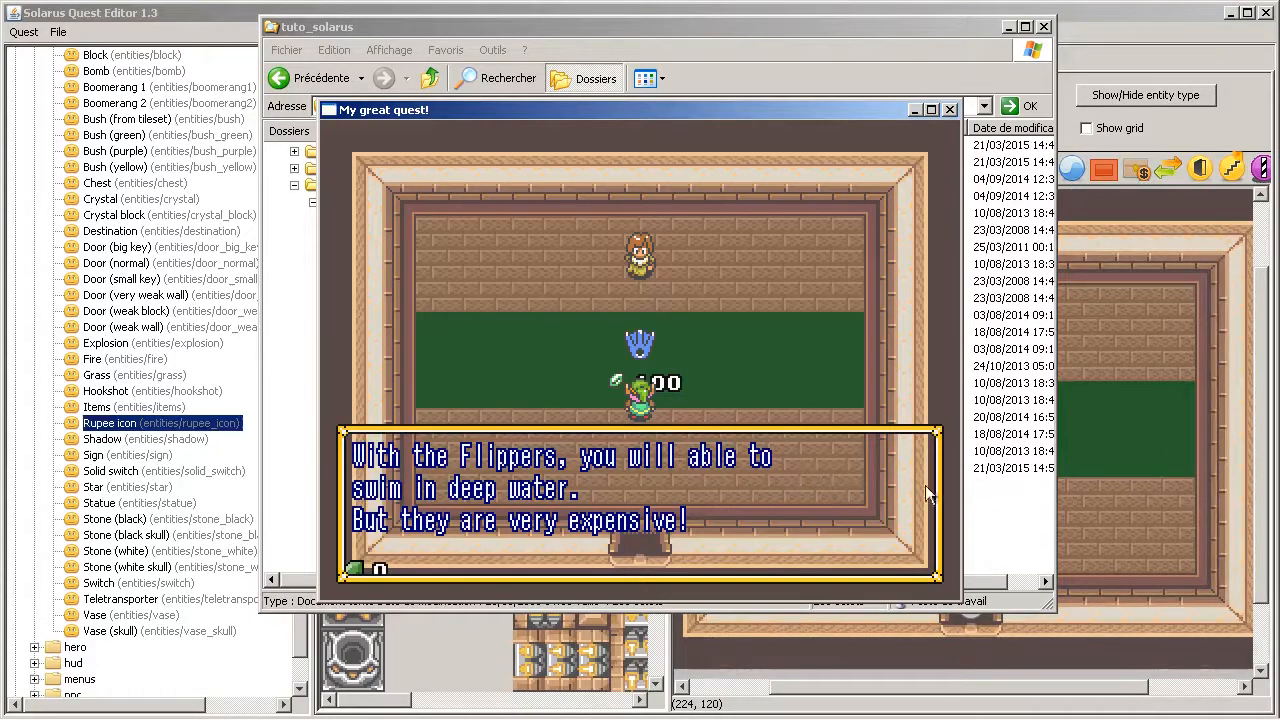
mouse_move(456, 530)
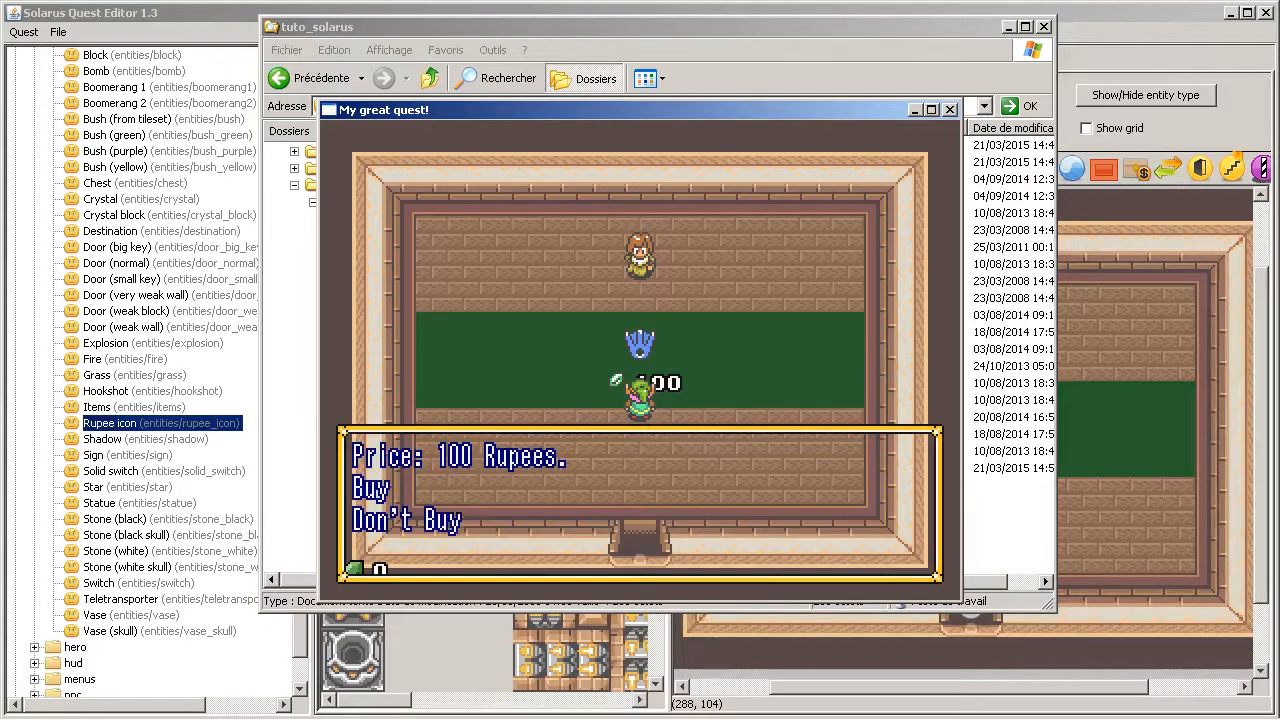
mouse_move(520, 418)
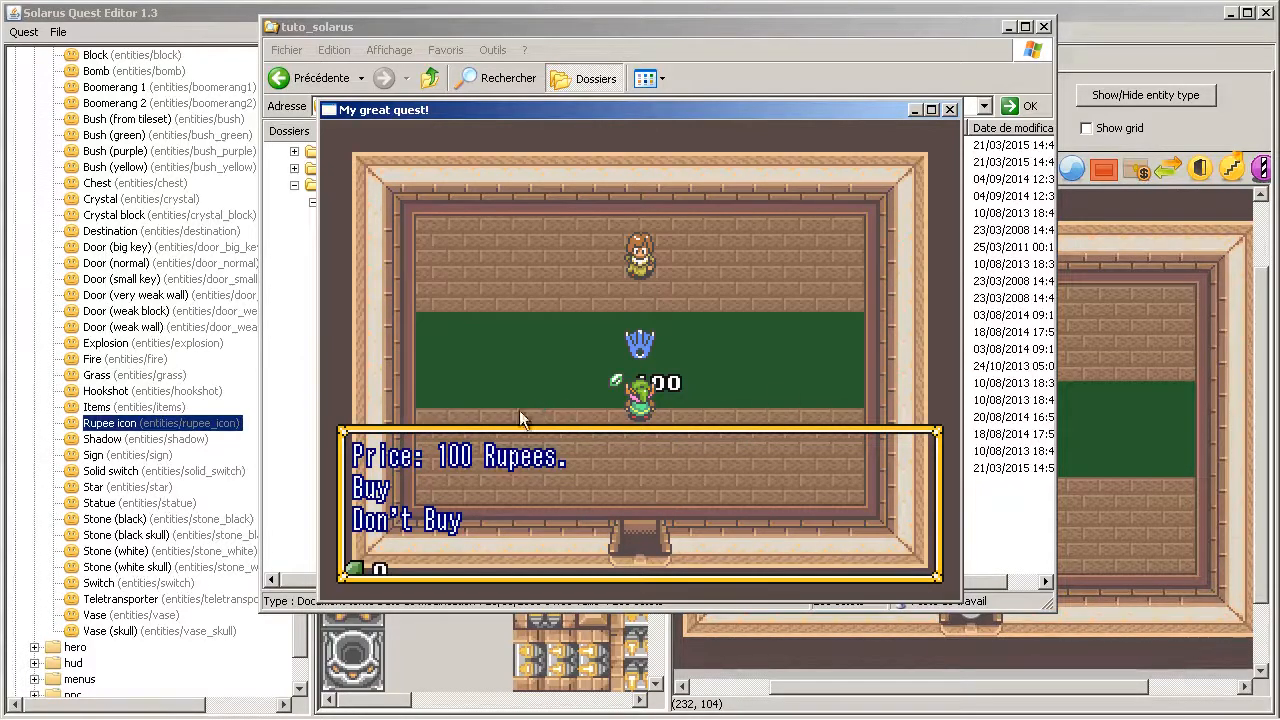
mouse_move(390, 470)
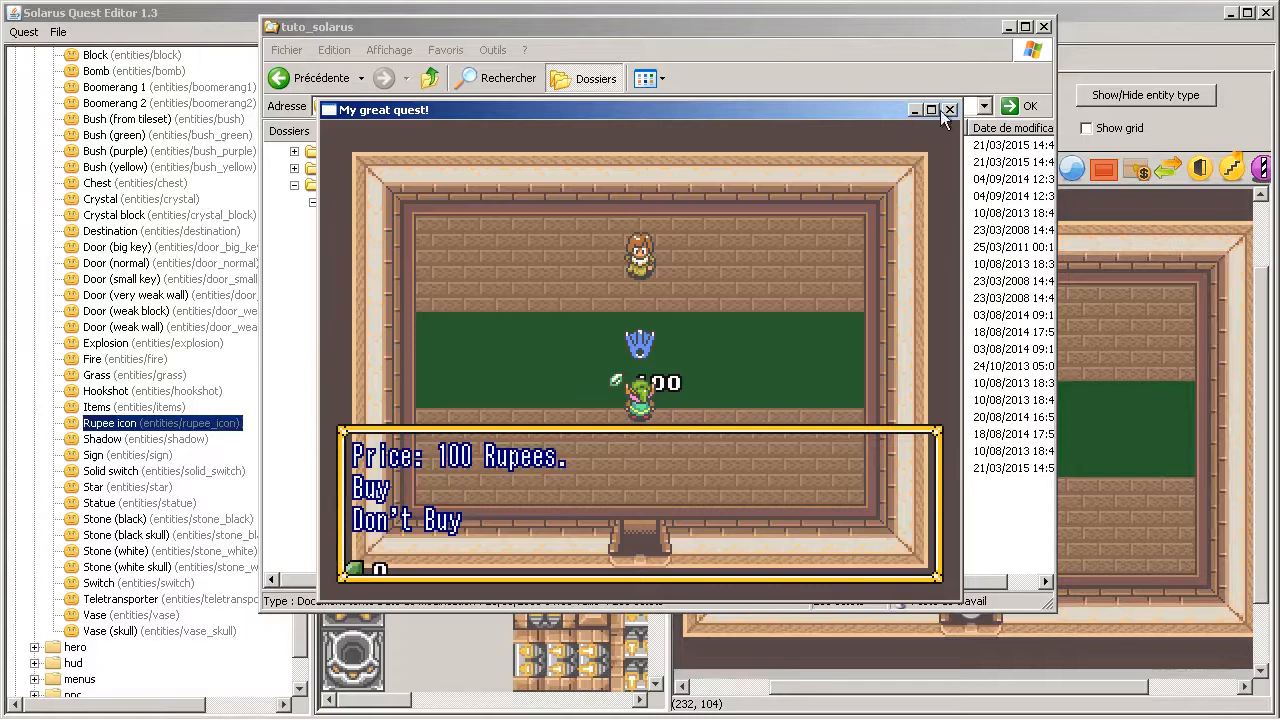
left_click(948, 108)
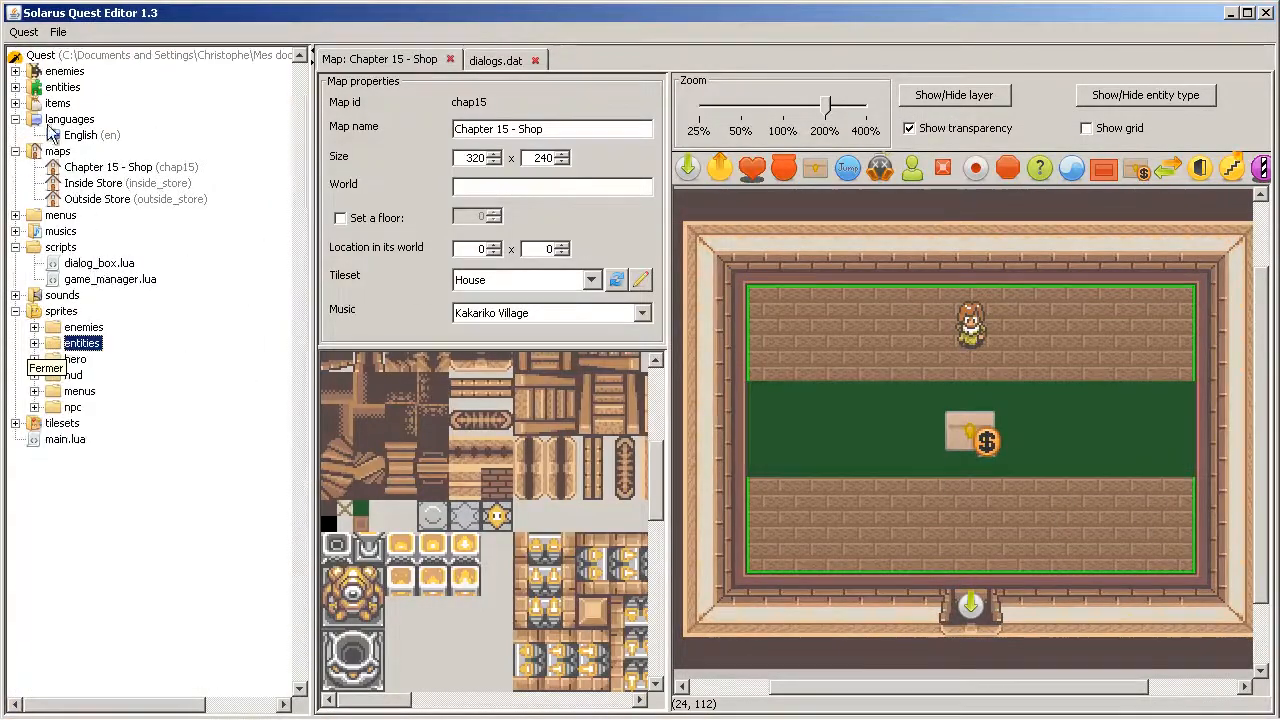
left_click(496, 60)
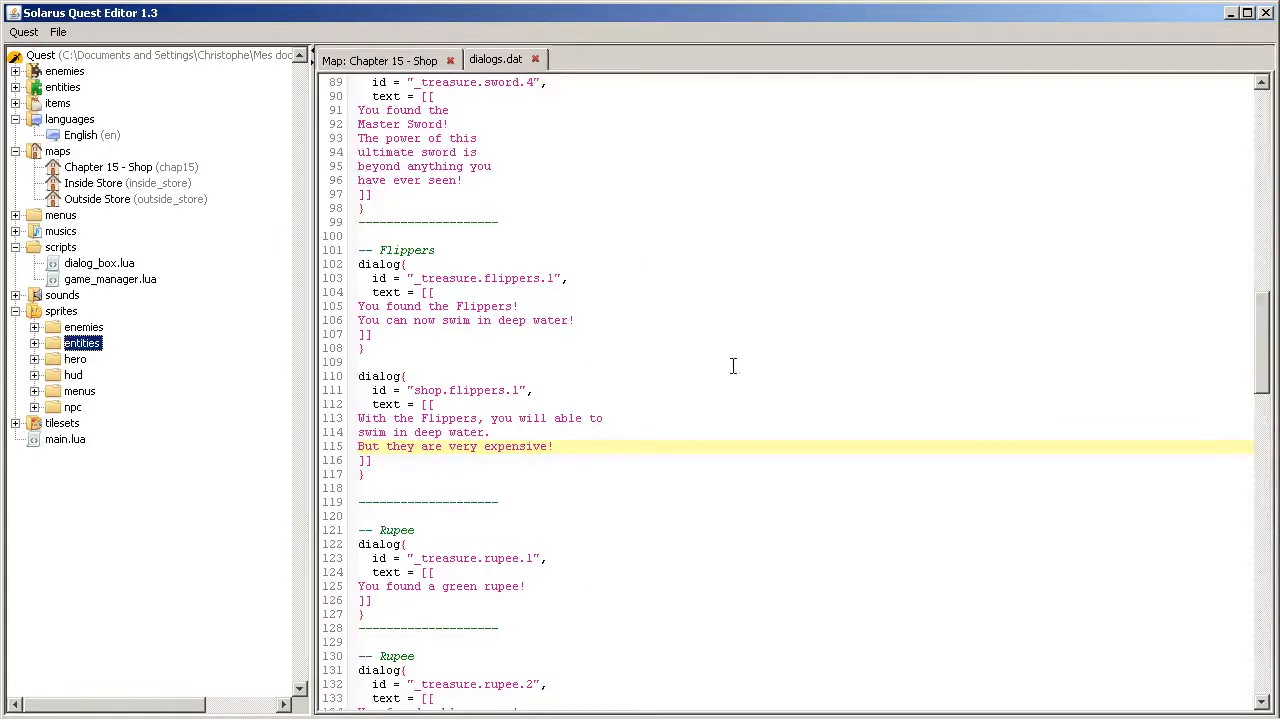
scroll("down", 3)
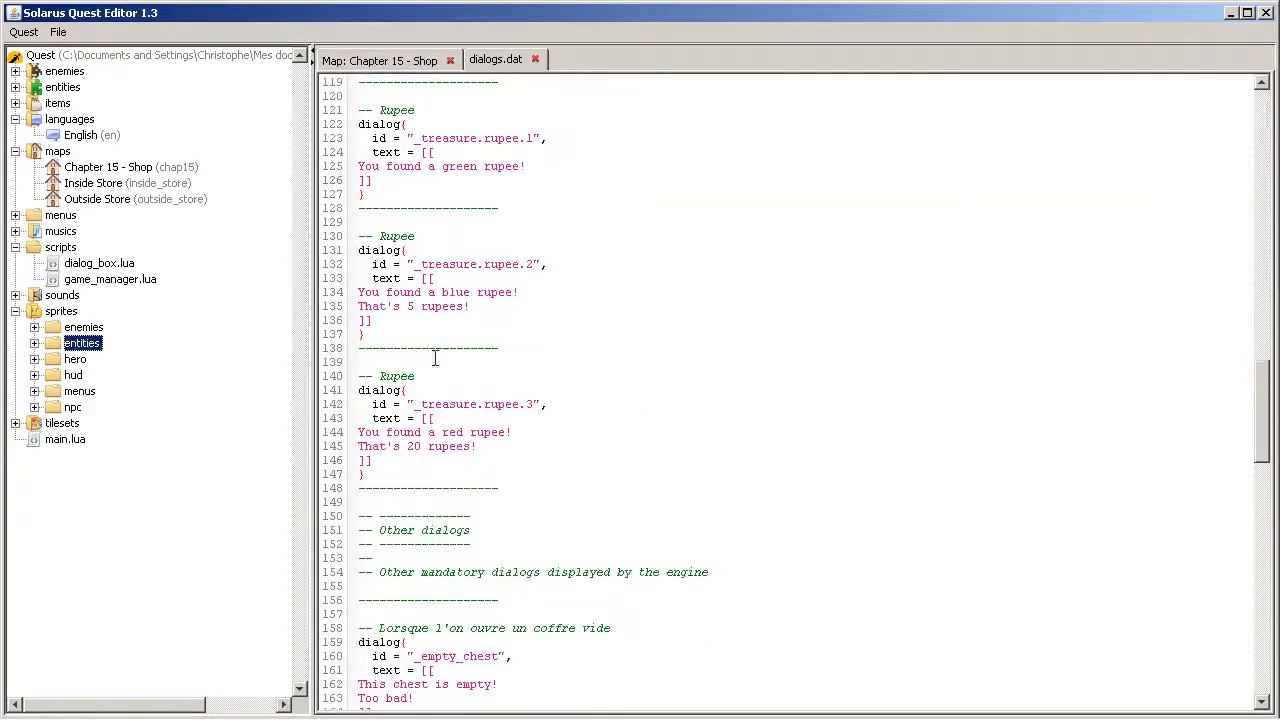
scroll("down", 3)
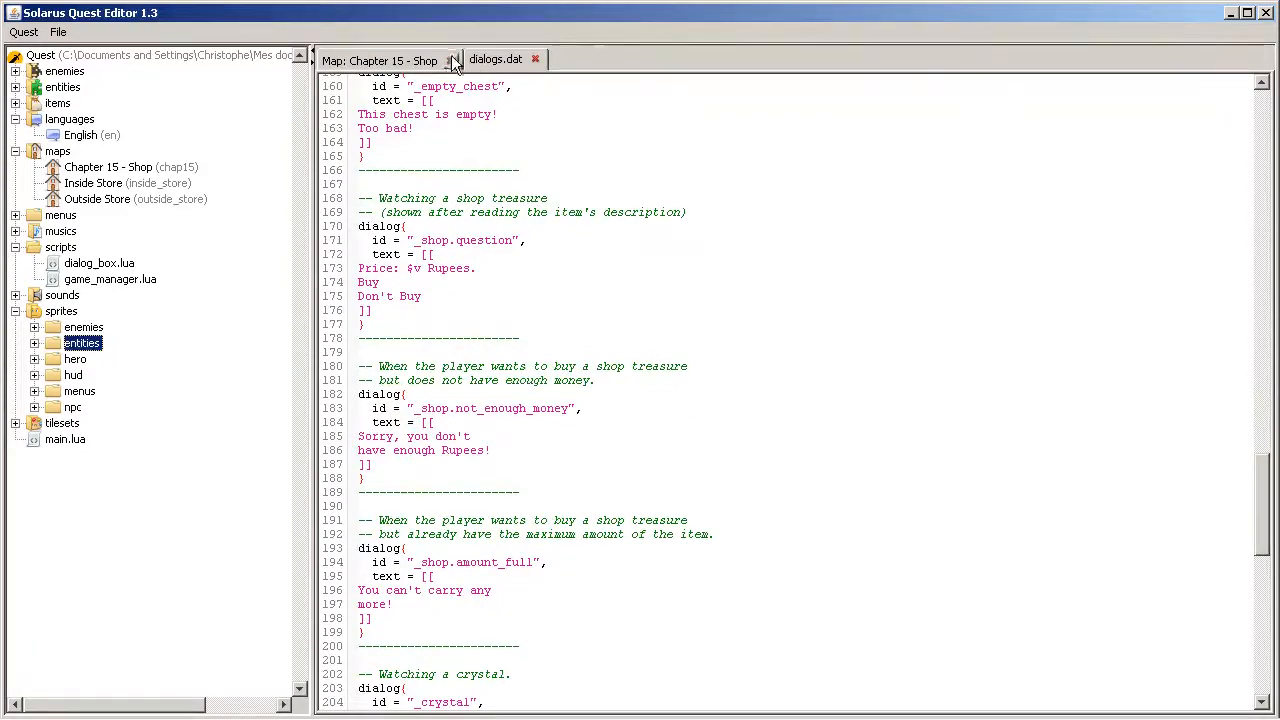
left_click(380, 60)
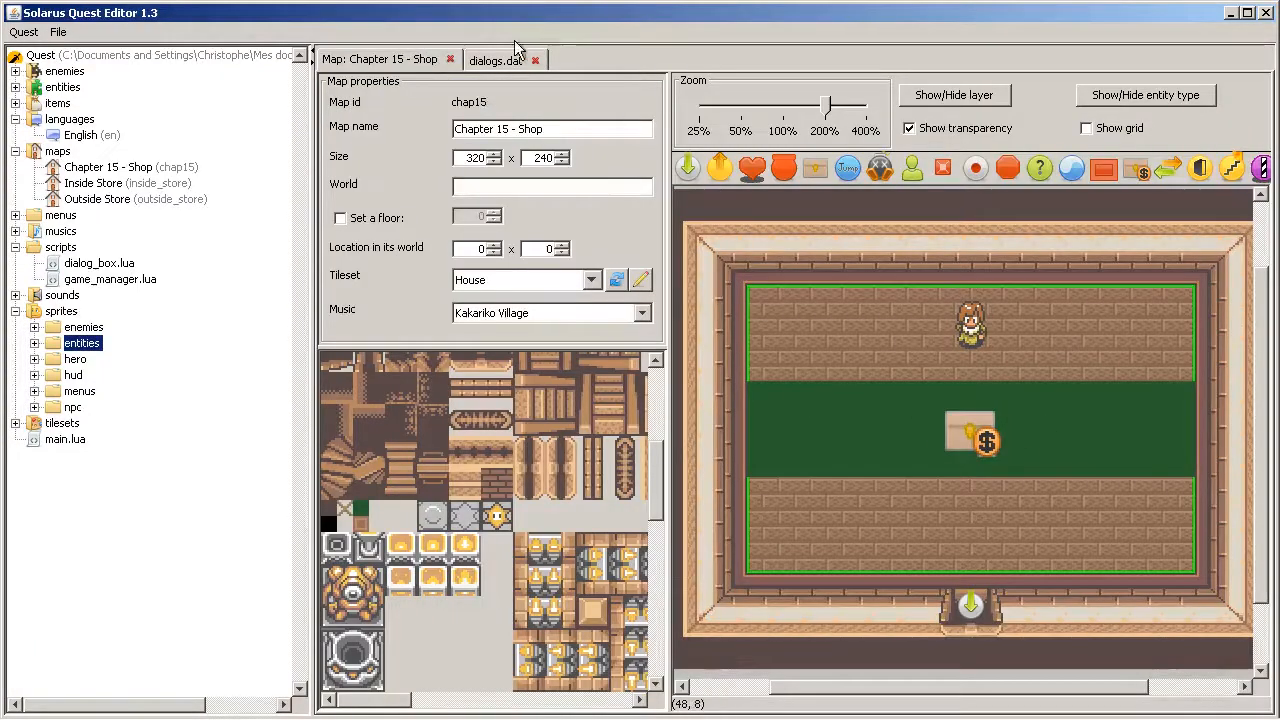
left_click(496, 60)
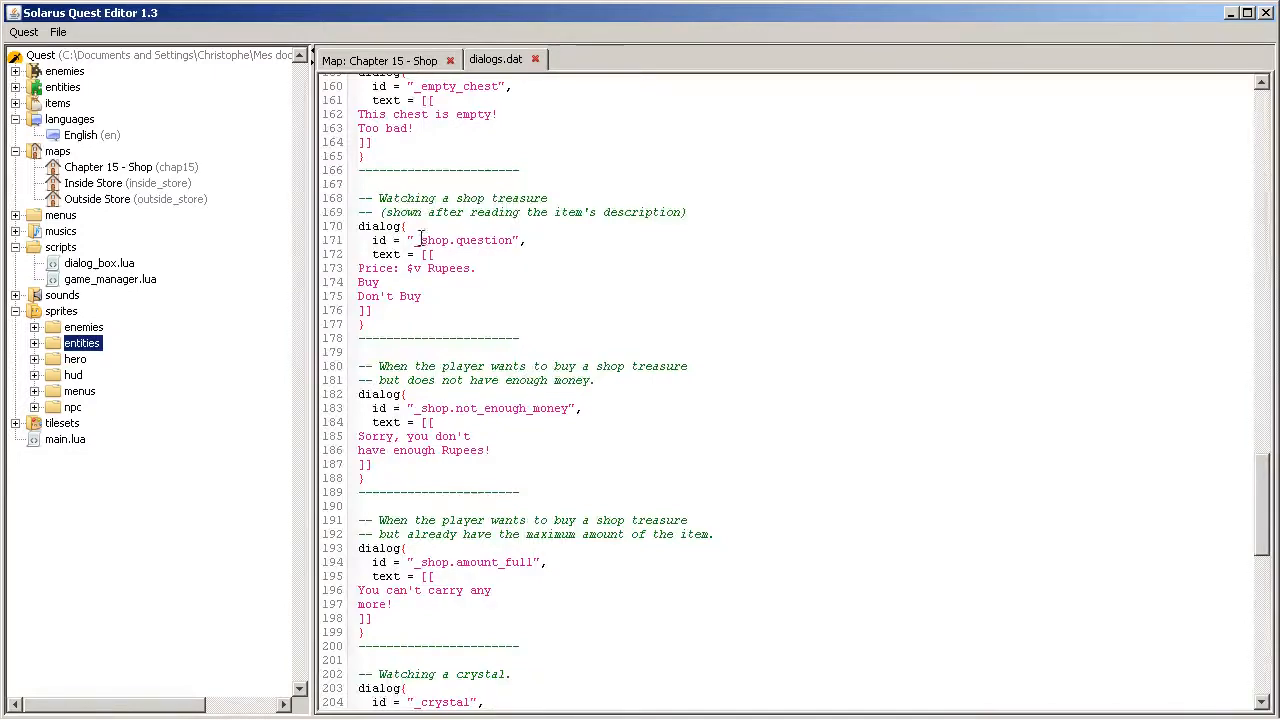
left_click(420, 240)
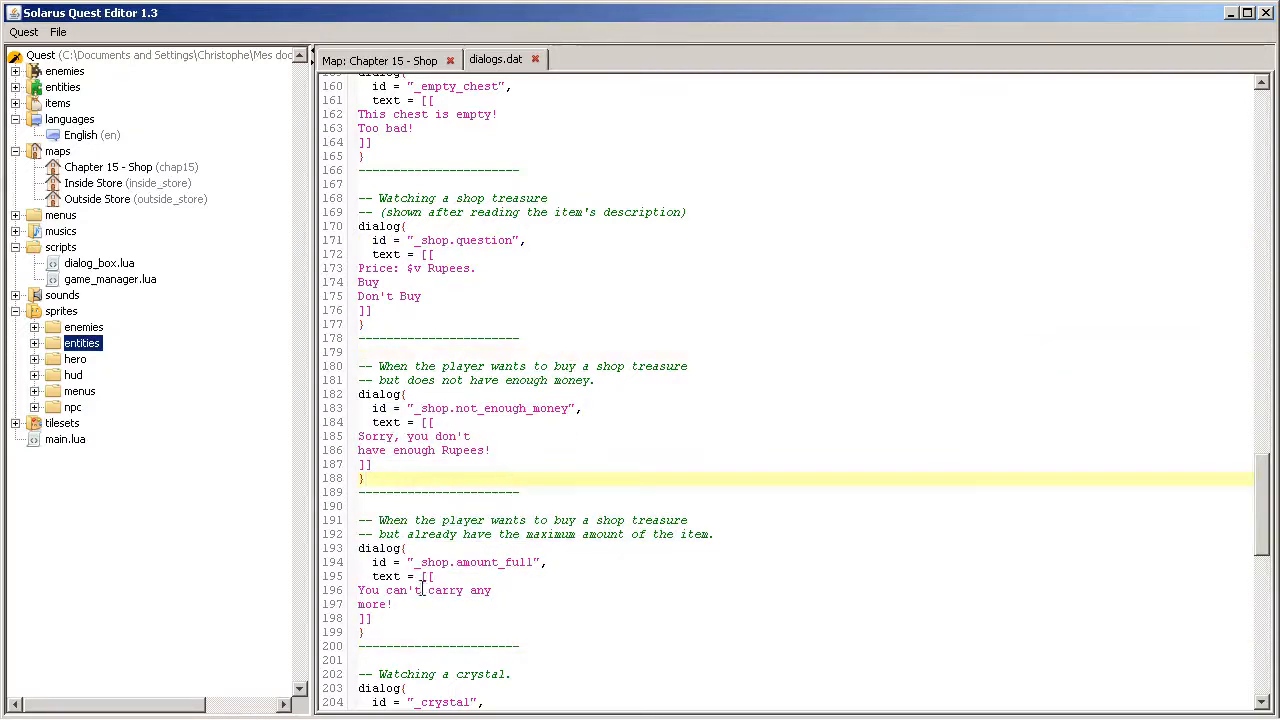
left_click(578, 632)
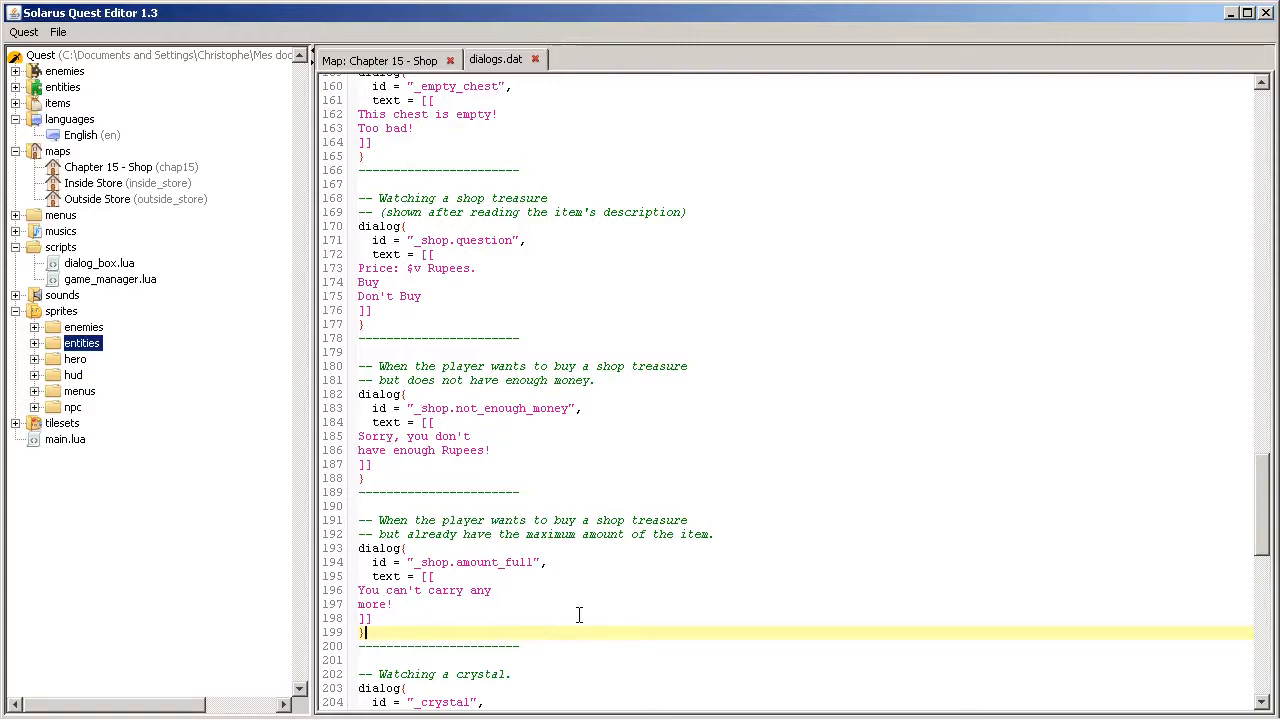
left_click(636, 520)
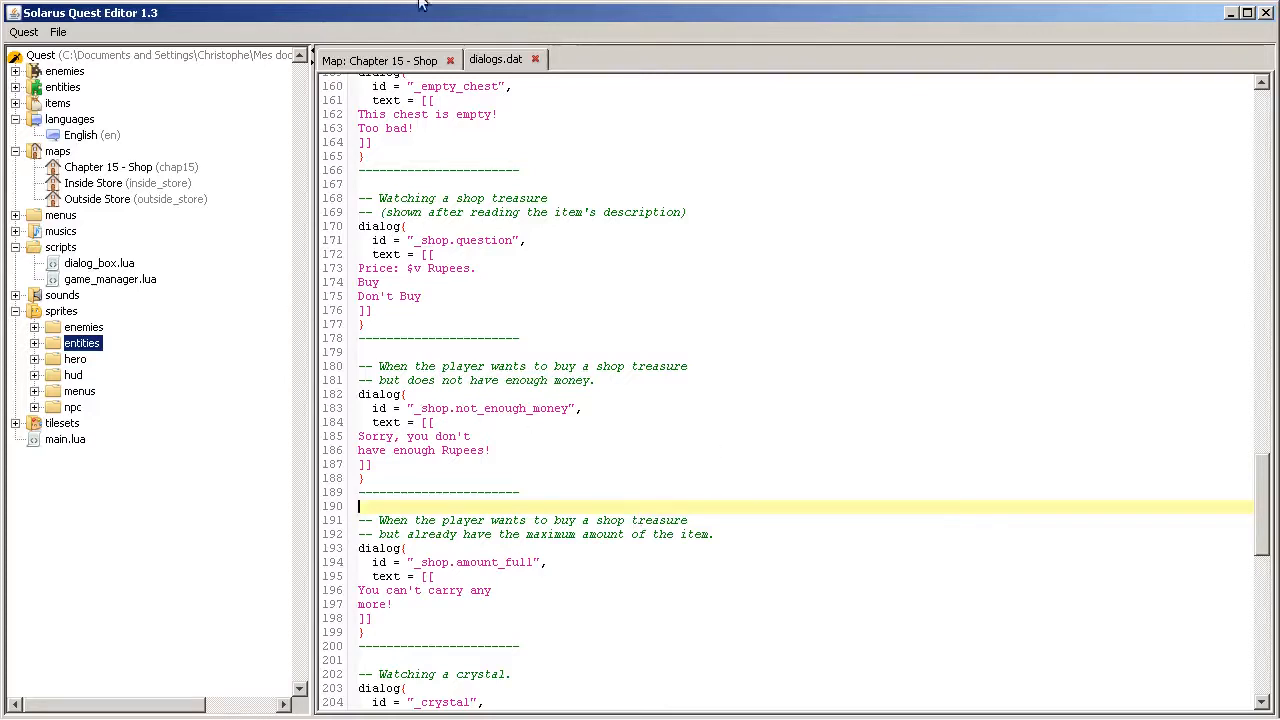
scroll("down", 3)
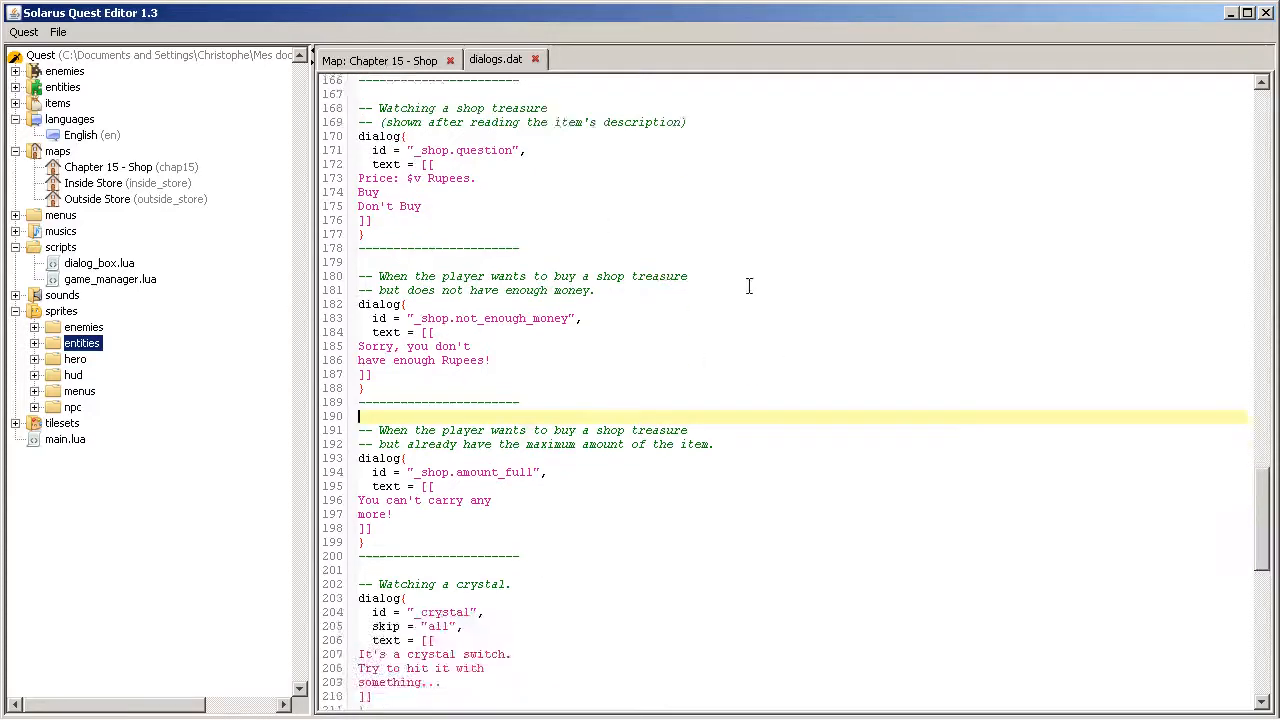
Step: Check the $? choice markers in the pause.save dialog, then return to _shop.question
scroll("down", 3)
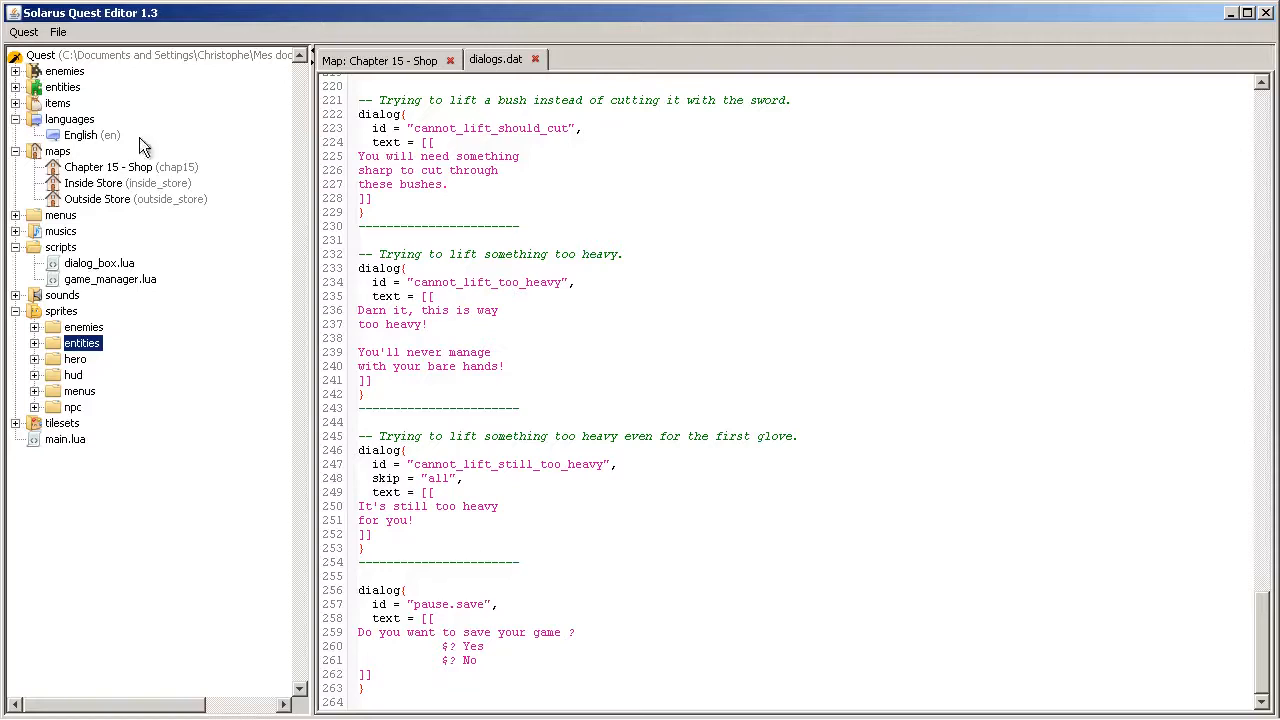
mouse_move(608, 618)
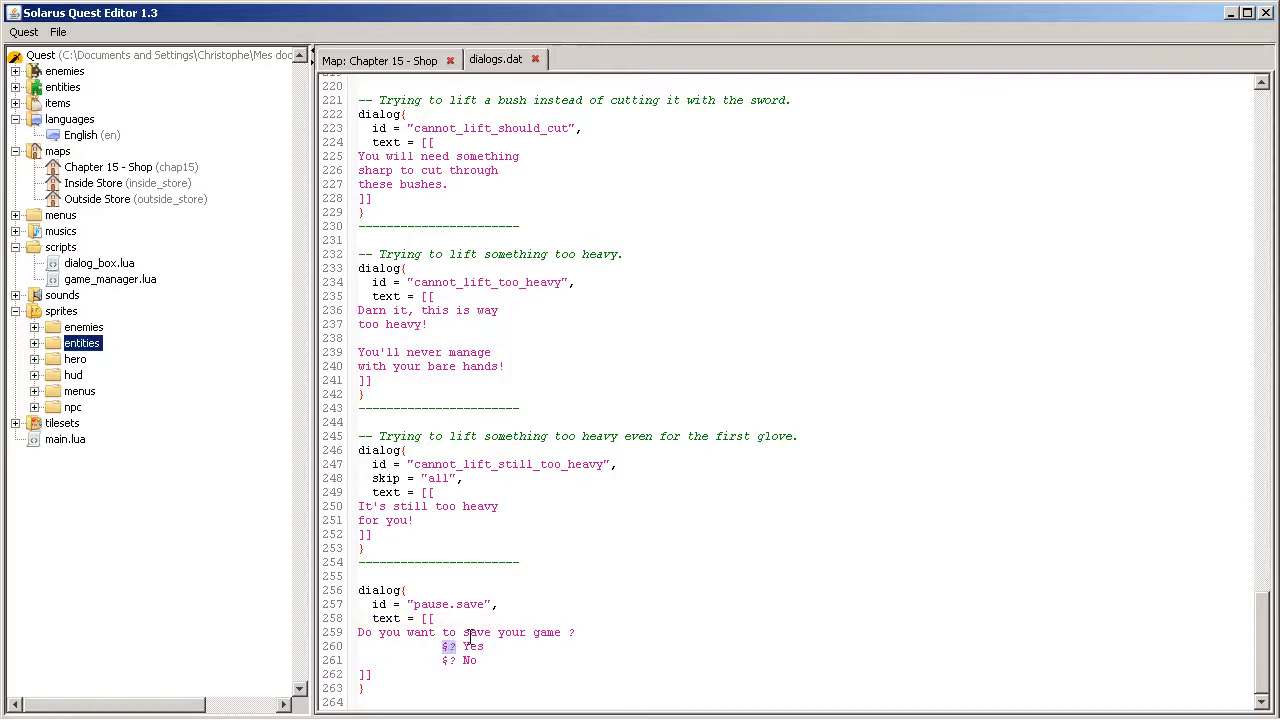
left_click(440, 660)
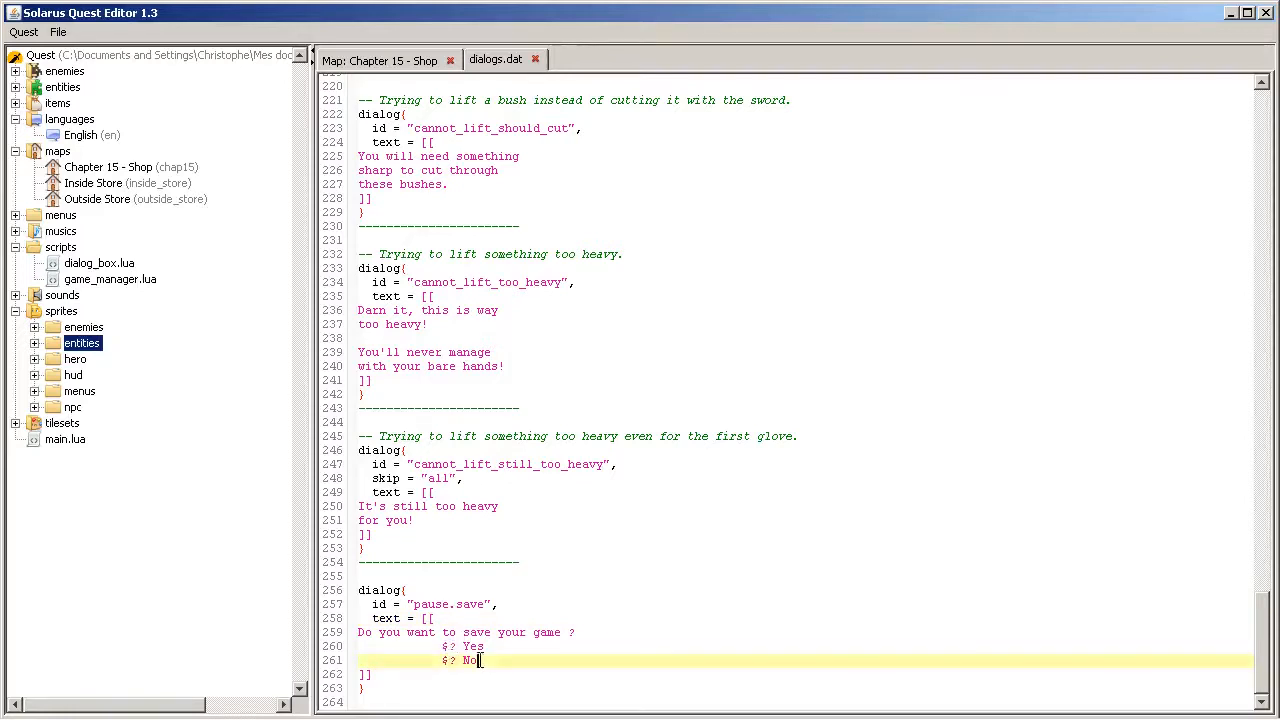
scroll("up", 3)
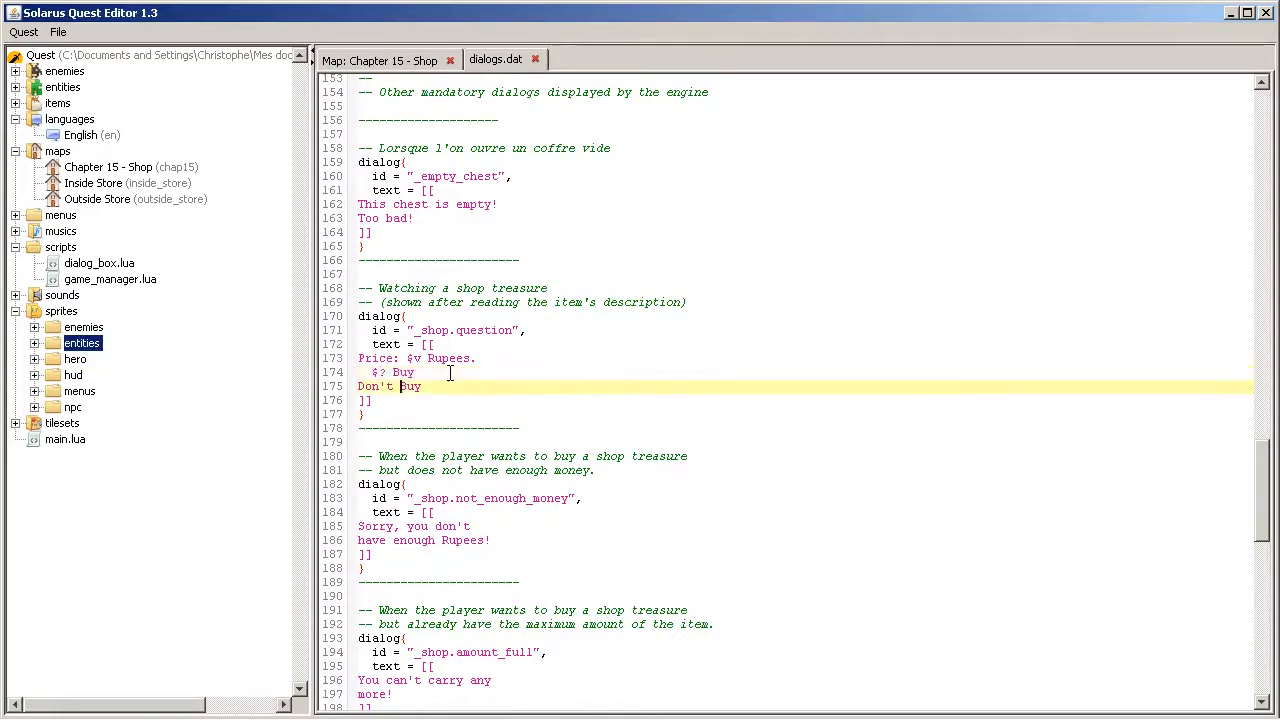
Step: Prefix Don't Buy with $?, save dialogs.dat, and run the quest to see both choices
type("$?")
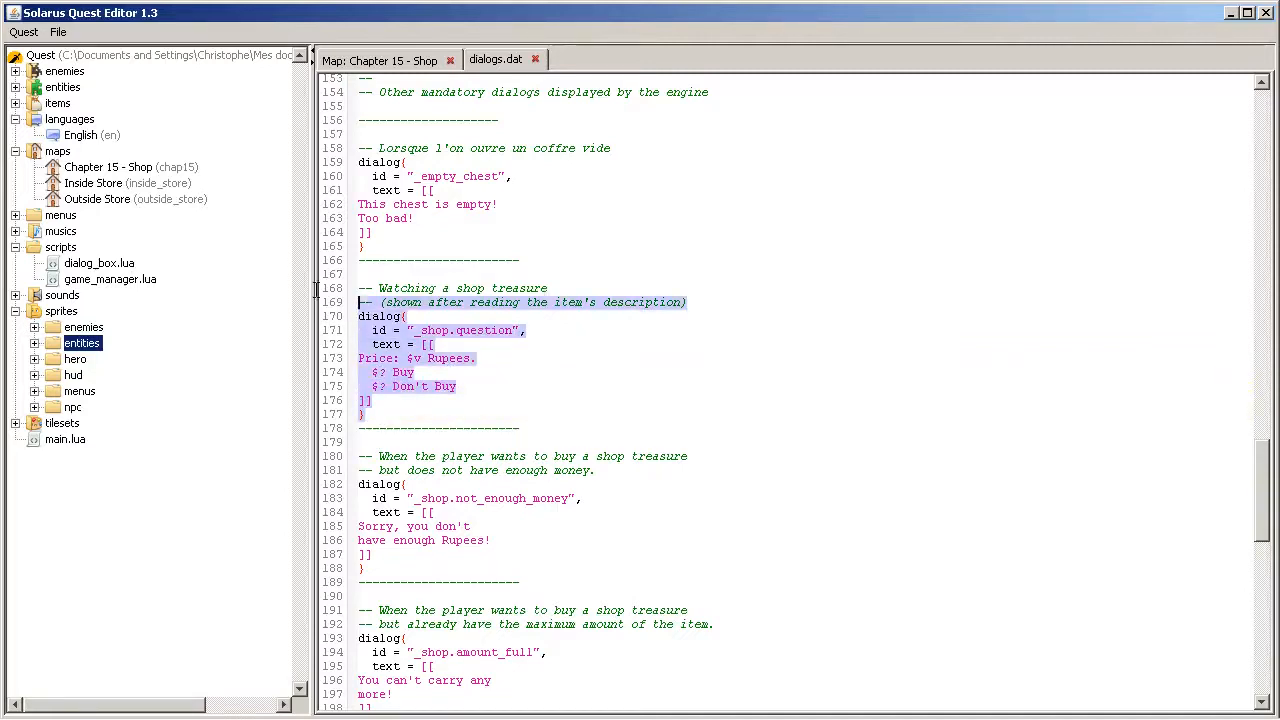
left_click(398, 412)
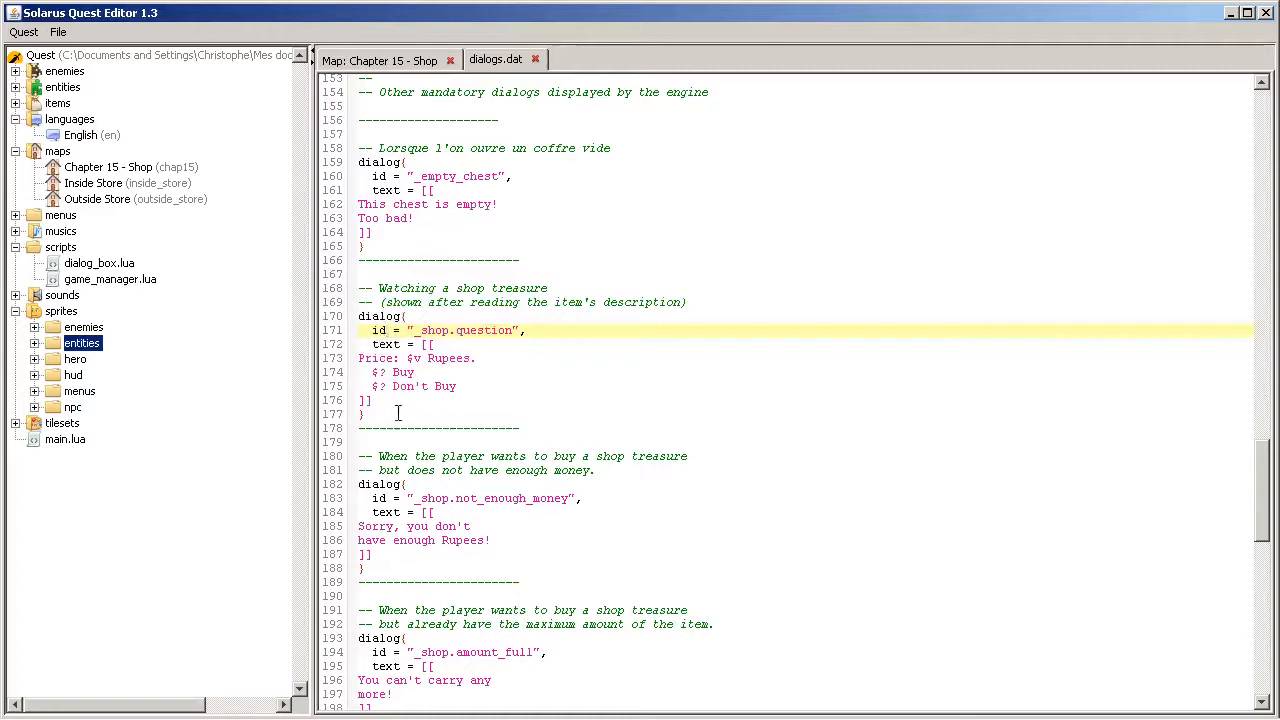
left_click(58, 32)
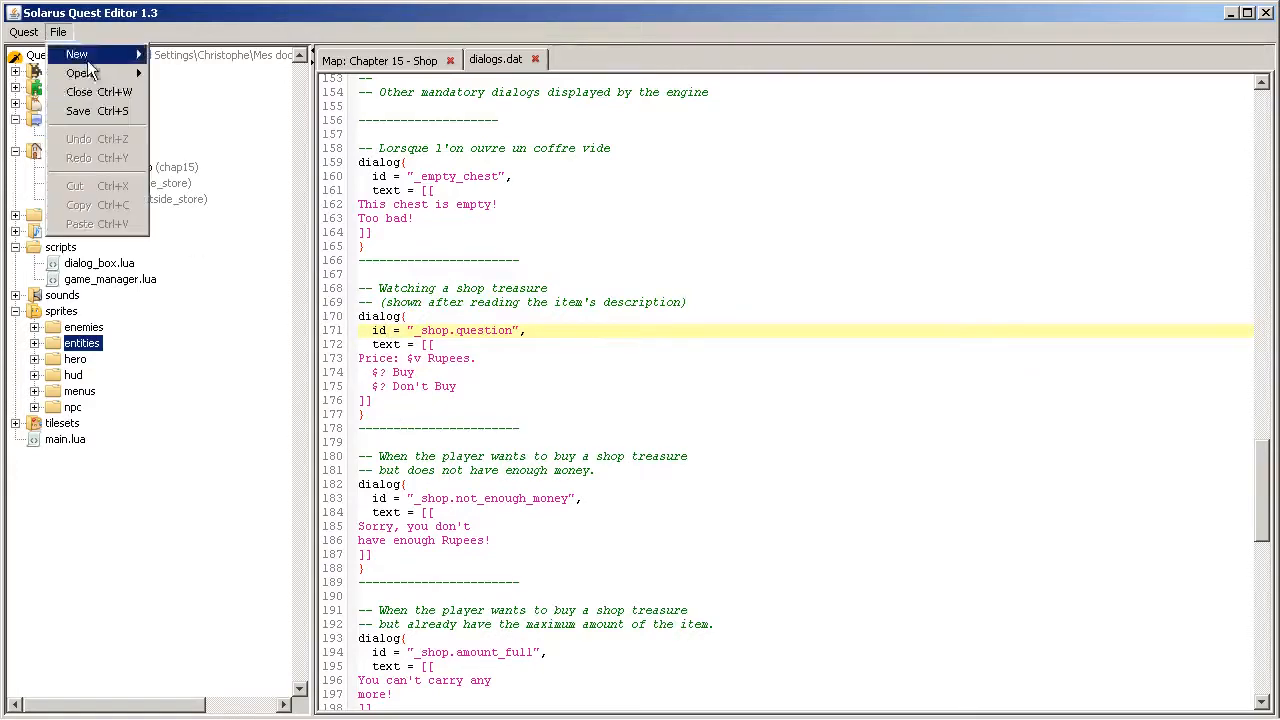
left_click(504, 302)
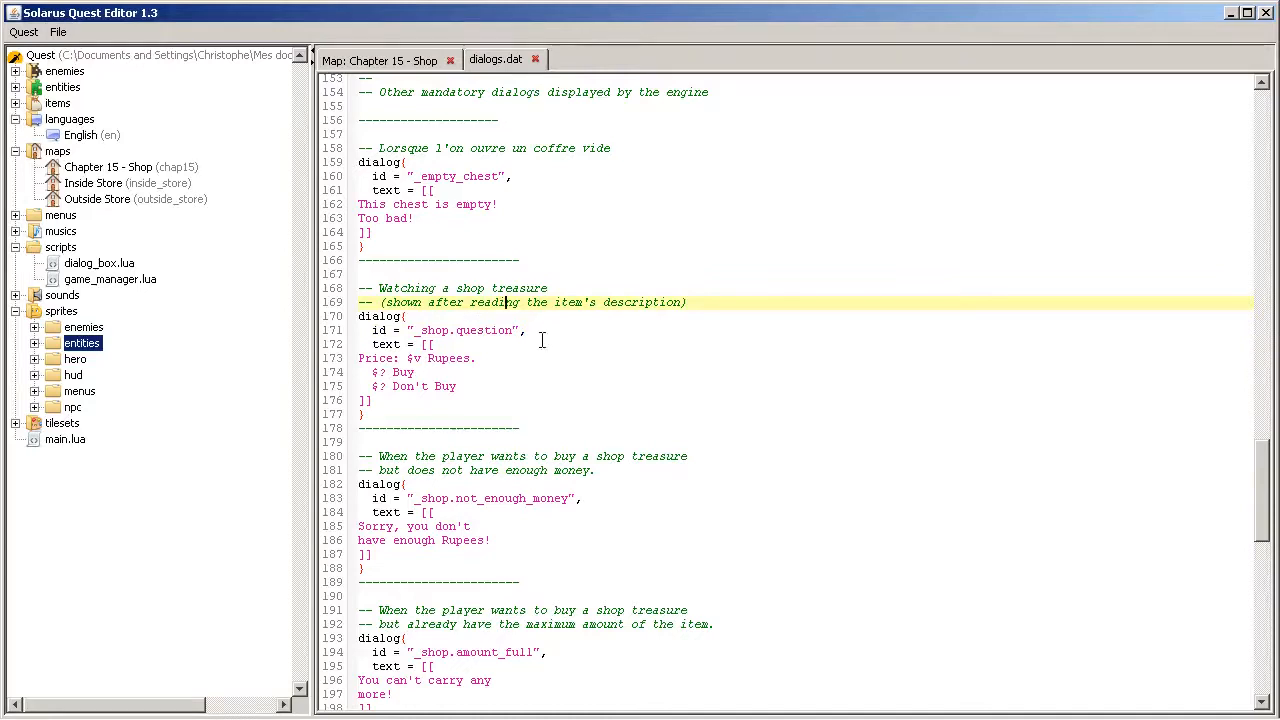
left_click(440, 358)
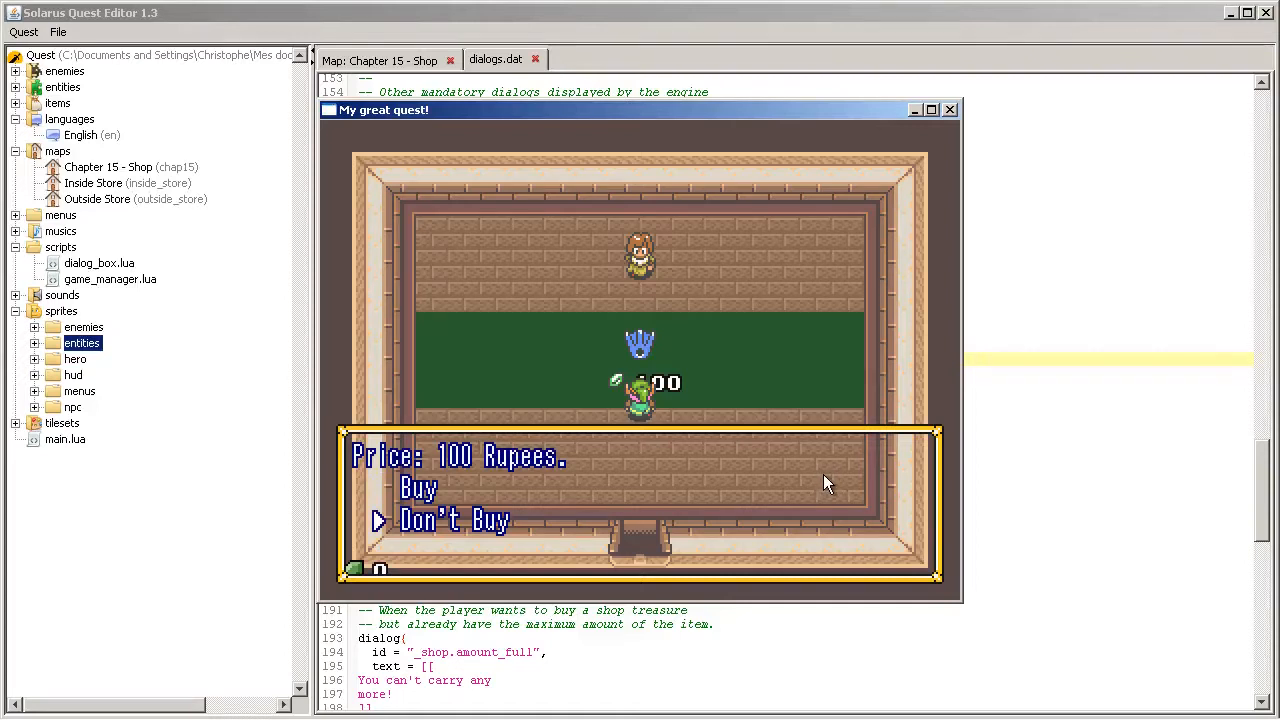
Step: Close the game, revisit _shop.question, and bring up the Flippers shop treasure settings (price 100, shop.flippers.1)
left_click(948, 108)
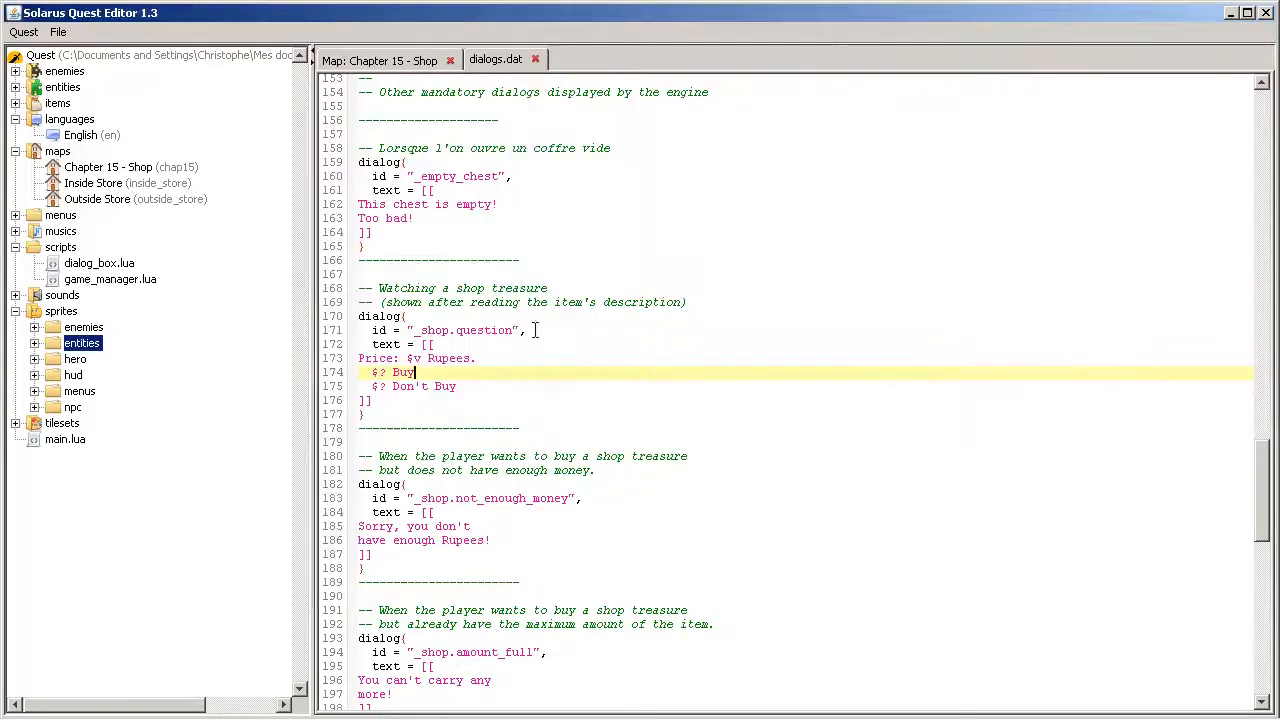
double_click(460, 330)
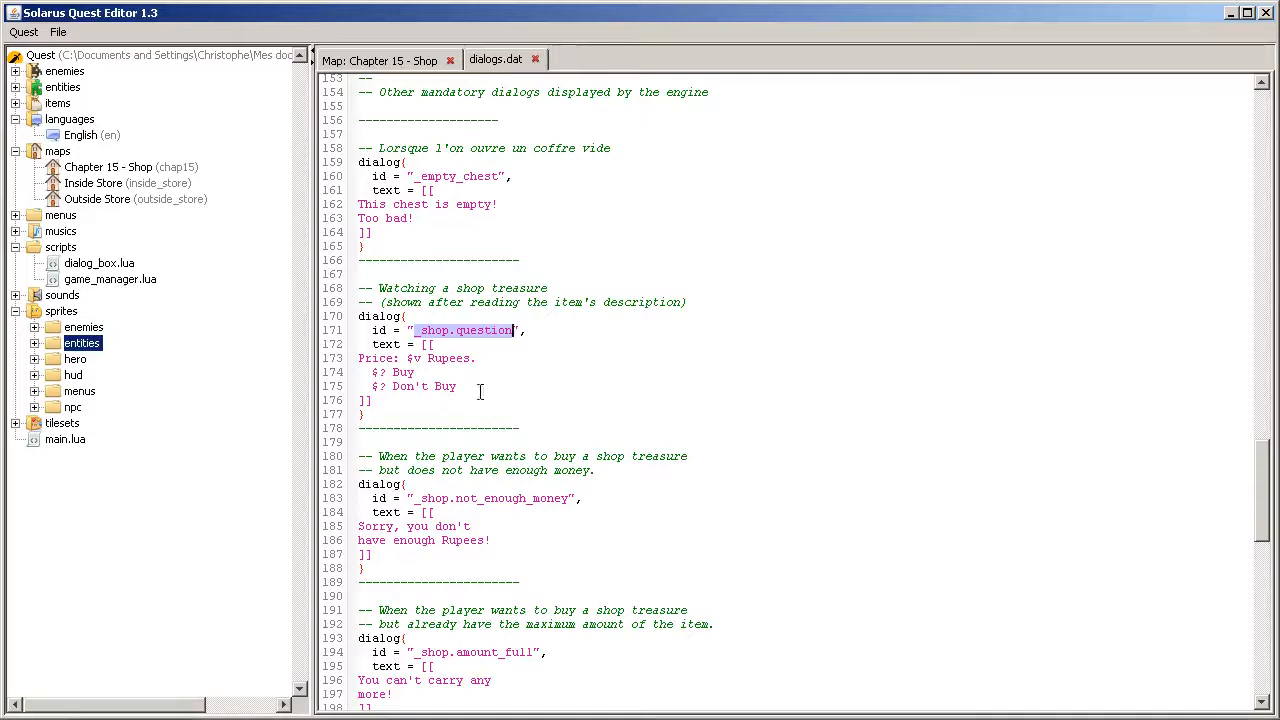
left_click(450, 412)
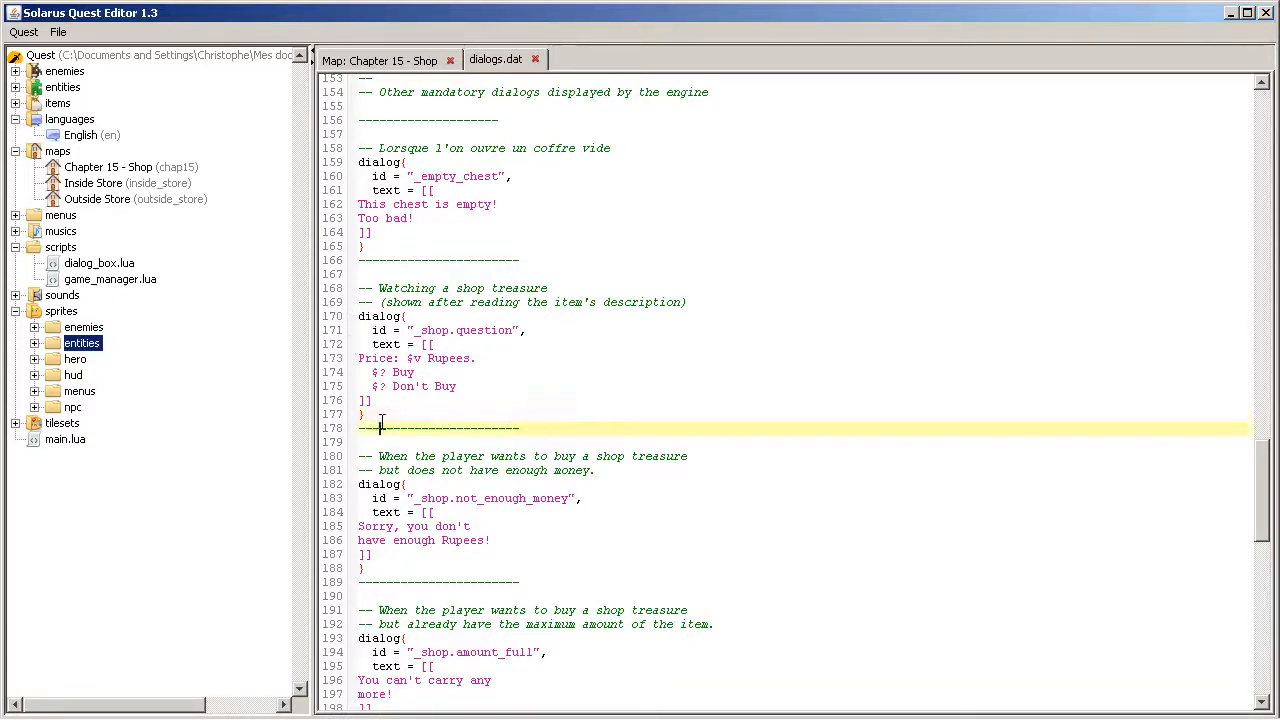
left_click(564, 344)
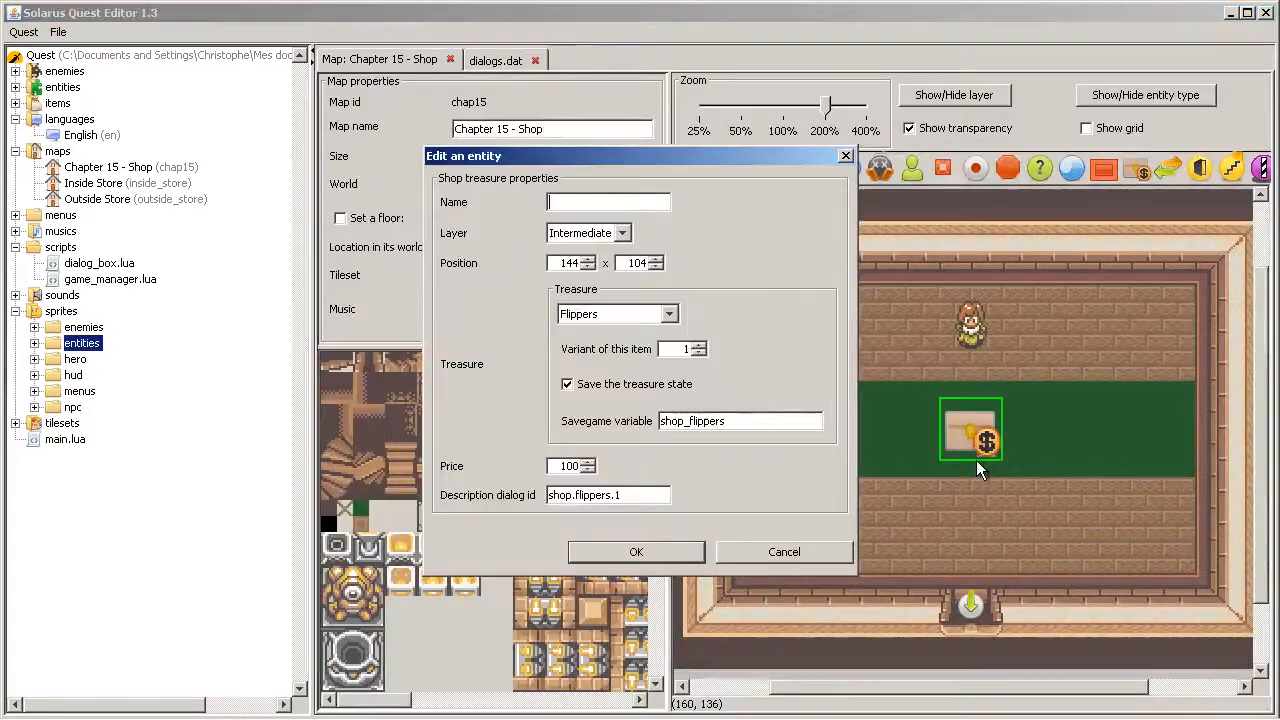
Step: Confirm the flippers treasure, test the Buy prompt, and join the two-line shop messages onto single lines
left_click(784, 552)
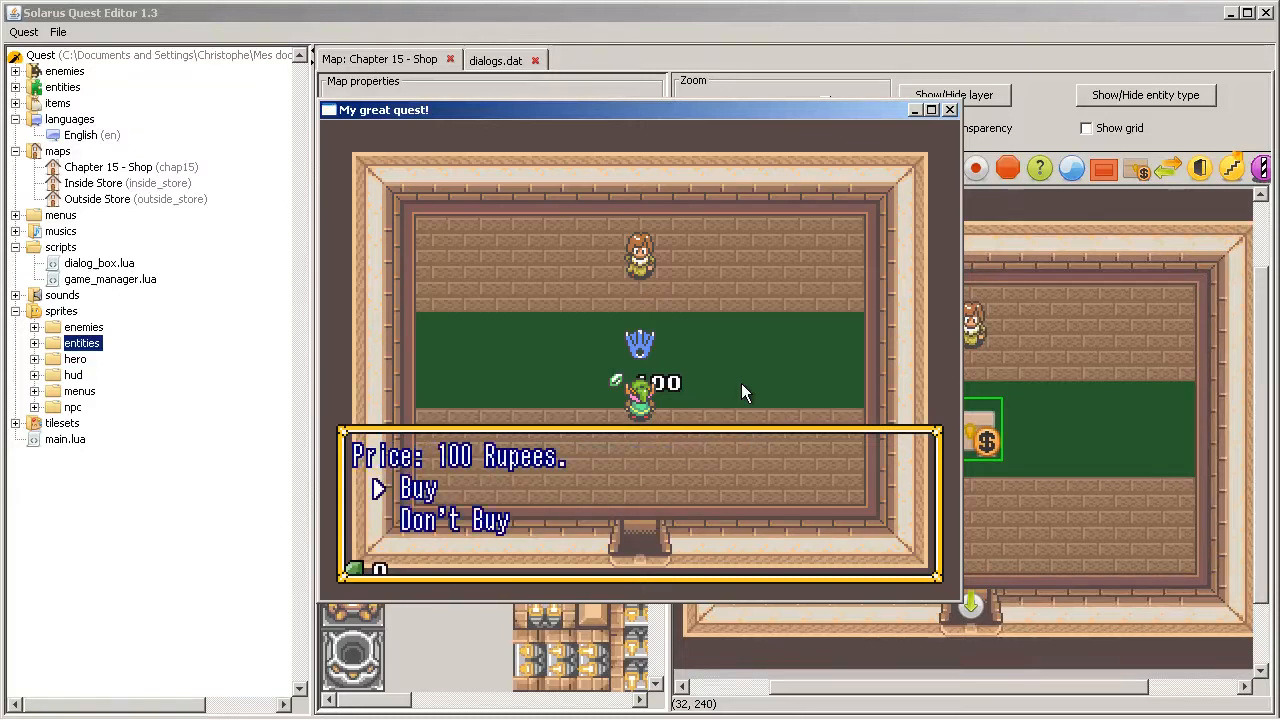
left_click(418, 488)
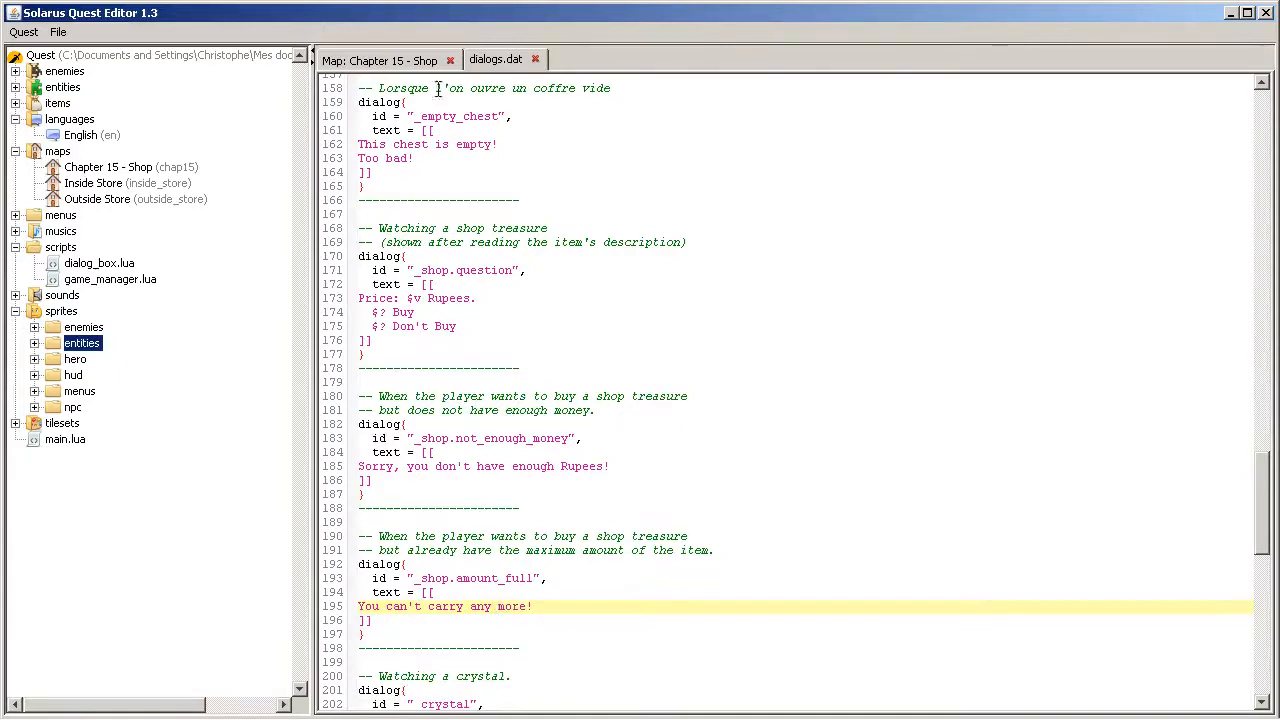
Step: Return to the shop map, close the running game, and add a Pickable item entity
left_click(380, 60)
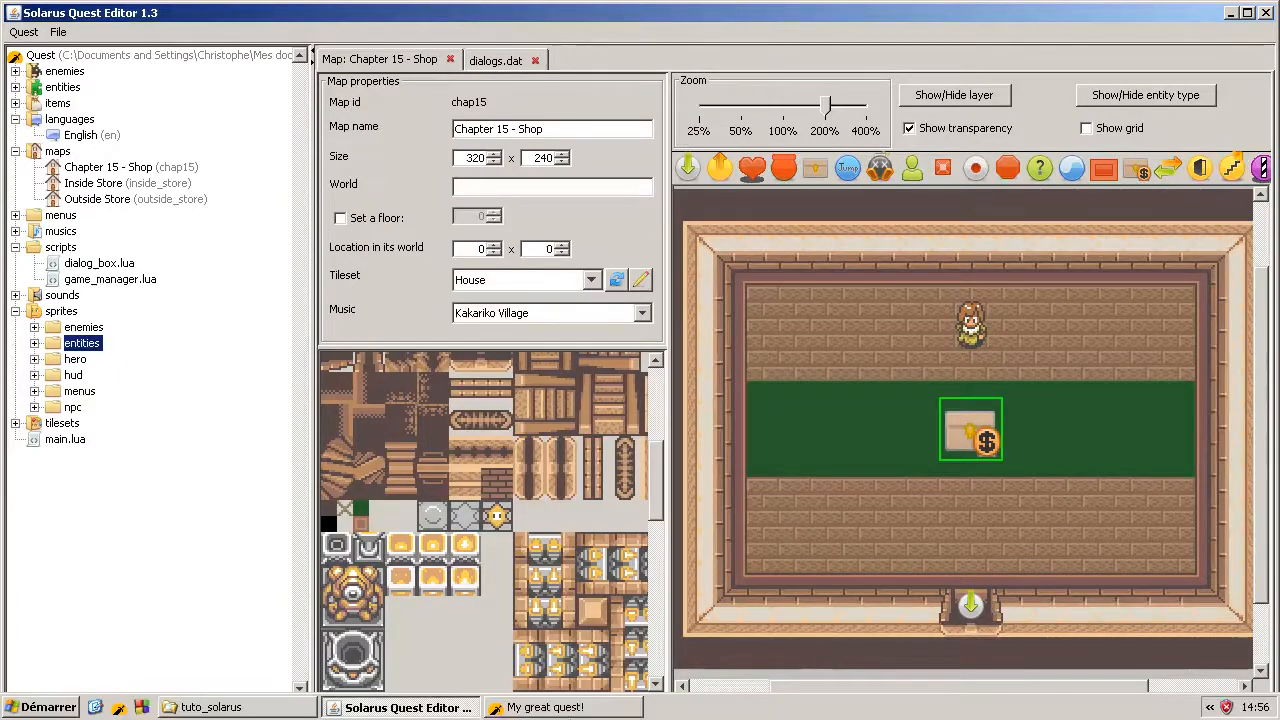
left_click(560, 708)
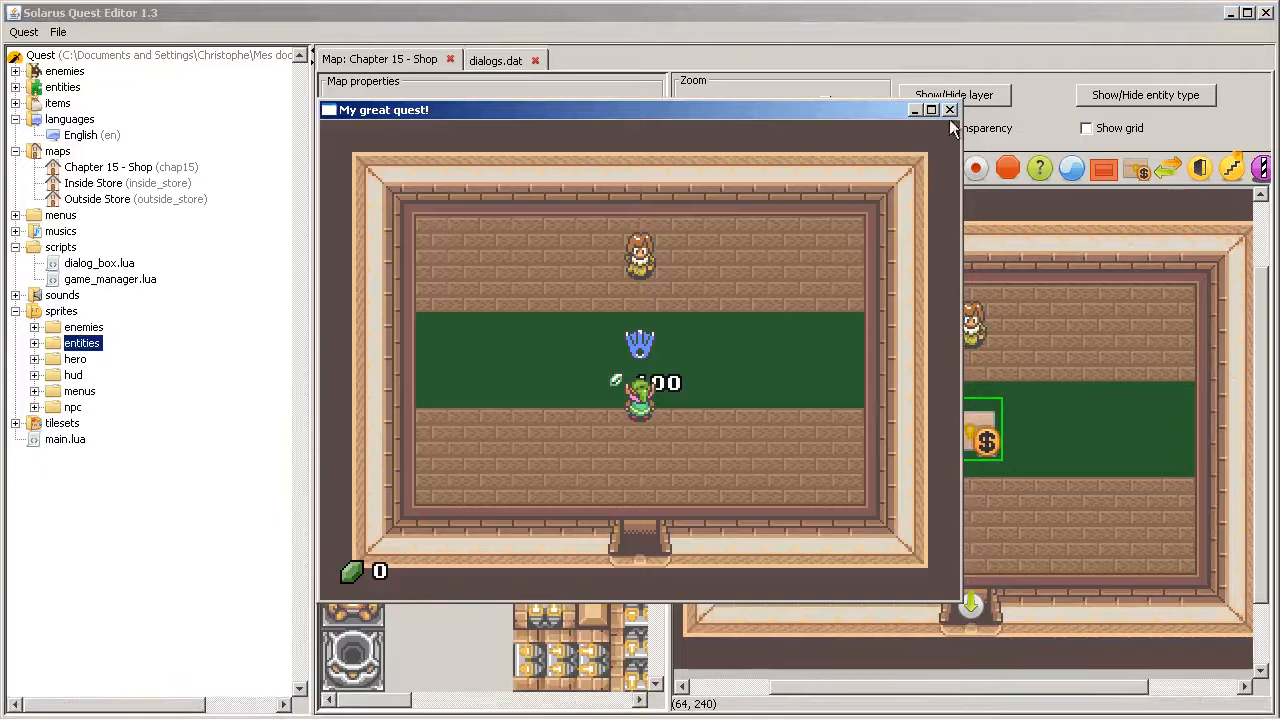
left_click(948, 108)
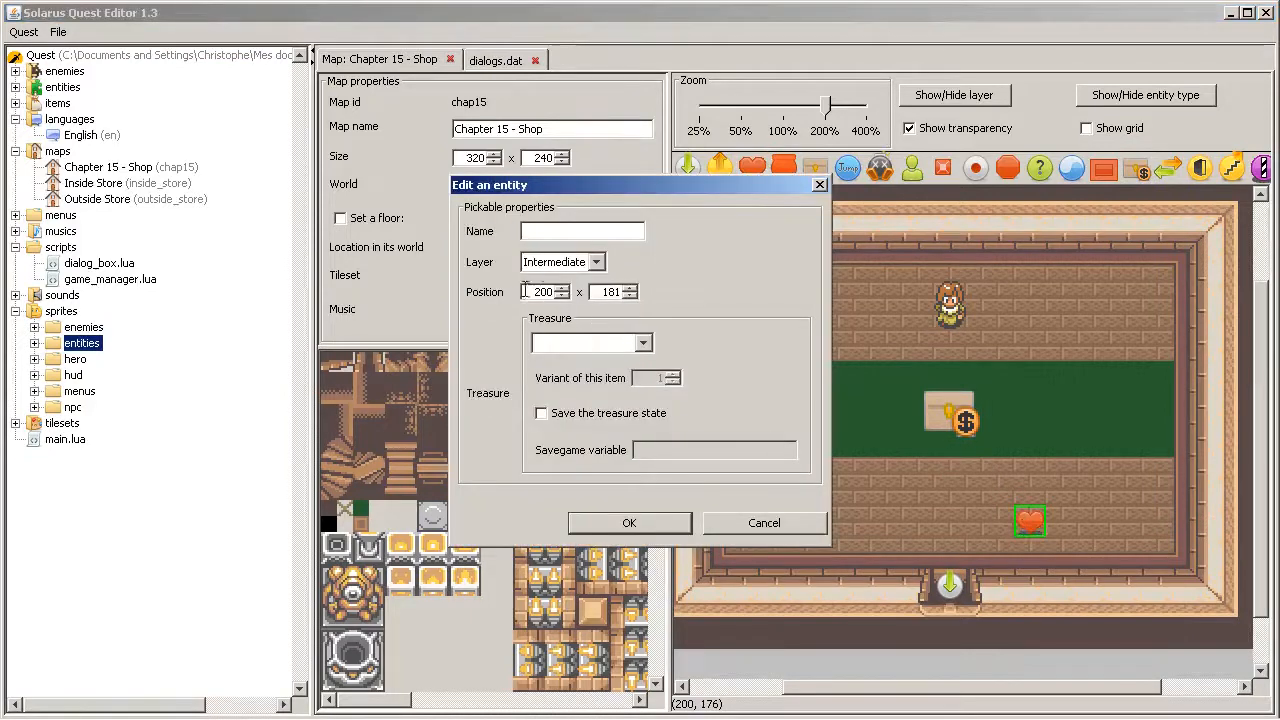
Step: Make the pickable a Rupee with a changed variant, line several along the floor, and test
left_click(640, 342)
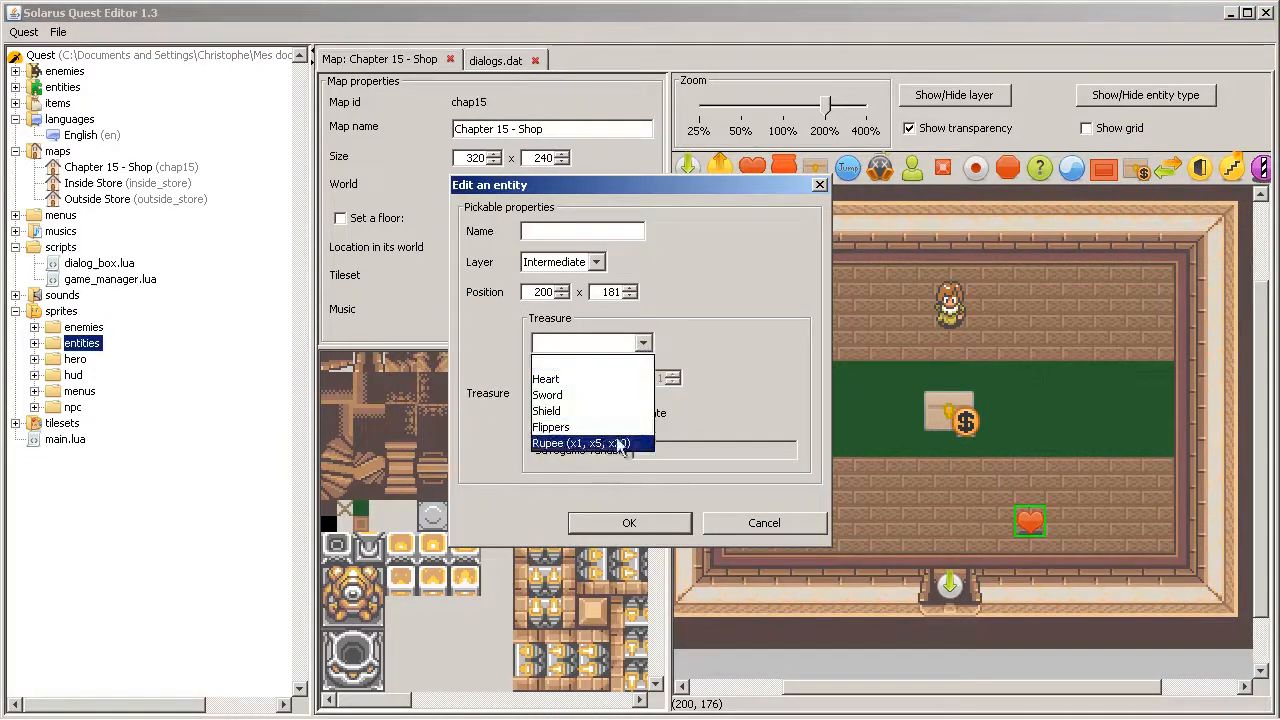
left_click(580, 444)
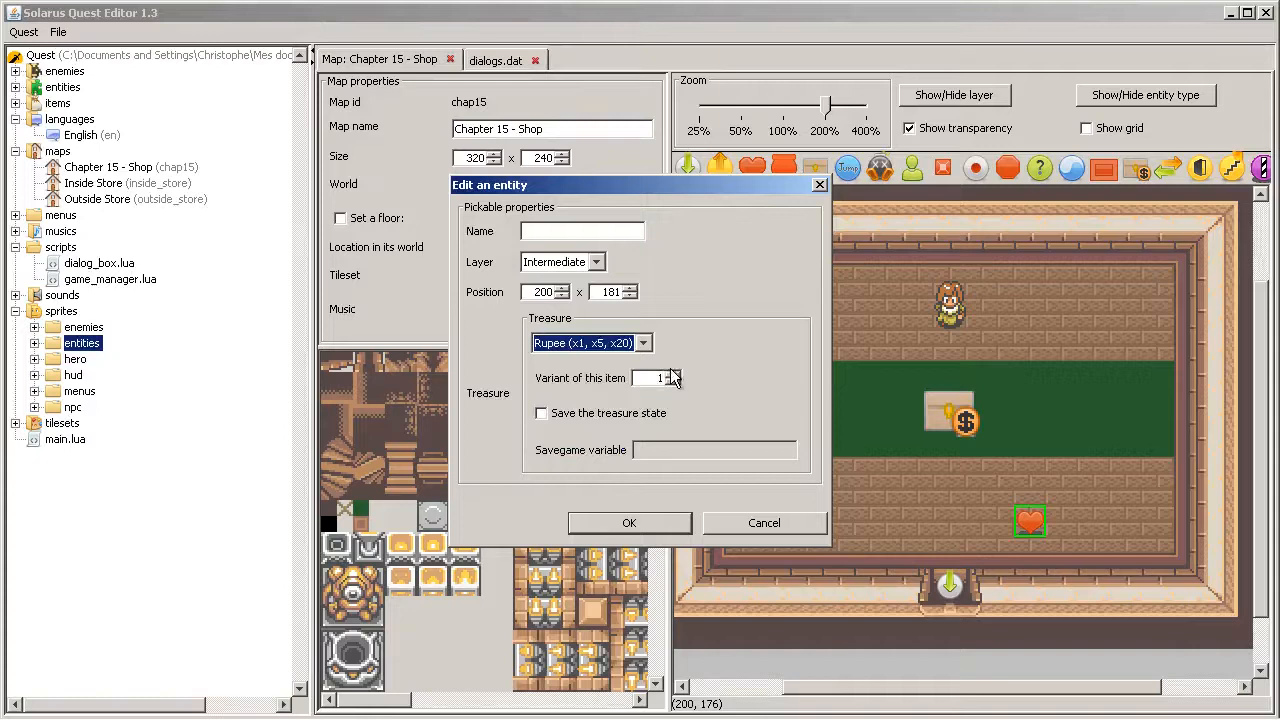
left_click(628, 522)
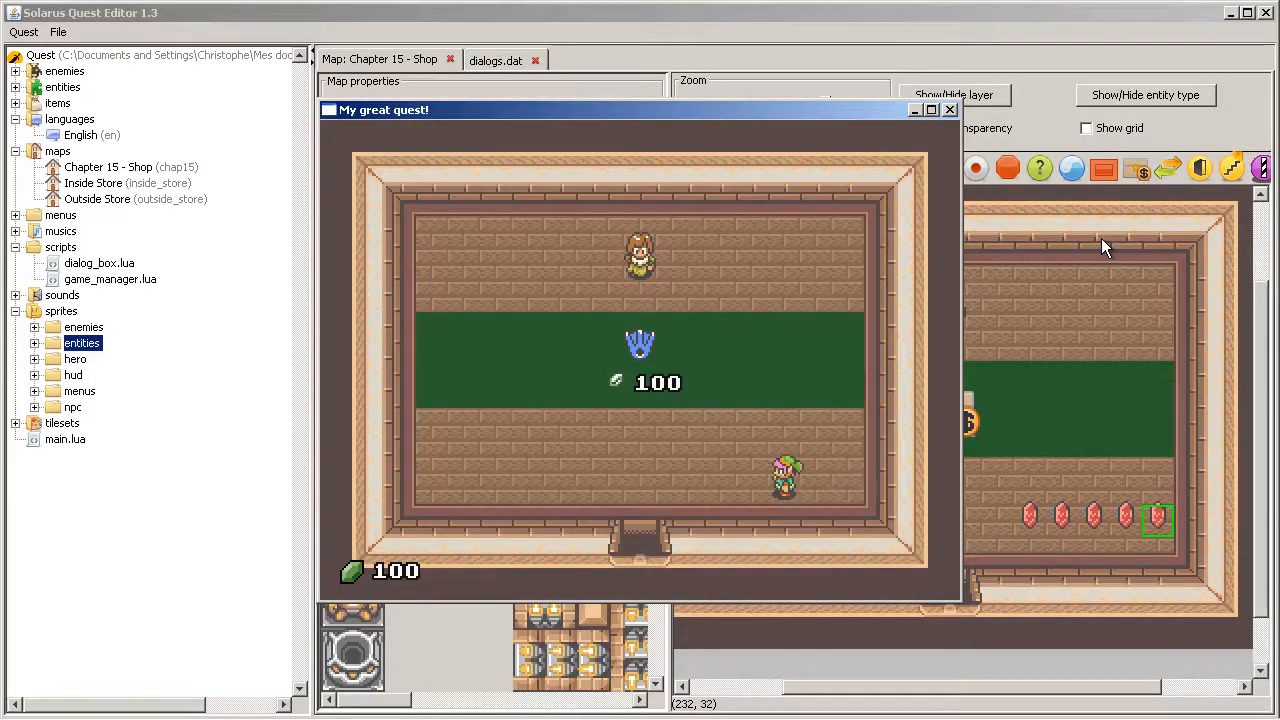
mouse_move(400, 560)
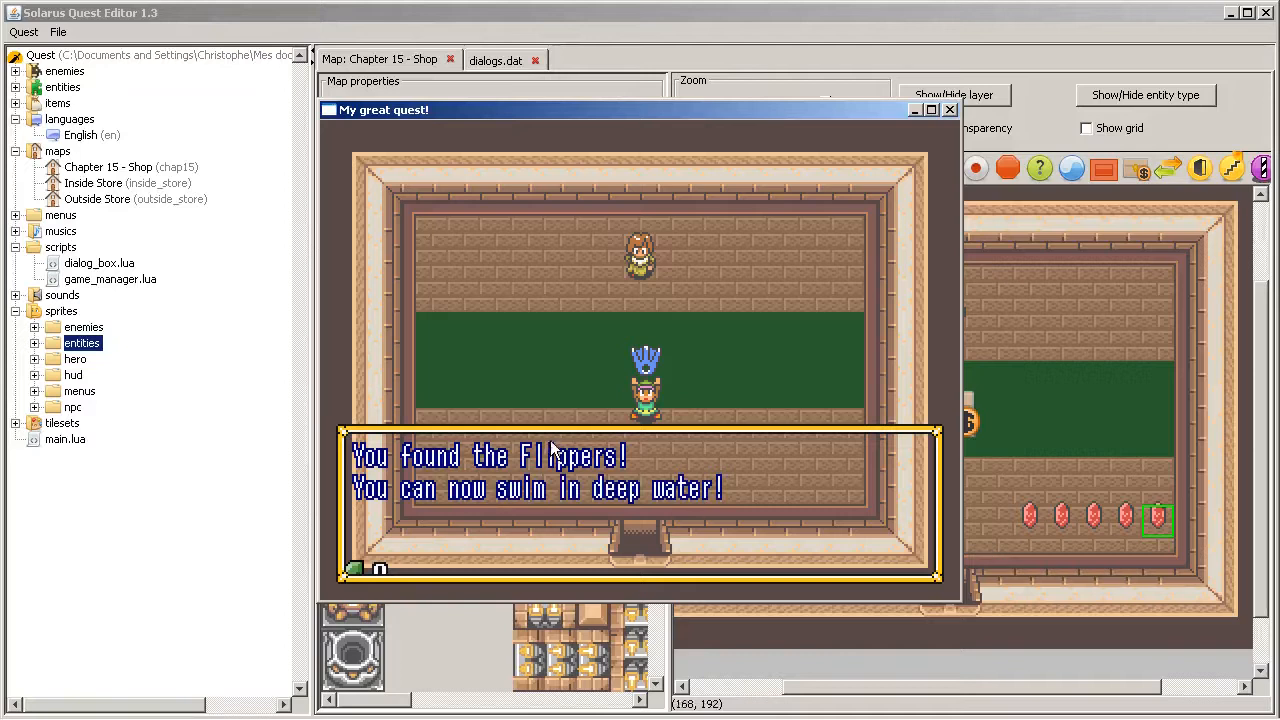
mouse_move(756, 436)
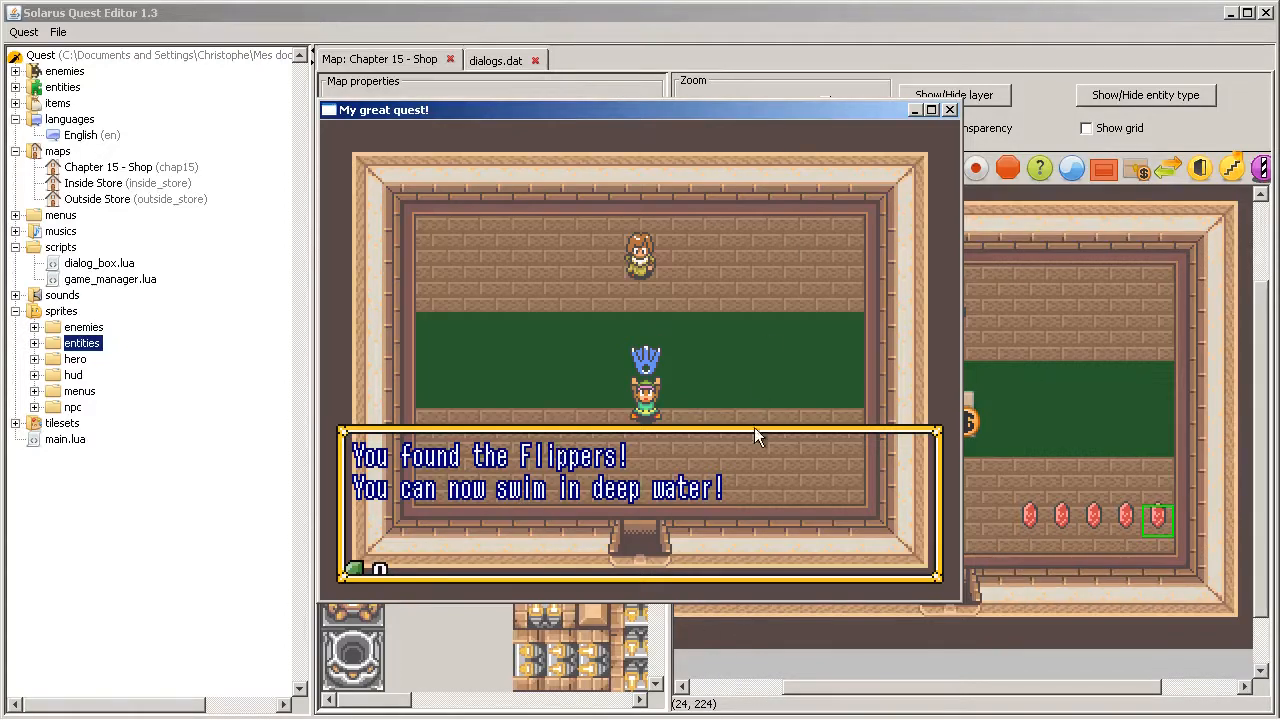
mouse_move(360, 570)
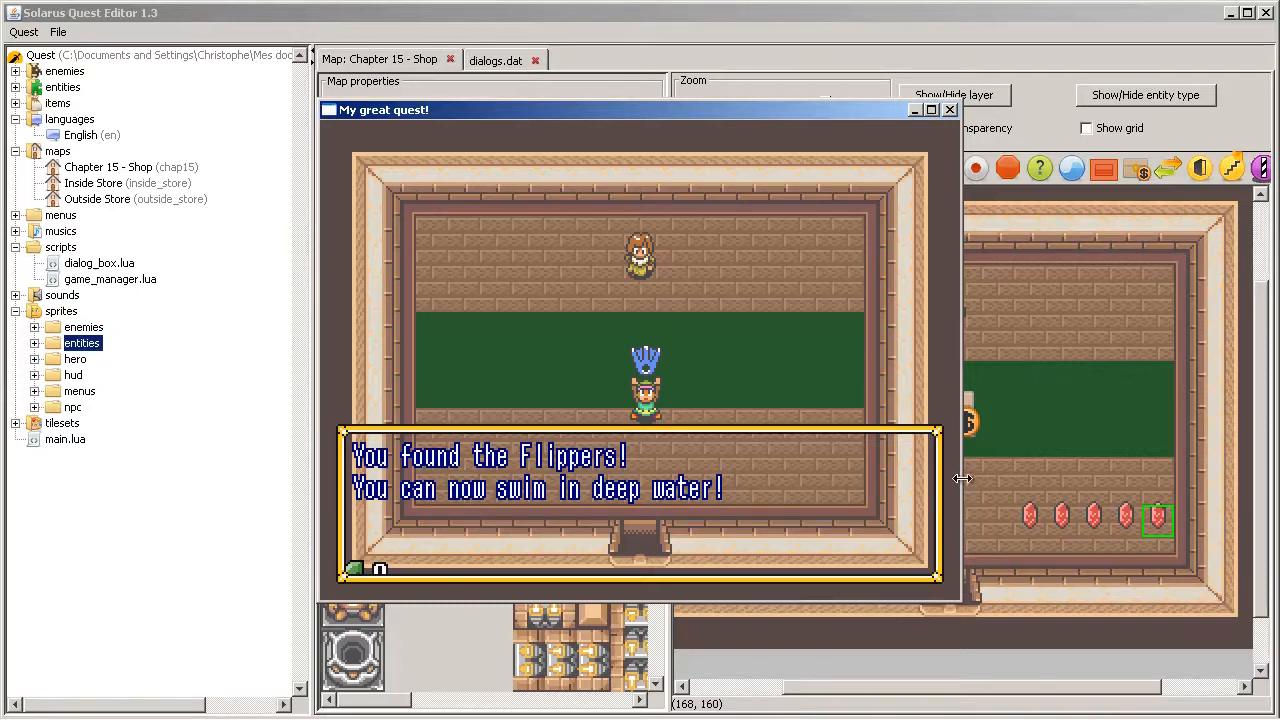
mouse_move(564, 528)
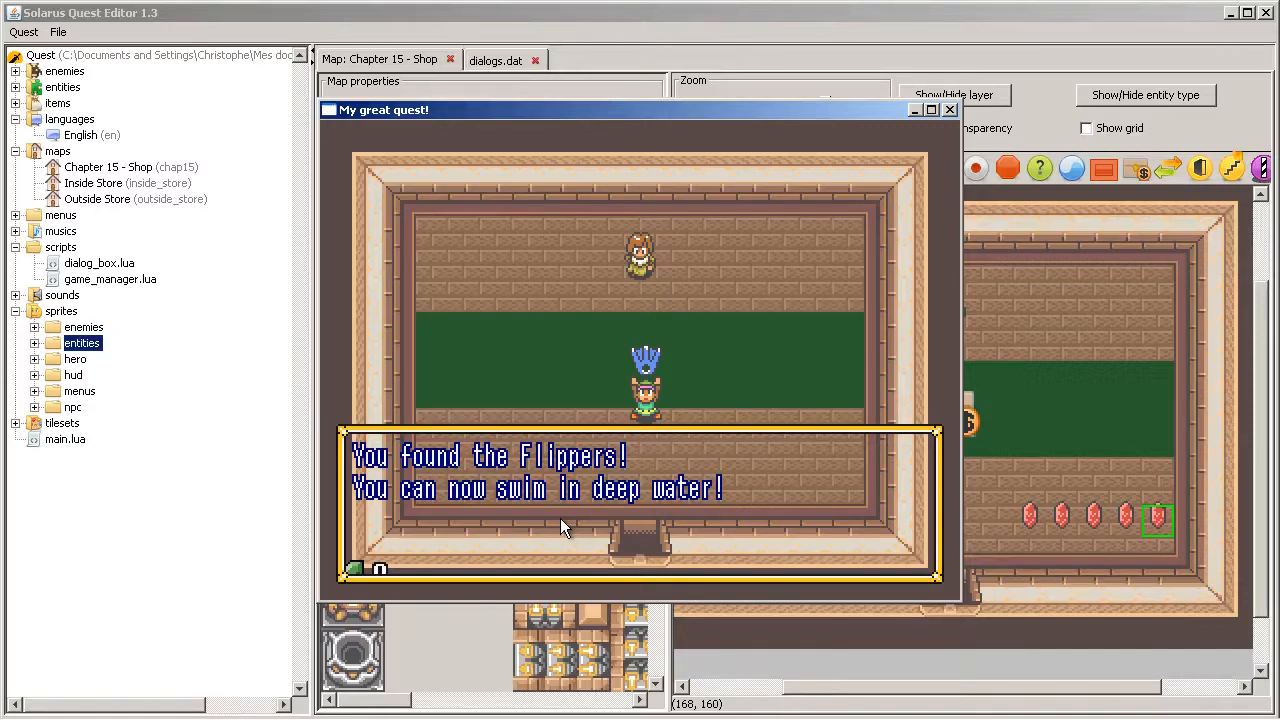
mouse_move(978, 112)
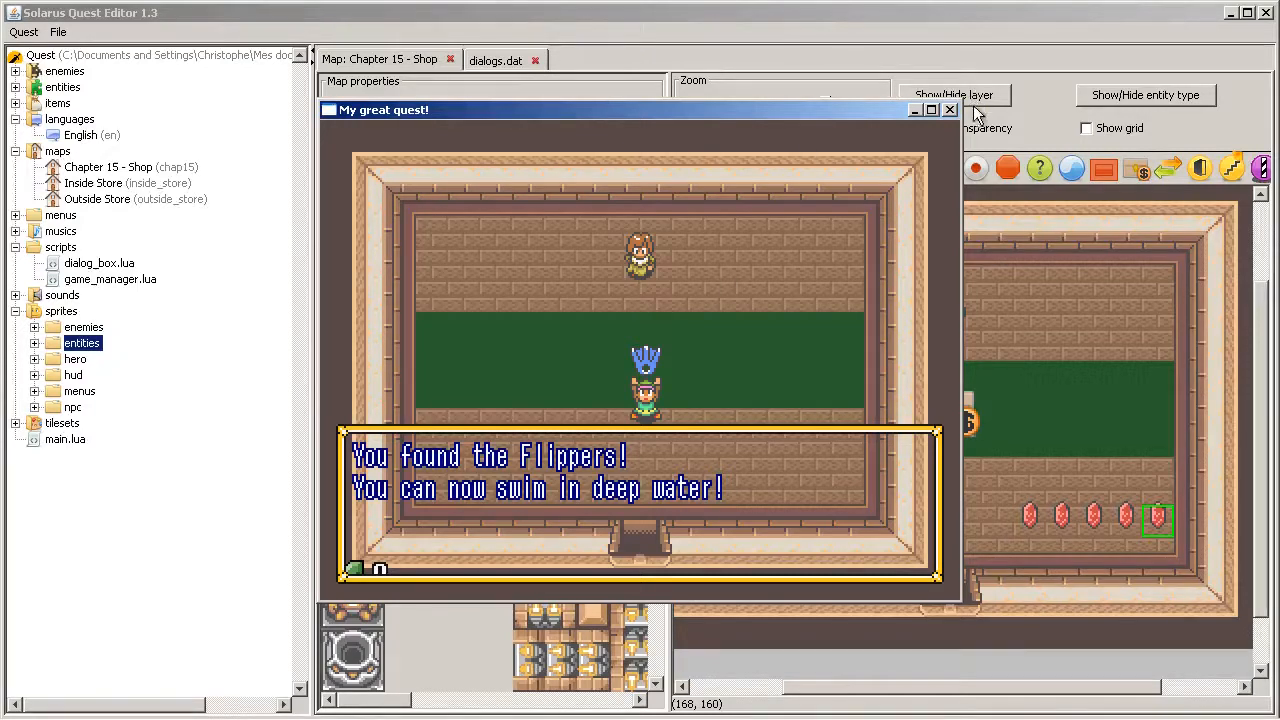
mouse_move(760, 358)
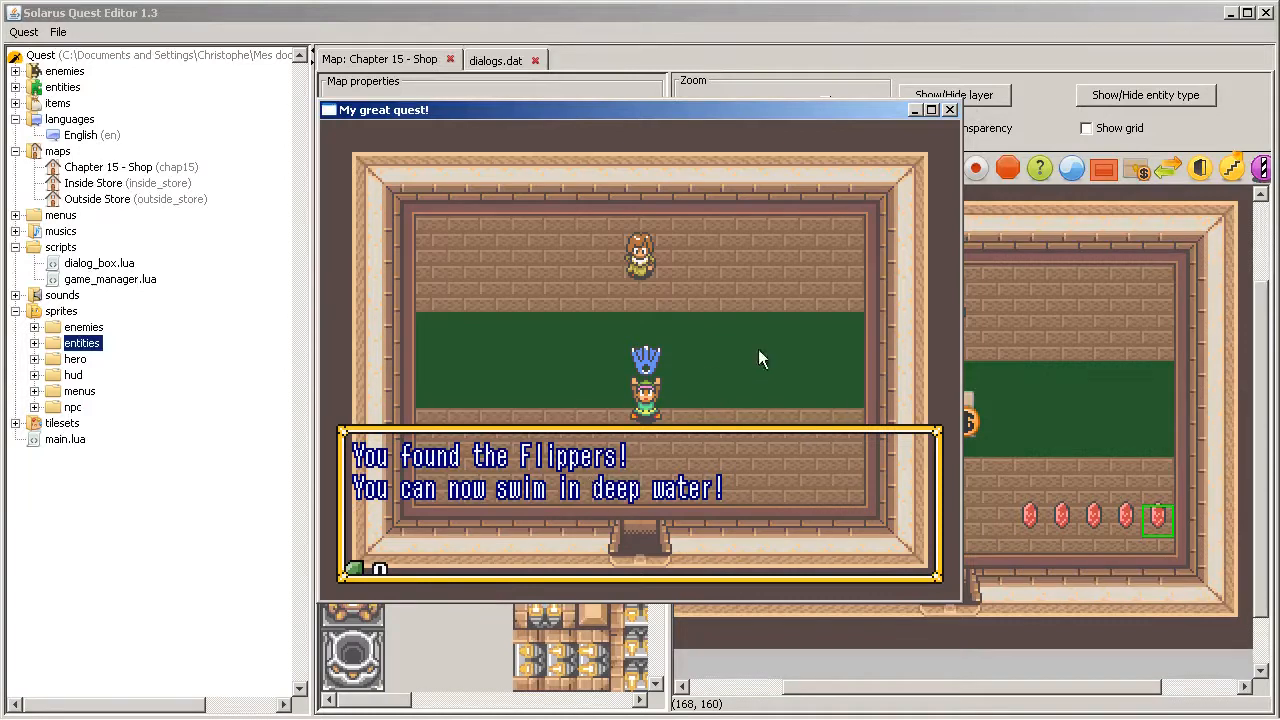
mouse_move(922, 464)
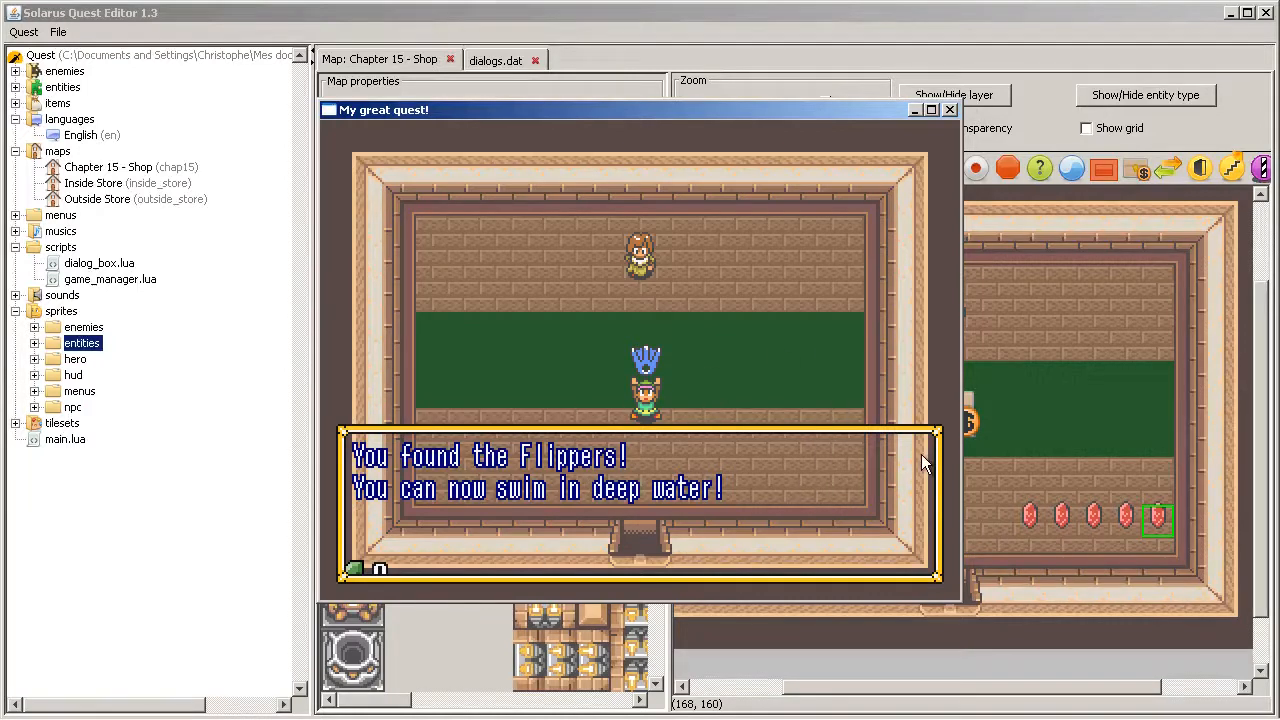
mouse_move(744, 356)
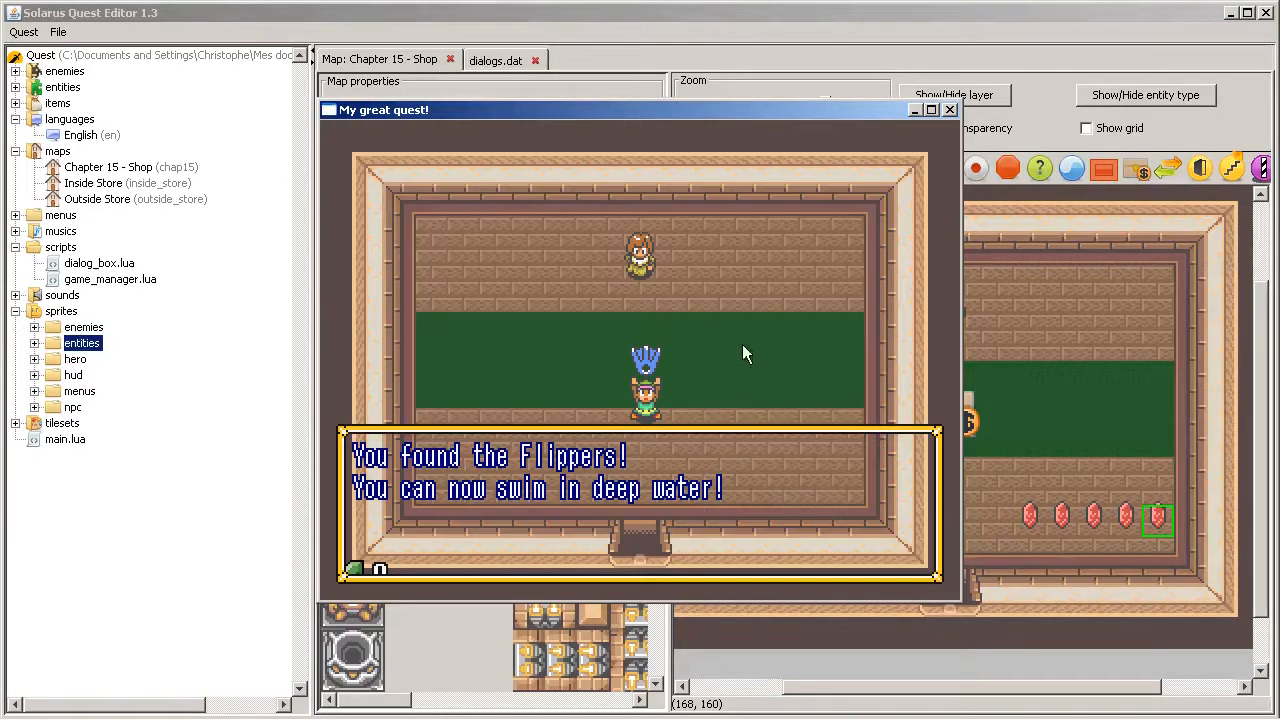
mouse_move(916, 290)
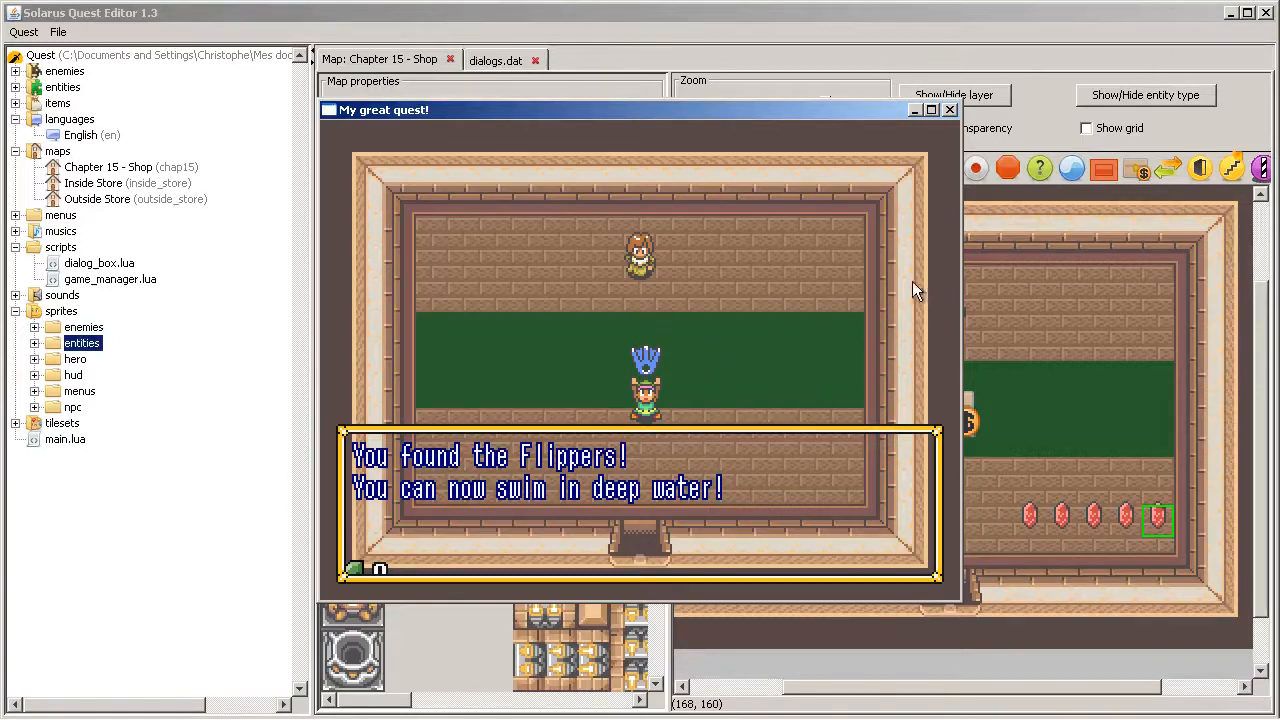
mouse_move(332, 504)
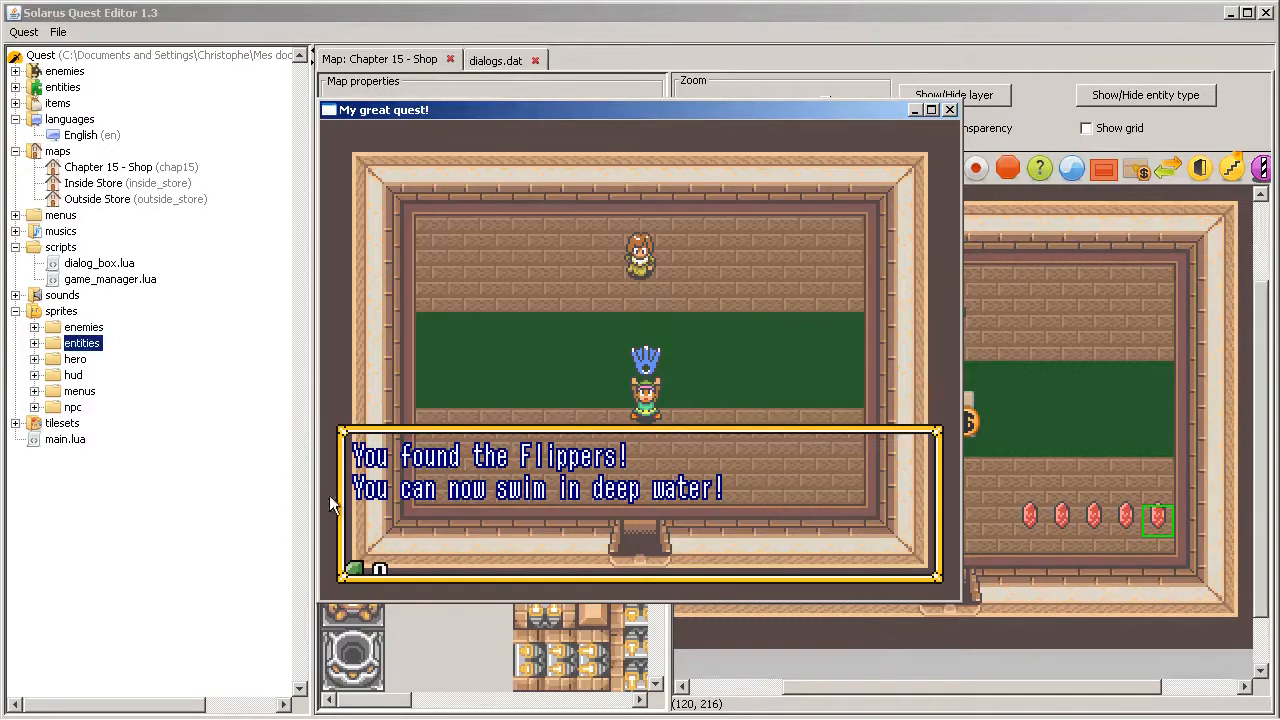
Step: Buy the Flippers in the test run, read the message, then bring up dialogs.dat
left_click(948, 108)
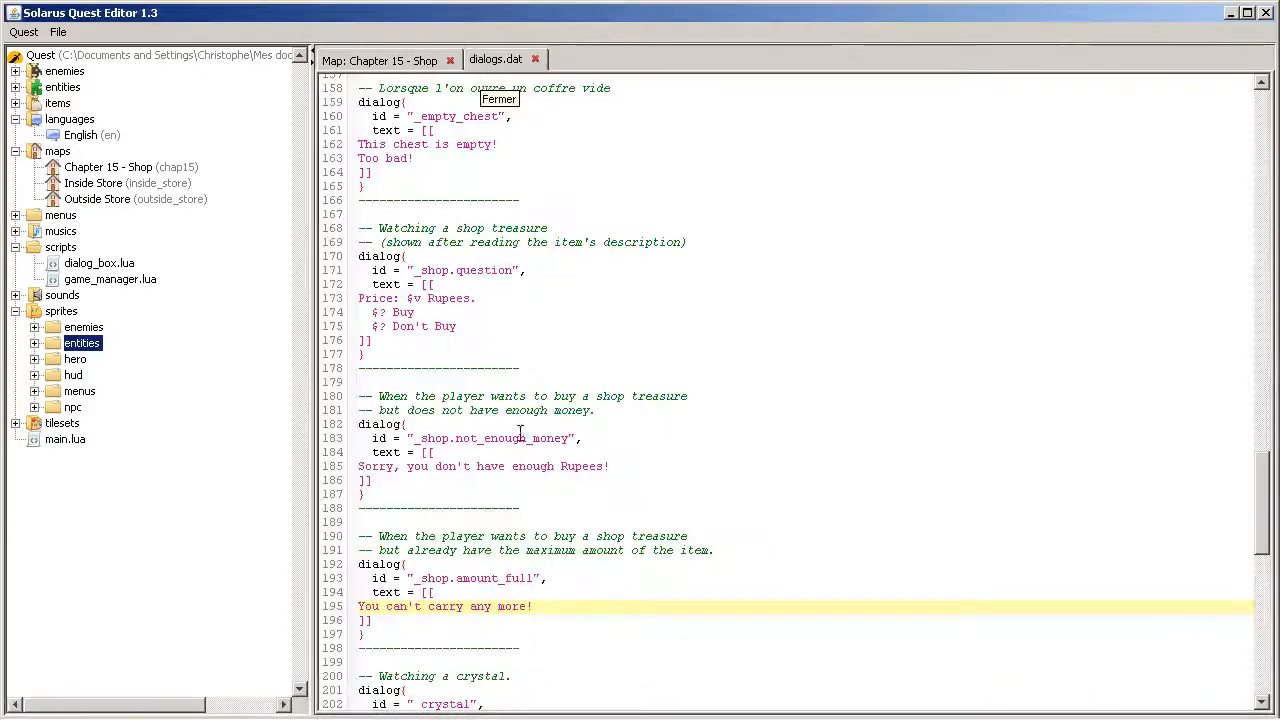
Step: Review the Flippers entries in dialogs.dat, then return to the Chapter 15 - Shop map
scroll("up", 3)
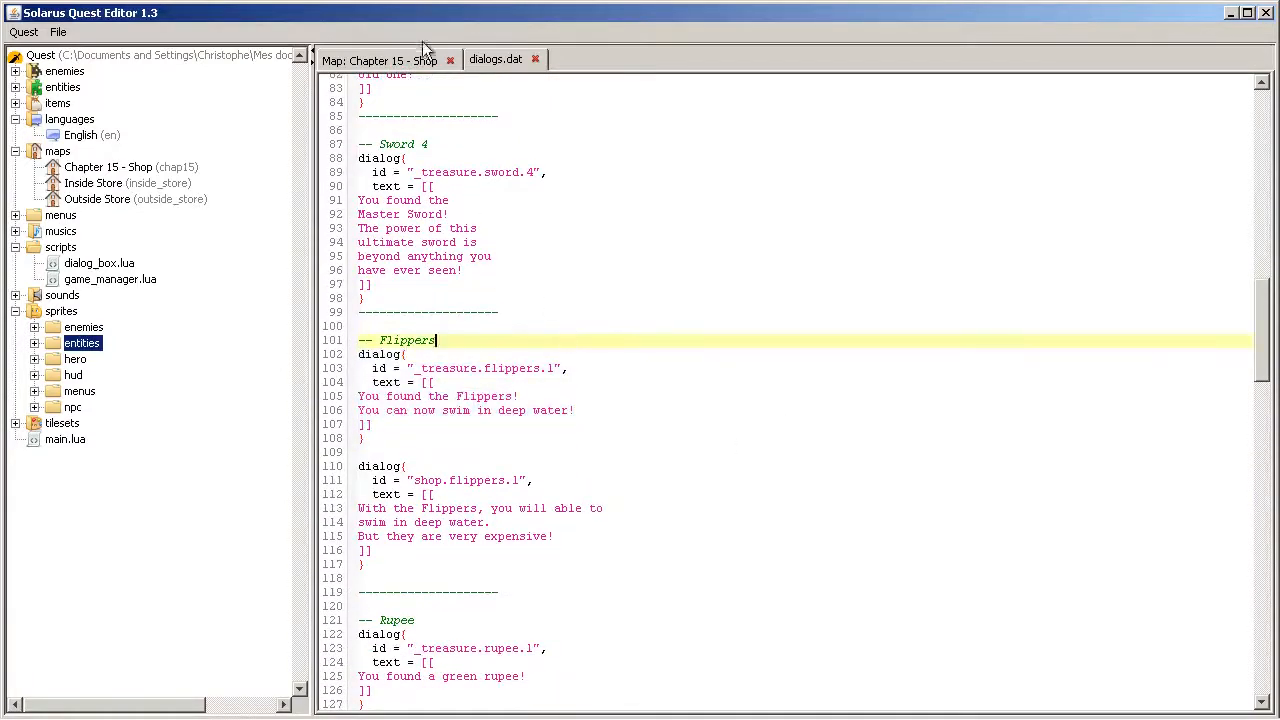
left_click(380, 60)
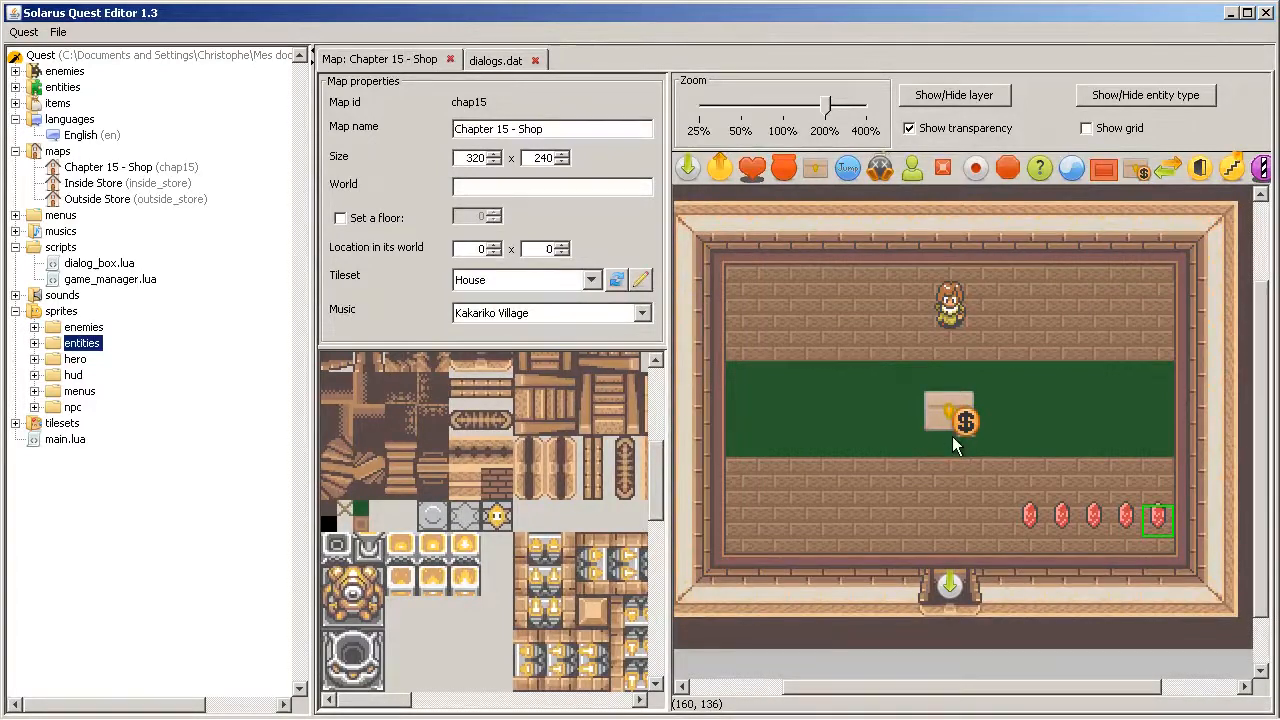
double_click(964, 418)
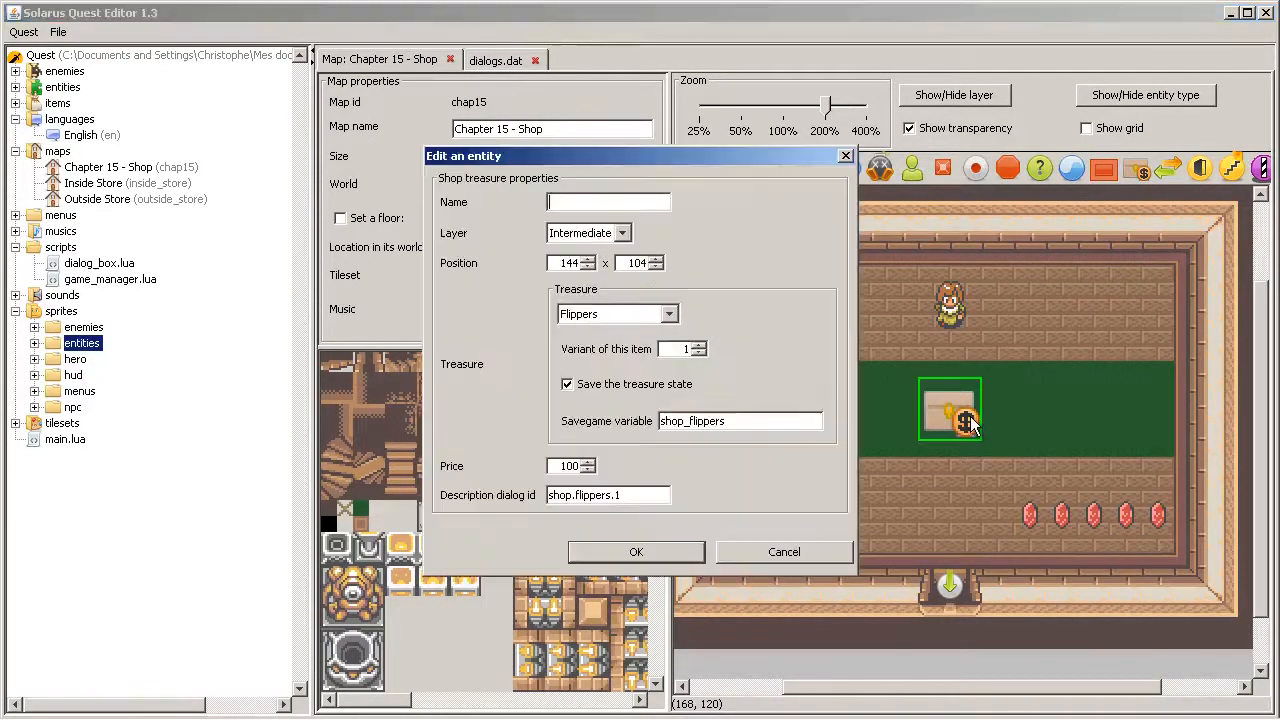
mouse_move(900, 408)
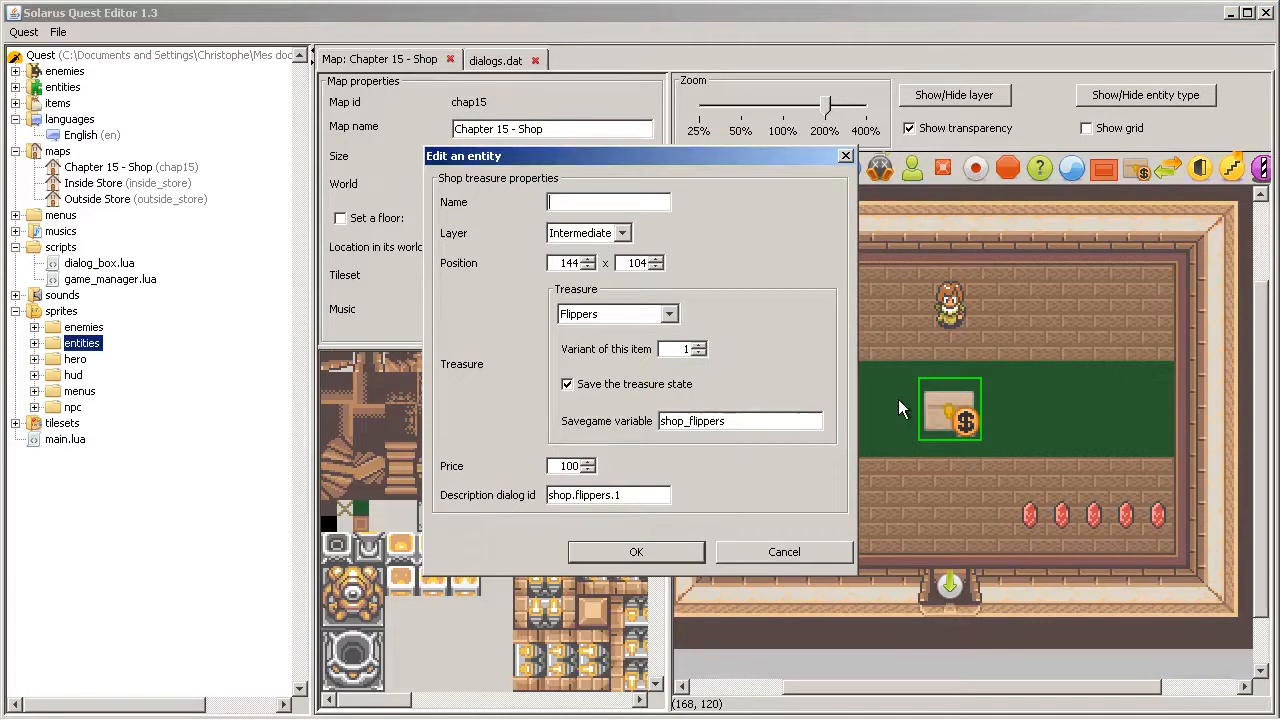
mouse_move(184, 136)
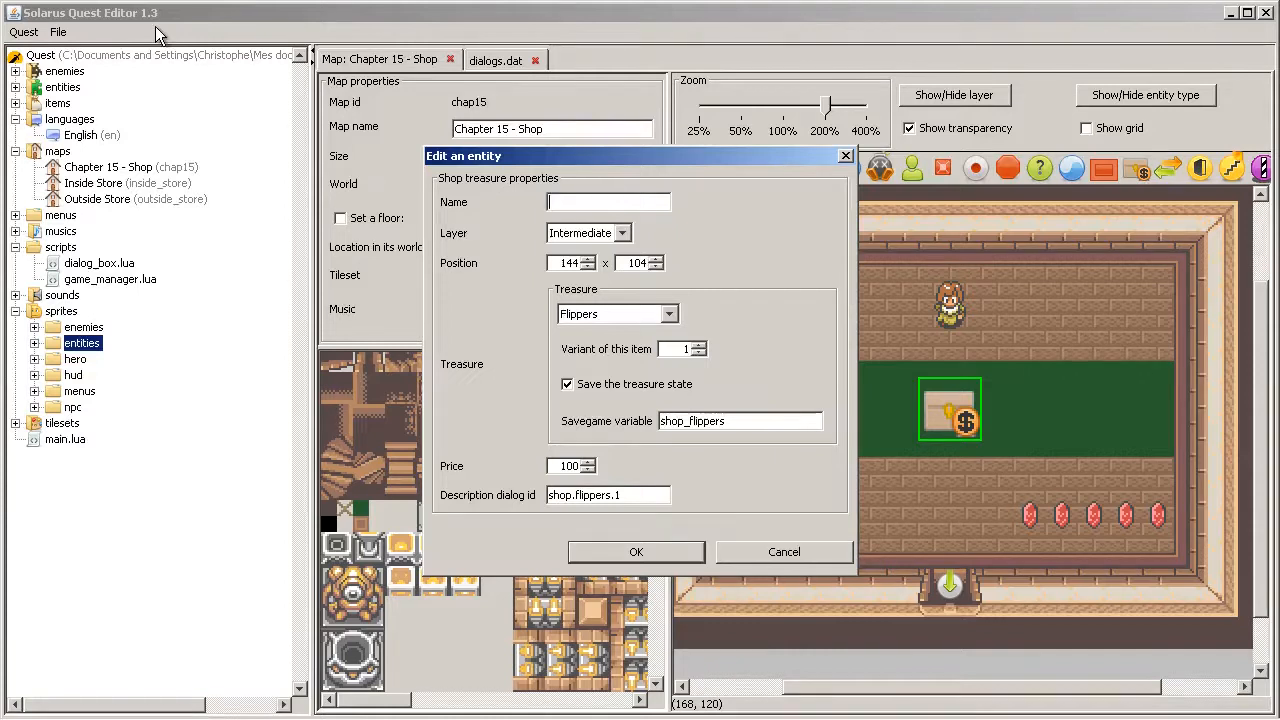
left_click(784, 552)
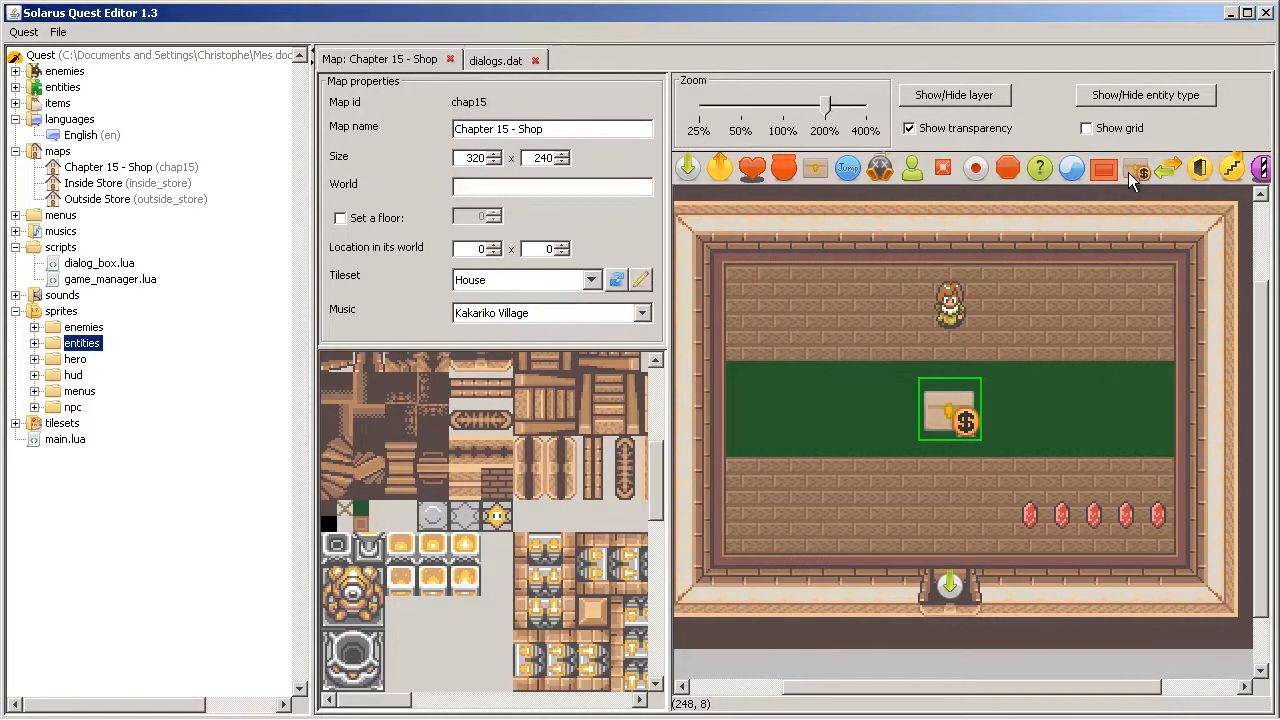
double_click(950, 410)
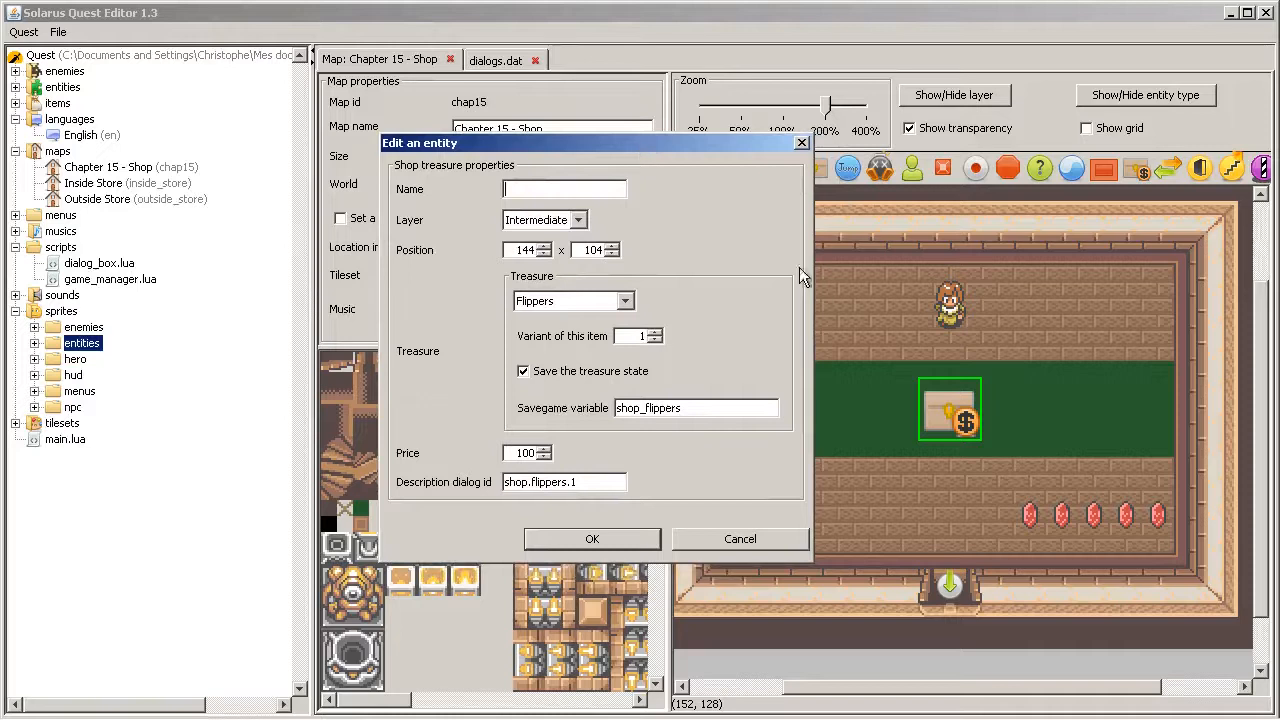
mouse_move(850, 304)
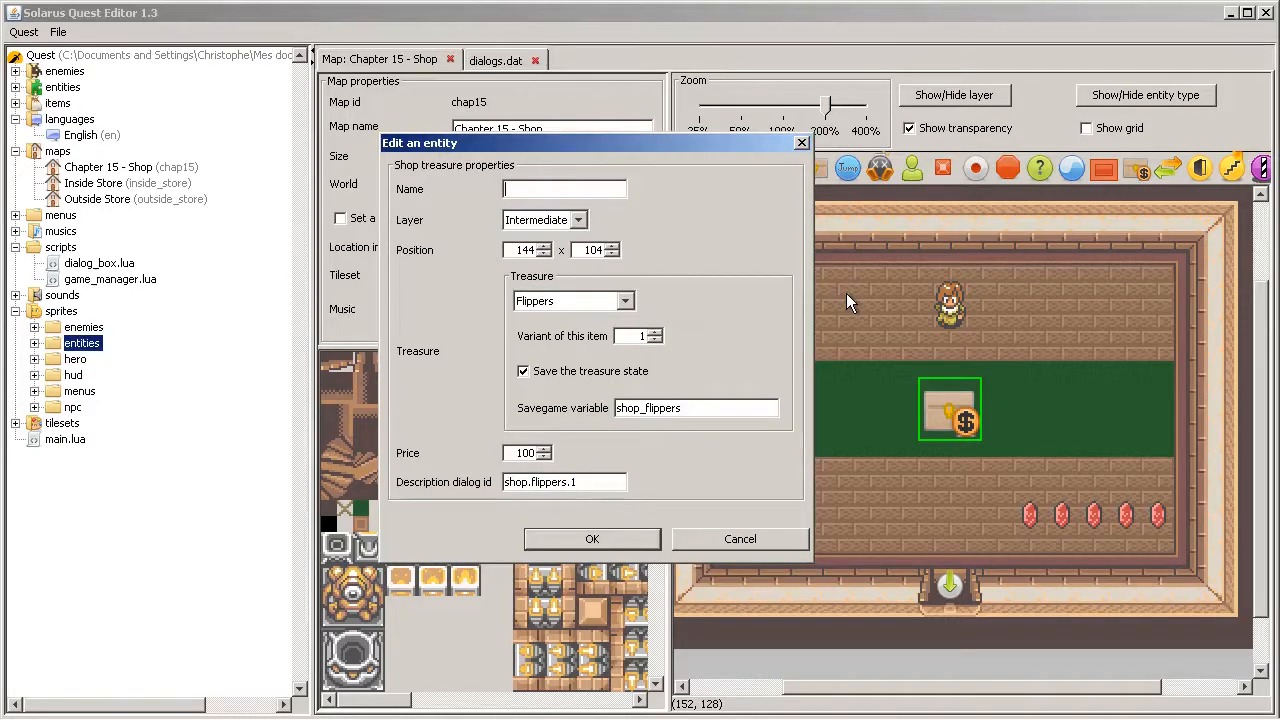
mouse_move(688, 376)
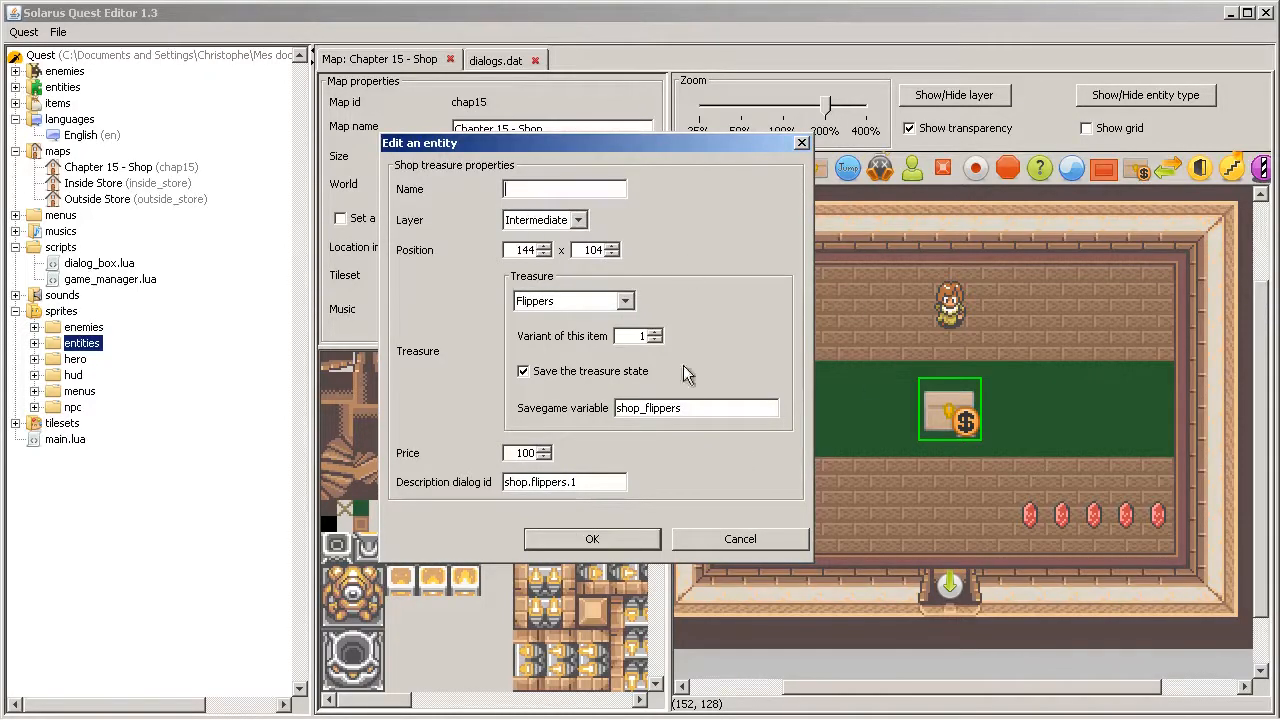
mouse_move(584, 442)
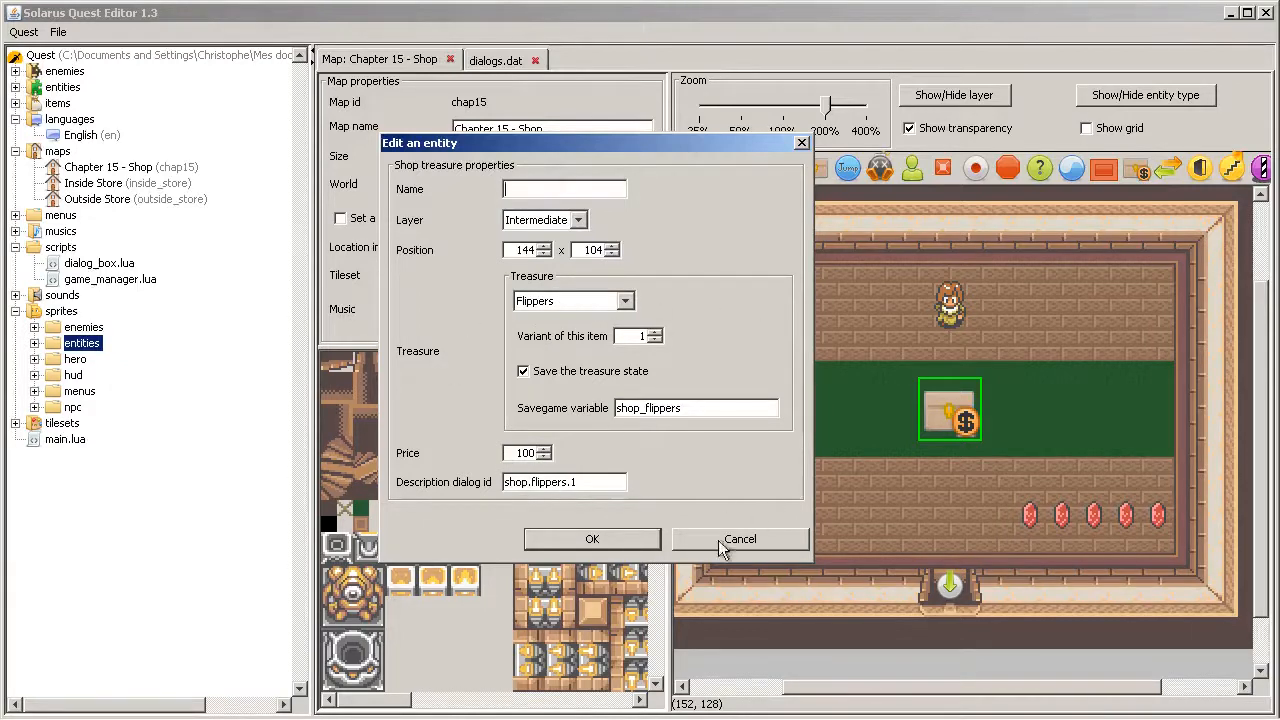
left_click(740, 540)
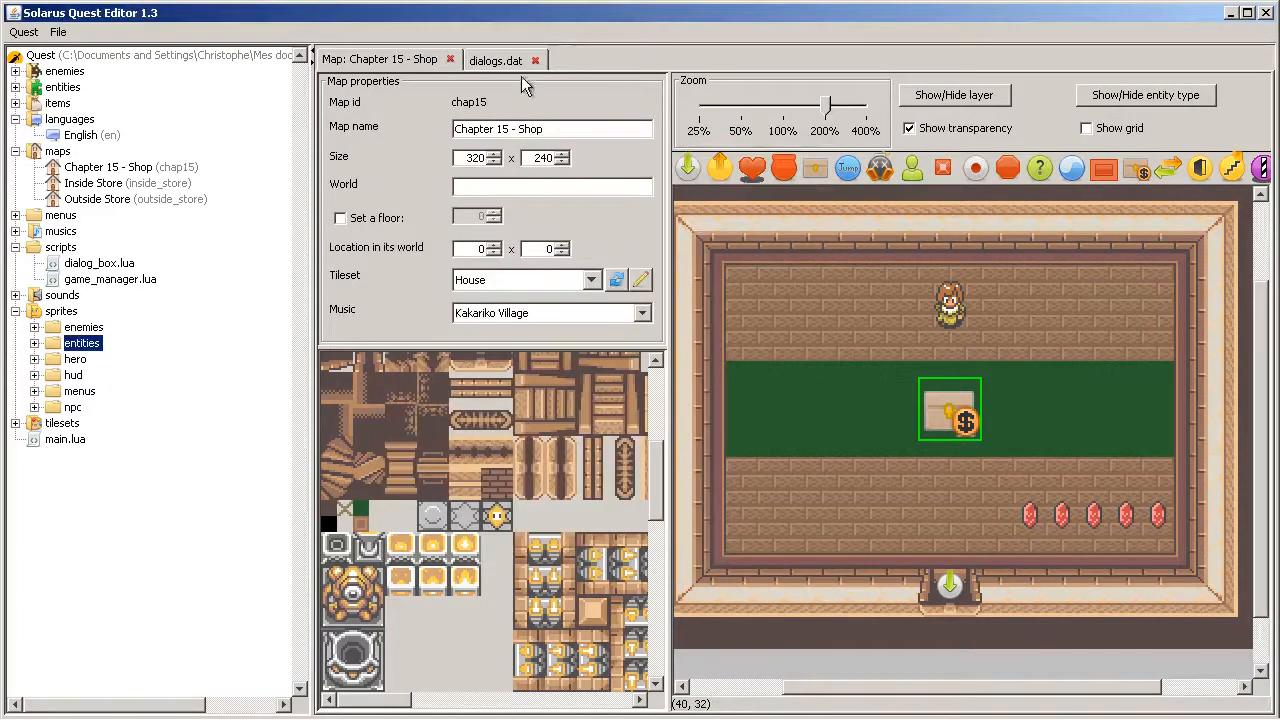
left_click(496, 60)
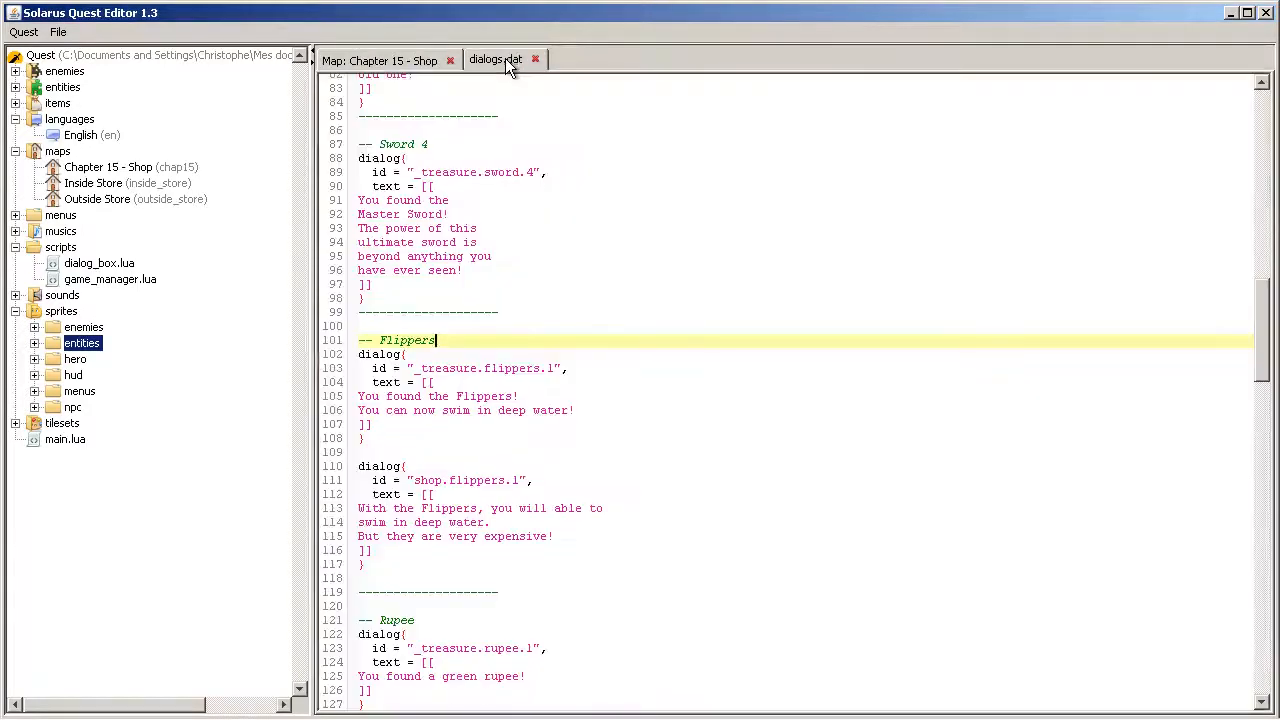
left_click(380, 60)
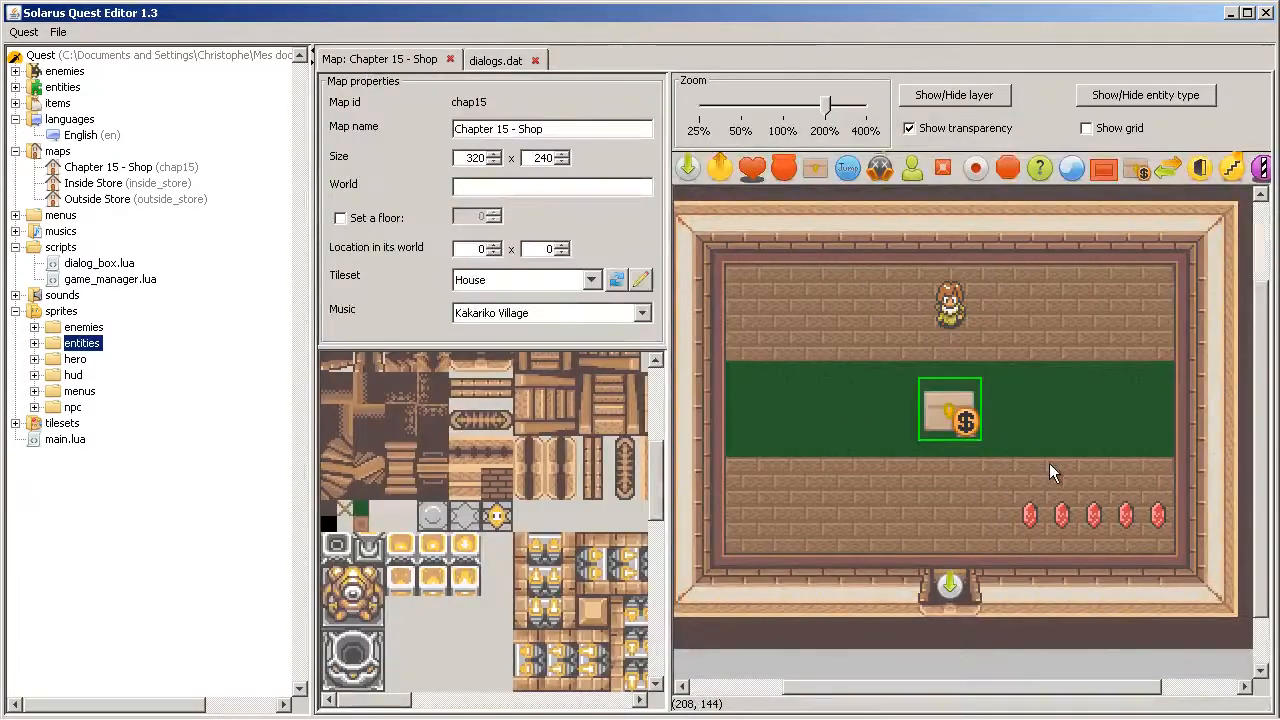
mouse_move(956, 516)
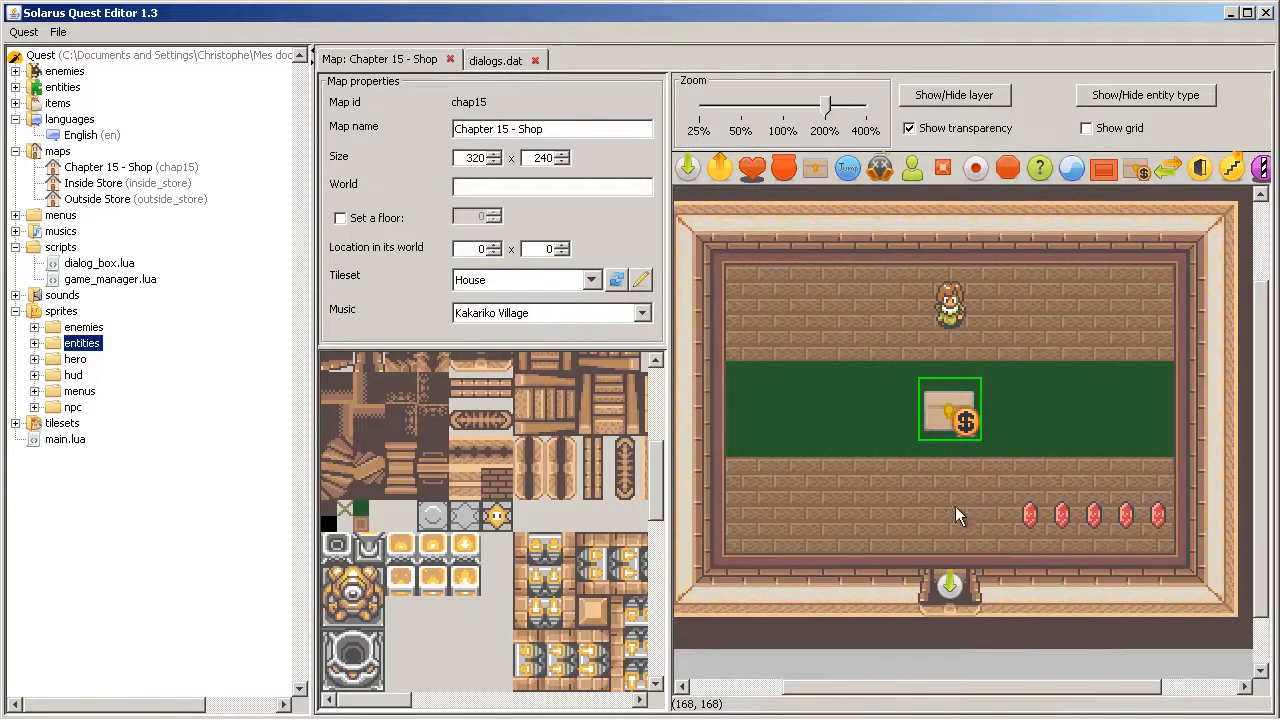
mouse_move(804, 564)
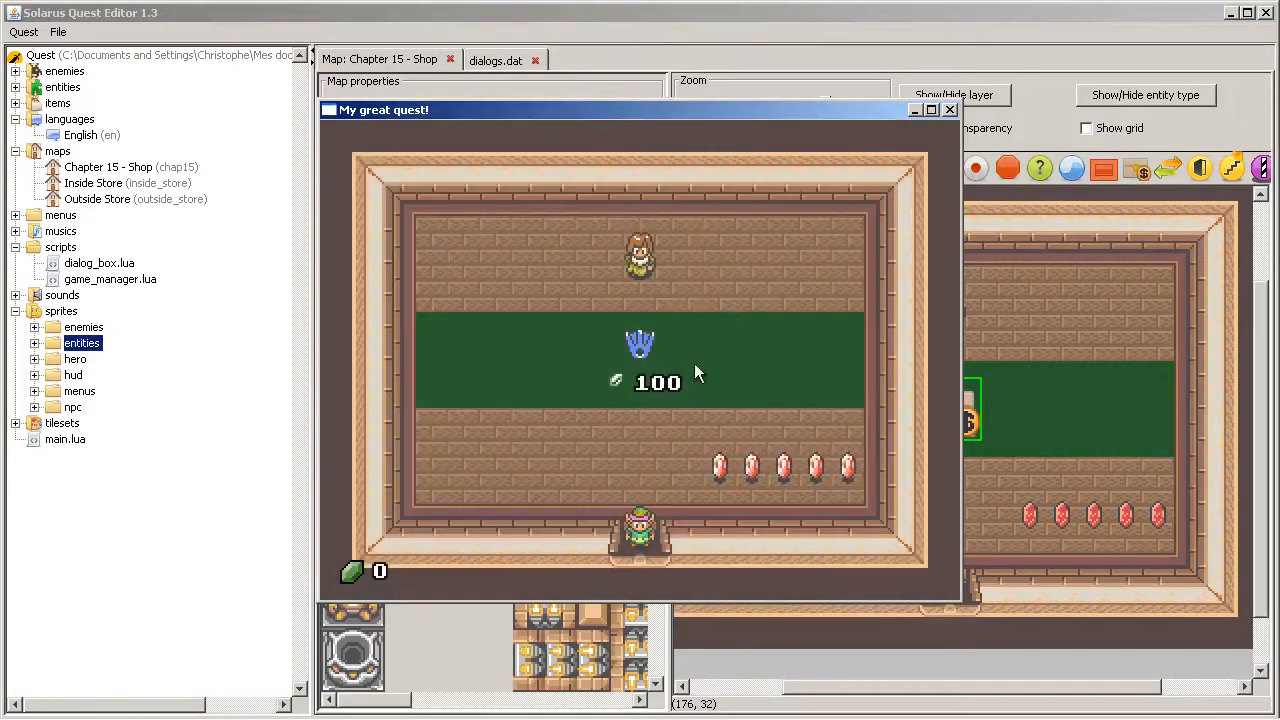
mouse_move(648, 418)
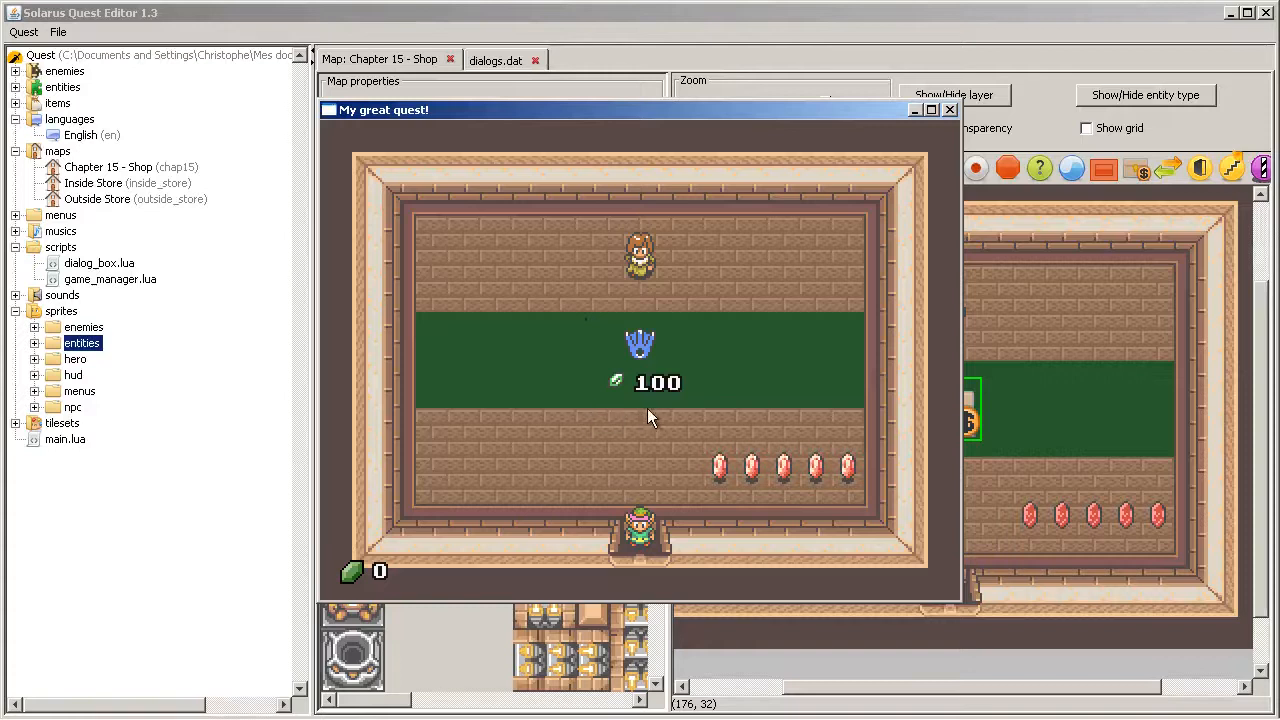
mouse_move(910, 438)
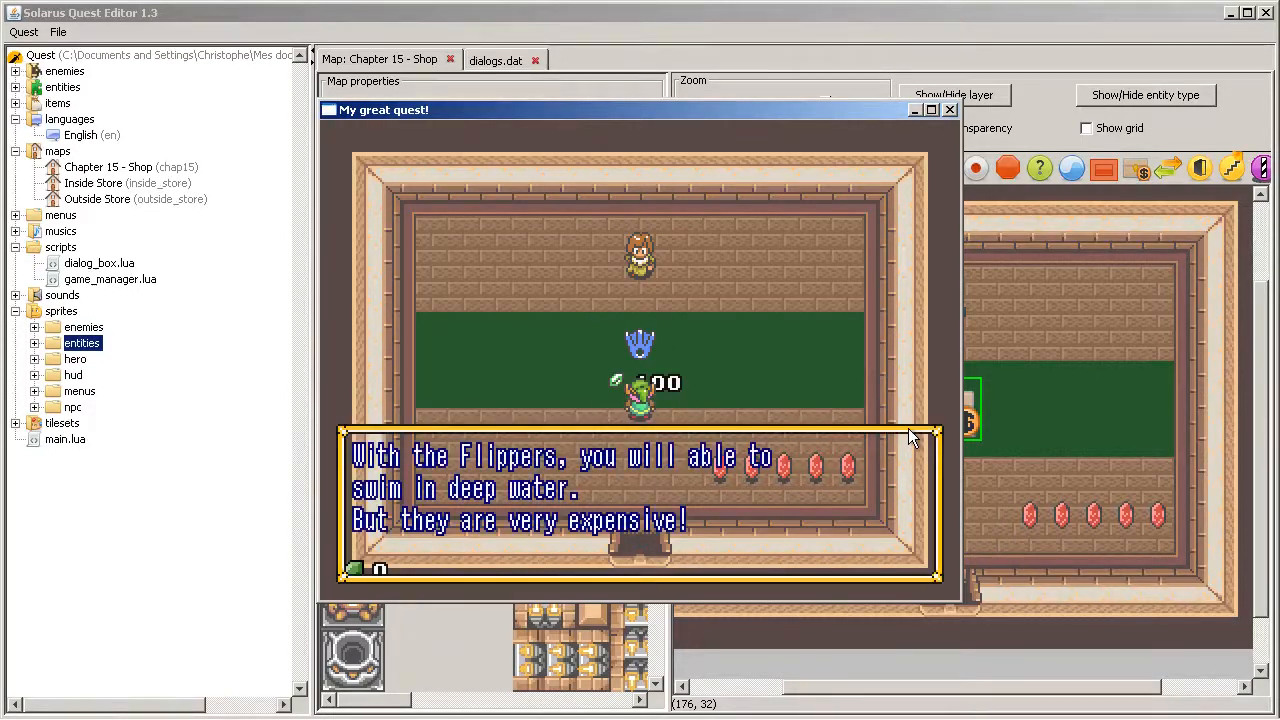
mouse_move(462, 390)
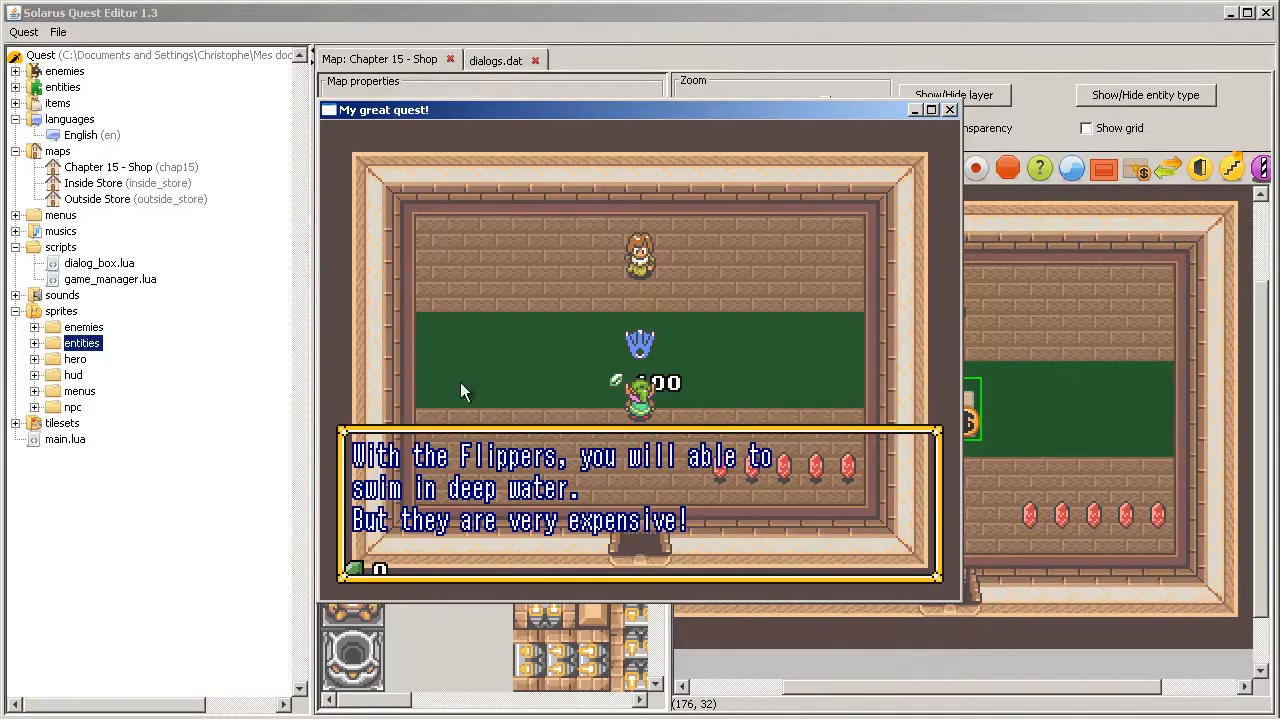
mouse_move(932, 384)
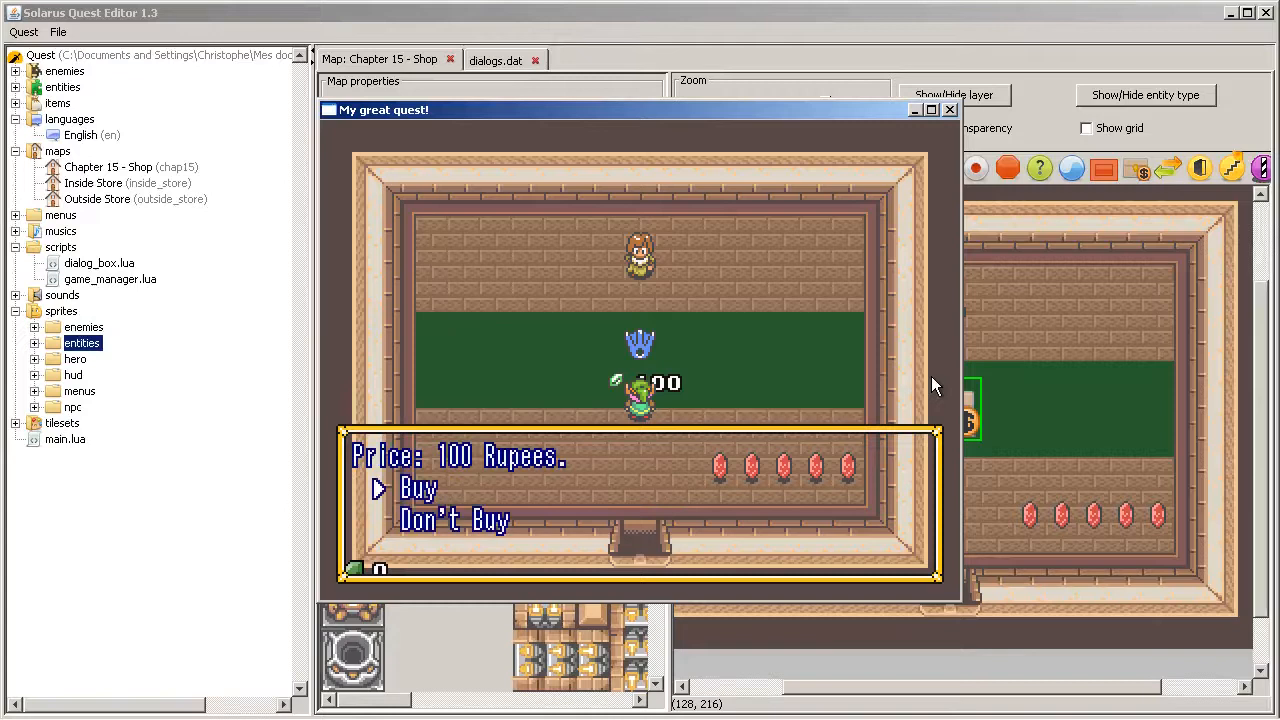
mouse_move(618, 598)
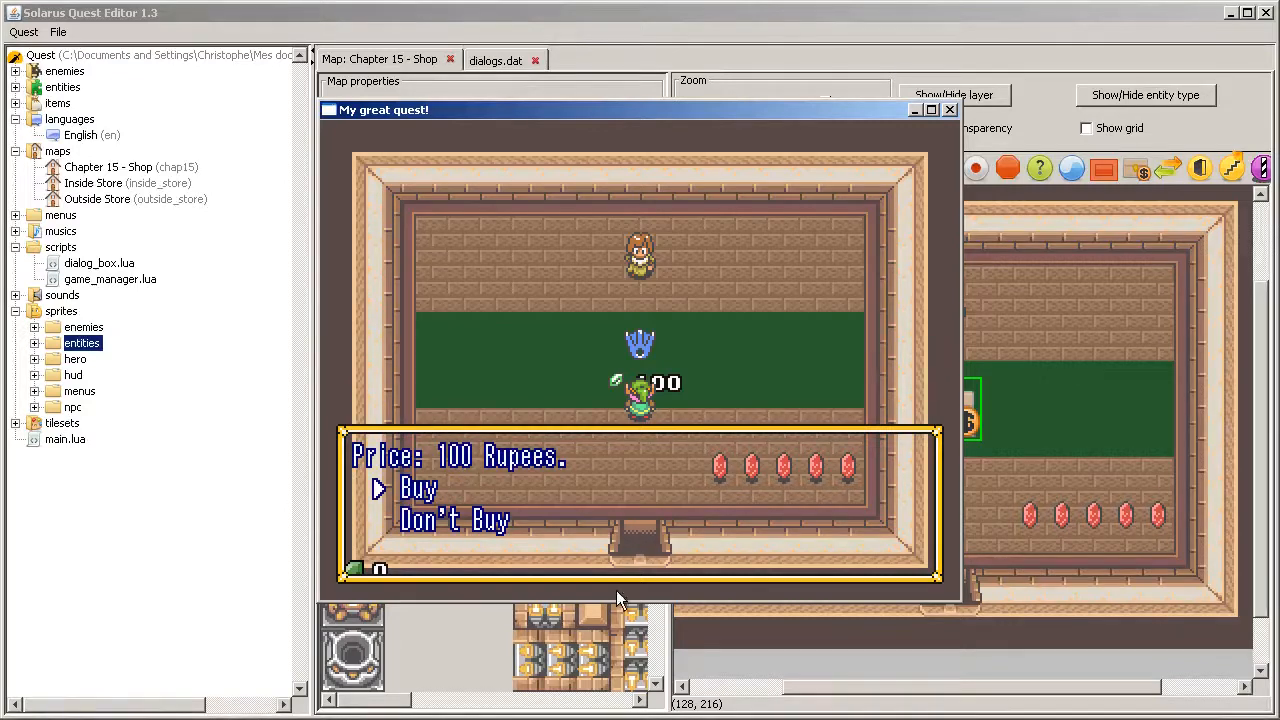
mouse_move(936, 192)
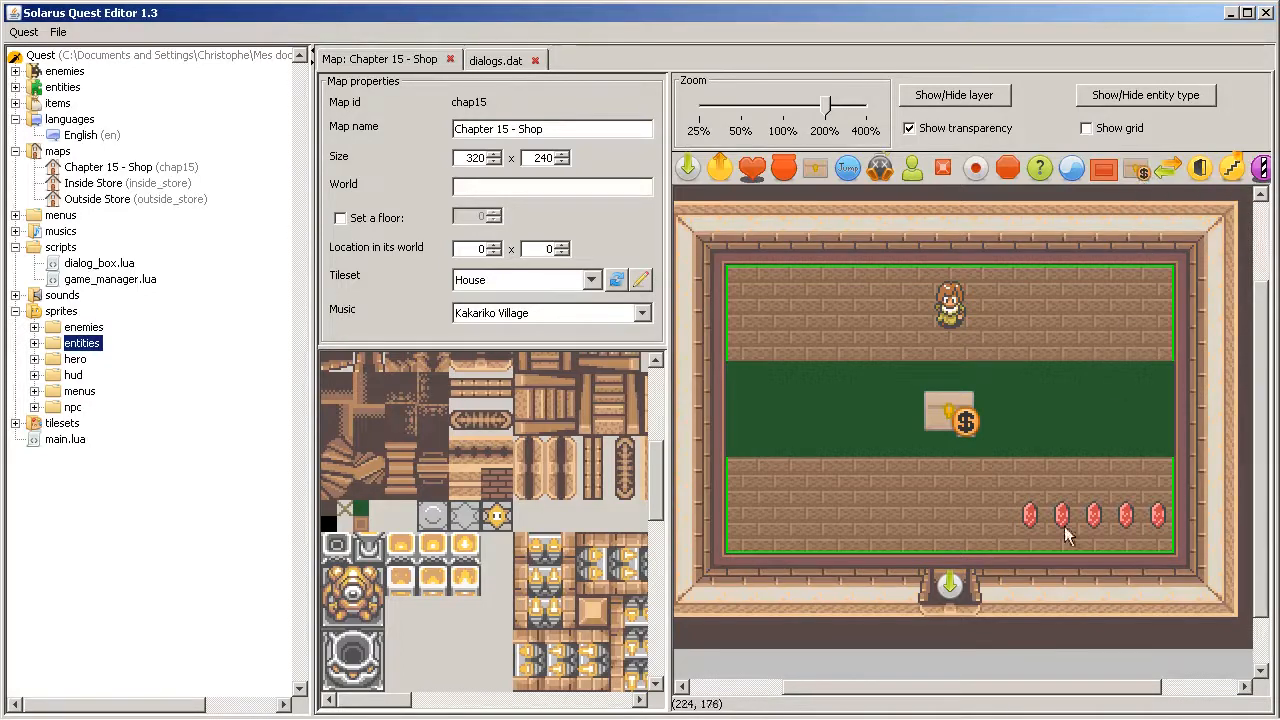
mouse_move(780, 164)
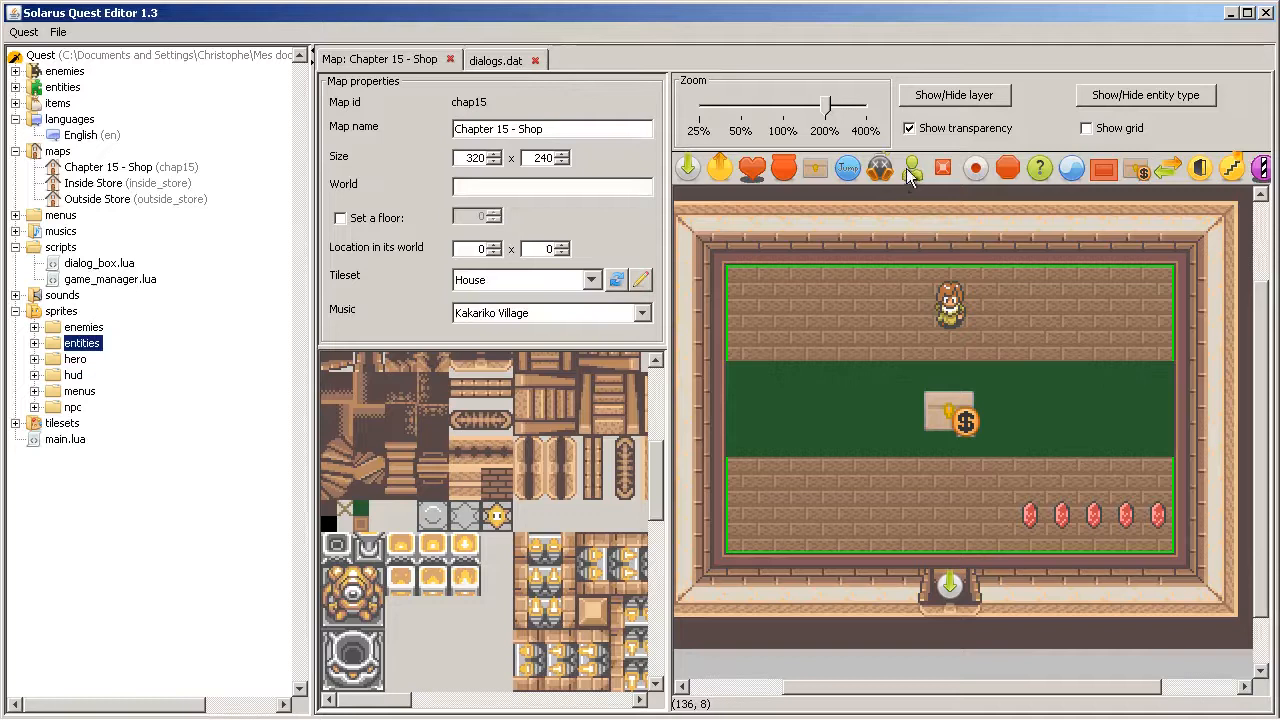
Step: Shift the flippers item left and place a pasted copy on the counter's right side
left_click(912, 168)
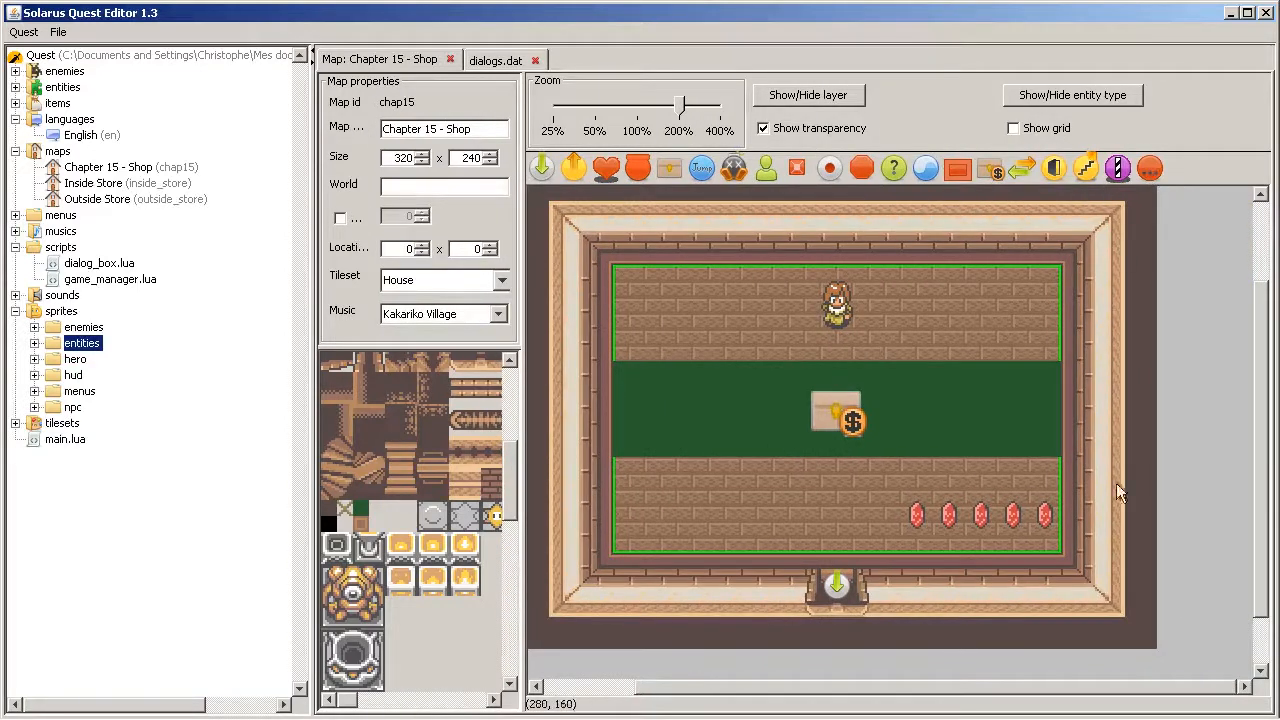
mouse_move(1012, 80)
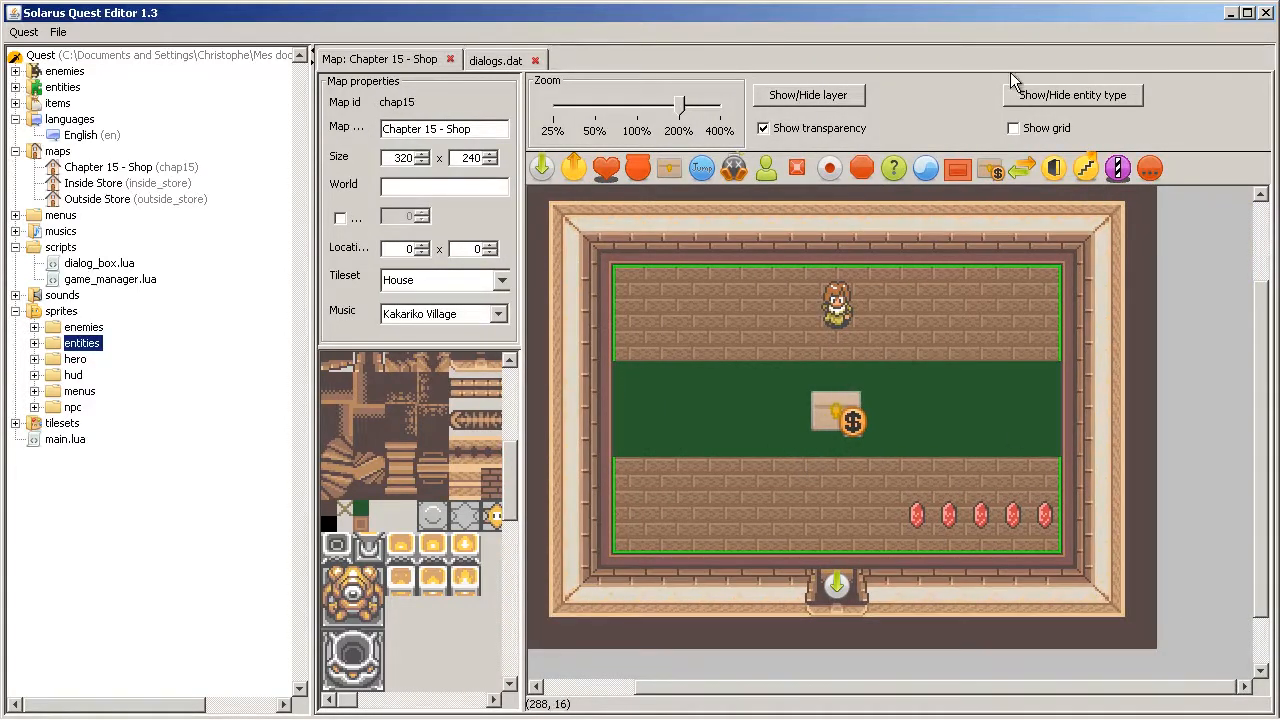
left_click(836, 304)
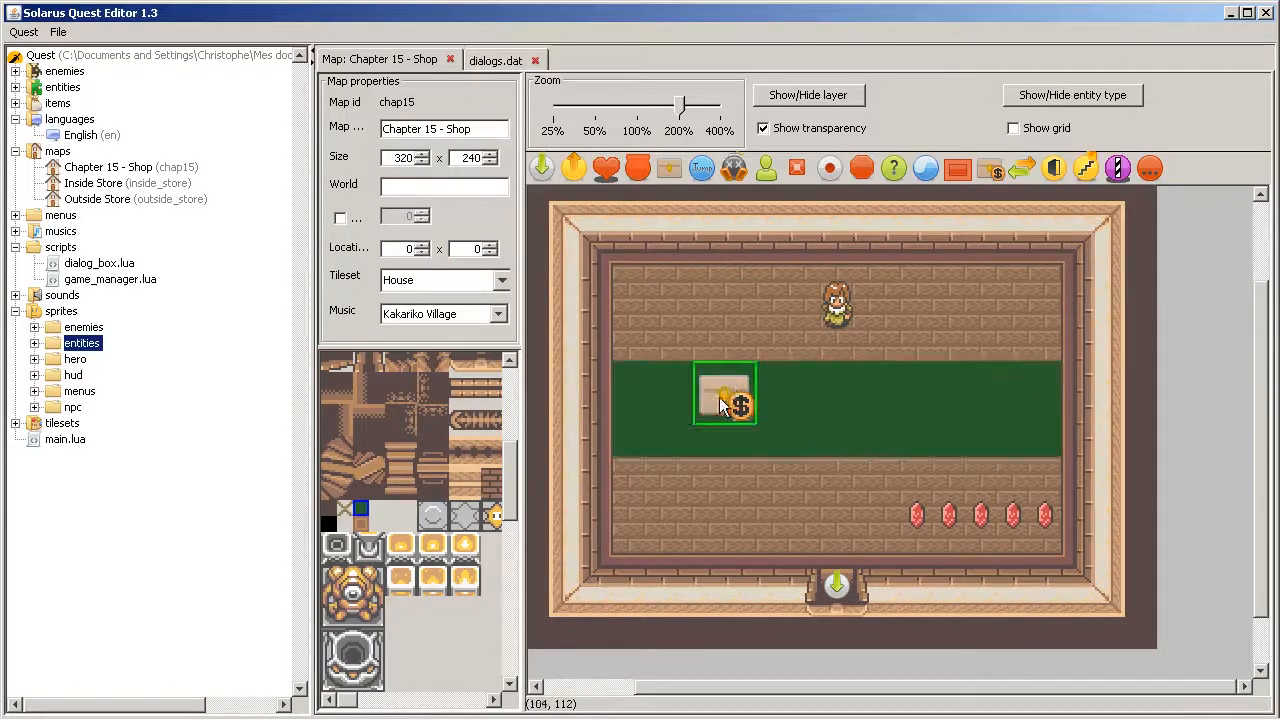
left_click_drag(724, 392, 852, 412)
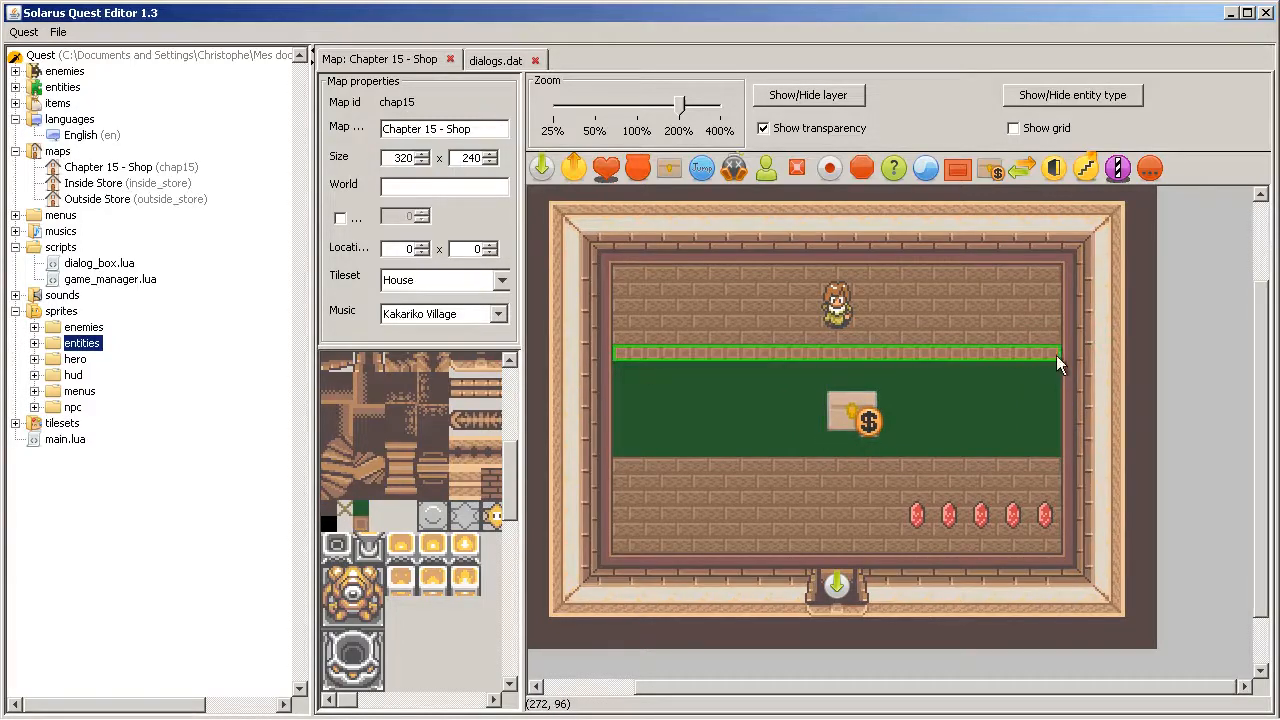
left_click_drag(1058, 362, 628, 472)
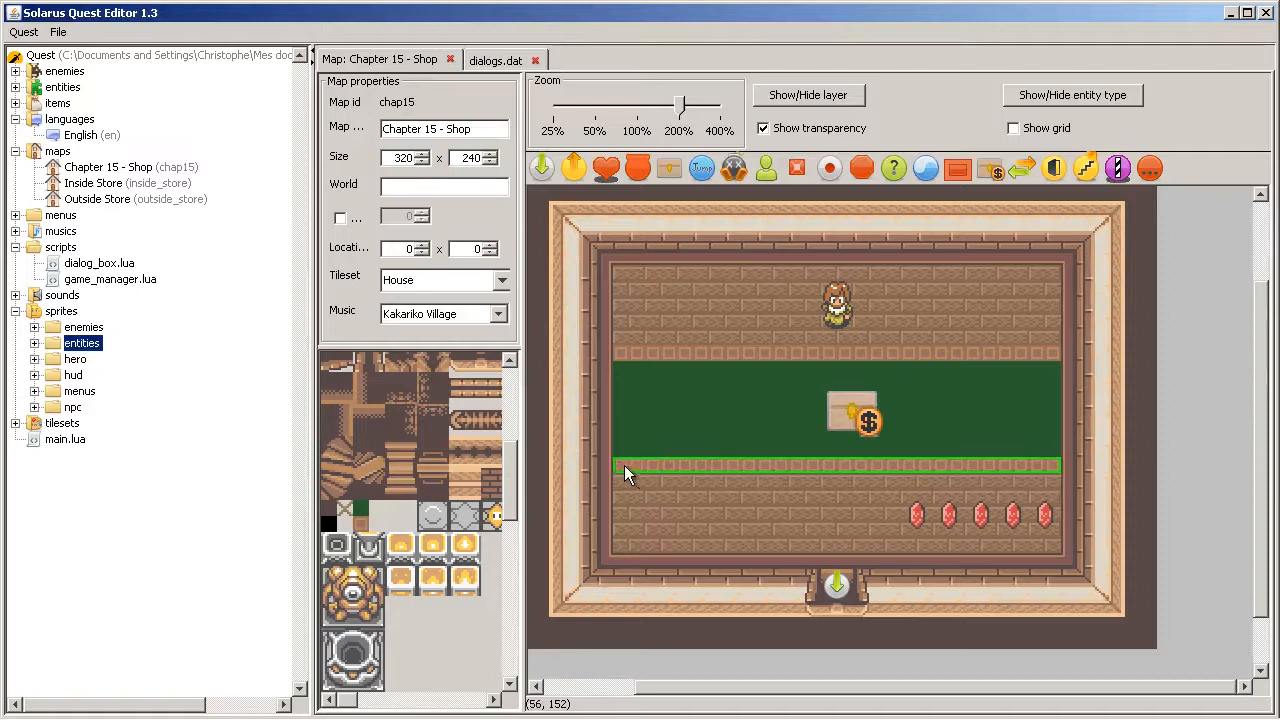
double_click(850, 414)
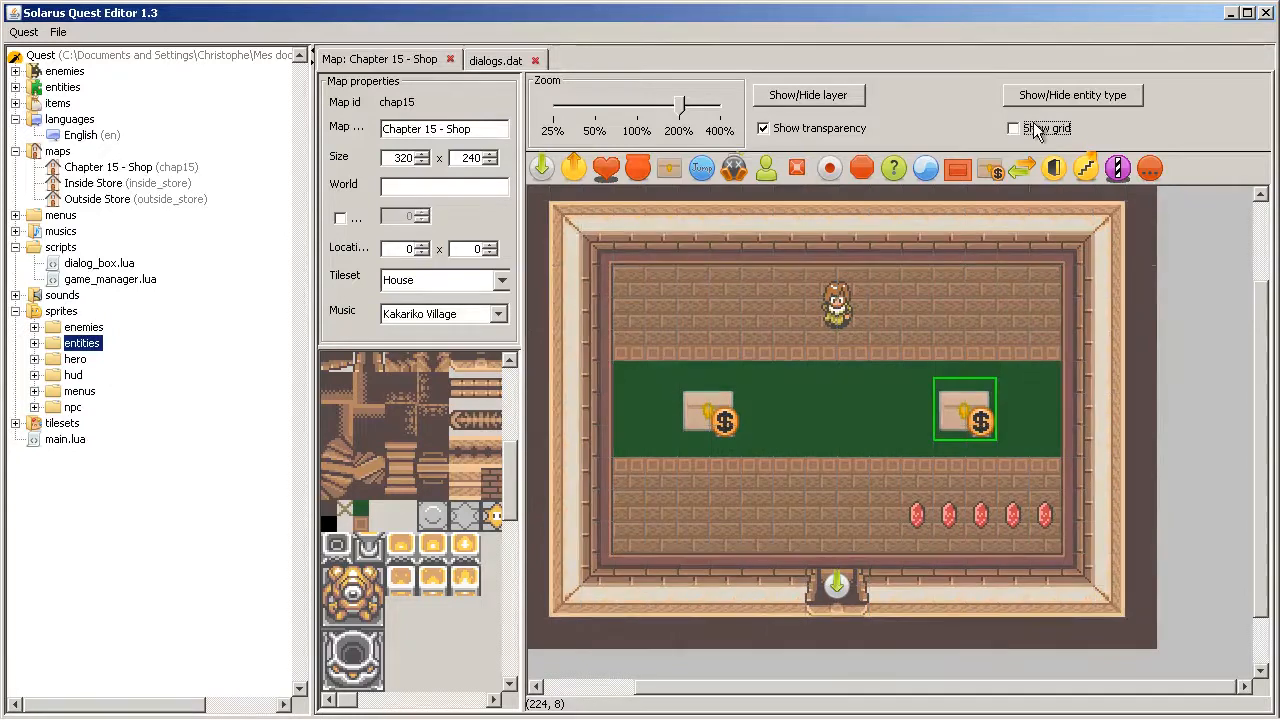
Step: Set the copy to sell the Shield for 25, treasure state unsaved, dialog id shop.shield.1
double_click(964, 410)
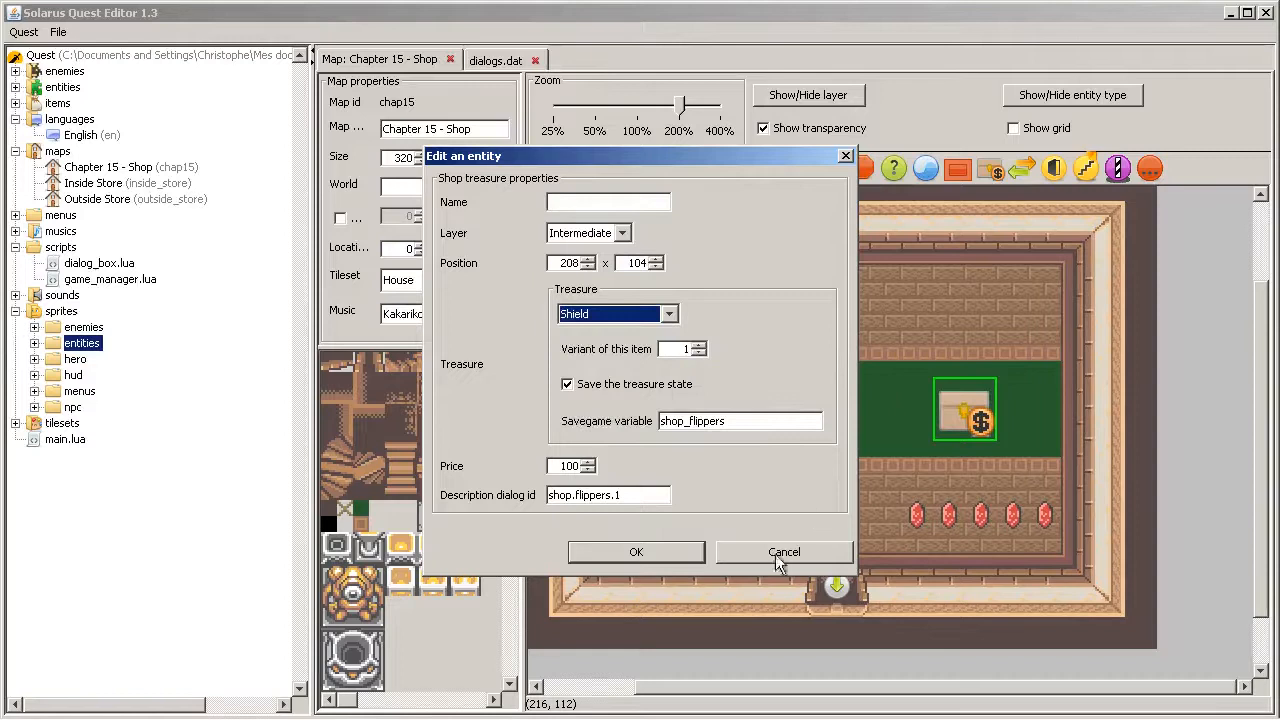
left_click(568, 384)
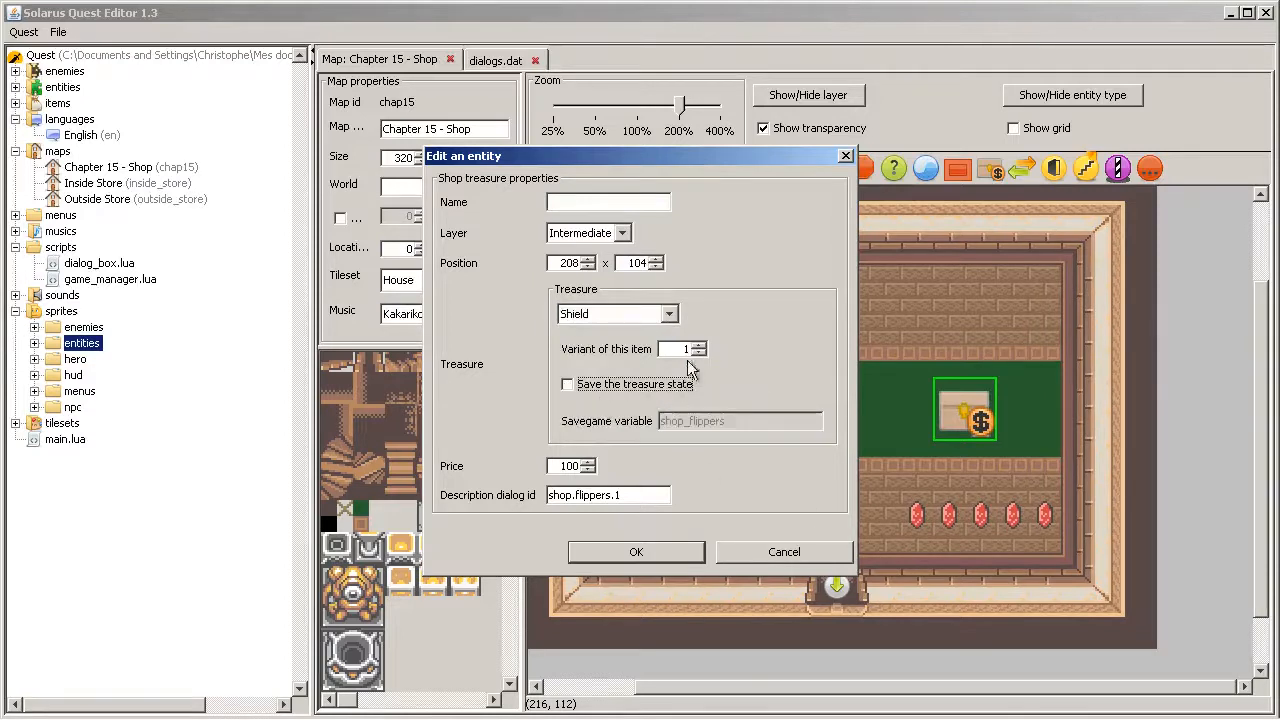
triple_click(570, 464)
type("25")
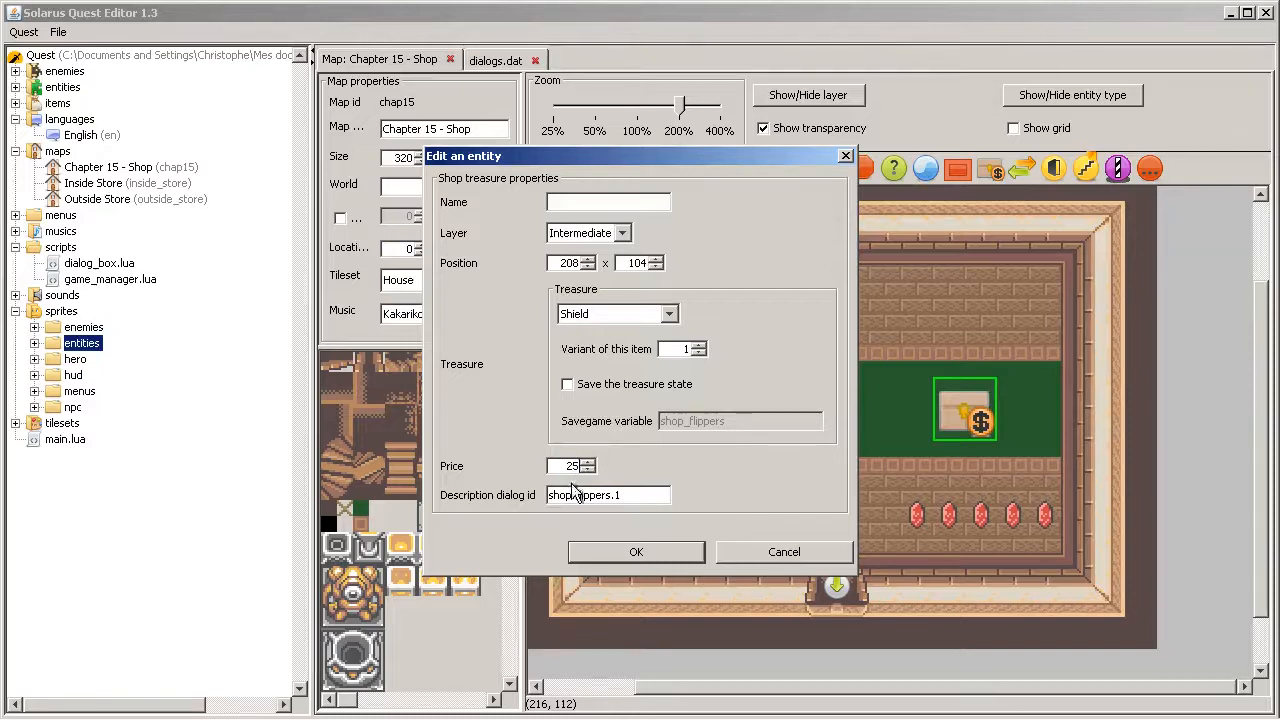
double_click(592, 494)
type("shield")
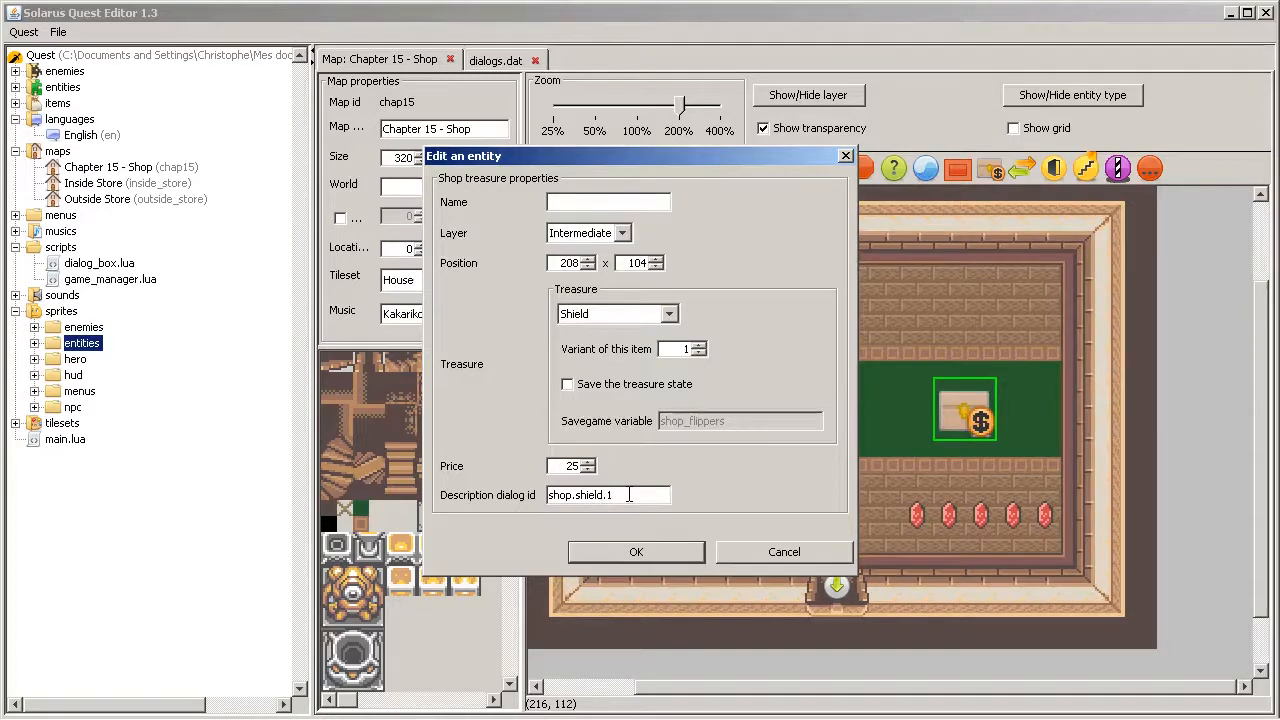
left_click(636, 552)
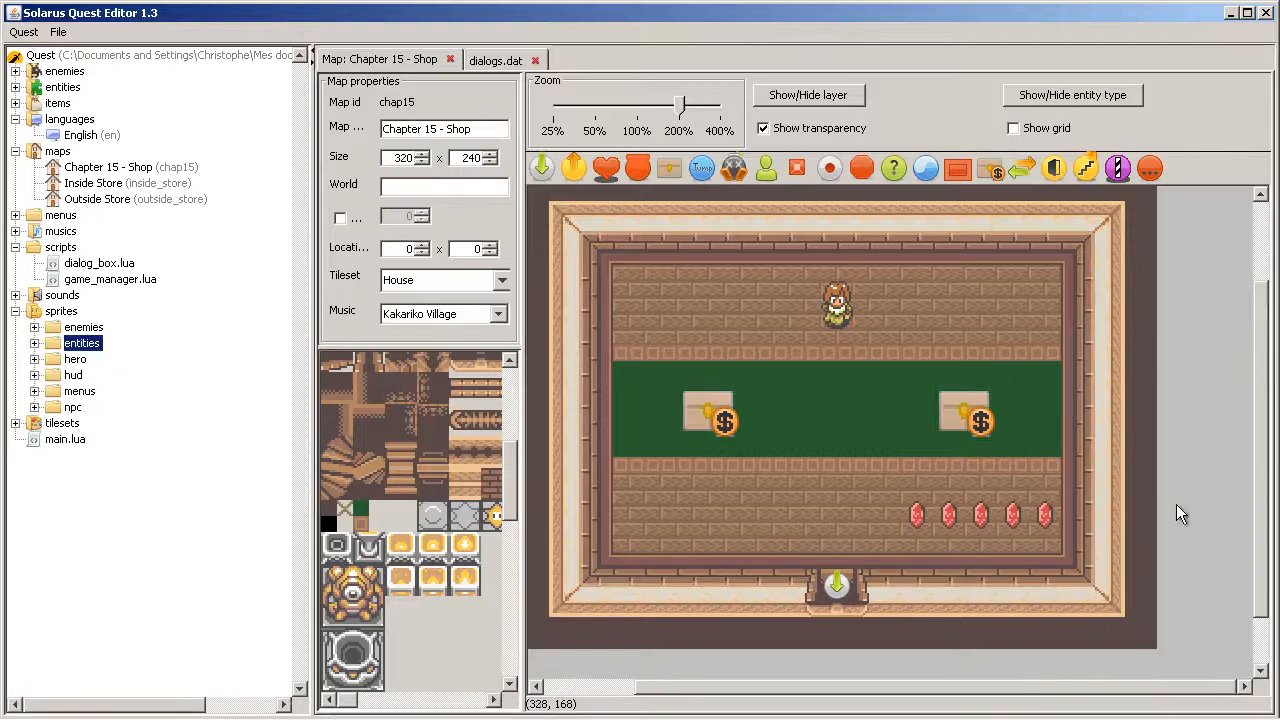
mouse_move(908, 472)
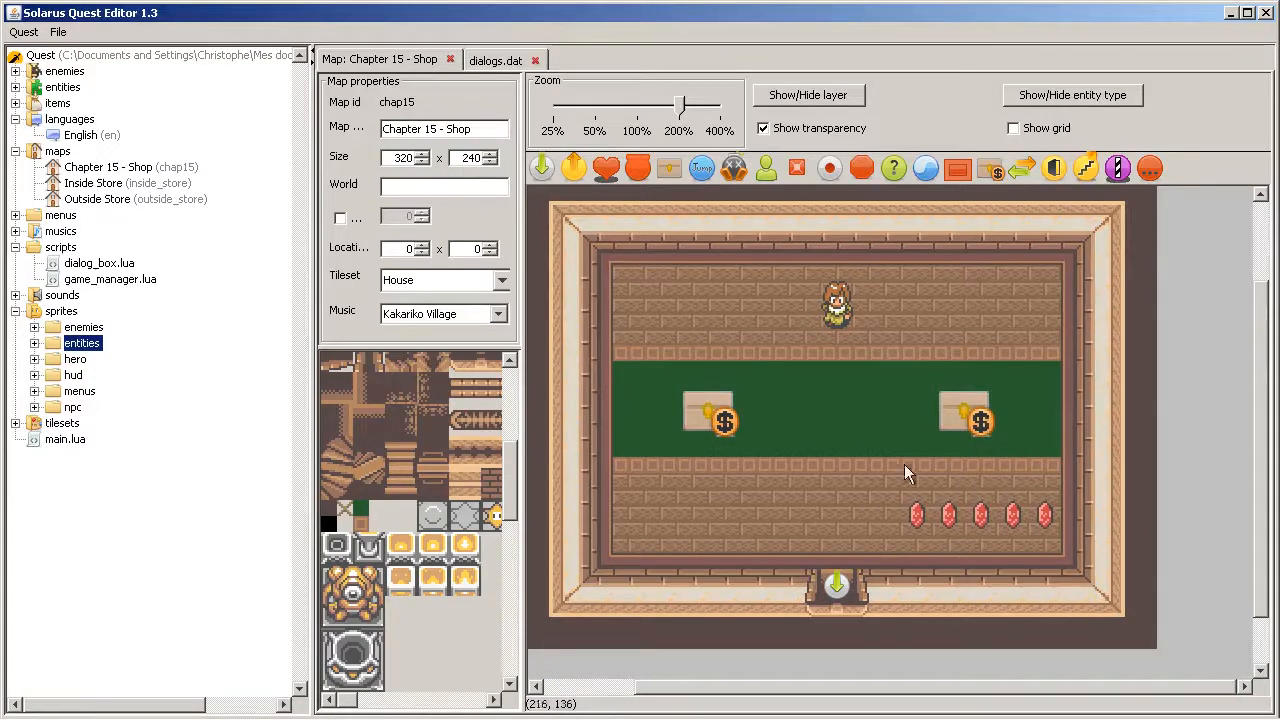
mouse_move(96, 384)
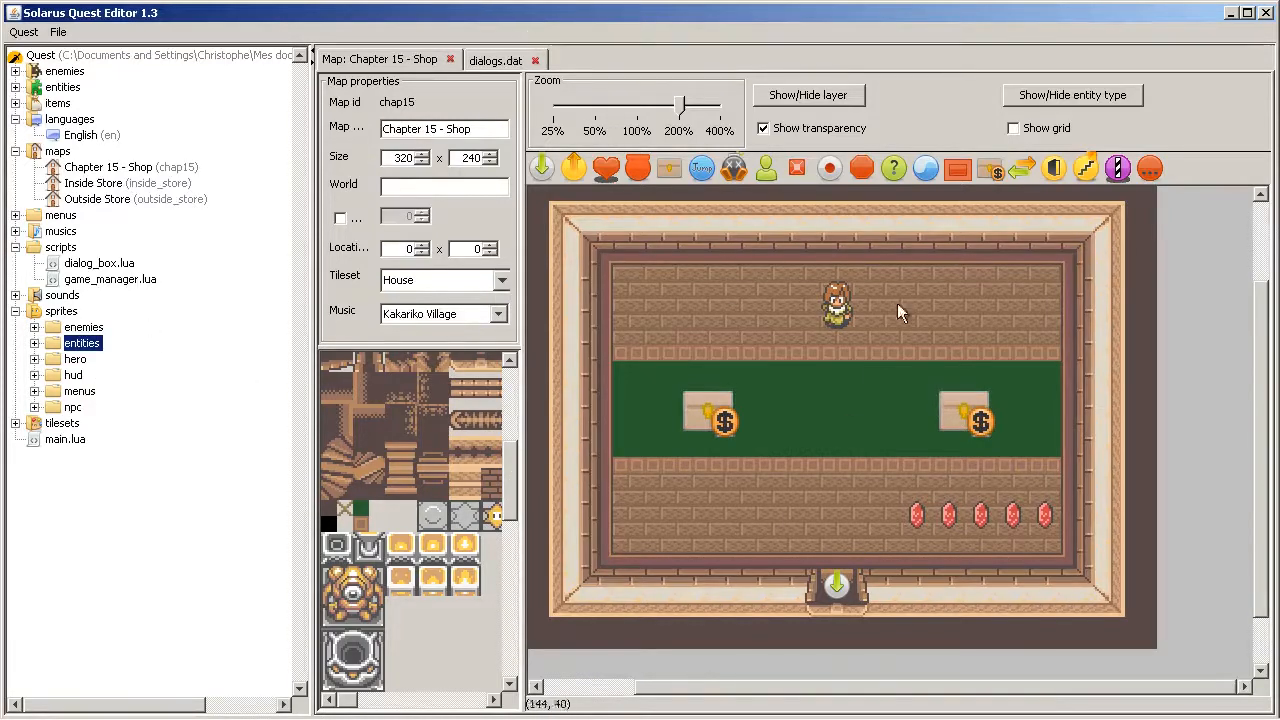
mouse_move(948, 422)
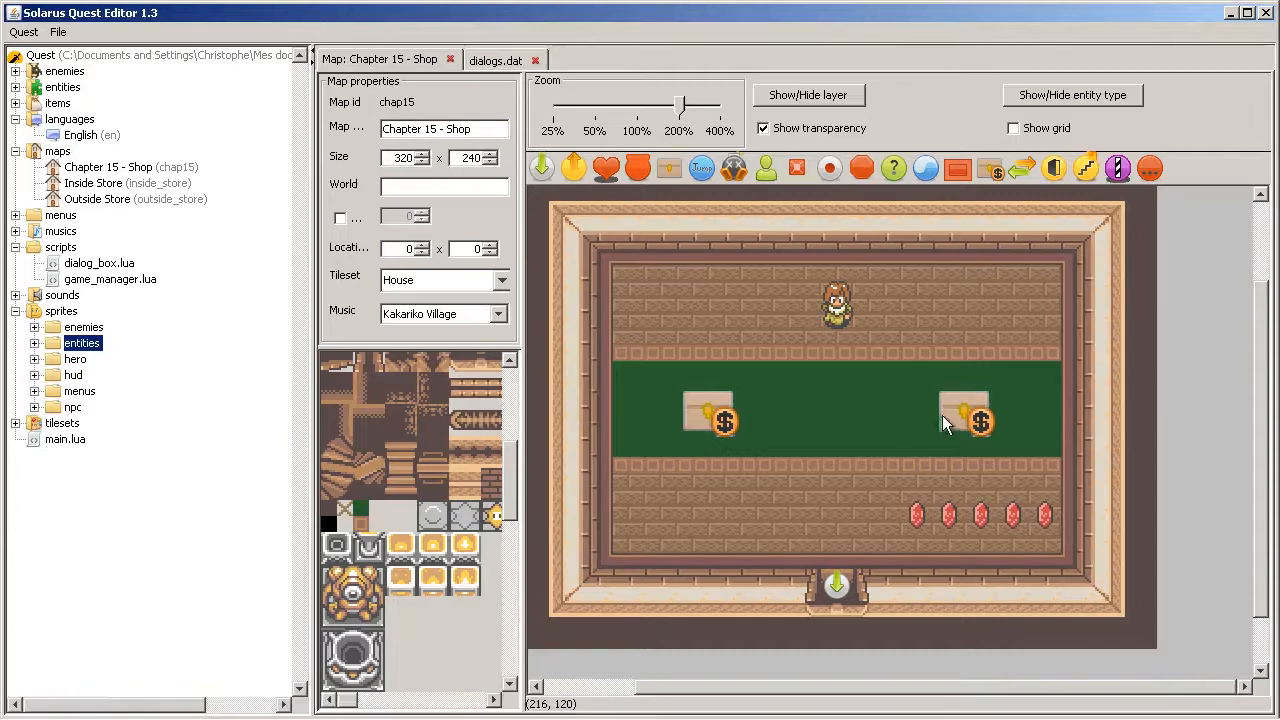
Step: Reopen the shield shop item to verify price 25 and dialog shop.shield.1
double_click(964, 414)
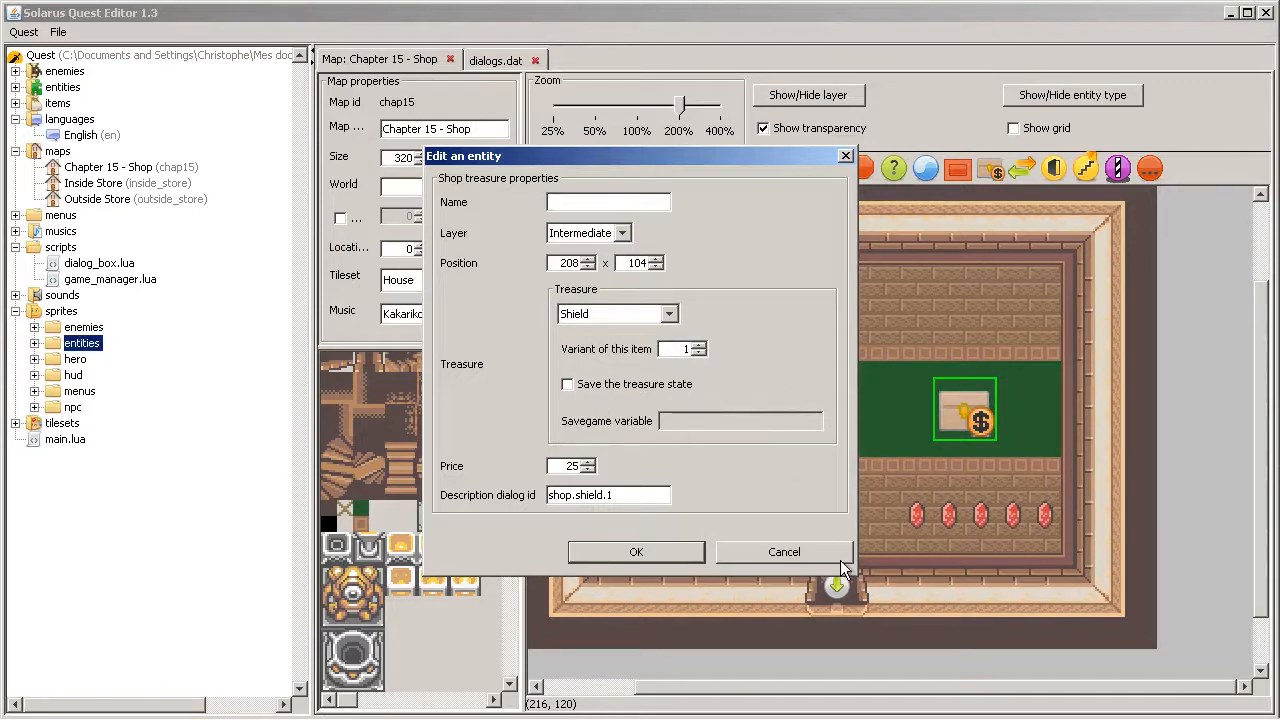
mouse_move(784, 540)
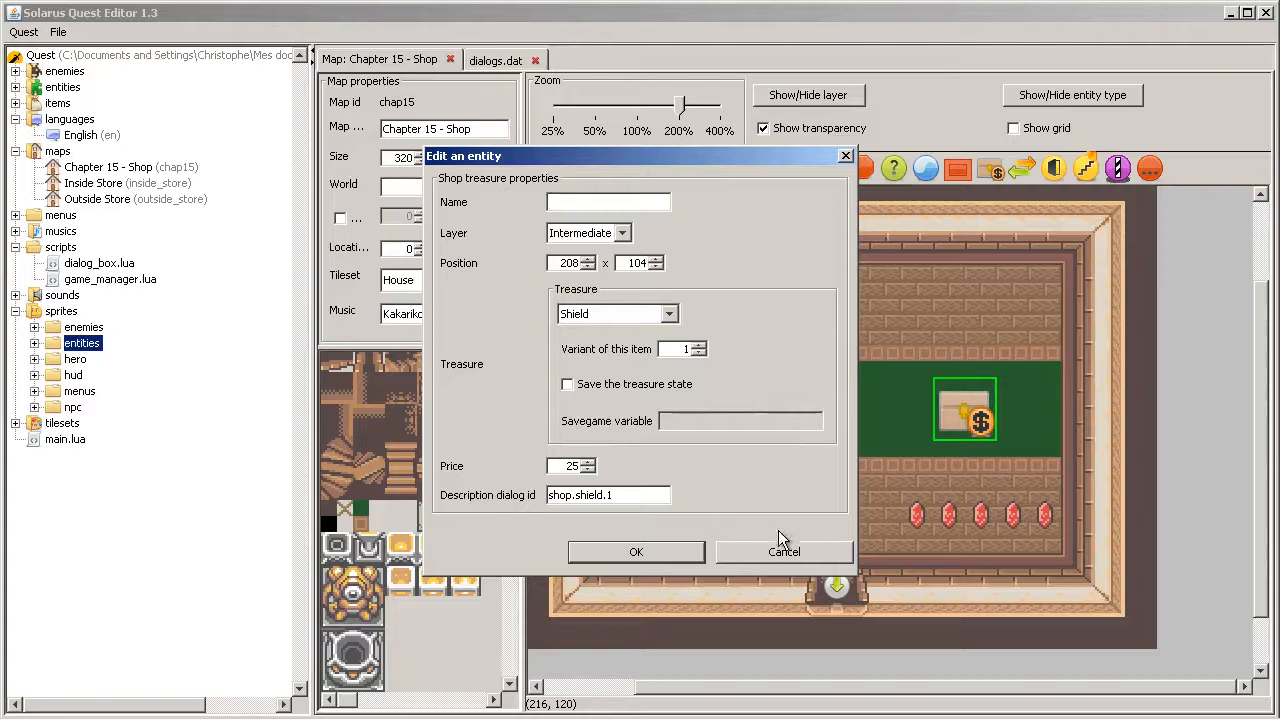
mouse_move(656, 380)
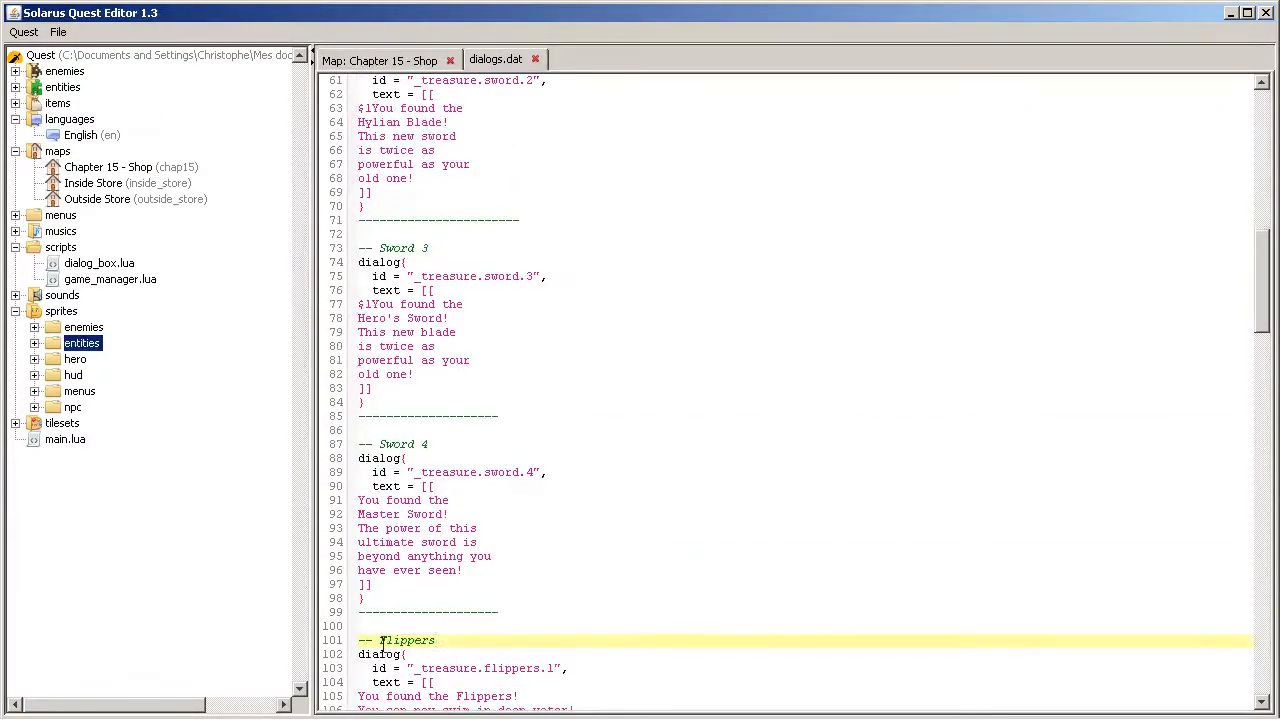
Step: Return to dialogs.dat and place the cursor at the shield dialog entry
scroll("up", 3)
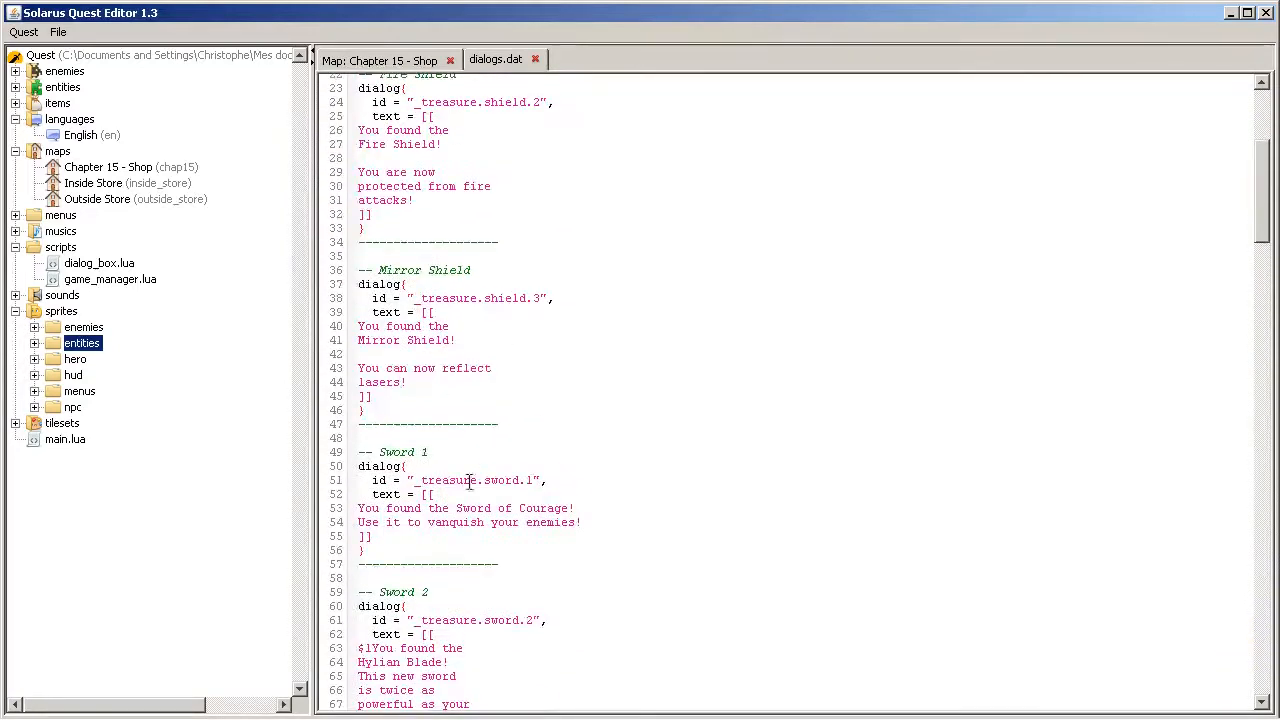
left_click(384, 60)
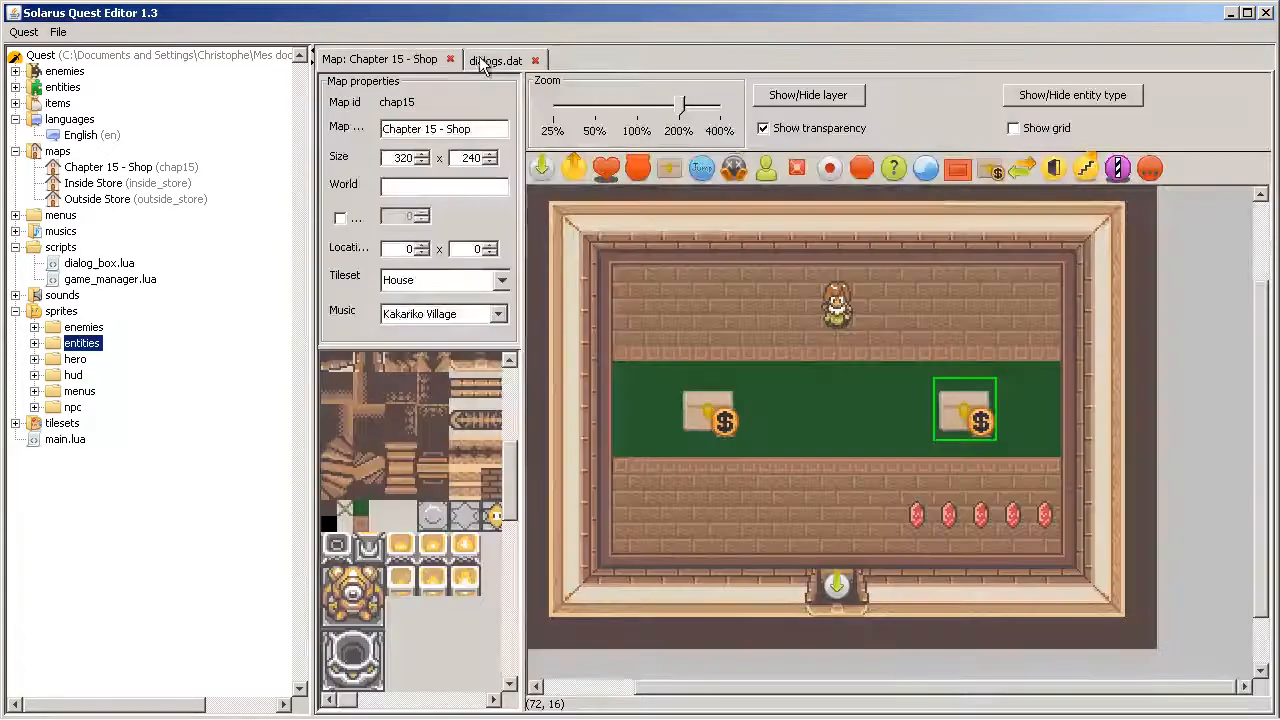
left_click(496, 60)
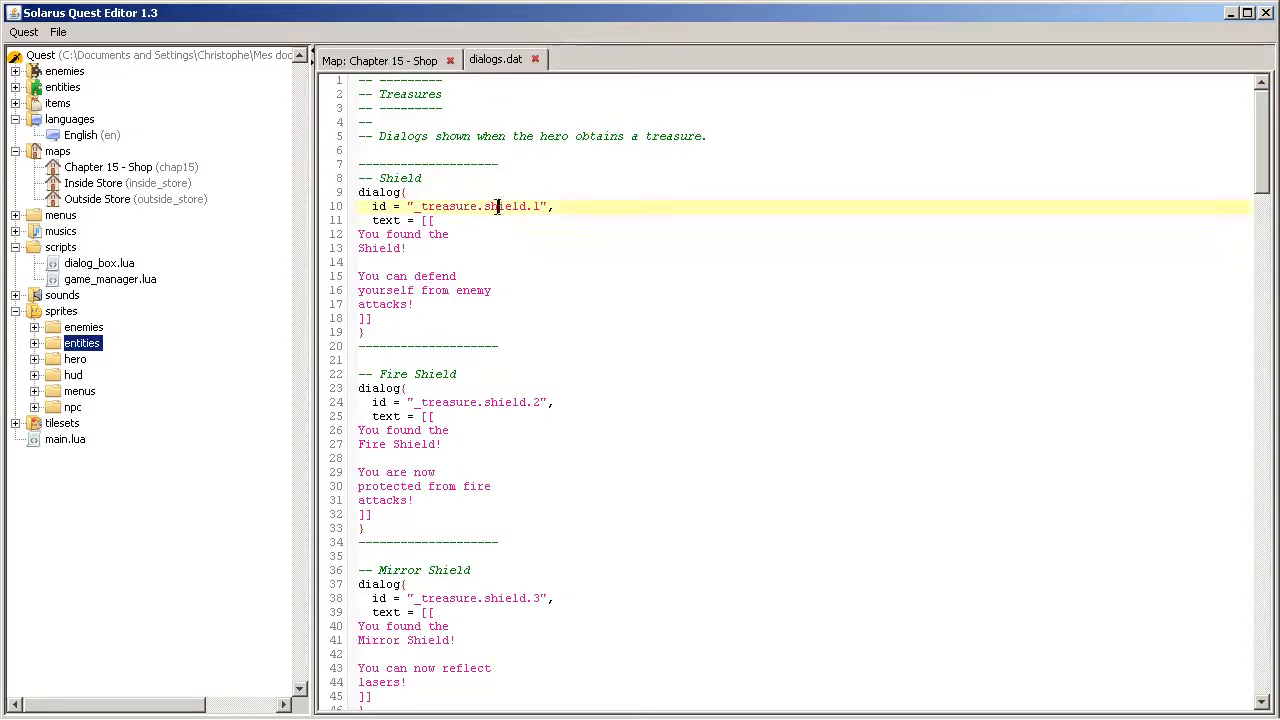
left_click(440, 332)
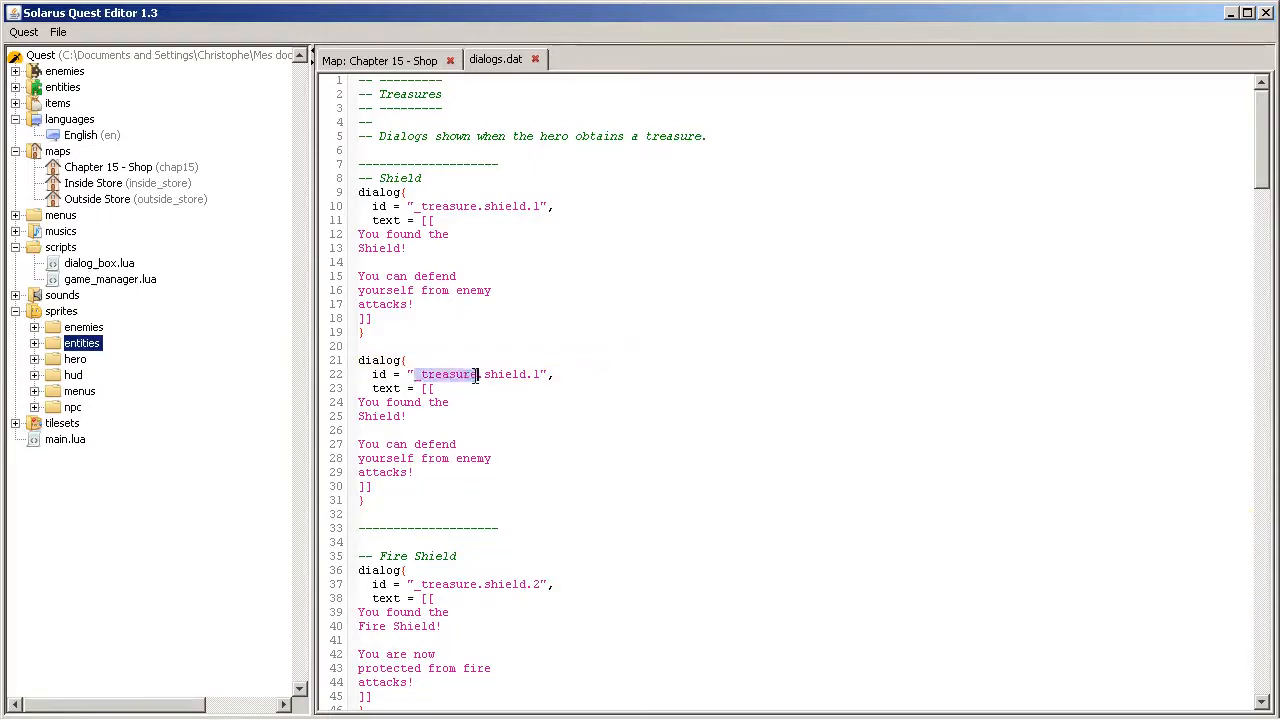
Step: Write the shop.shield.1 dialog text about being protected against enemies
type("shop")
left_click(804, 402)
type("Use the shield t")
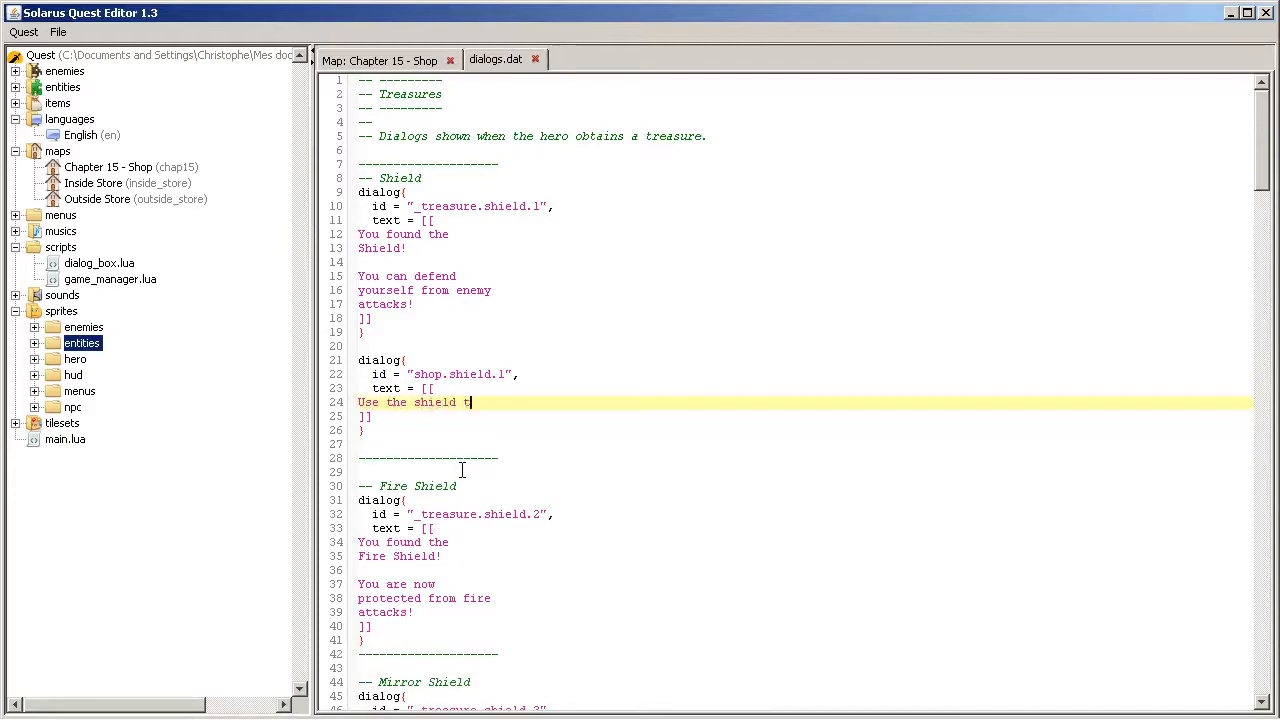
type("o defed")
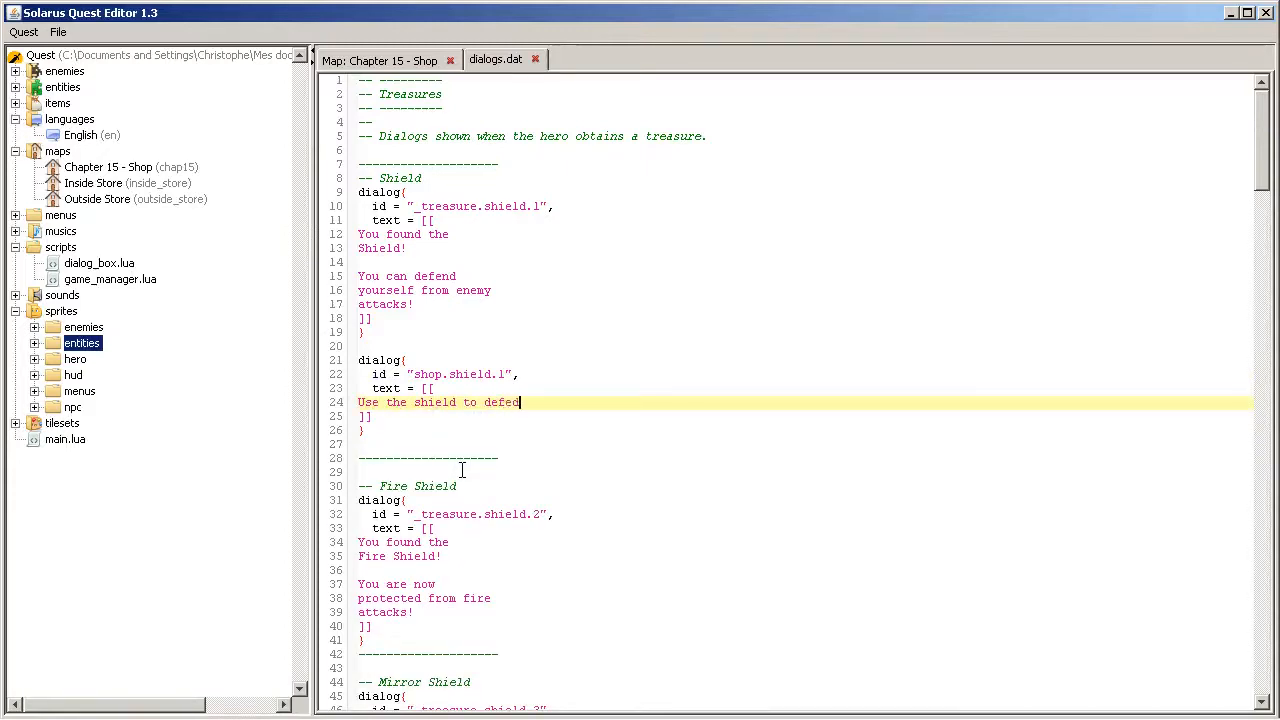
type("be pro")
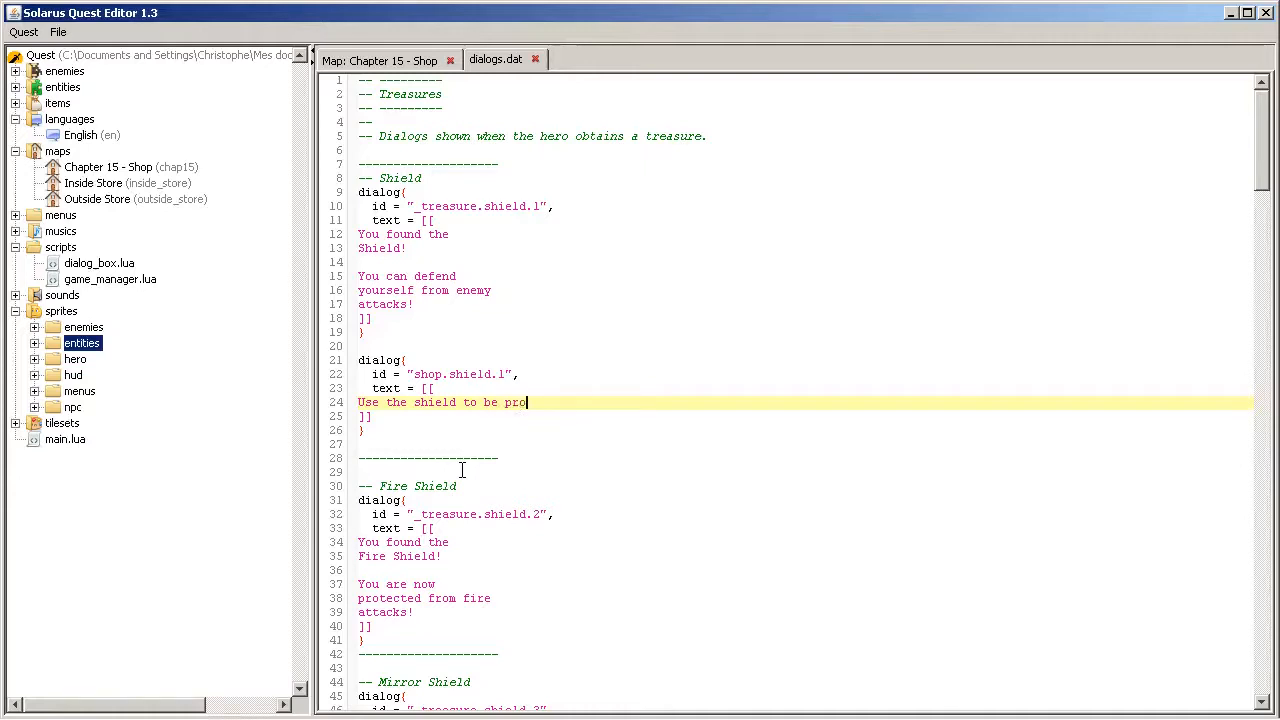
type("tected")
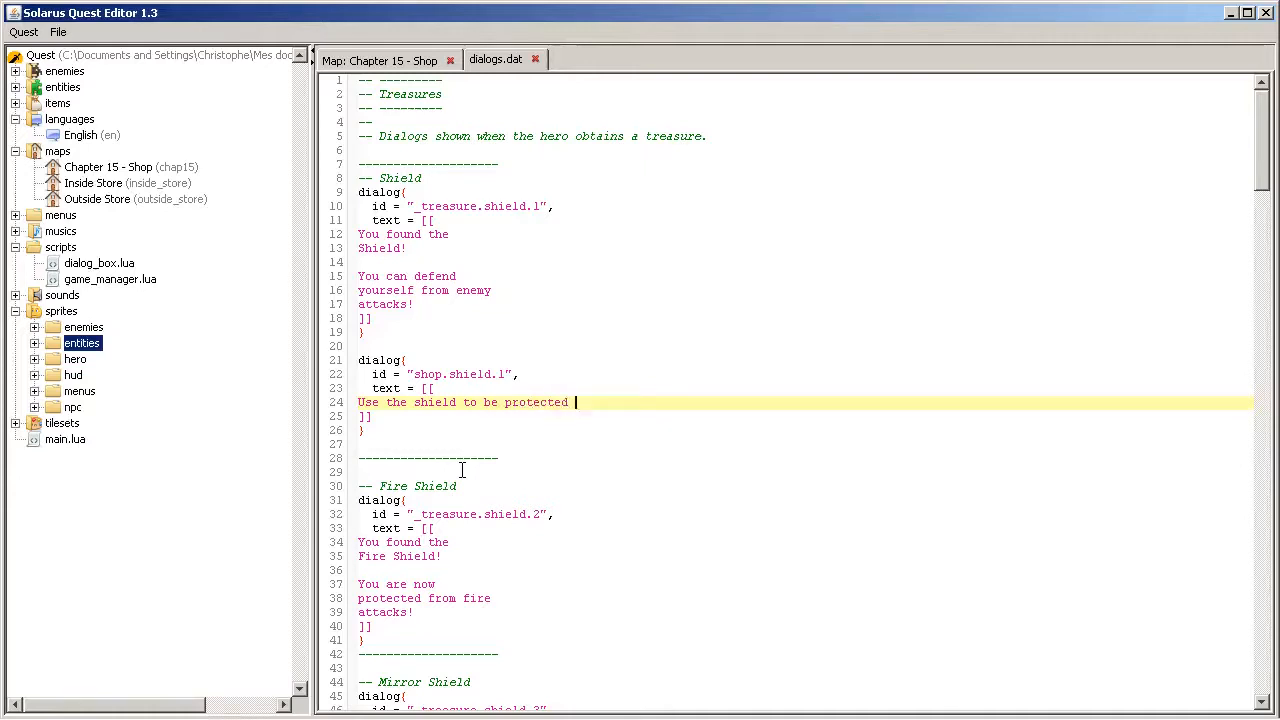
type("against")
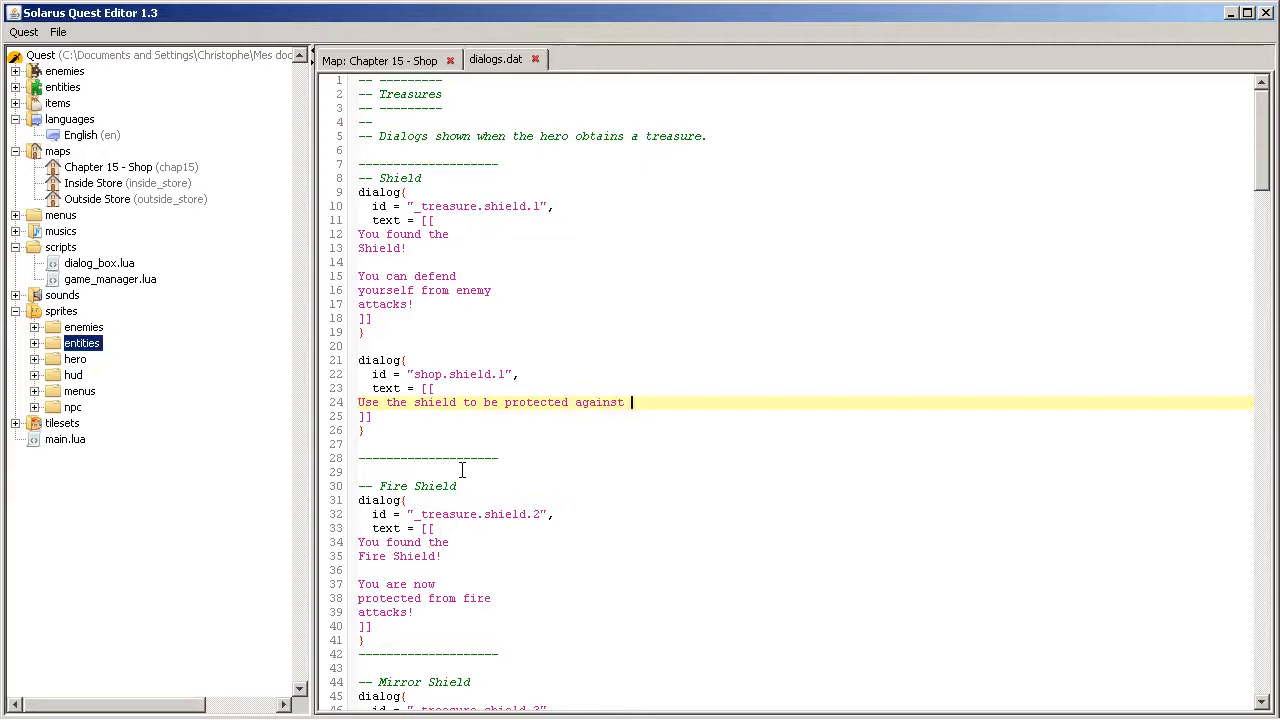
type("ene,i")
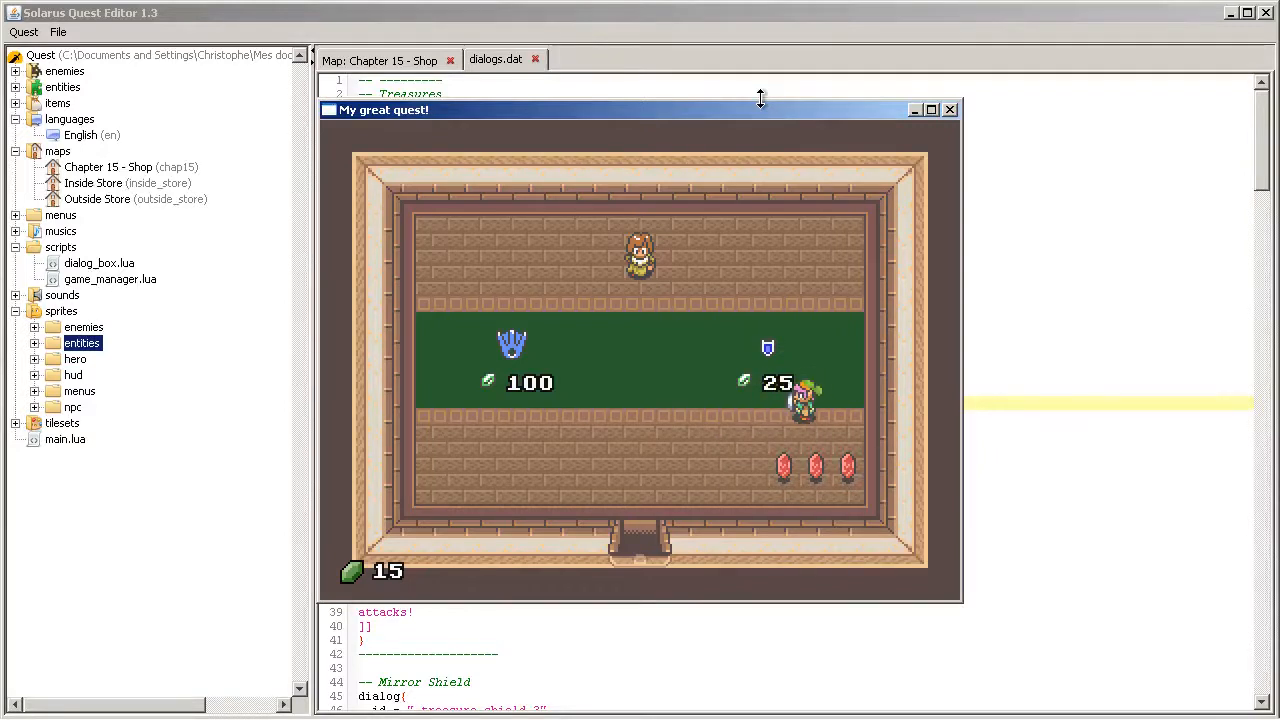
mouse_move(792, 308)
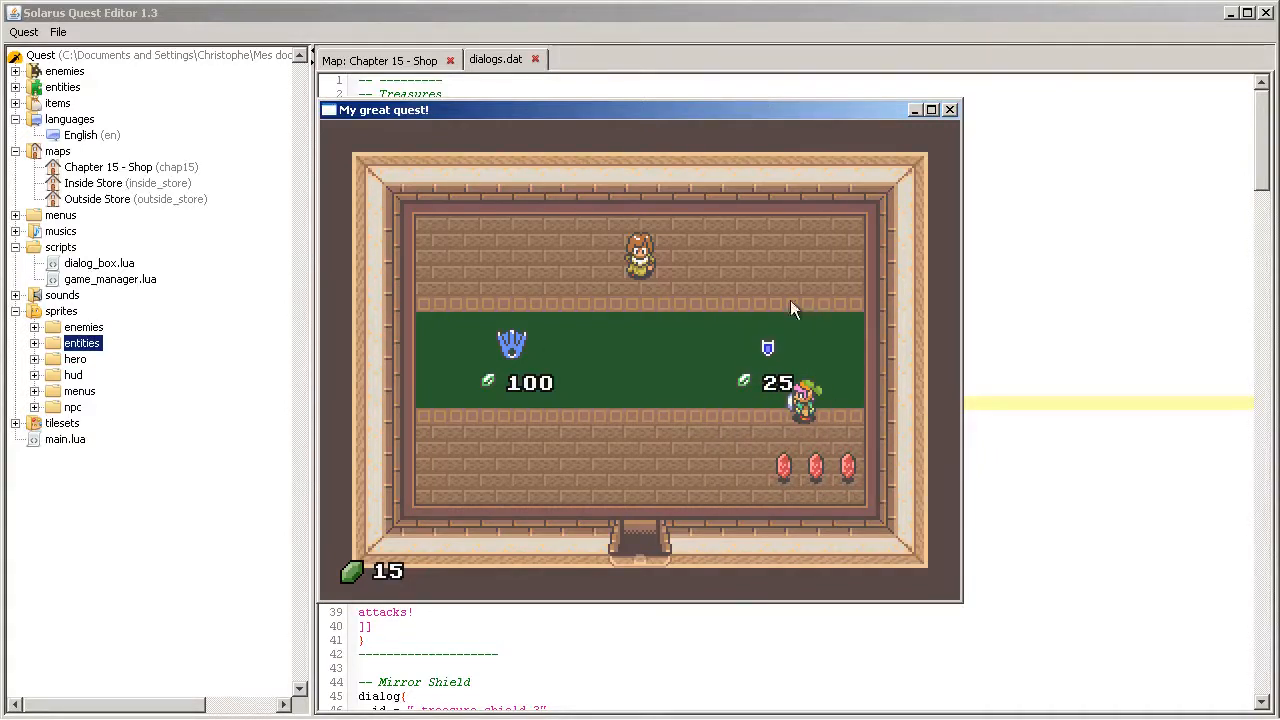
mouse_move(908, 302)
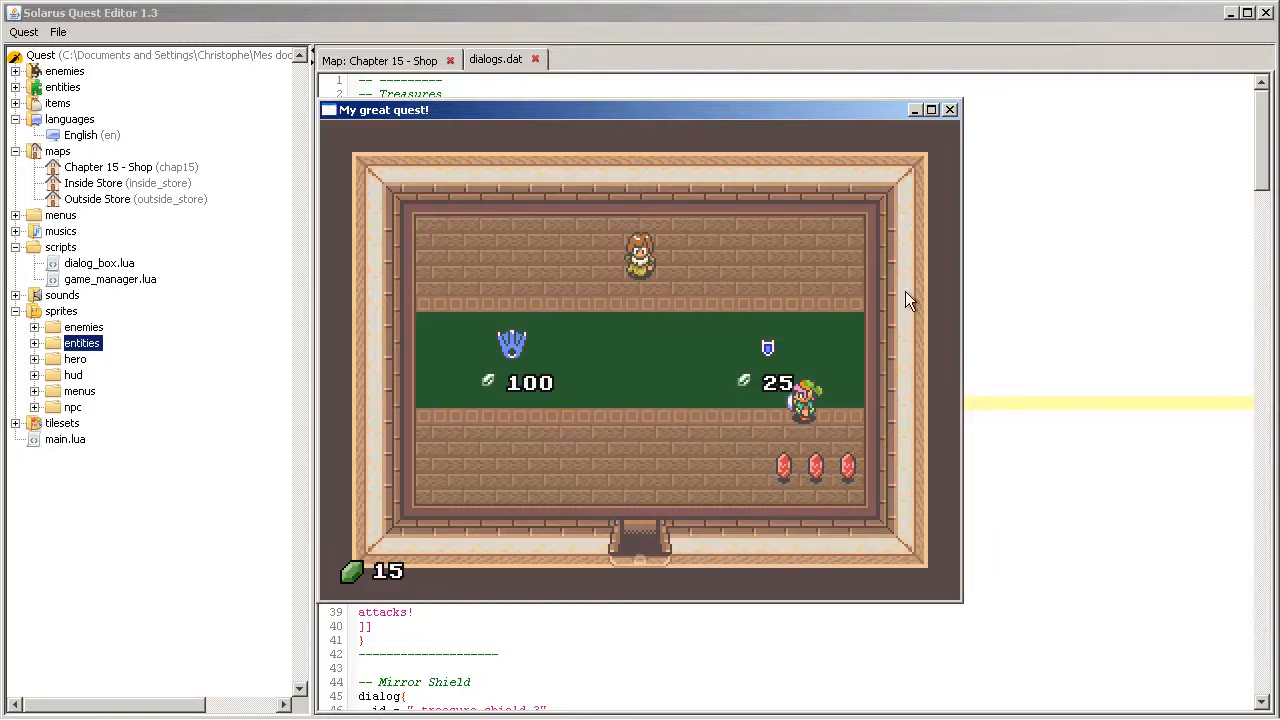
mouse_move(584, 432)
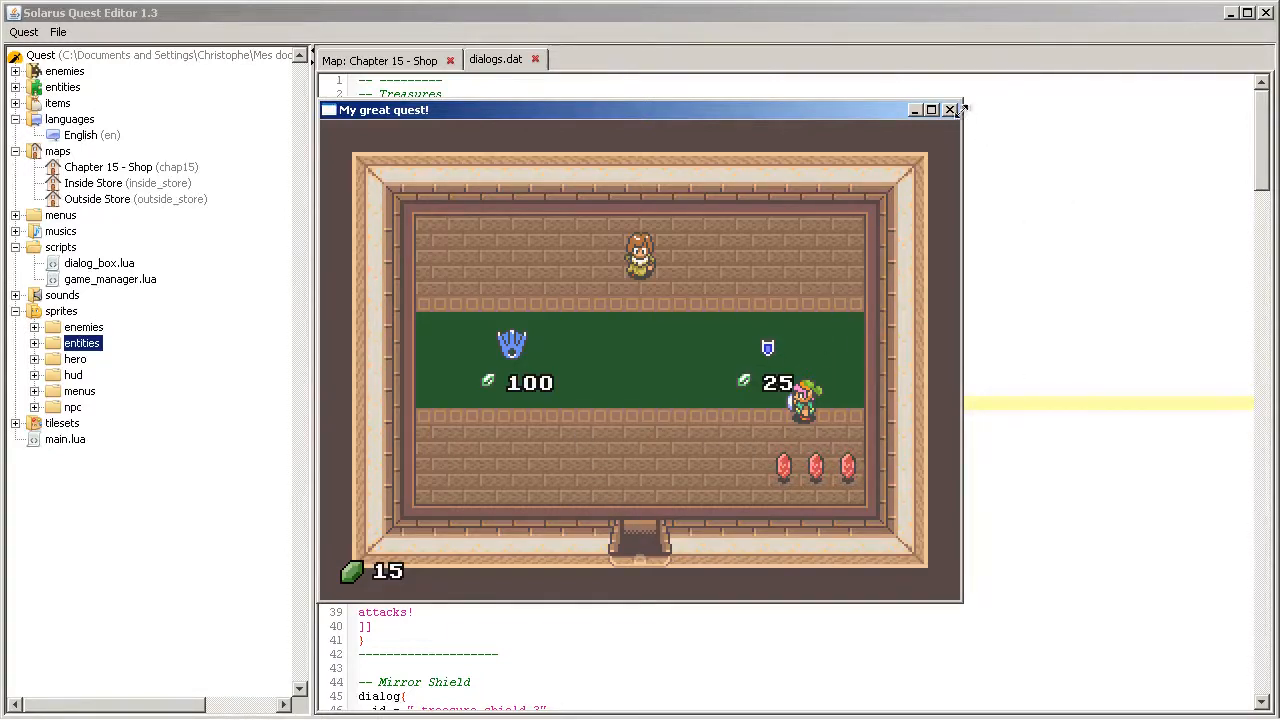
Step: Close the test game window after checking the shop items
left_click(948, 110)
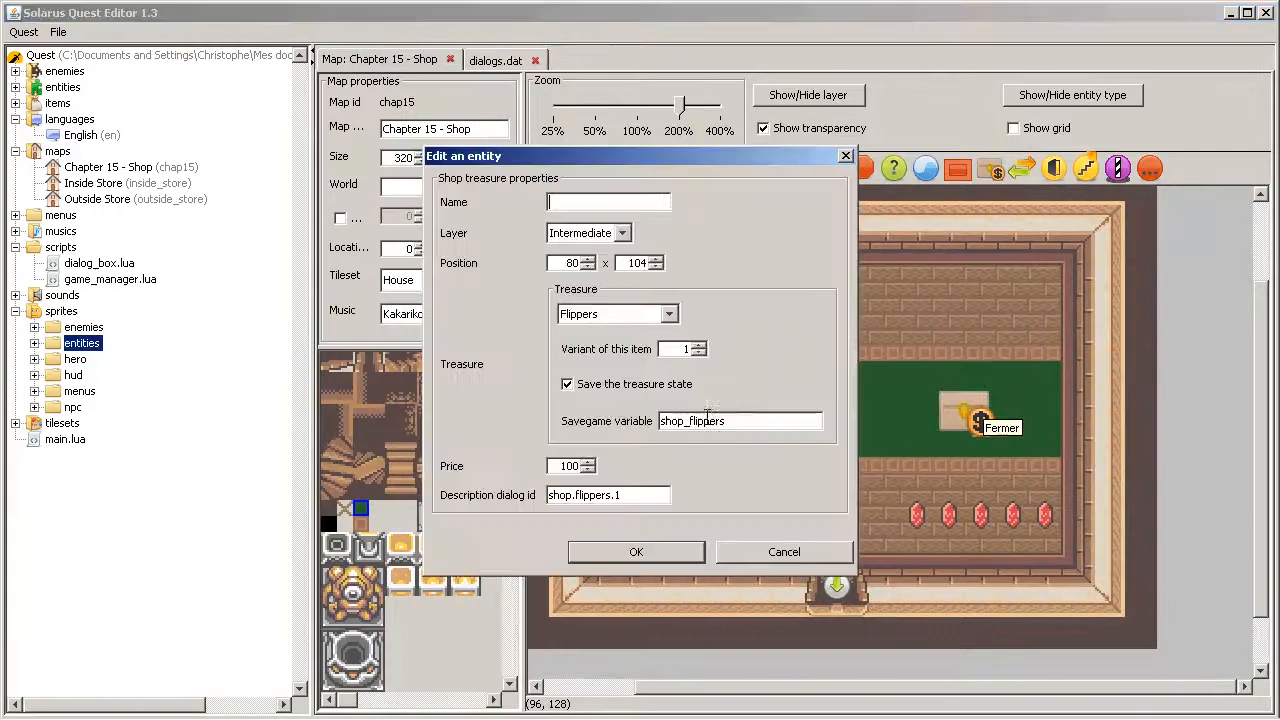
mouse_move(664, 372)
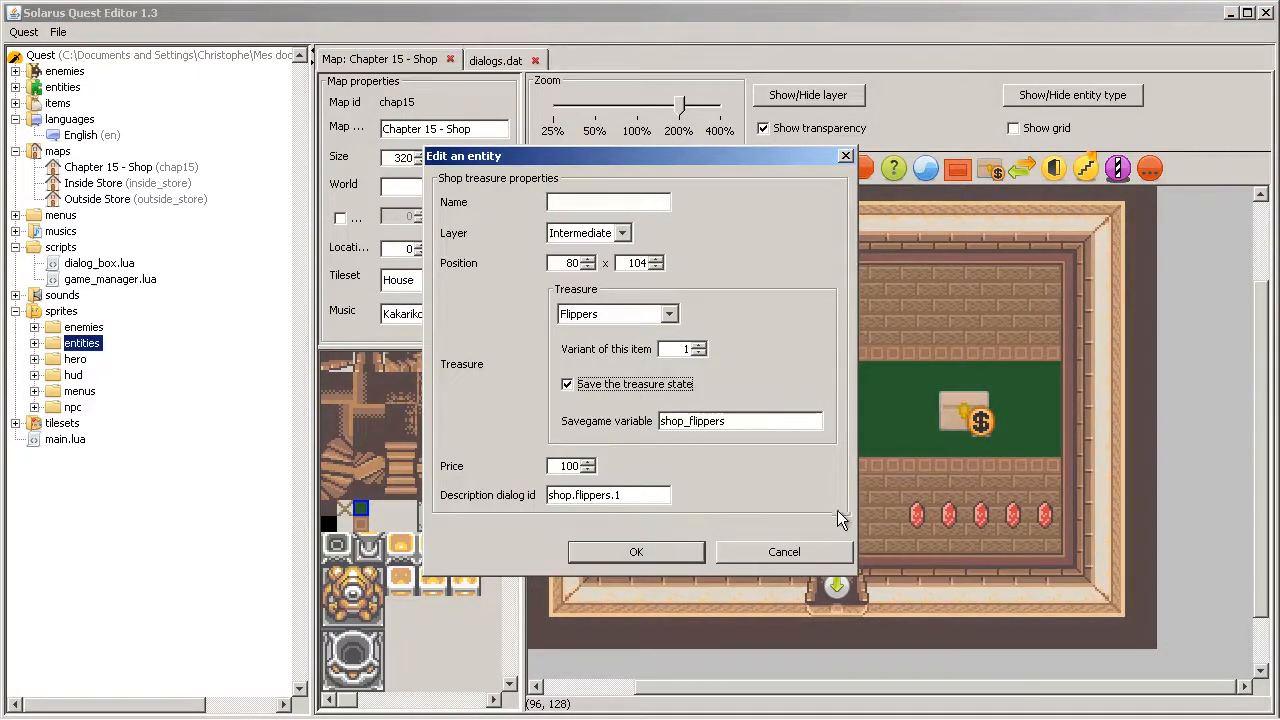
mouse_move(896, 420)
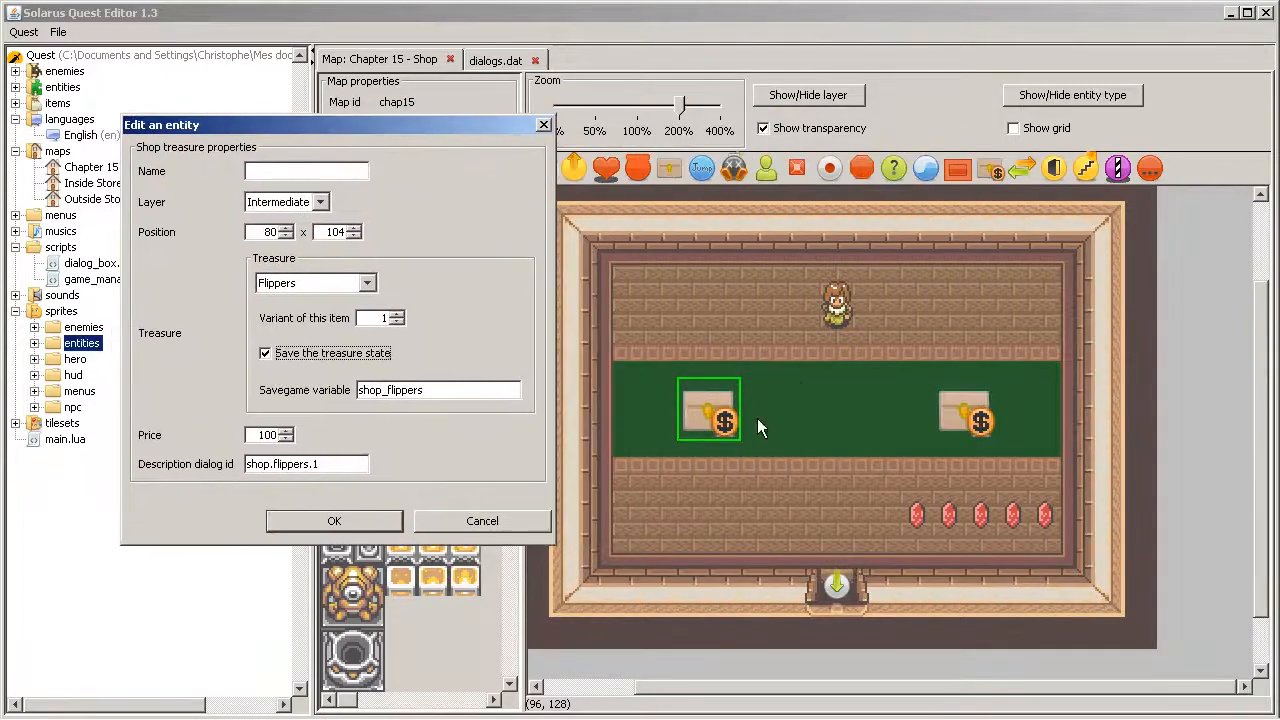
mouse_move(524, 540)
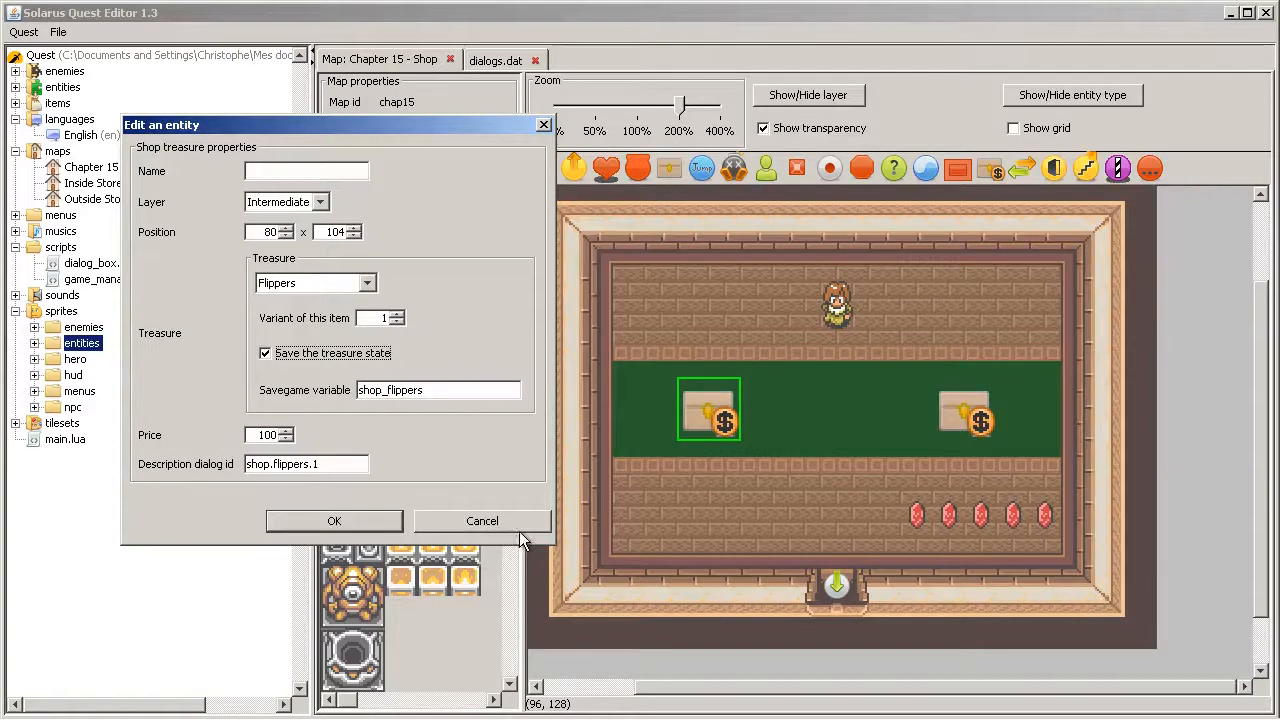
left_click(482, 520)
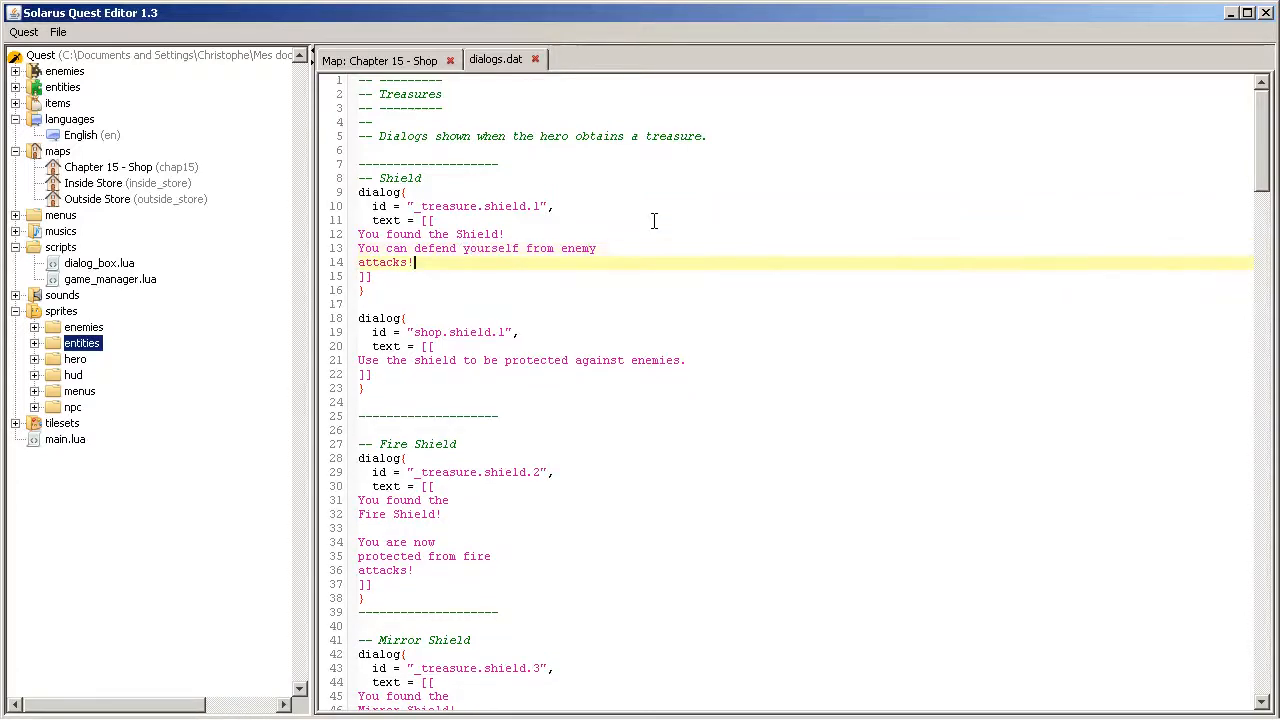
Step: Finish editing the shield dialog lines in dialogs.dat
key("Delete")
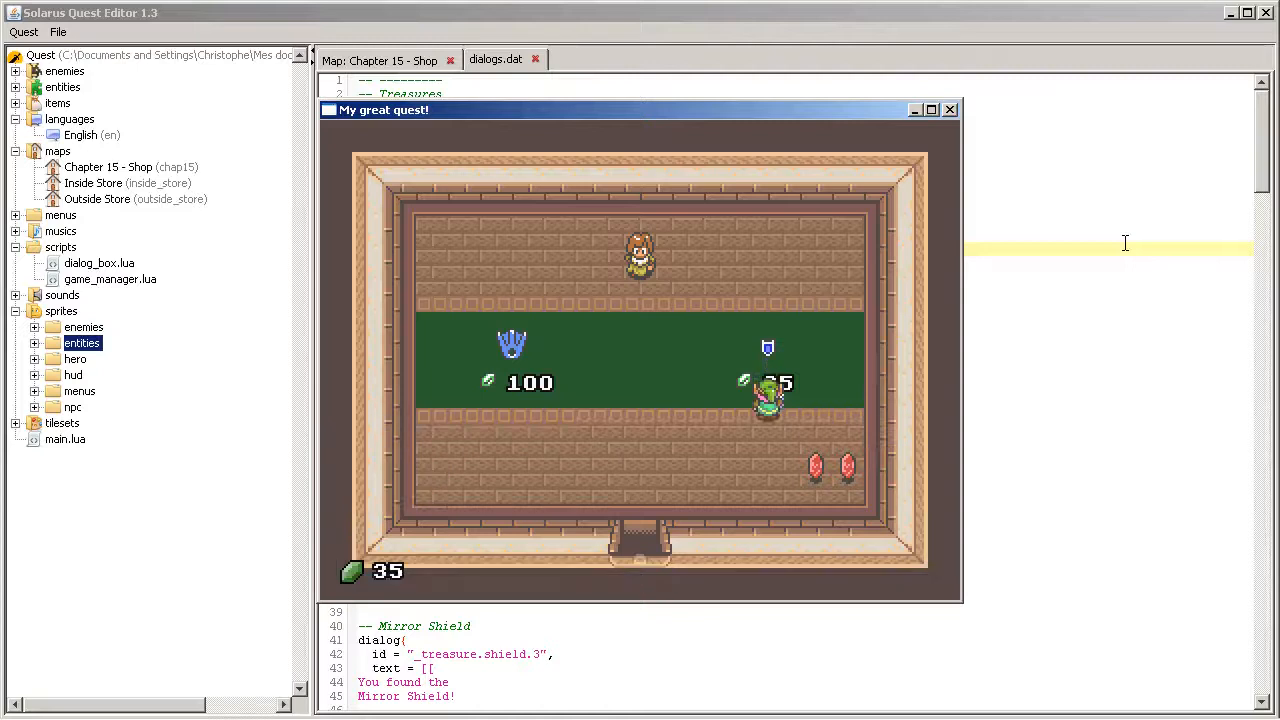
Step: Close the running game window after checking the shield for sale
left_click(948, 108)
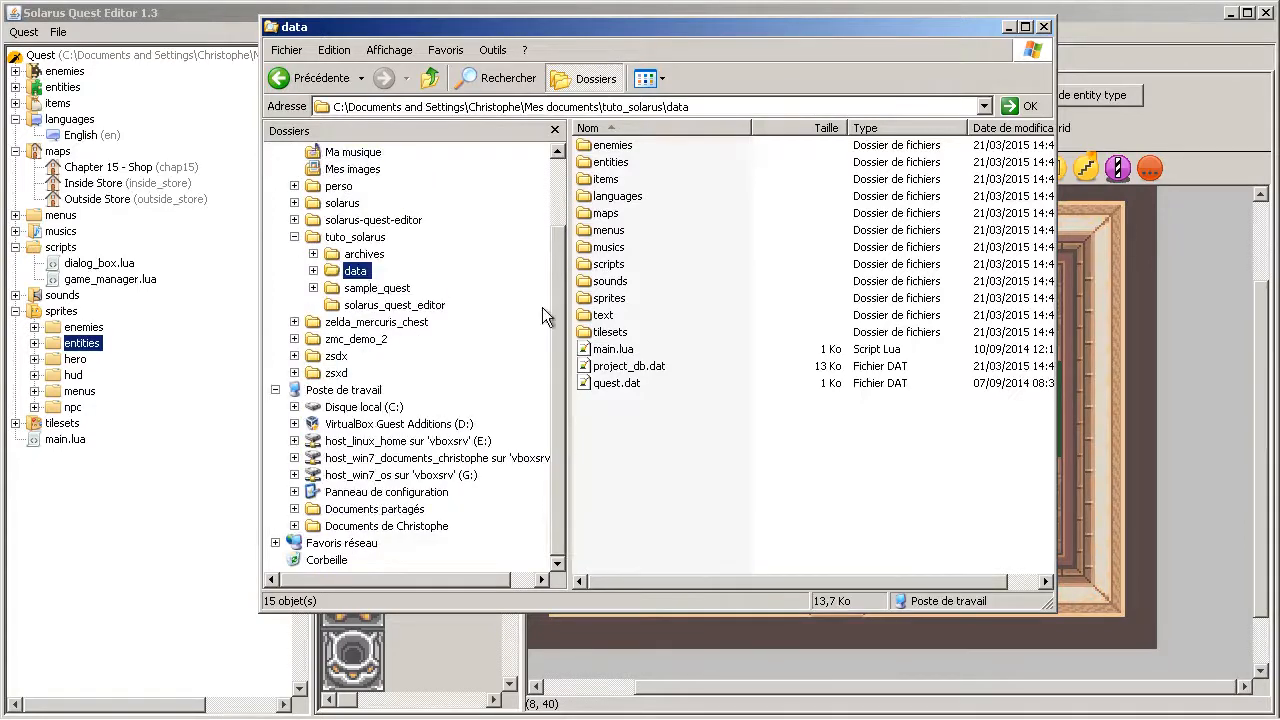
Step: Navigate languages/en/text and open dialogs.dat in Notepad++
double_click(616, 196)
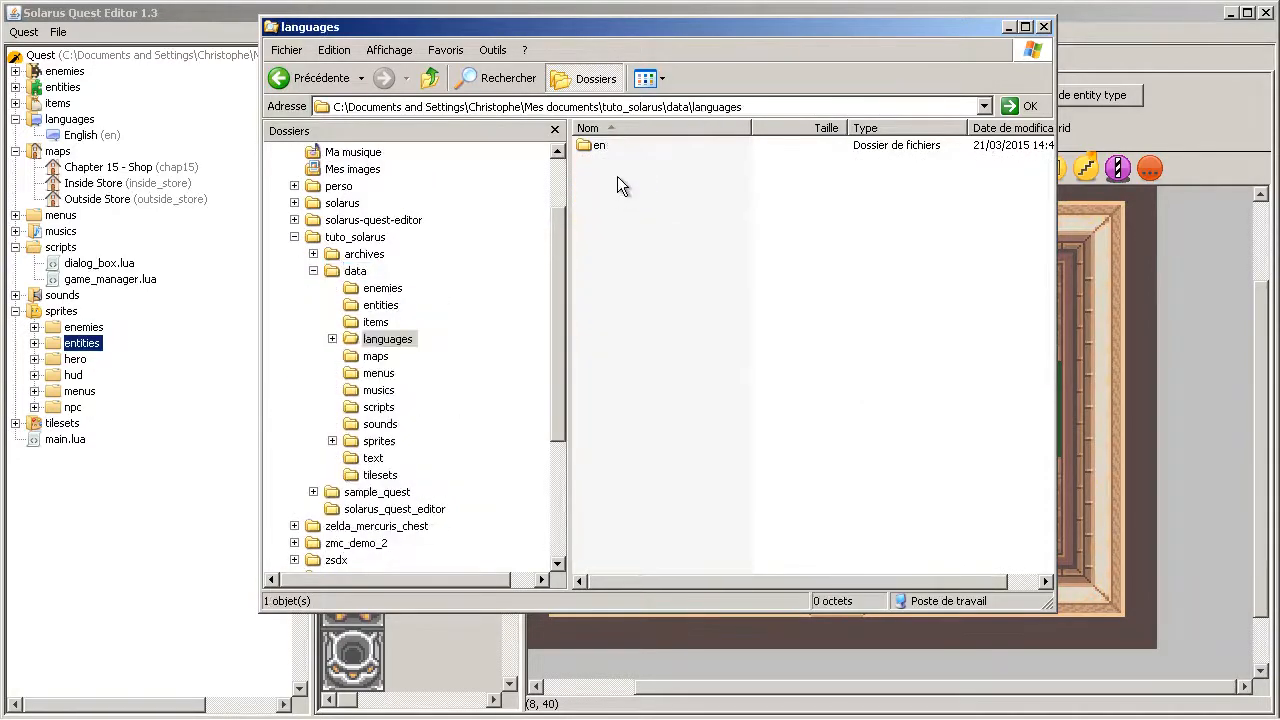
double_click(598, 144)
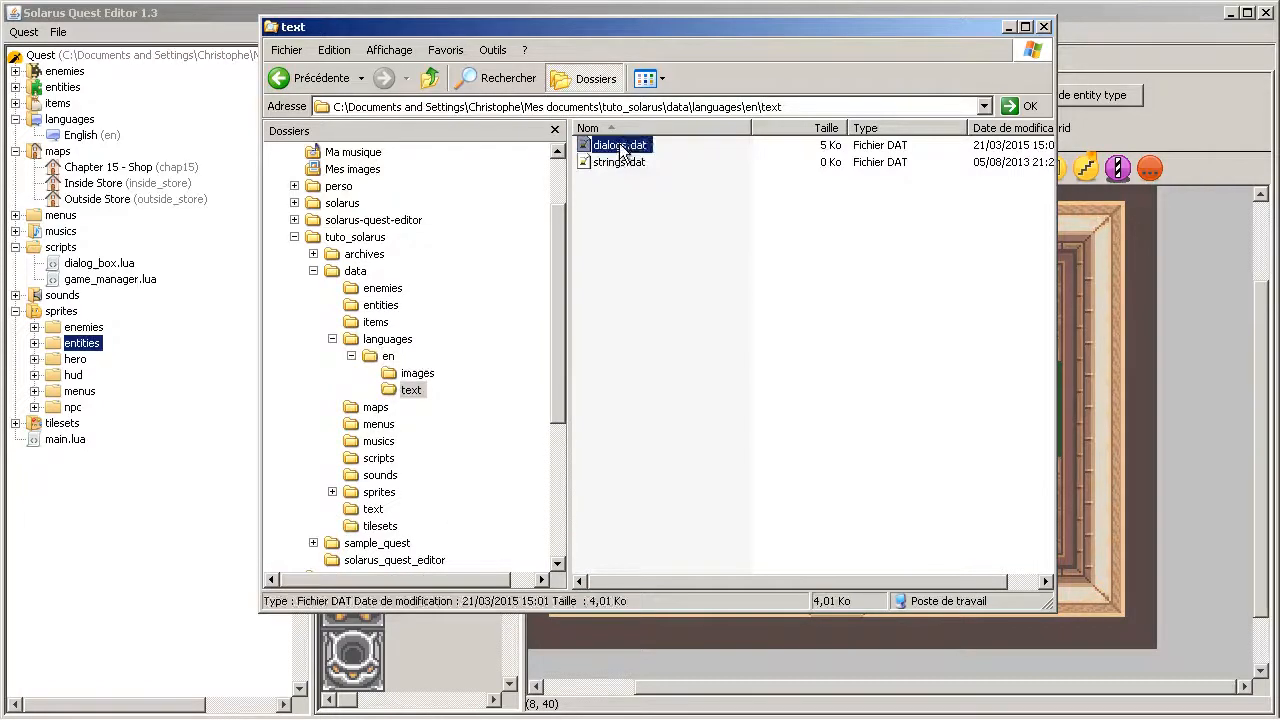
double_click(616, 144)
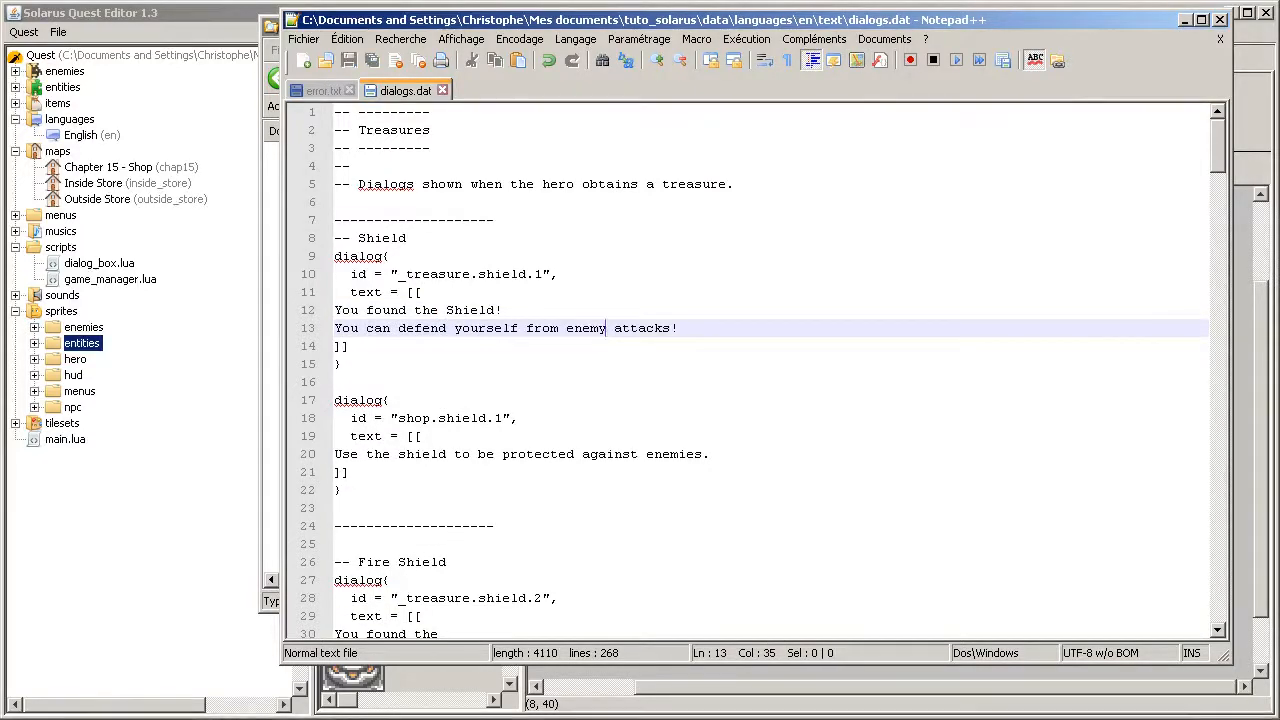
Step: Switch back from Notepad++ to the running game window
left_click(398, 708)
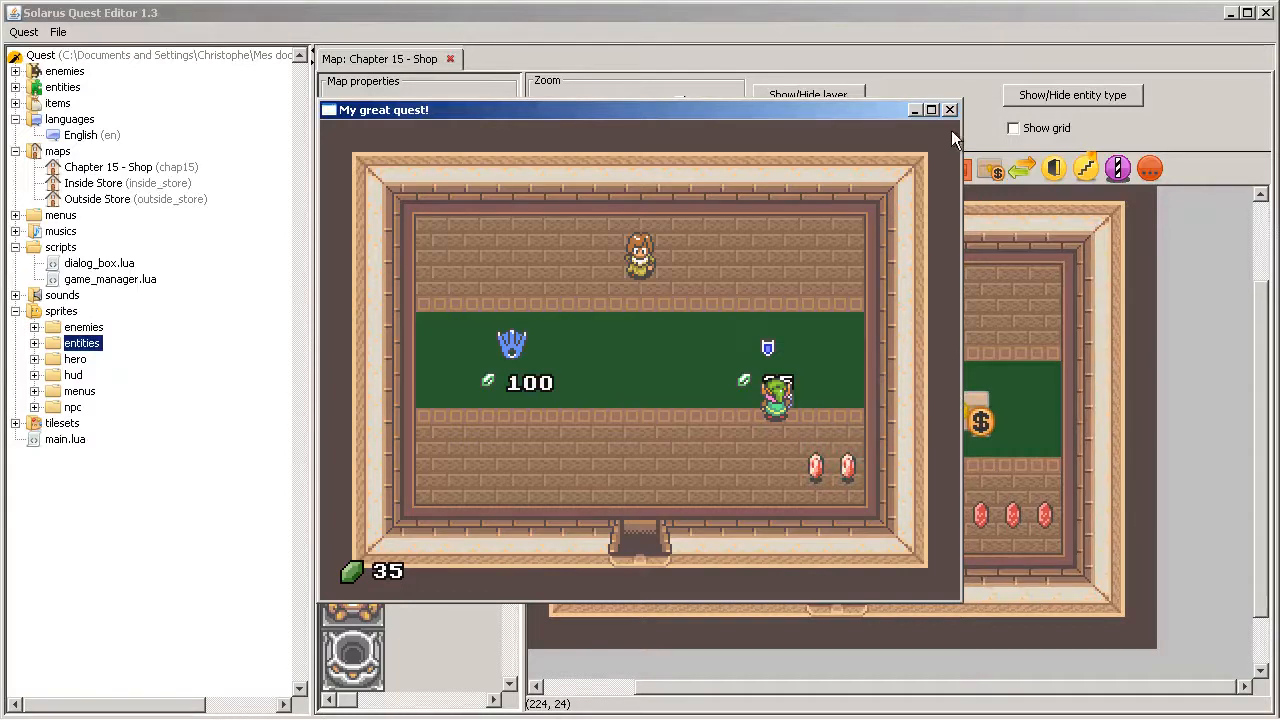
Step: Close the game and review the Flippers shop treasure settings without changes
left_click(948, 108)
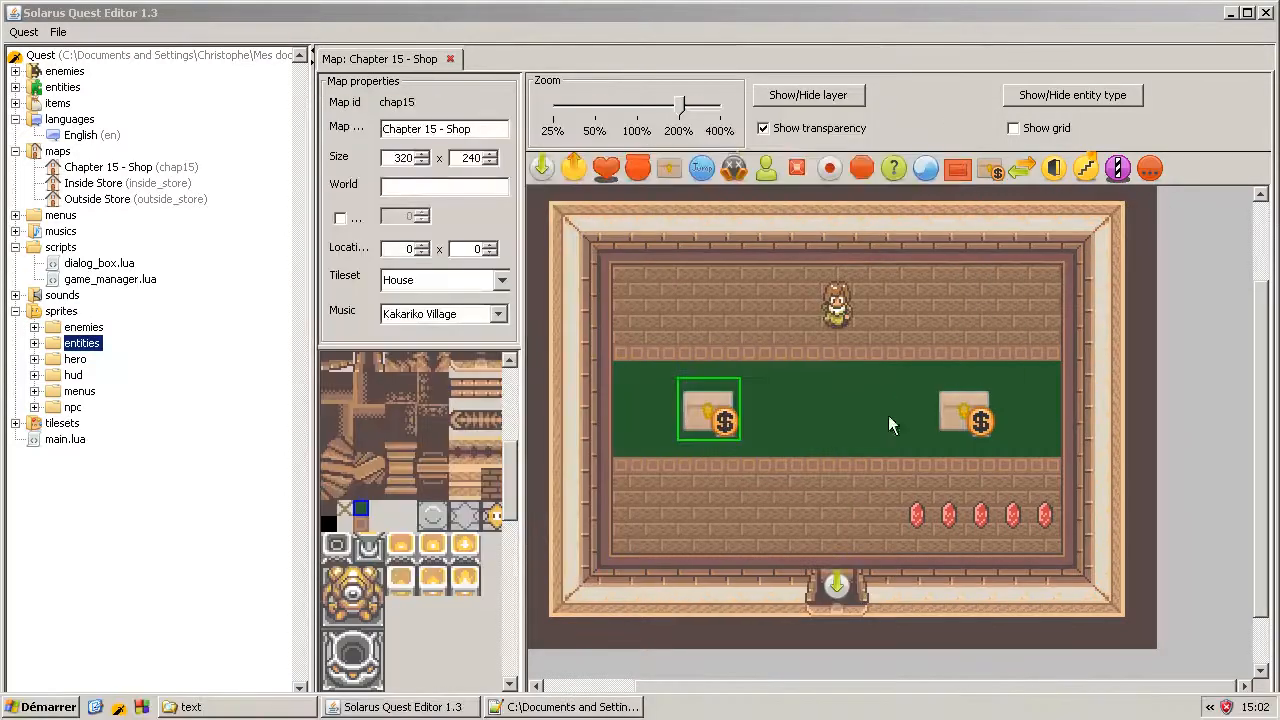
double_click(708, 410)
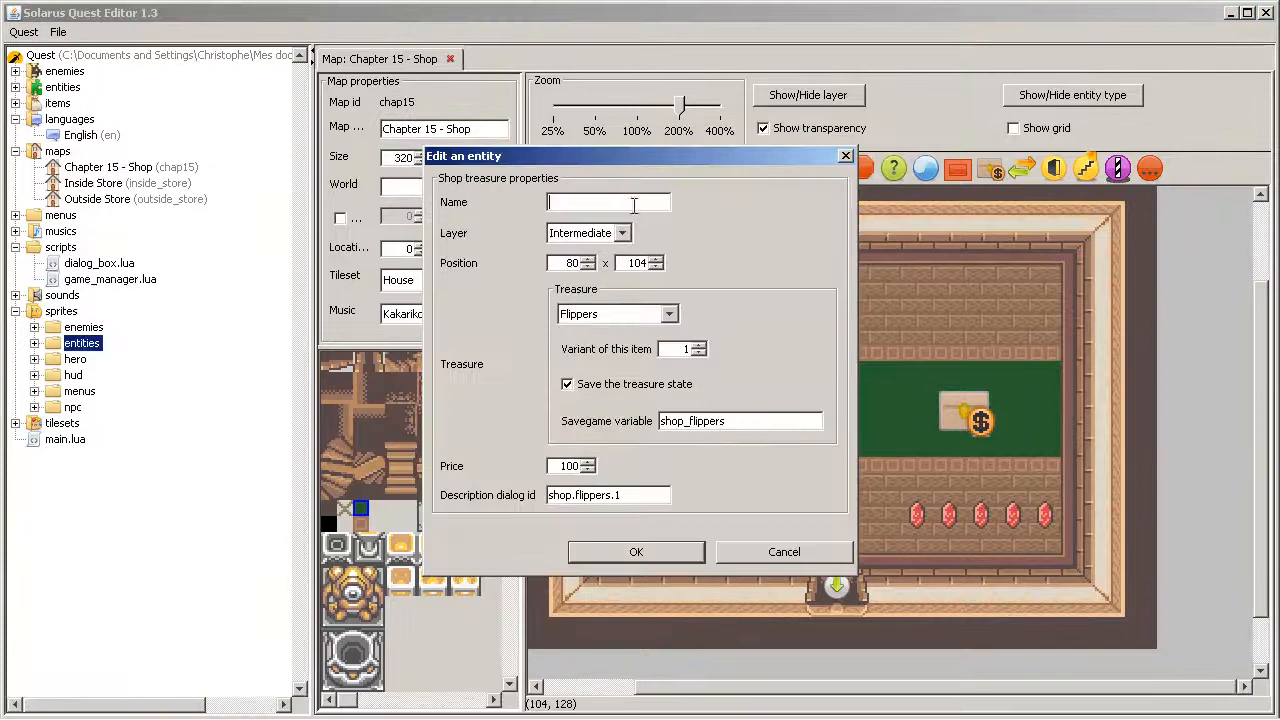
mouse_move(724, 626)
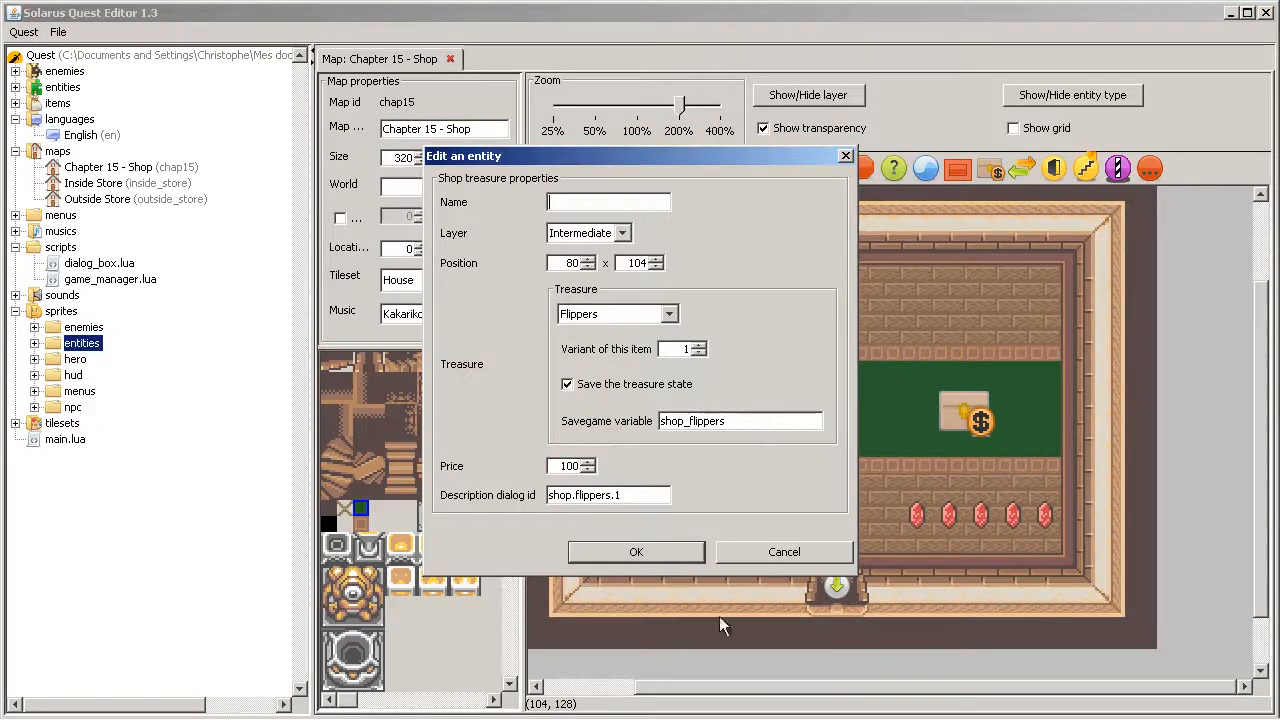
mouse_move(744, 480)
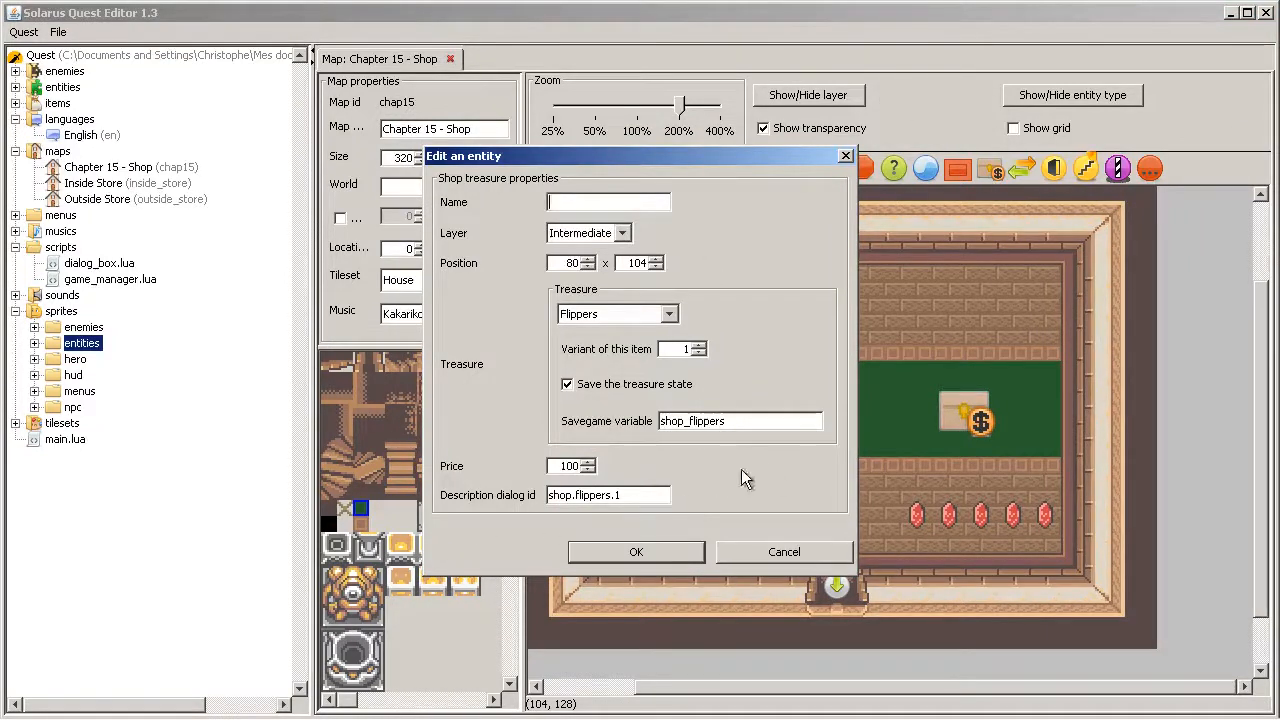
mouse_move(500, 200)
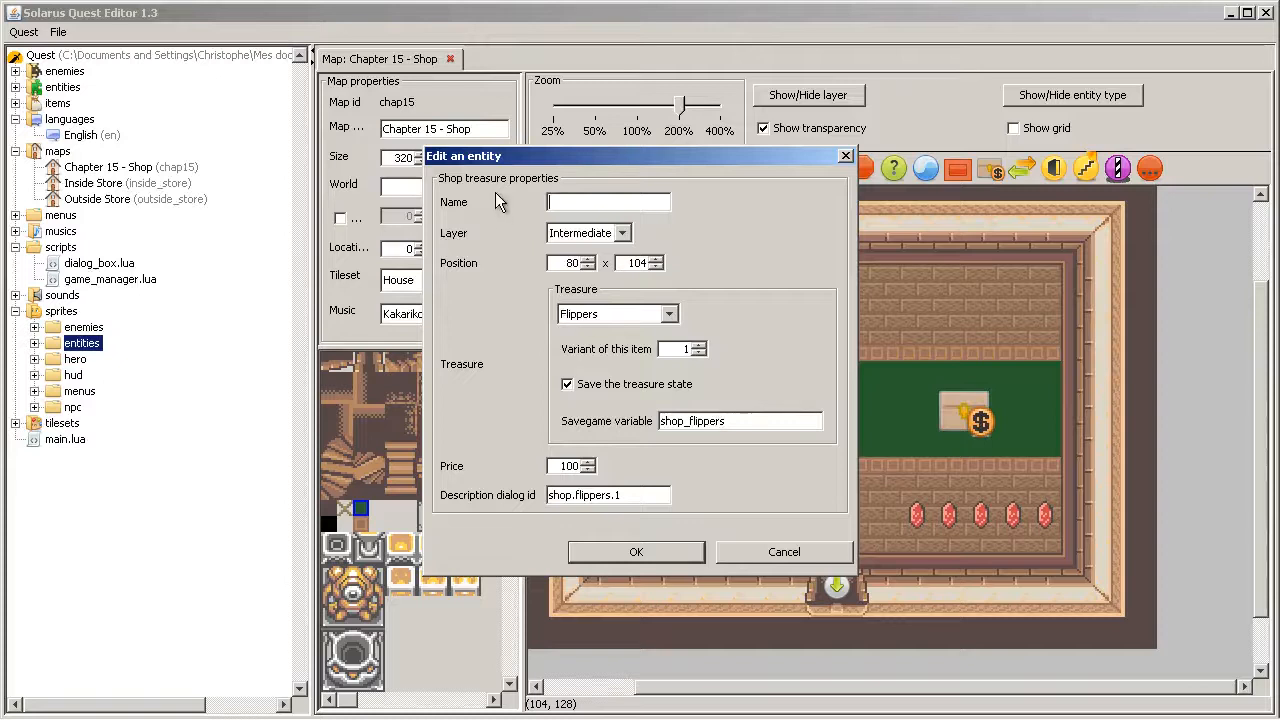
mouse_move(800, 576)
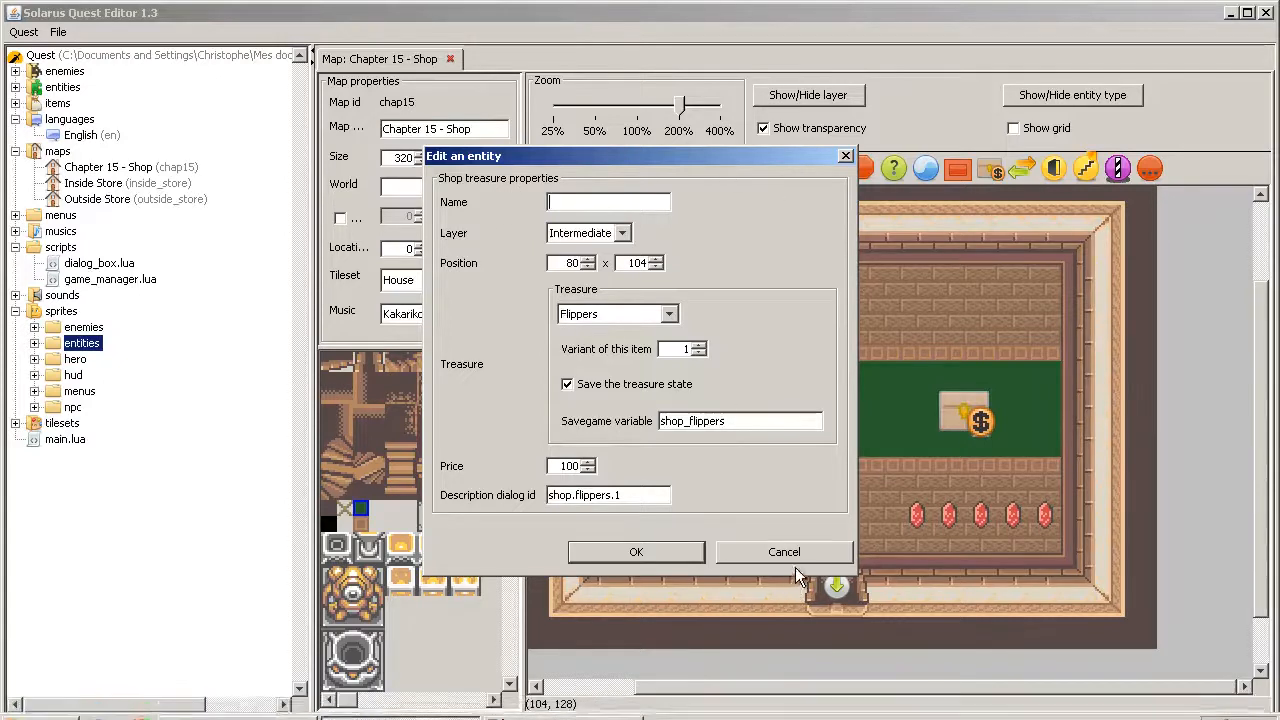
mouse_move(968, 196)
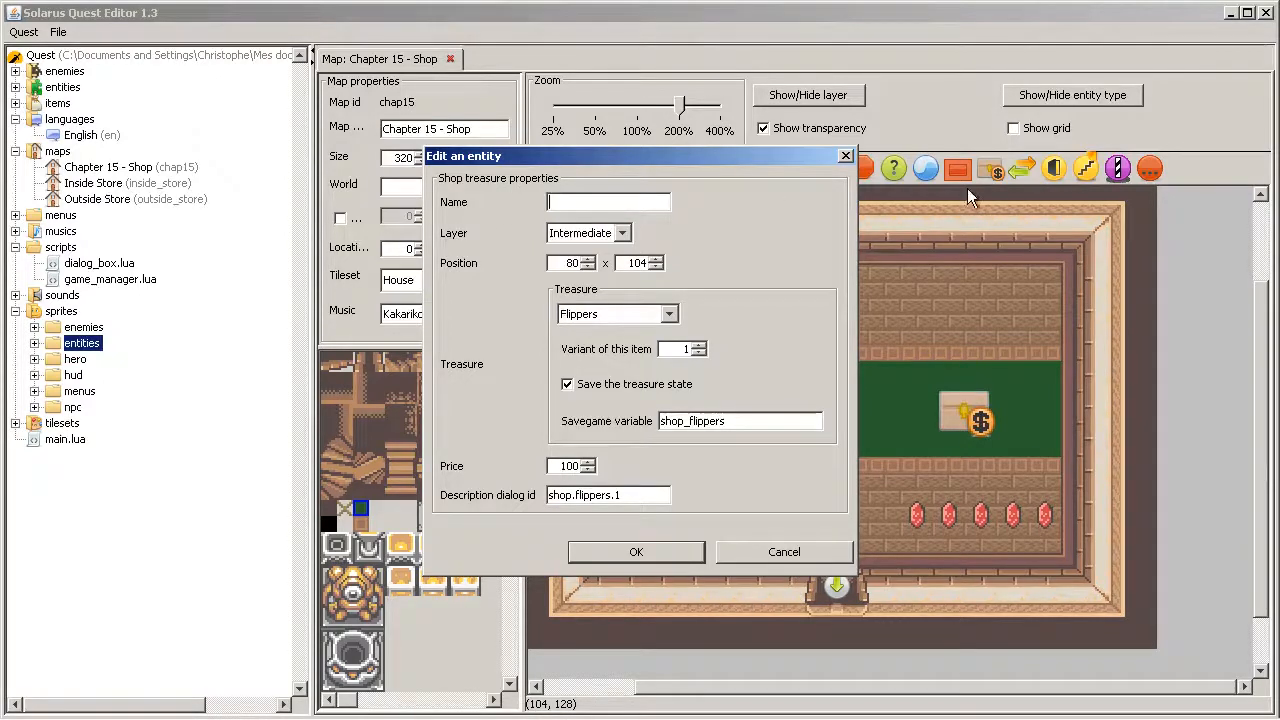
left_click(636, 552)
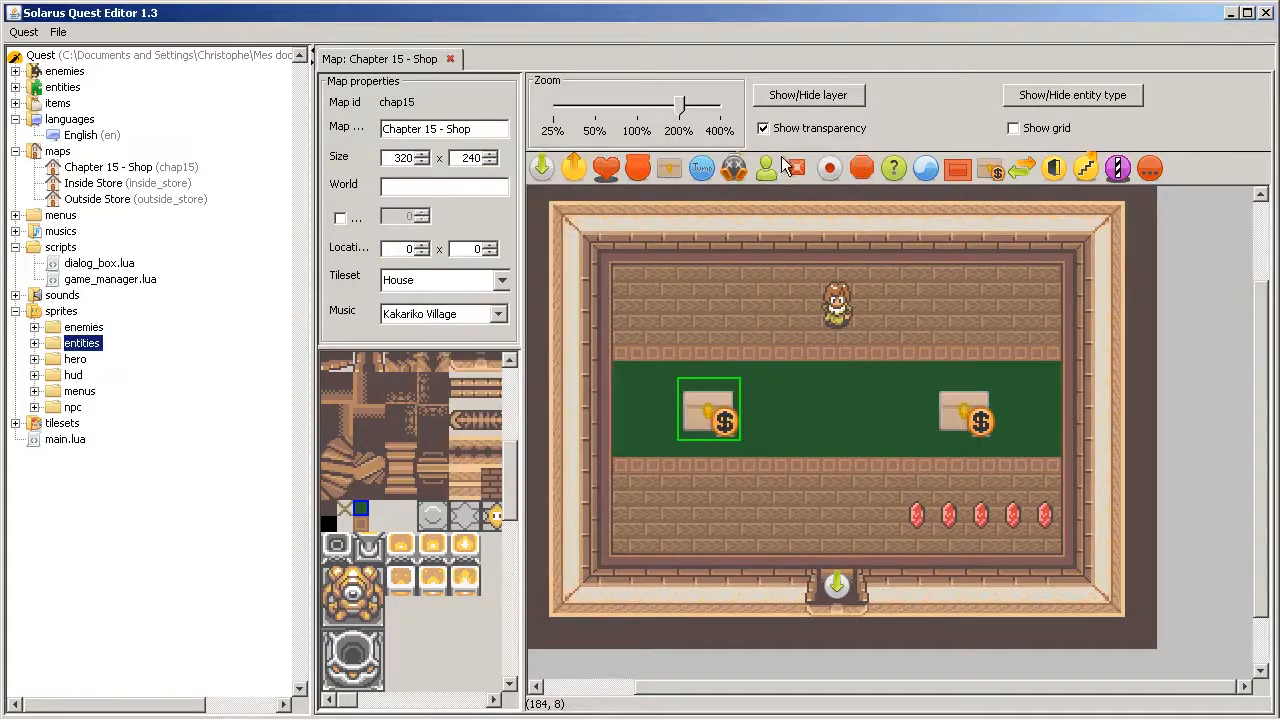
mouse_move(1118, 270)
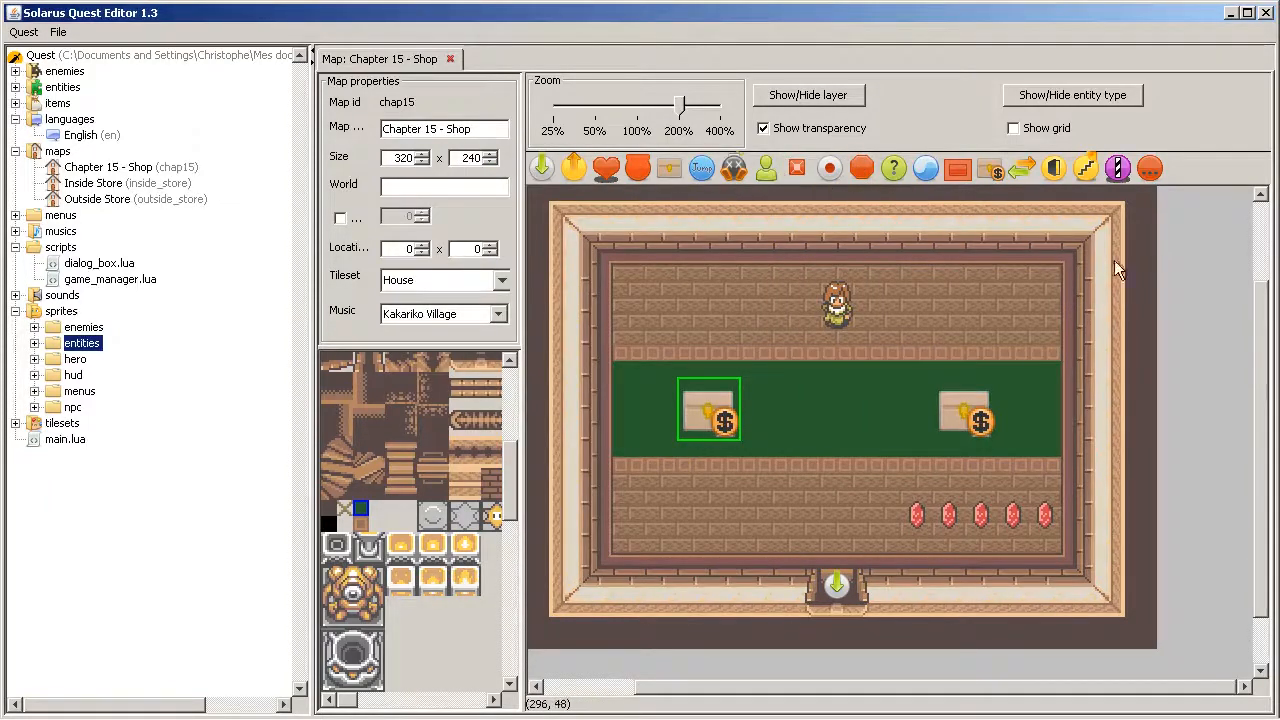
mouse_move(840, 608)
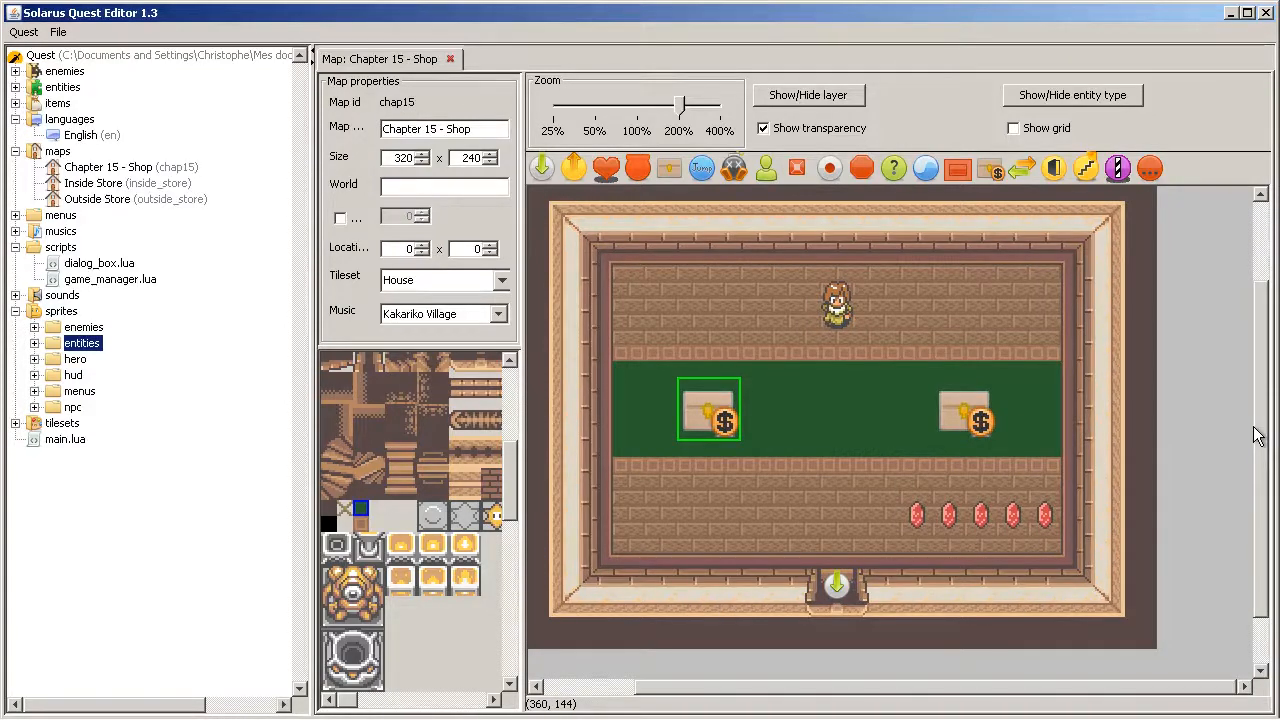
mouse_move(1196, 454)
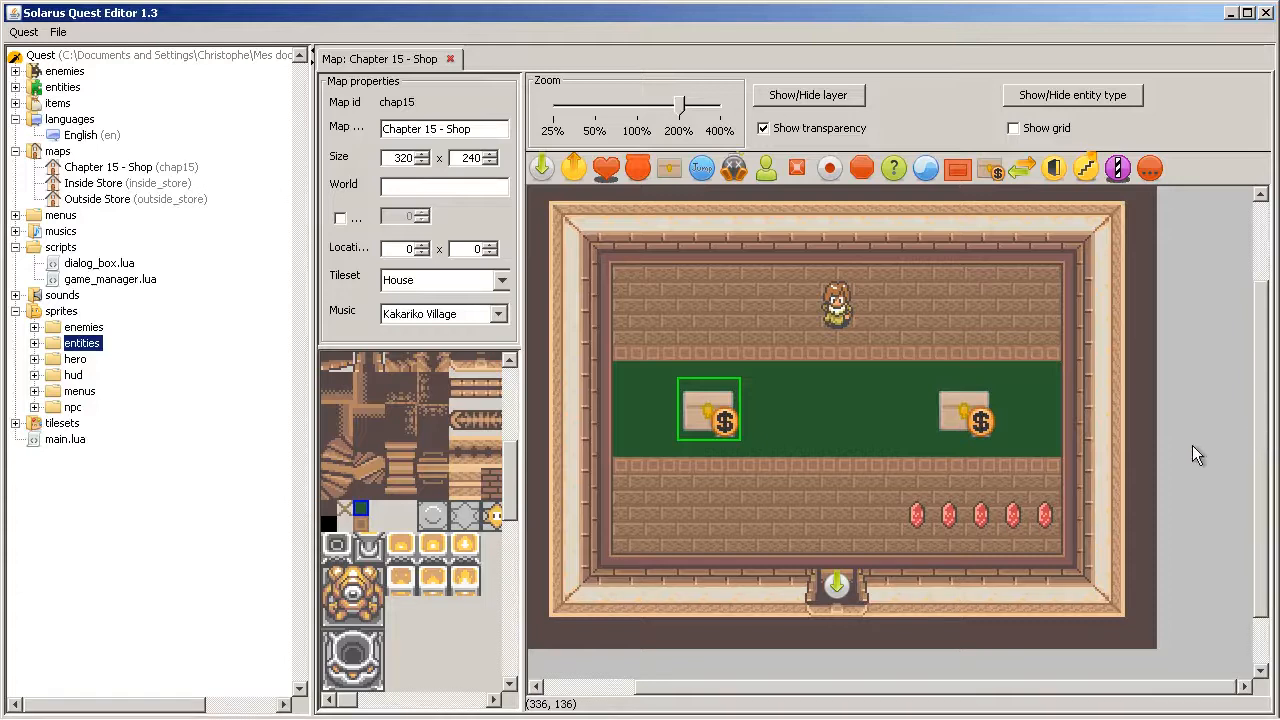